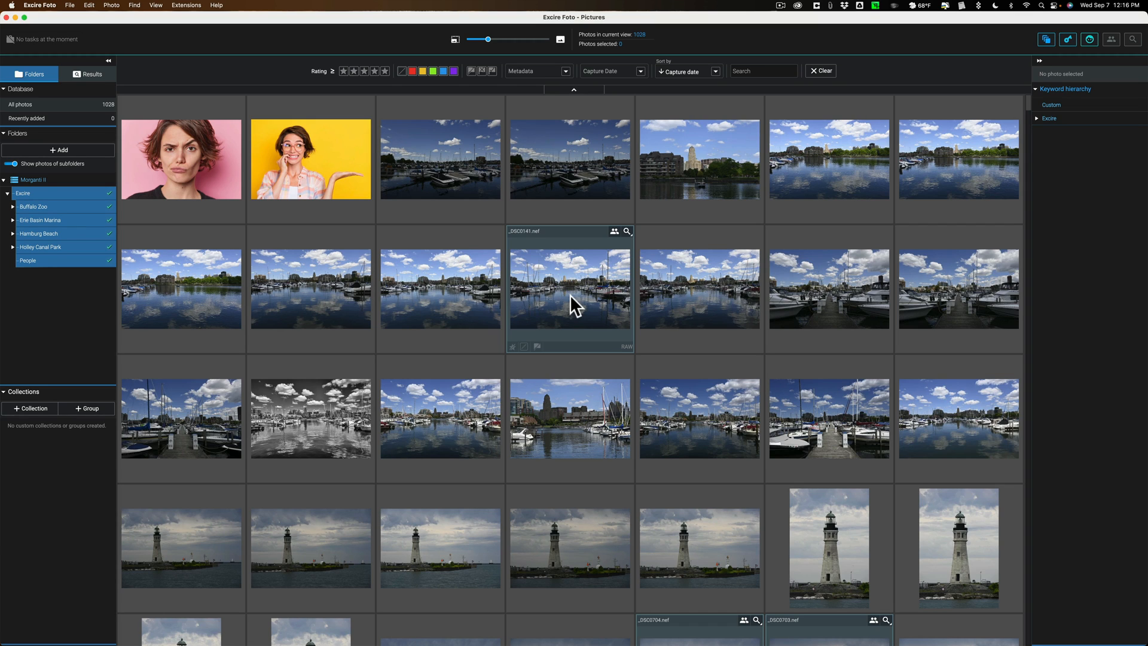
mouse_move(561, 322)
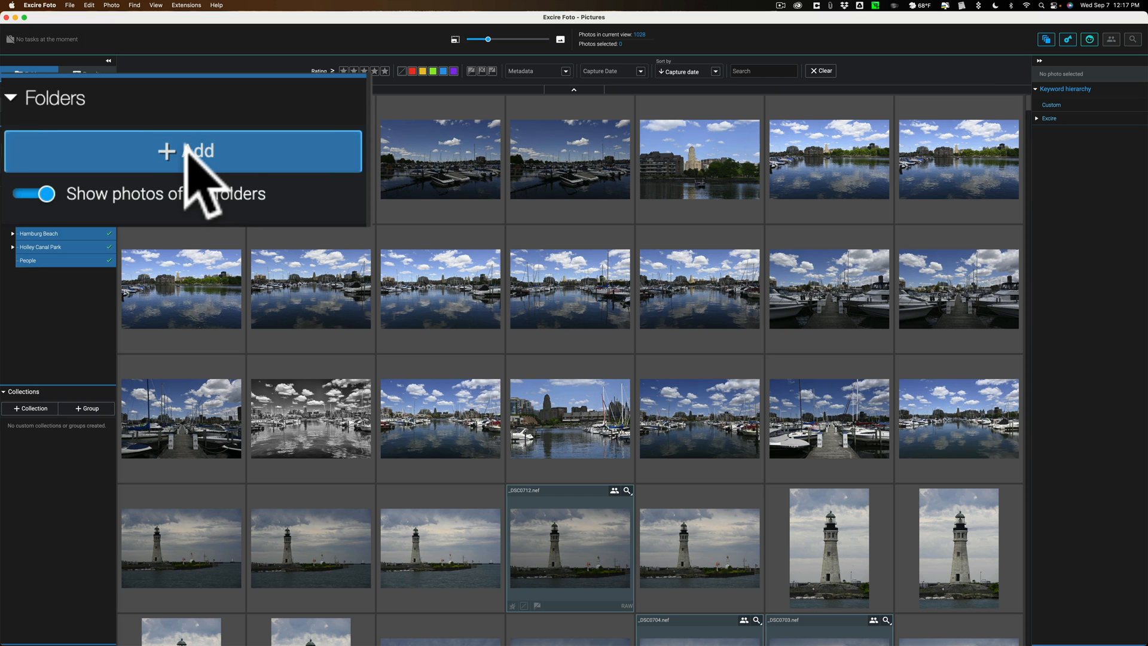
Step: Pick the Waterfalls folder as the source in the Add folders dialog
click(183, 151)
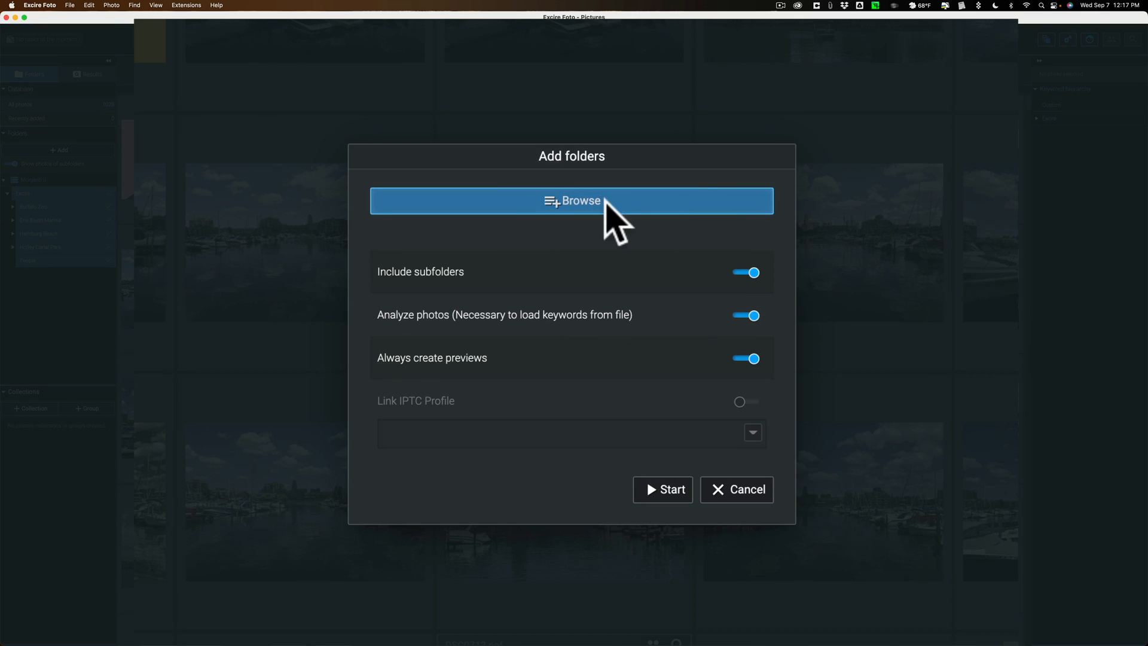
click(571, 200)
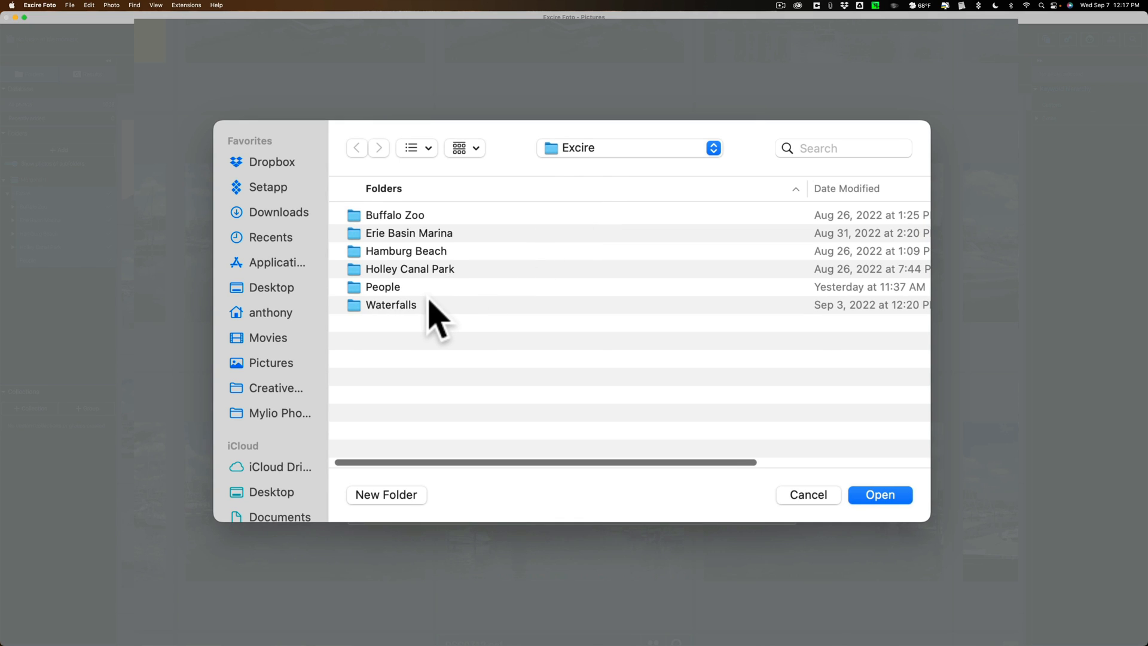
click(390, 304)
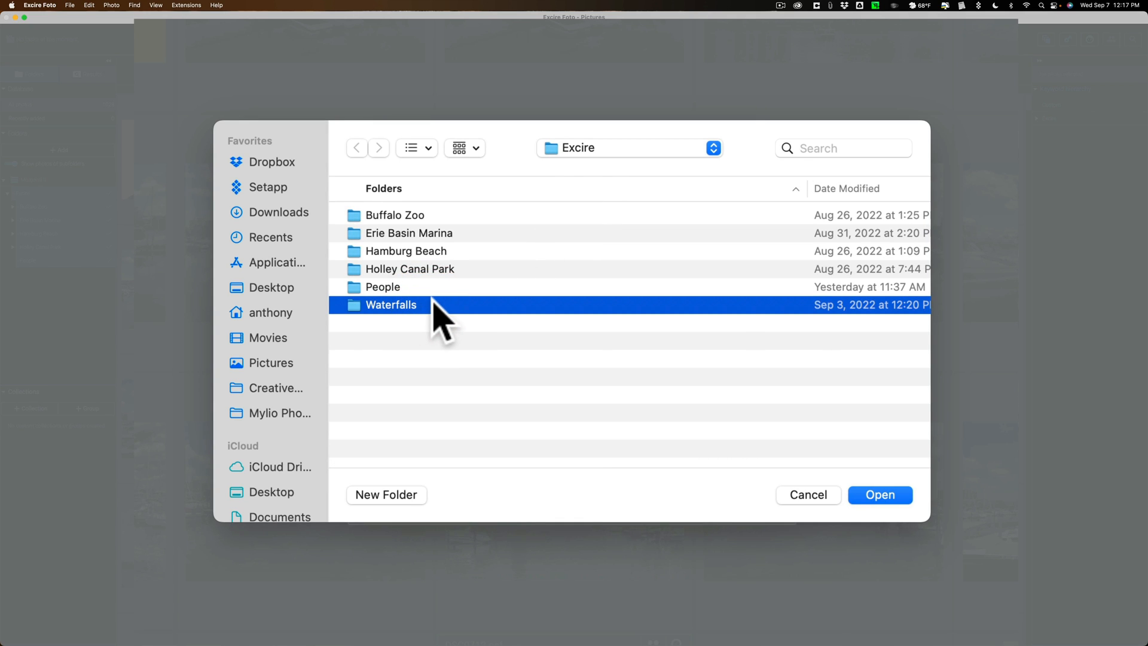
mouse_move(469, 322)
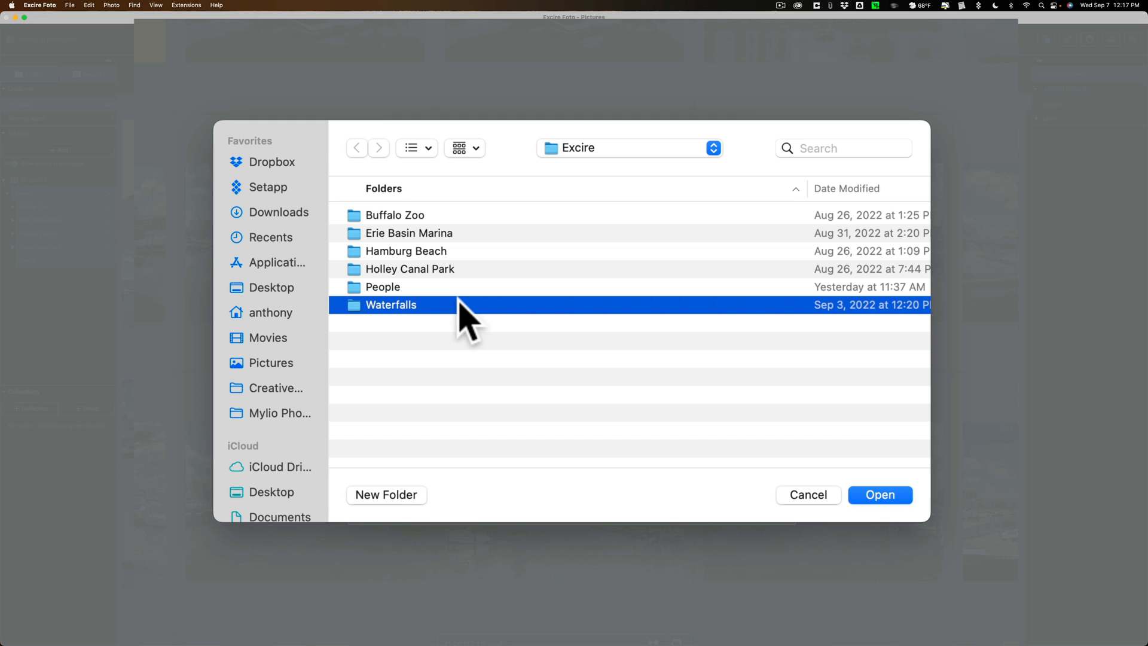
click(879, 495)
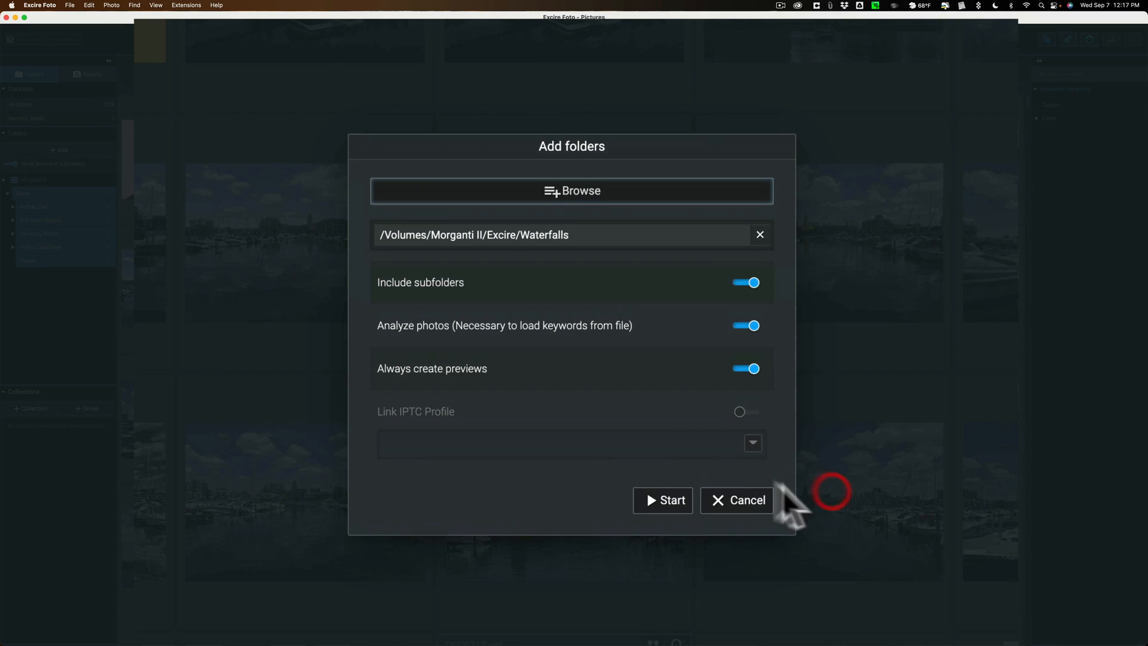
mouse_move(714, 326)
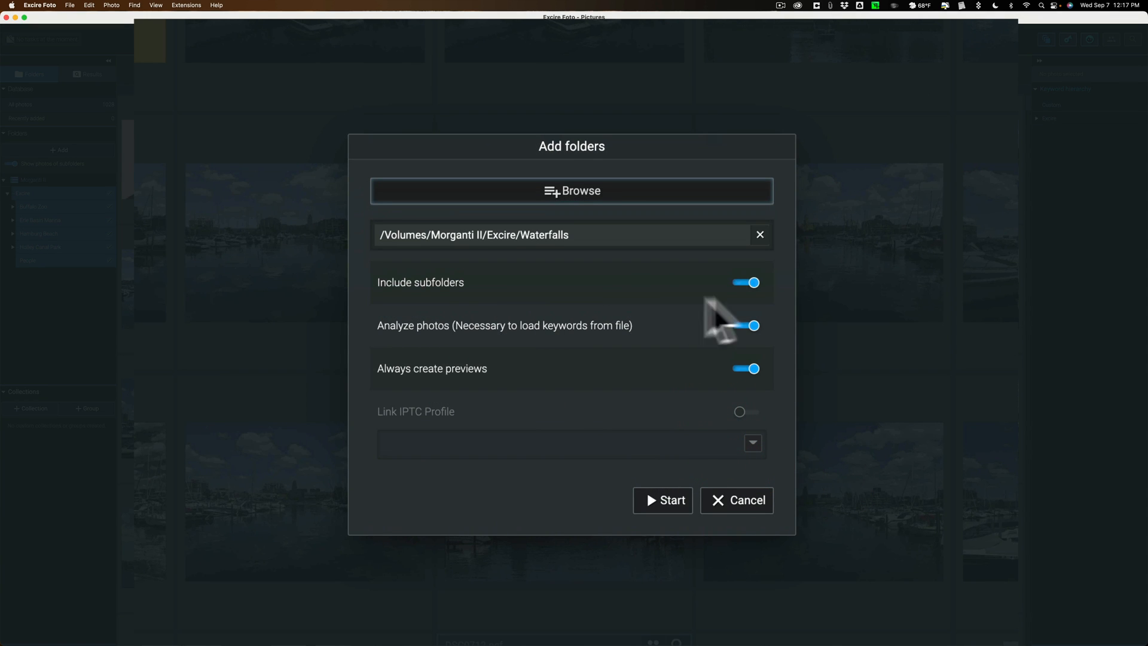
mouse_move(394, 366)
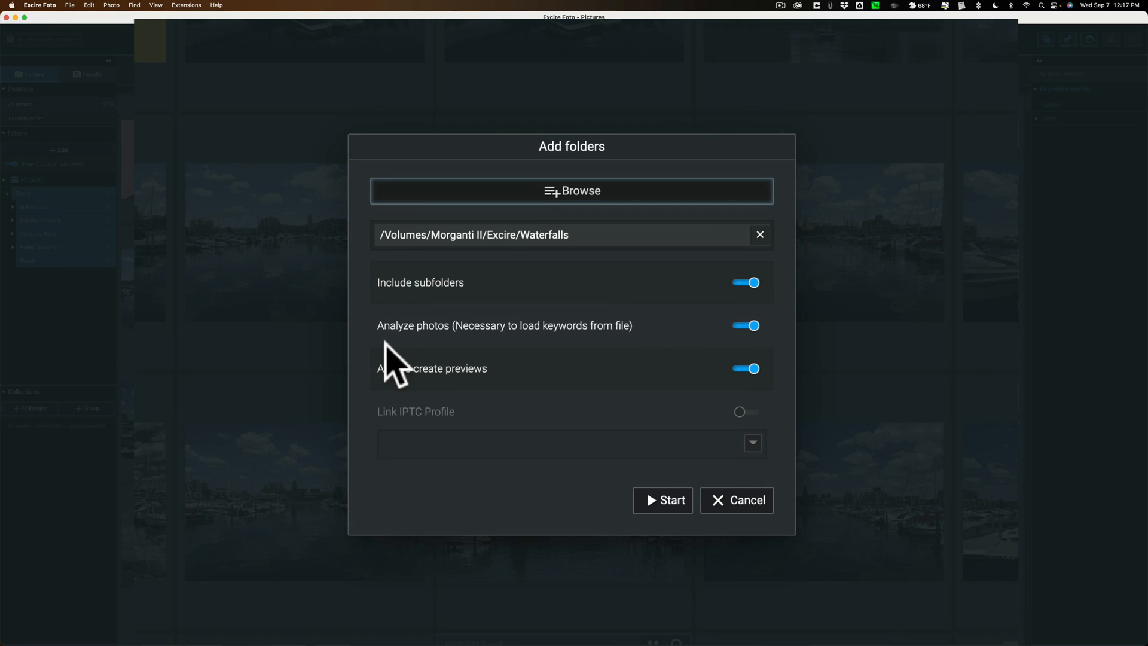
mouse_move(526, 354)
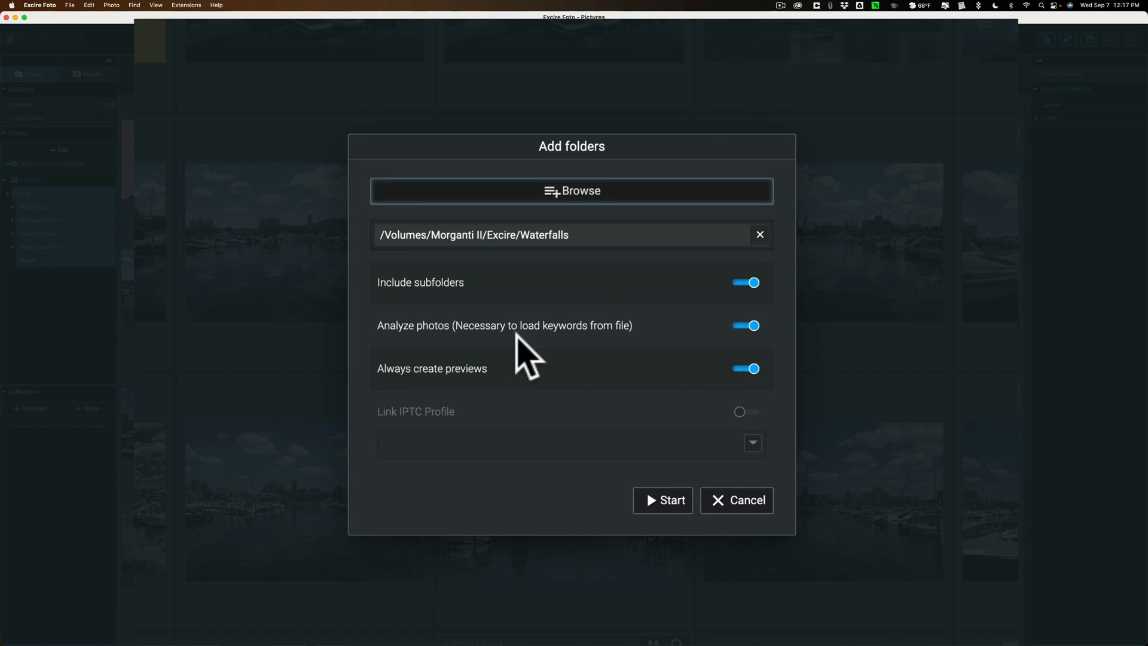
mouse_move(643, 358)
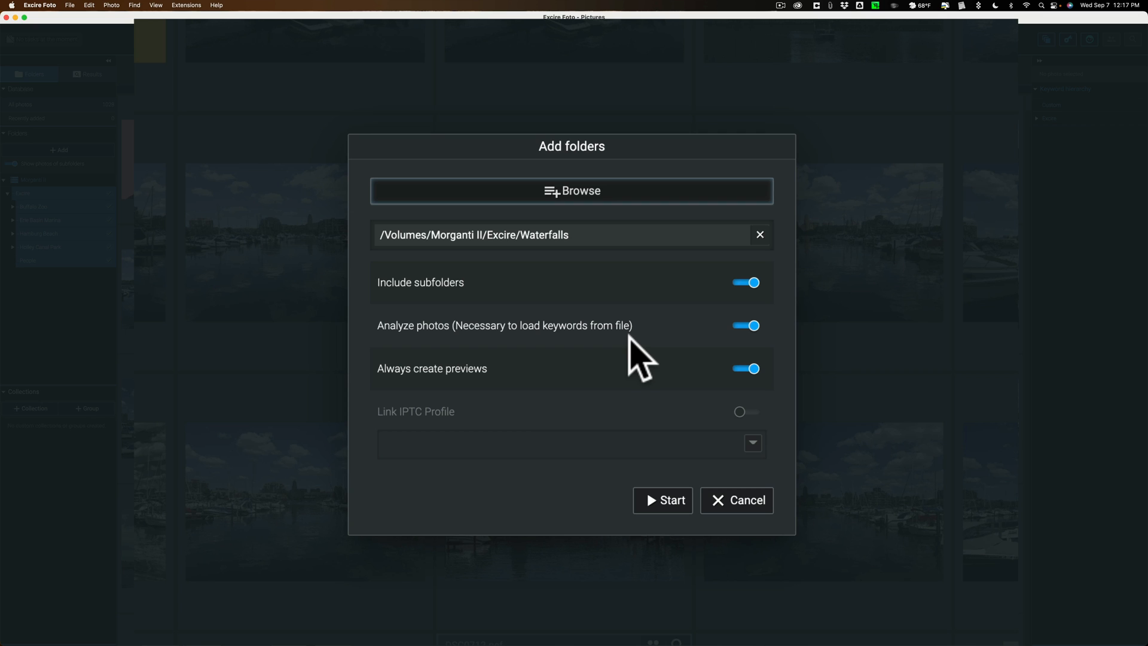
mouse_move(735, 355)
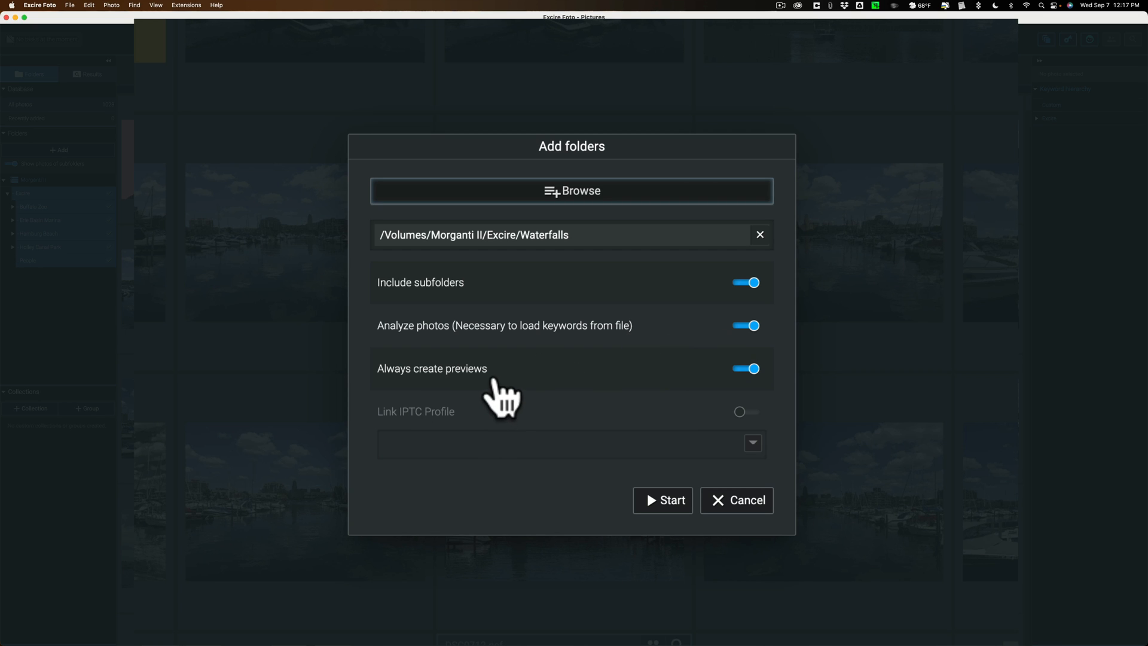
mouse_move(528, 396)
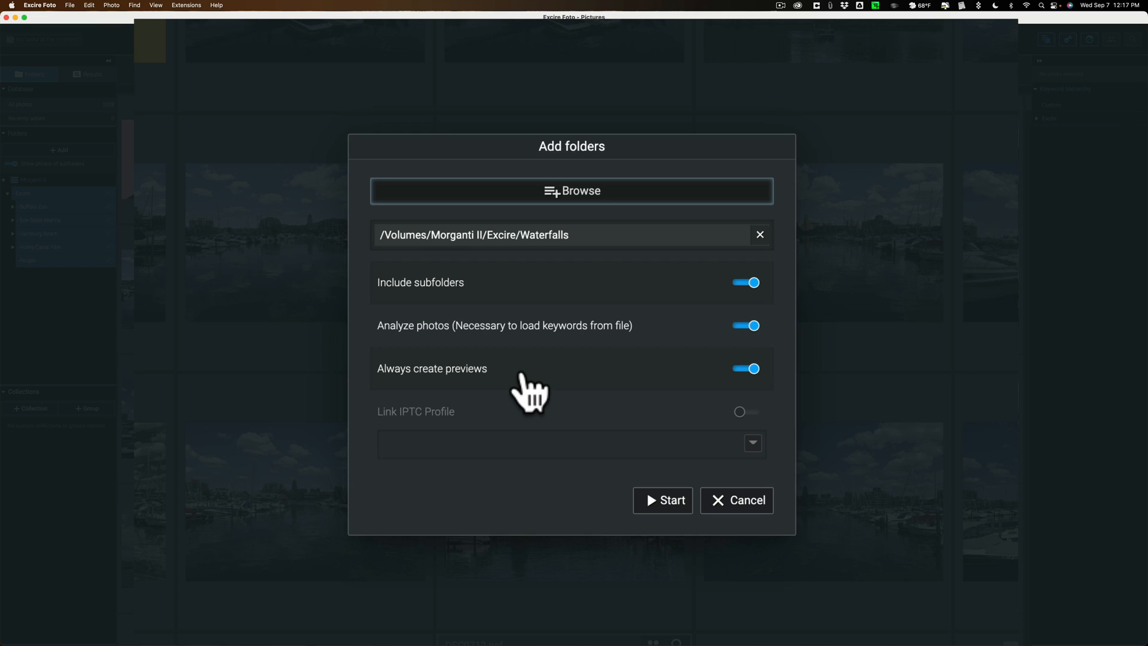
mouse_move(787, 392)
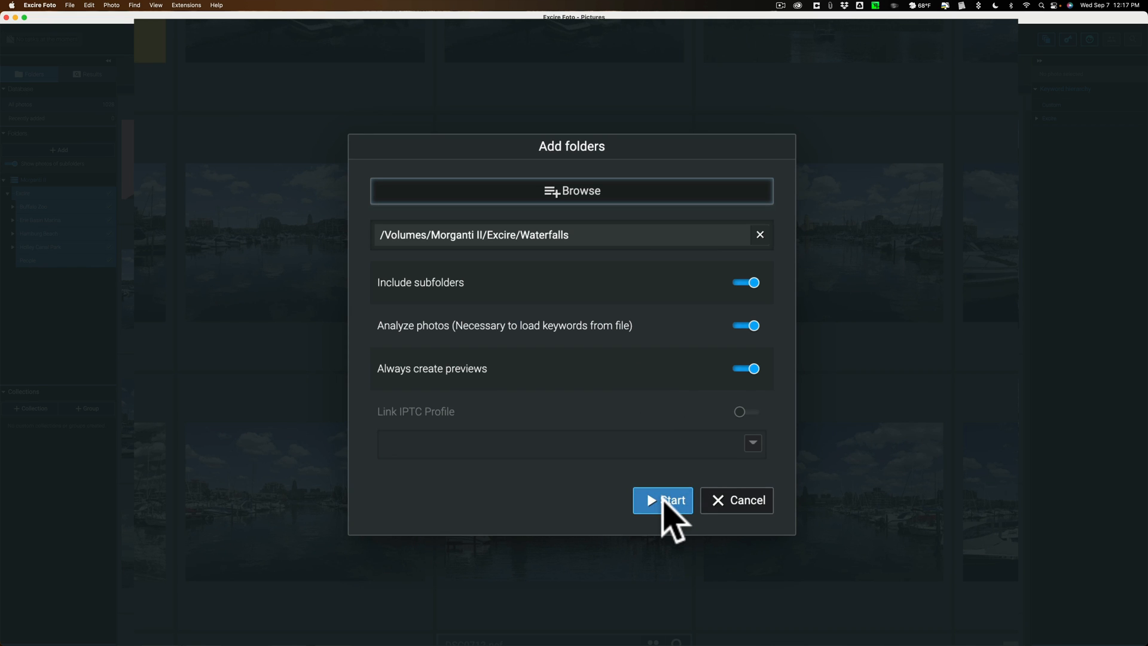
Step: Import the Waterfalls folder's 23 new photos and dismiss the status report
click(662, 500)
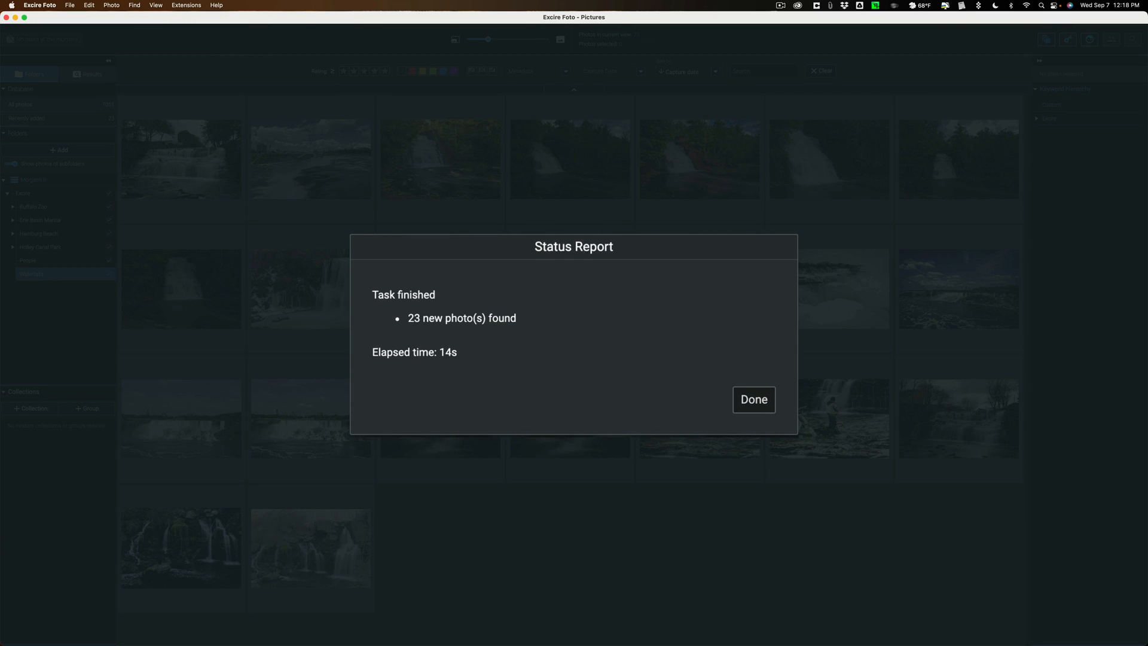
mouse_move(458, 362)
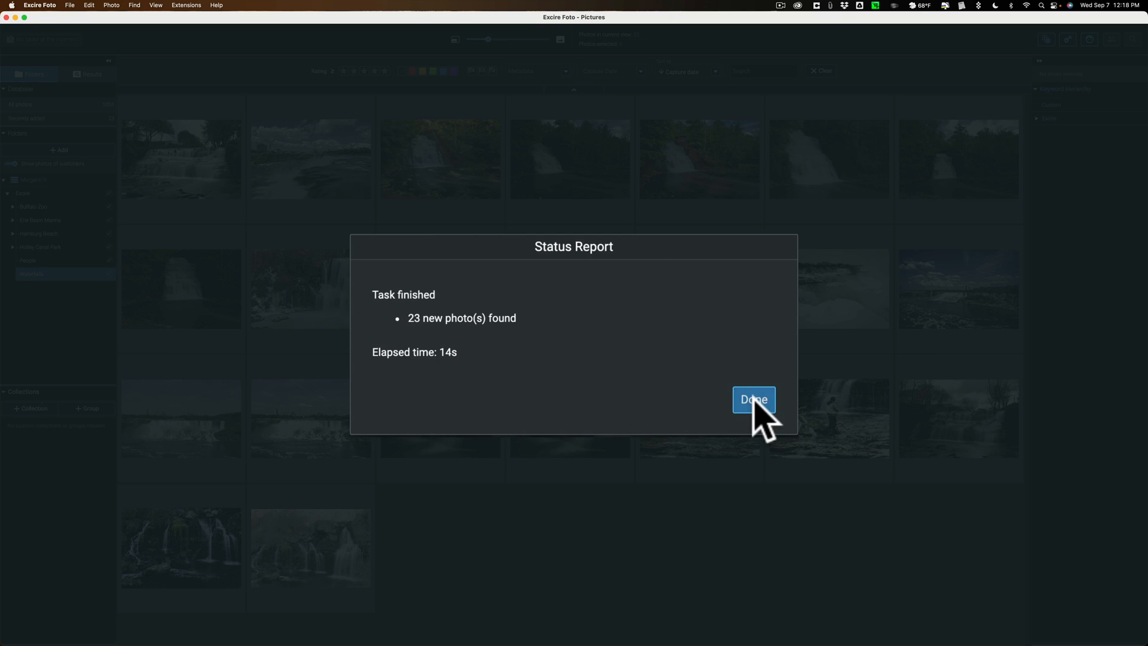
click(754, 400)
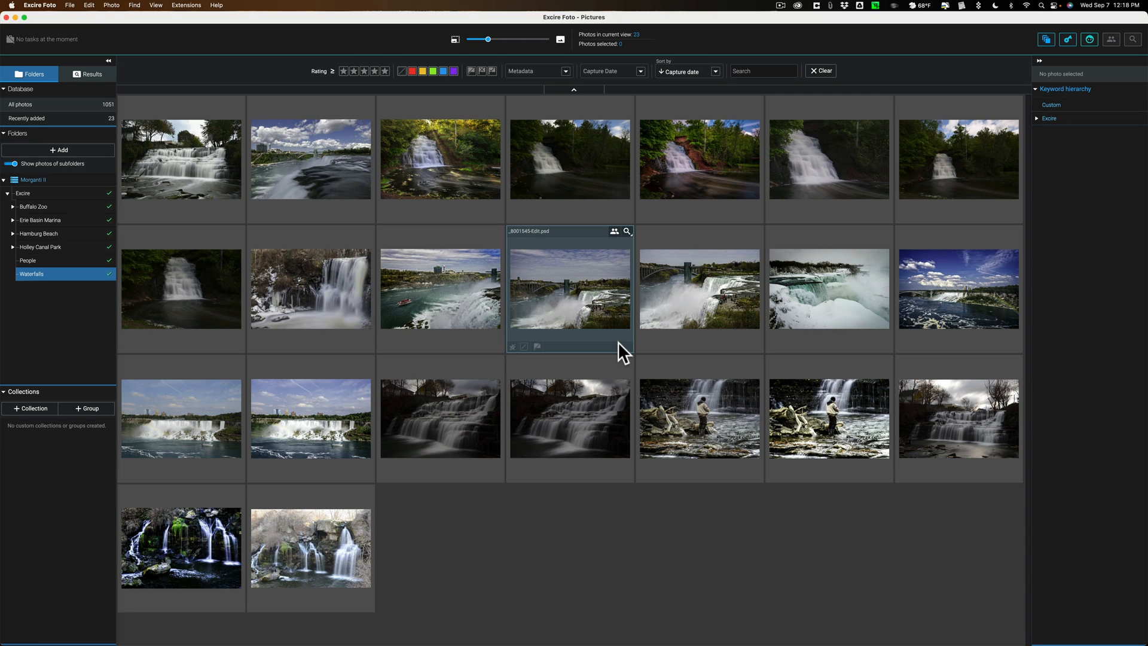
mouse_move(620, 333)
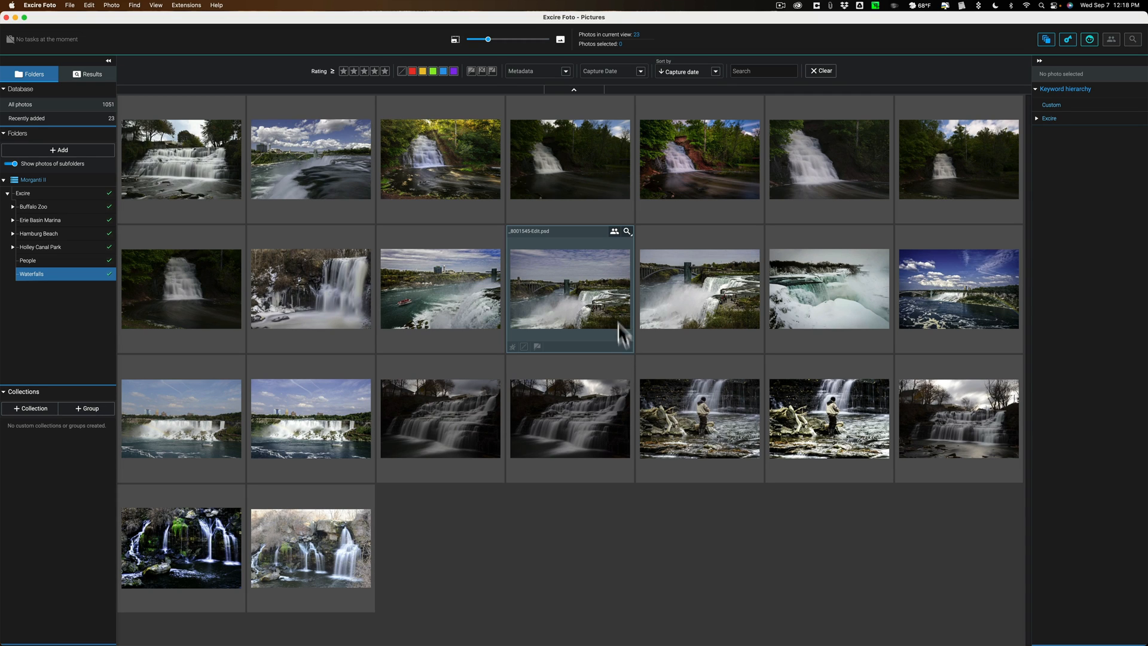
mouse_move(66, 193)
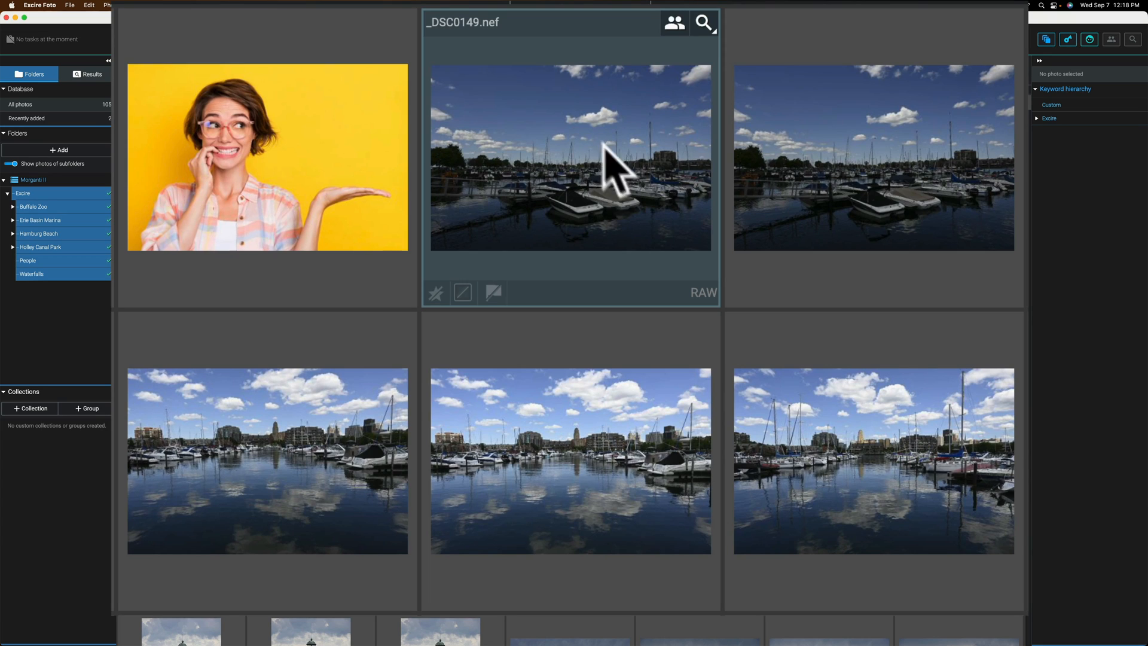
mouse_move(582, 180)
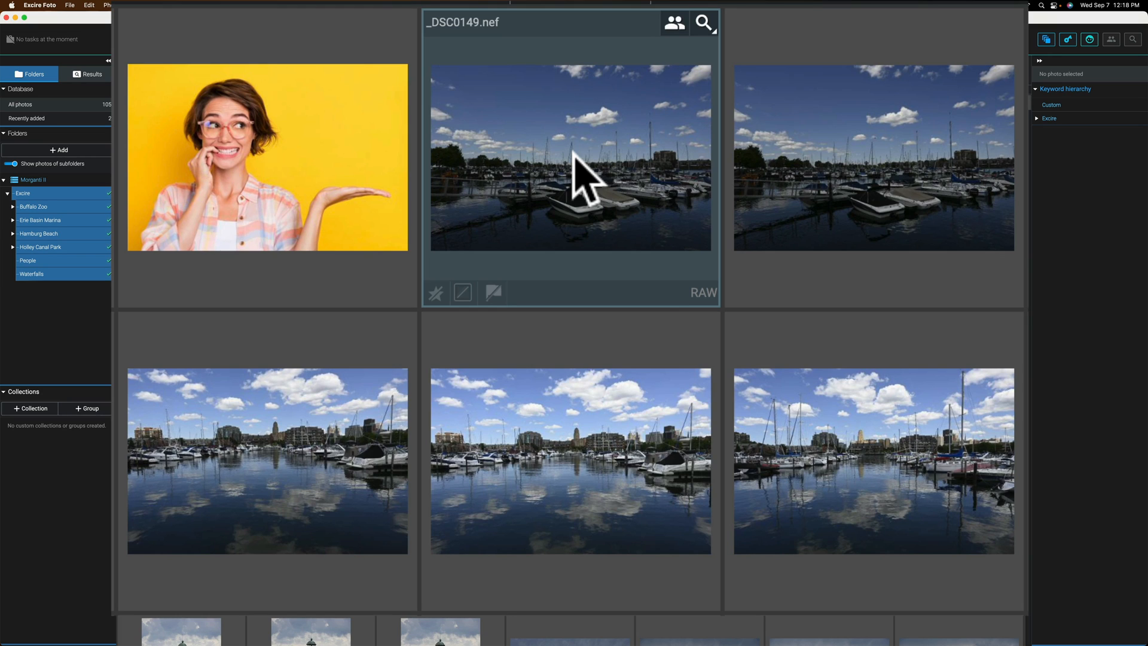
mouse_move(695, 306)
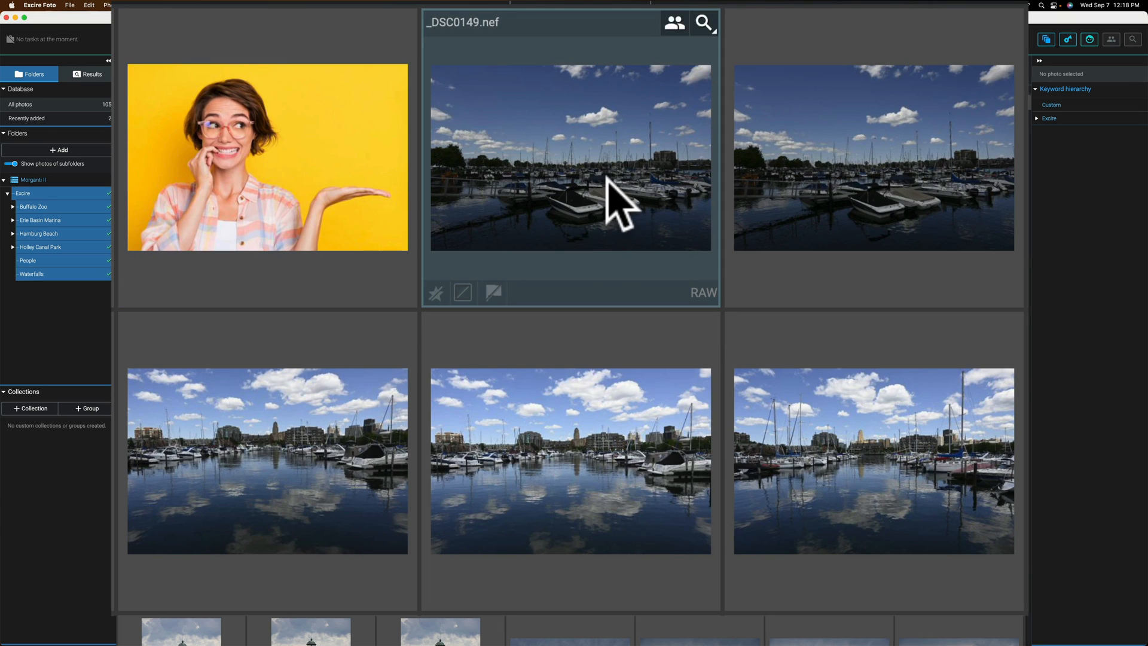
mouse_move(463, 292)
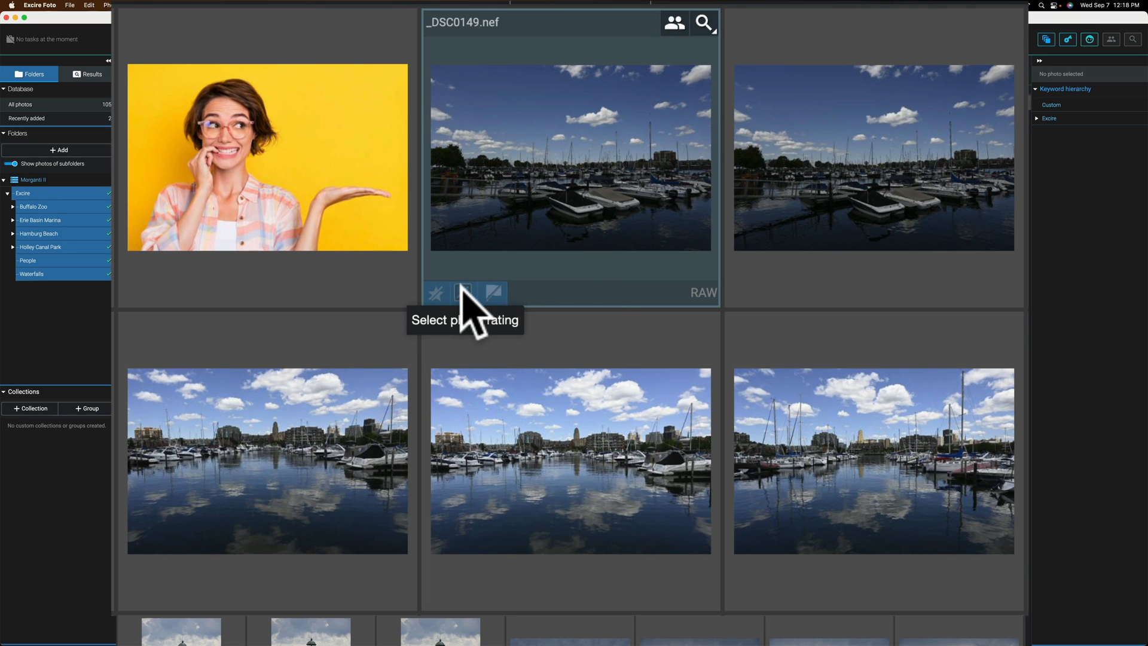
Step: Select harbour photo _DSC0149.nef to show keywords like Boat, Harbor and Sky
click(463, 293)
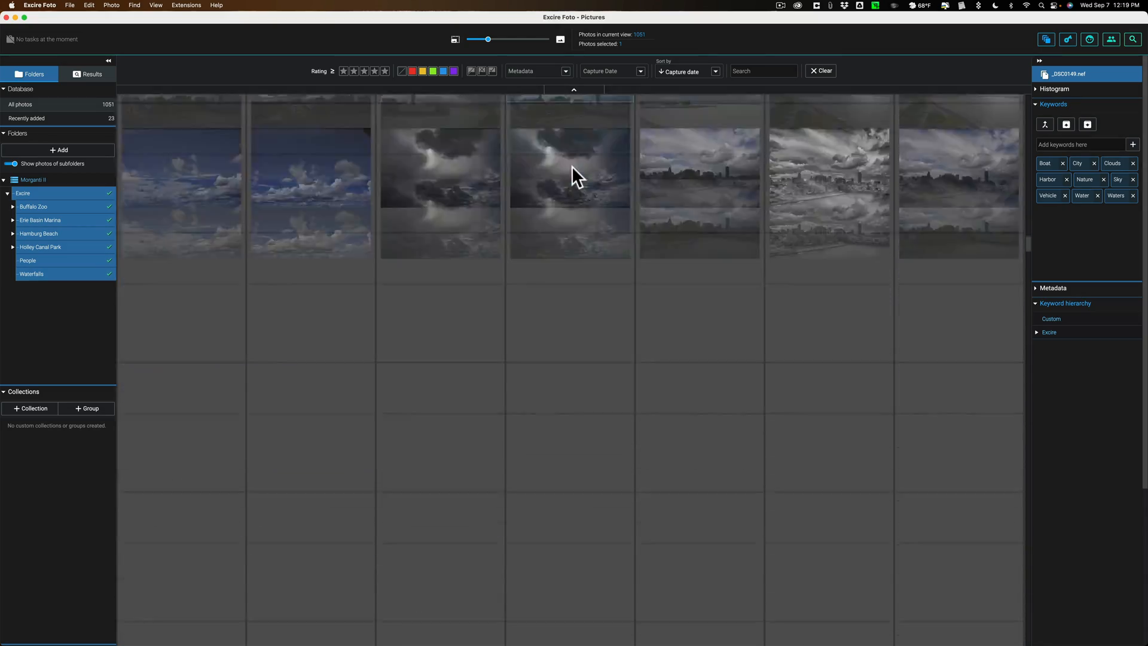
Step: Scroll the photo grid down to the young man's portrait thumbnails
scroll(down, 3)
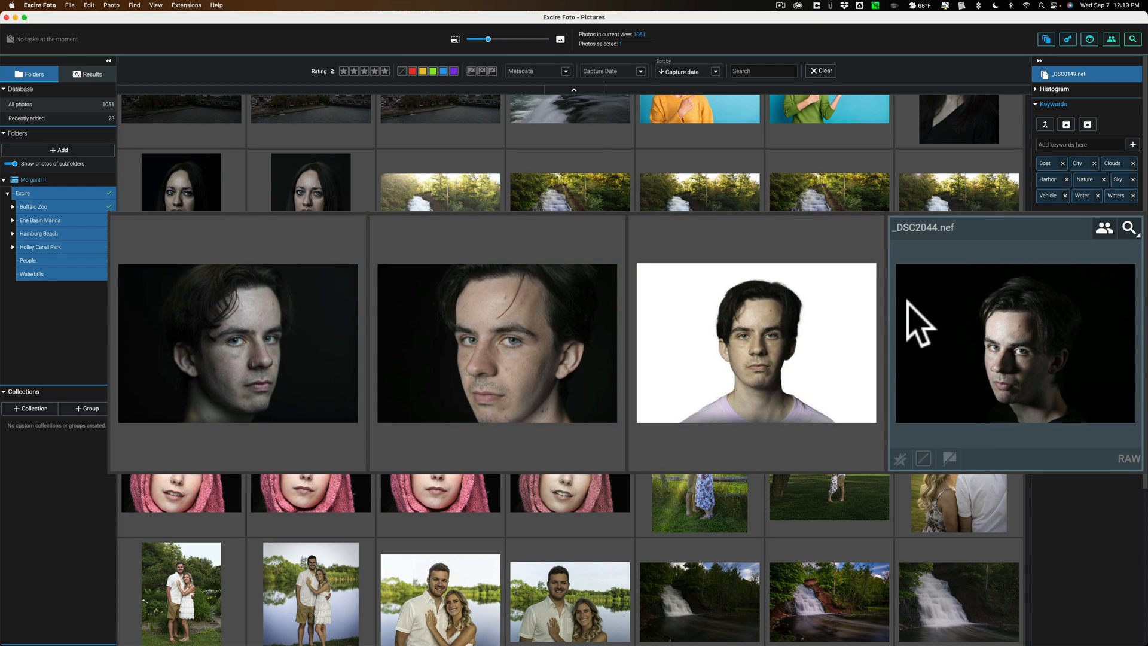
mouse_move(526, 315)
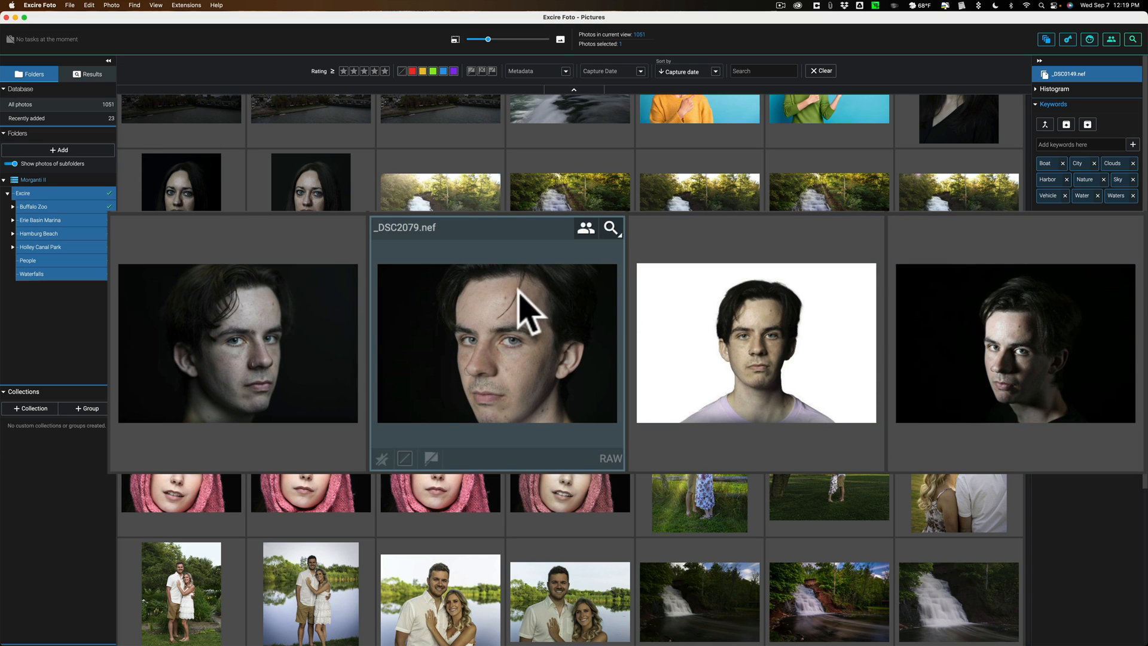
mouse_move(564, 279)
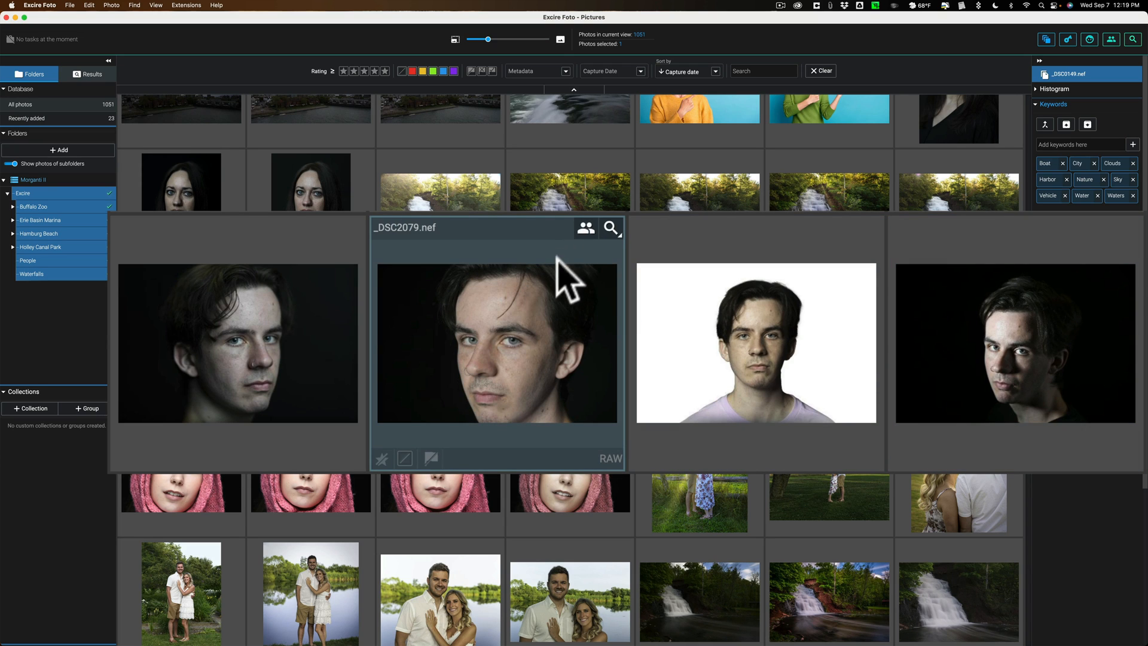
mouse_move(587, 228)
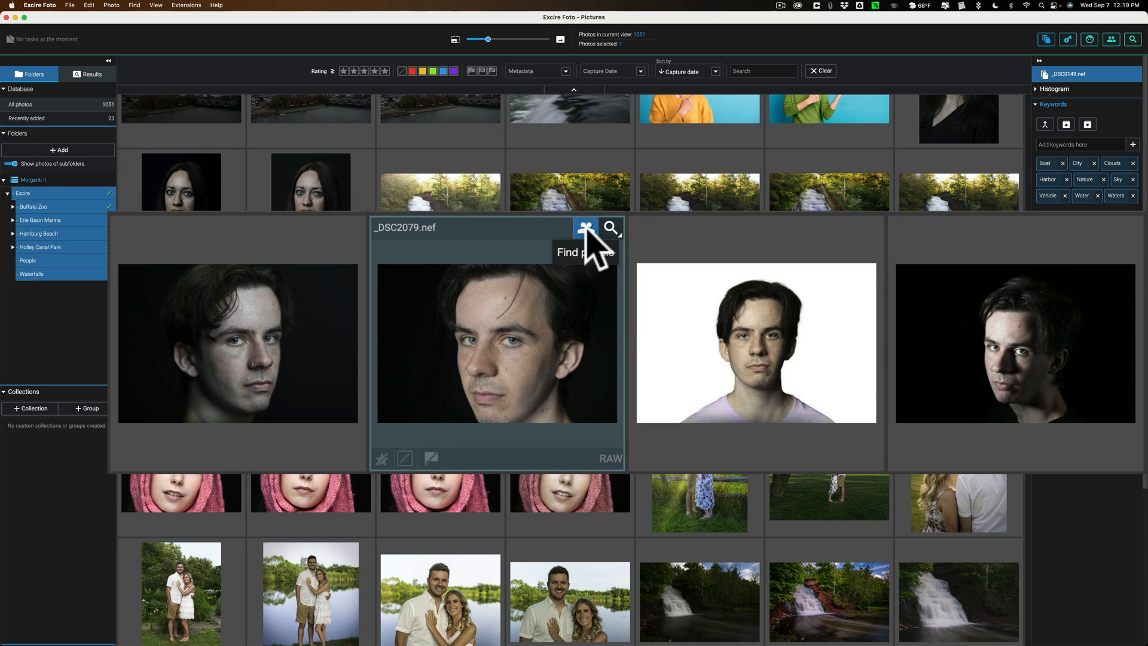
Step: Open Find People for the young man's close-up portrait
click(585, 227)
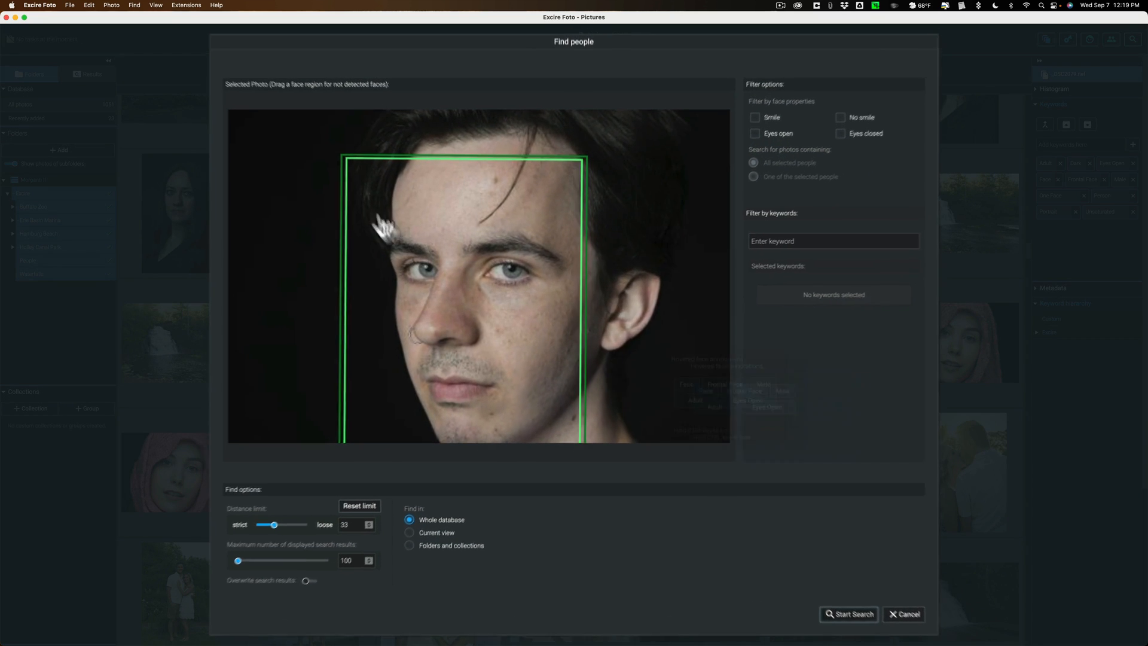
mouse_move(502, 257)
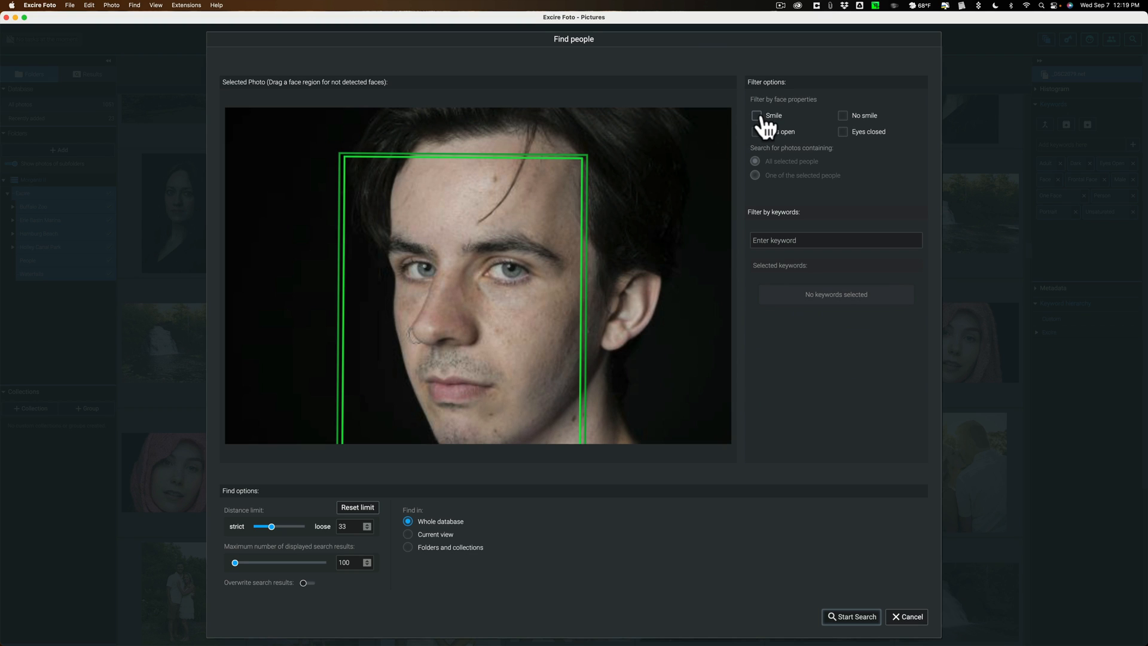
mouse_move(765, 126)
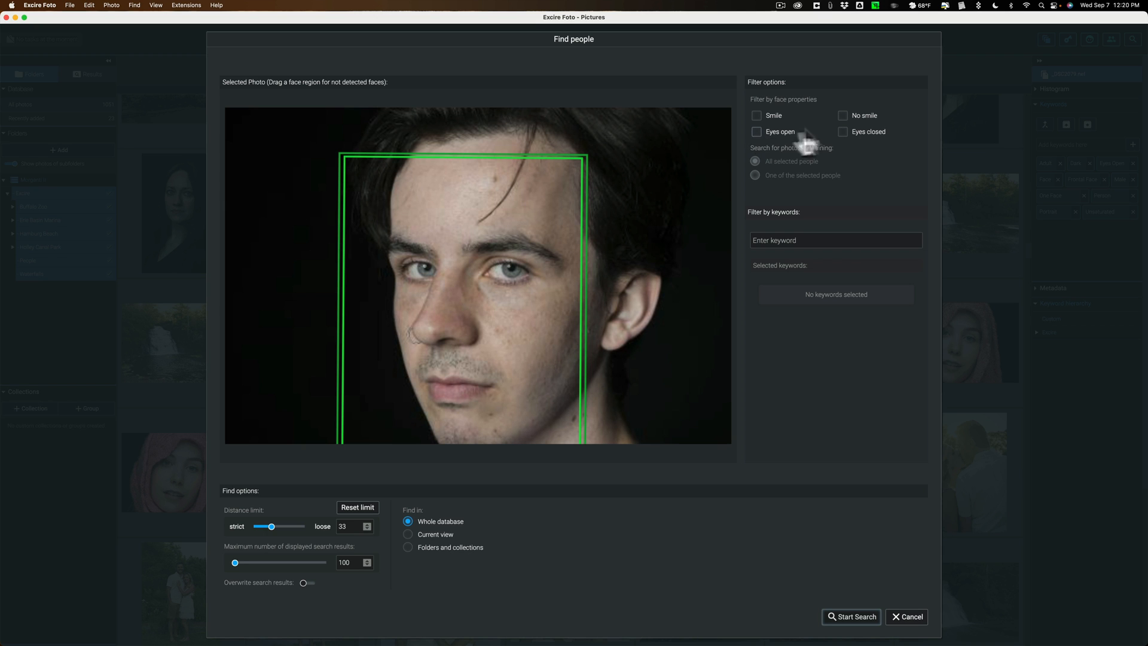
mouse_move(800, 526)
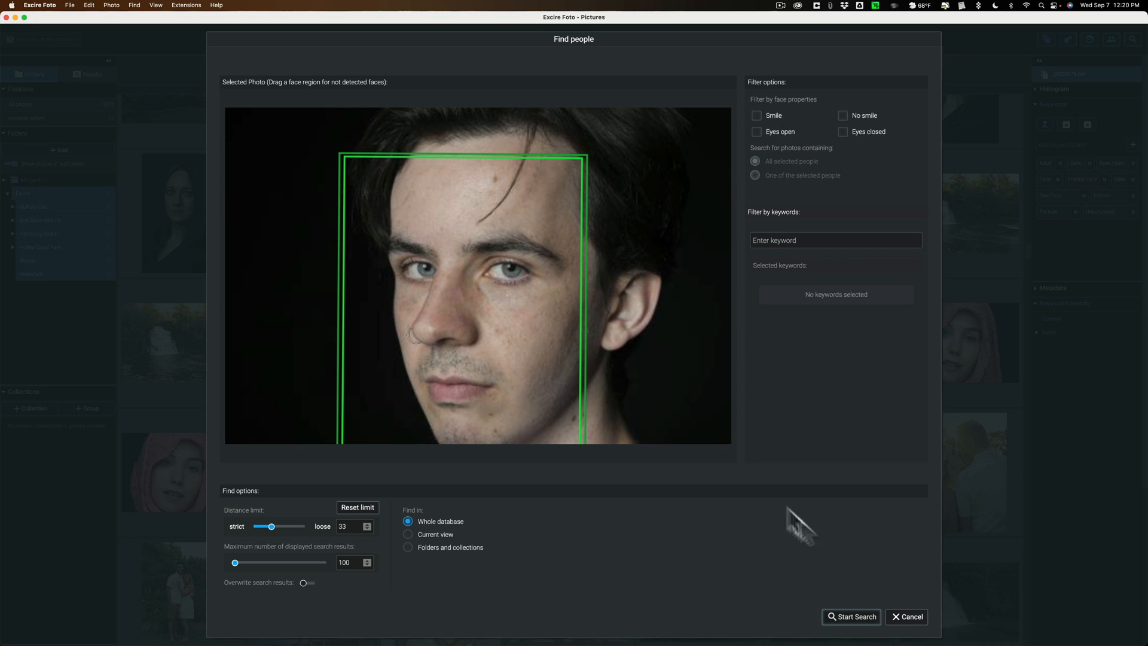
Step: Search for the young man's face, review keywords of his 7 portraits, then show all 1,051 photos
click(851, 617)
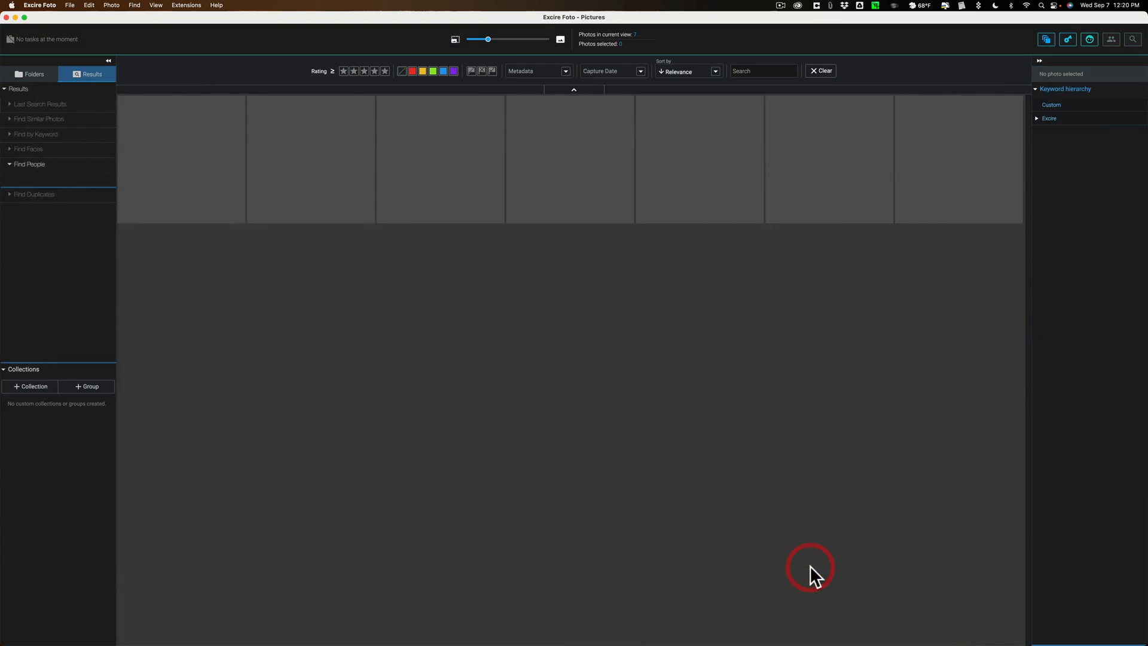
click(29, 164)
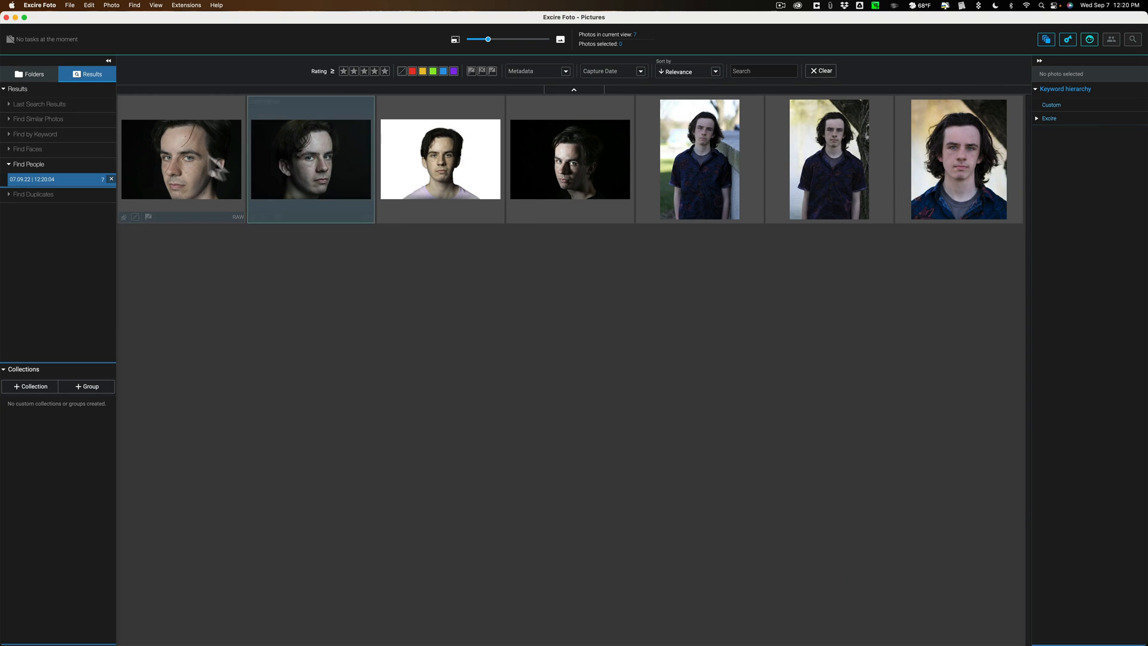
mouse_move(181, 158)
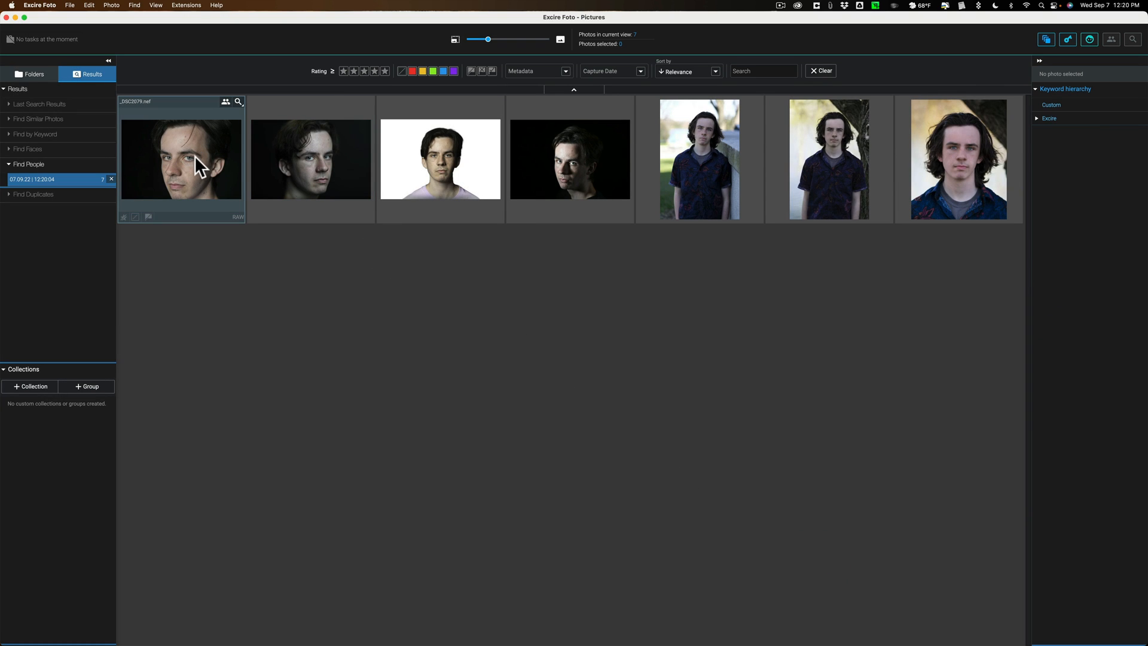
mouse_move(196, 164)
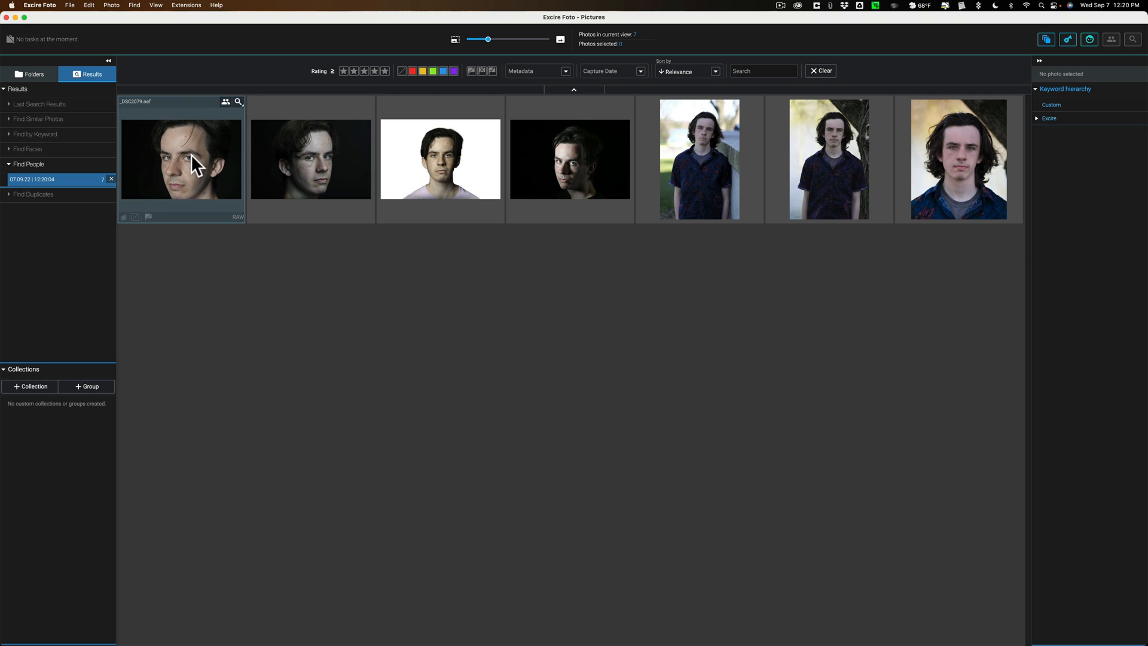
click(568, 159)
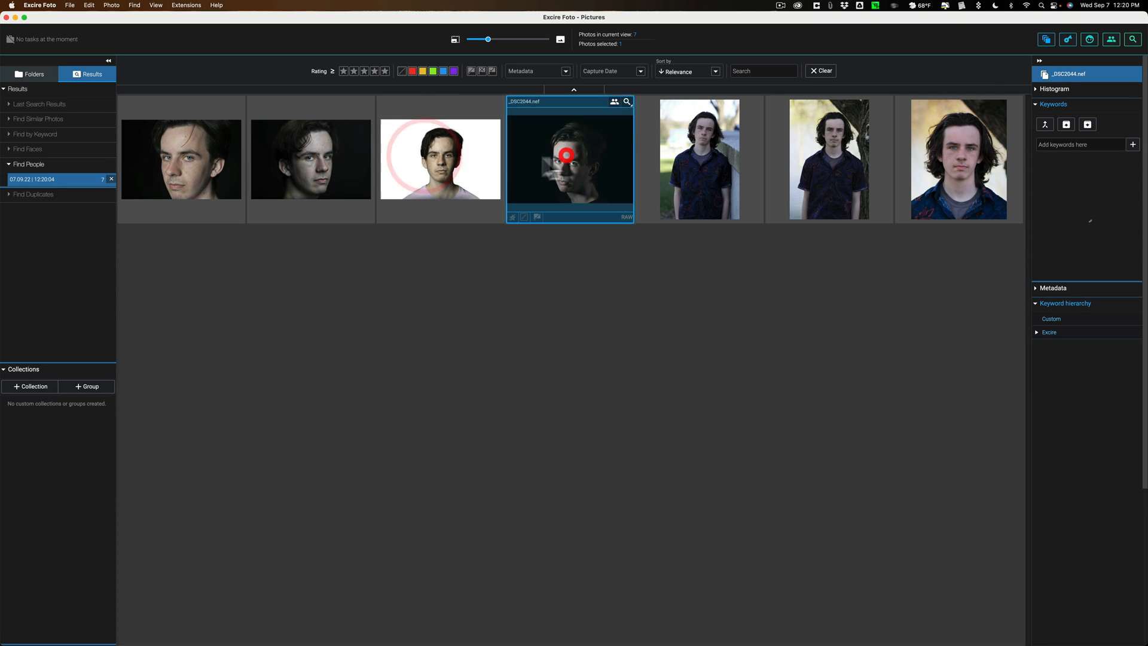
click(440, 159)
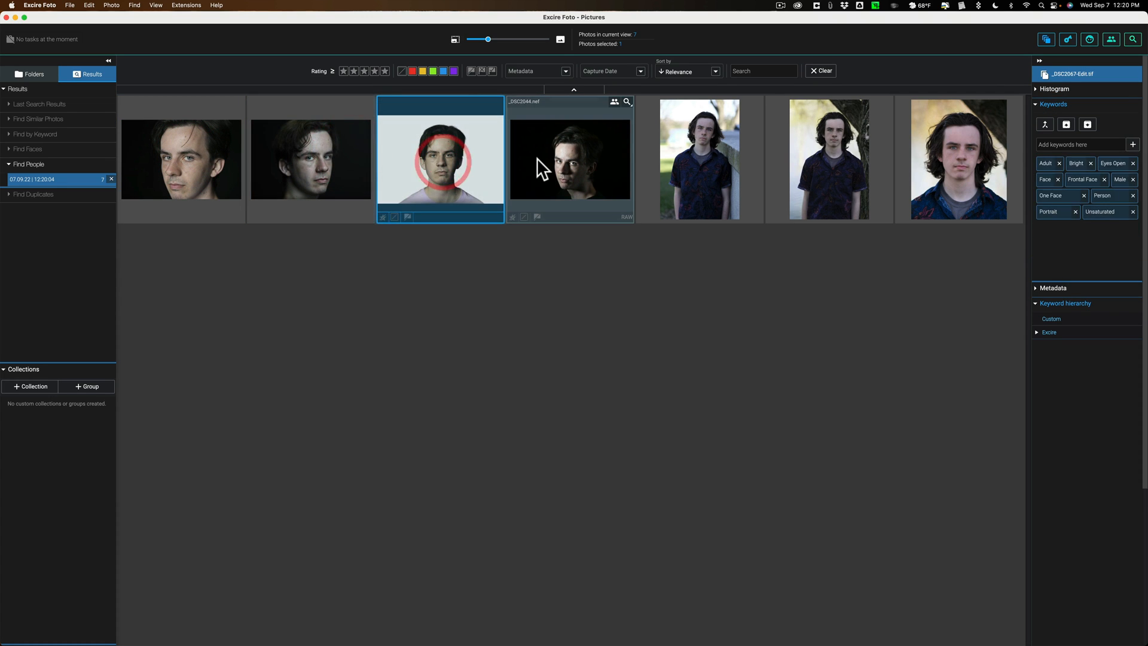
click(699, 159)
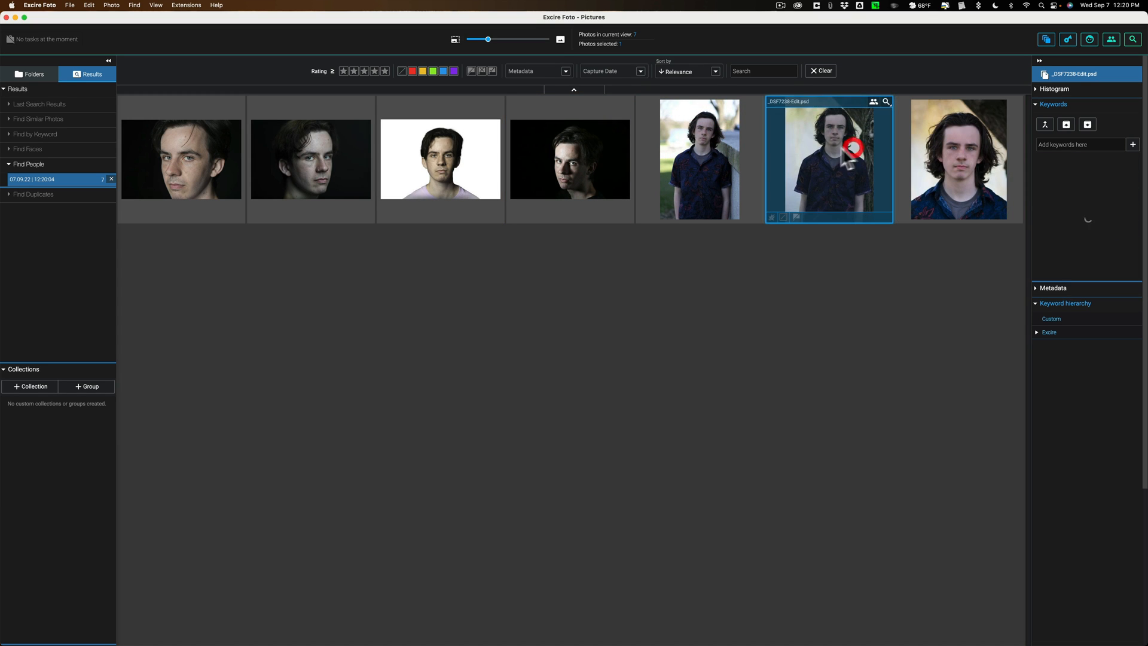
click(699, 159)
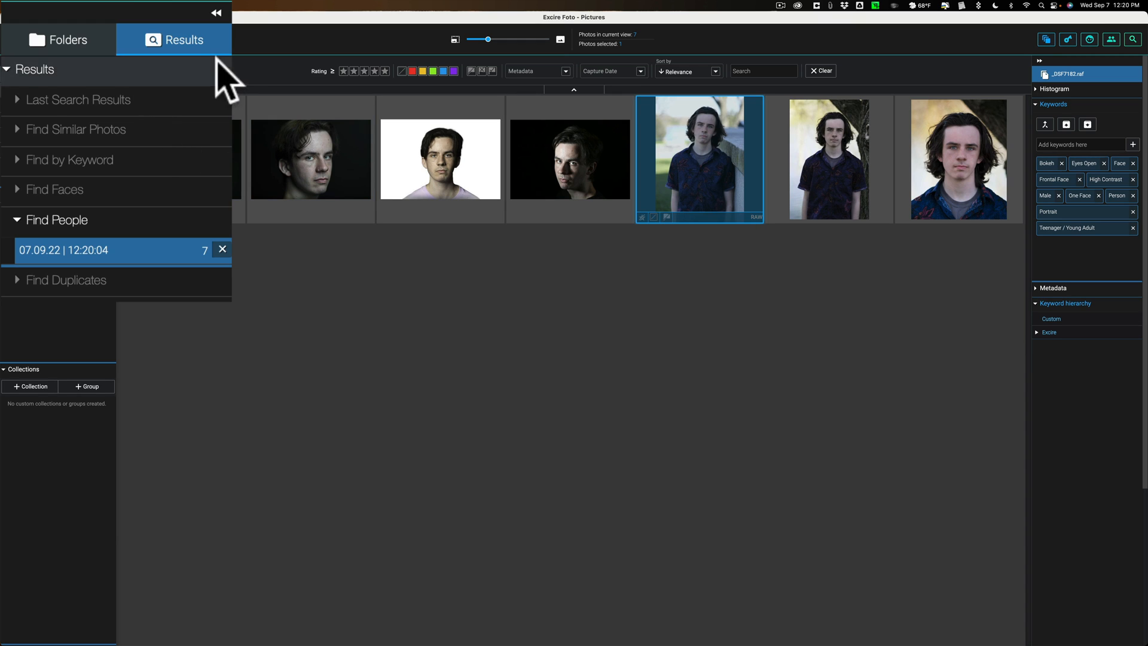
mouse_move(223, 250)
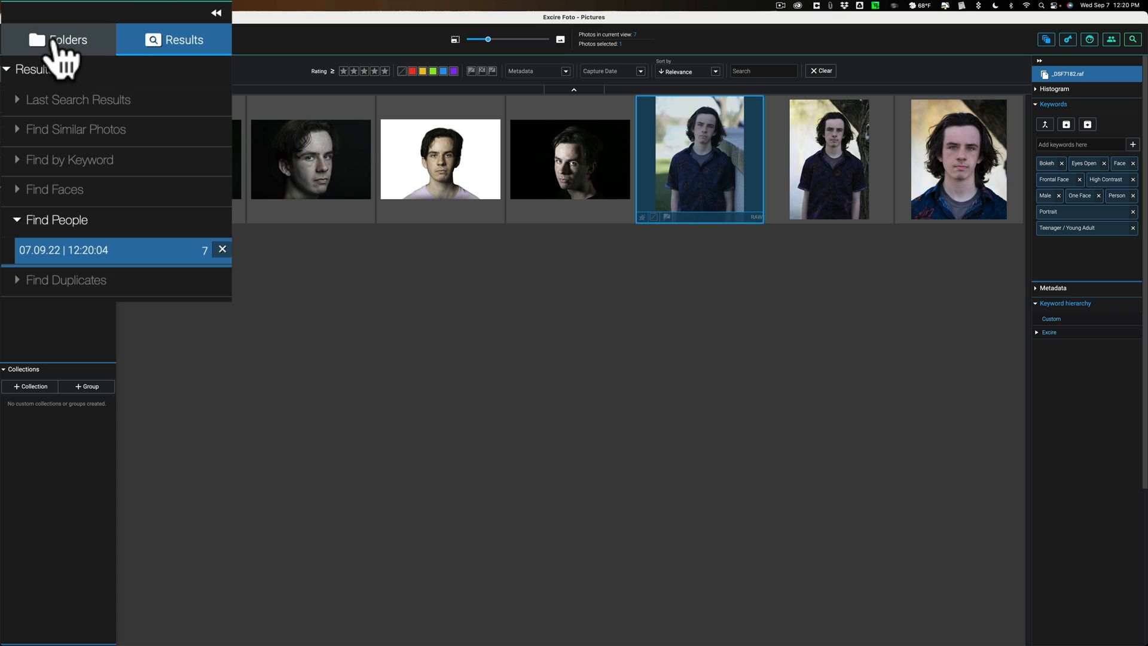
click(58, 39)
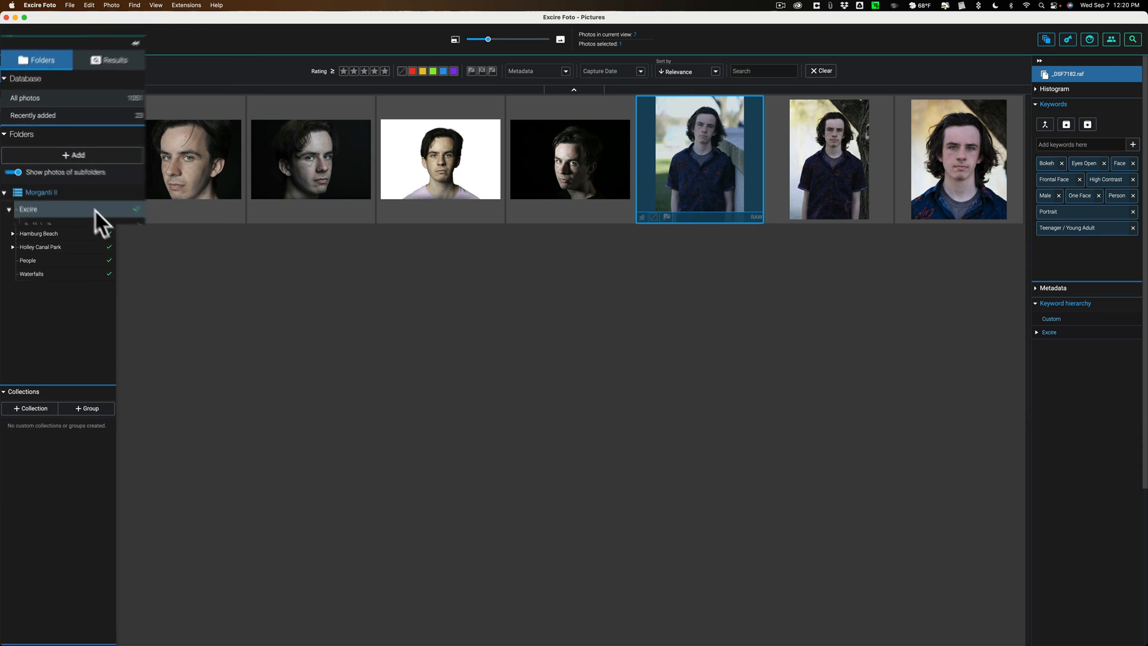
click(28, 193)
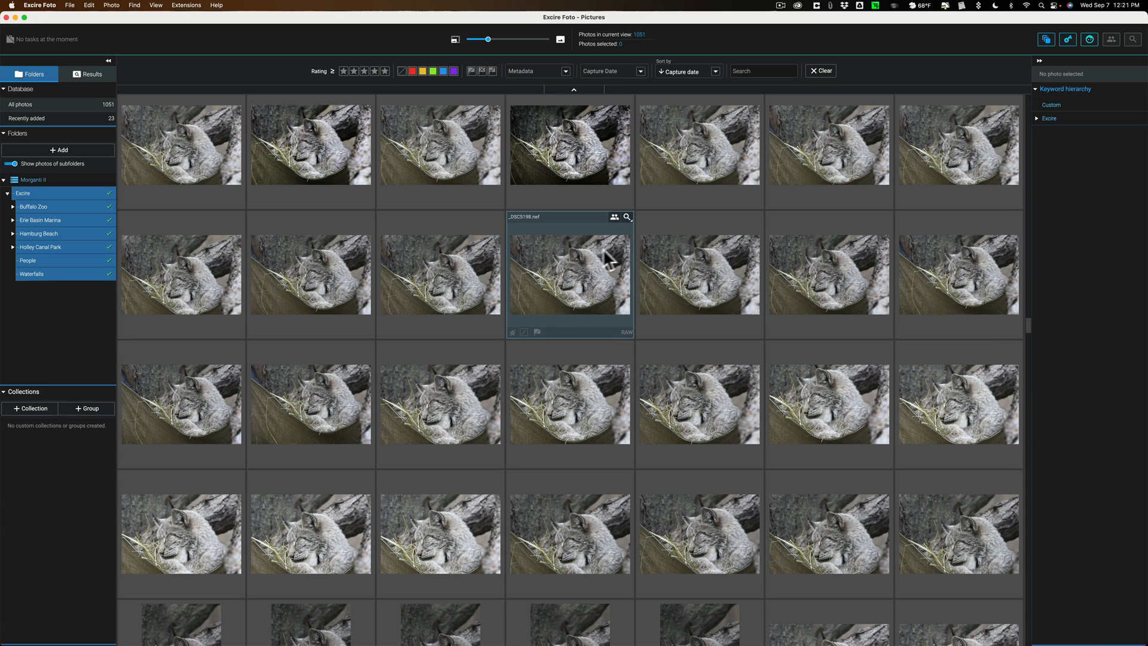
Step: Run Find Similar Photos on the sleeping lynx and compare its 75 matches with people results
click(627, 216)
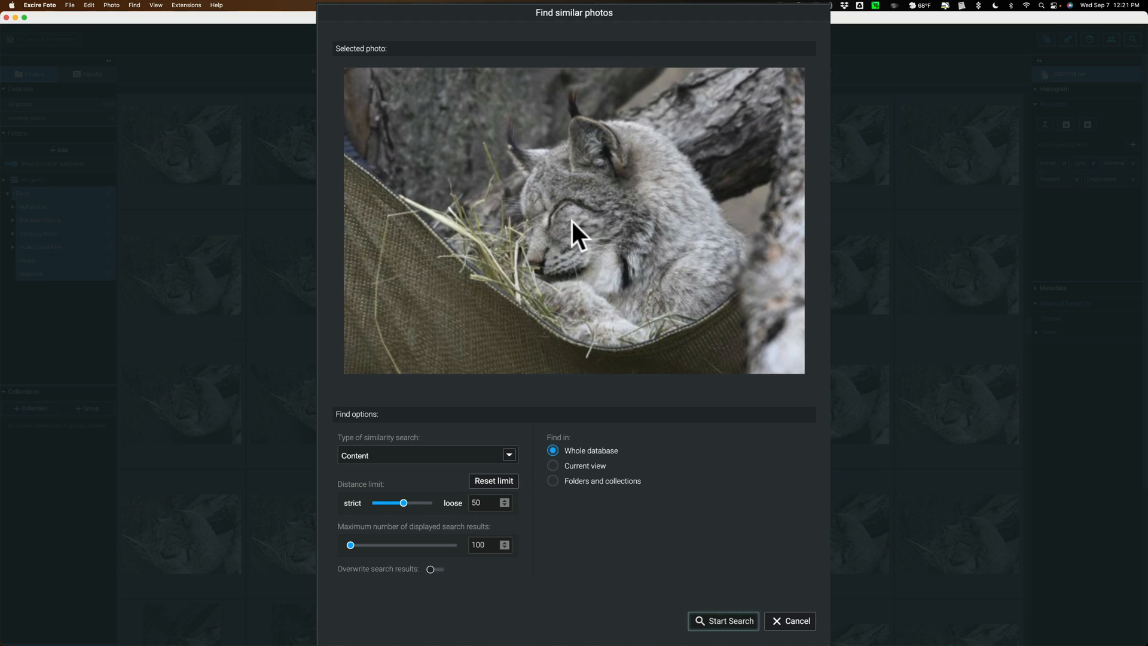
mouse_move(385, 453)
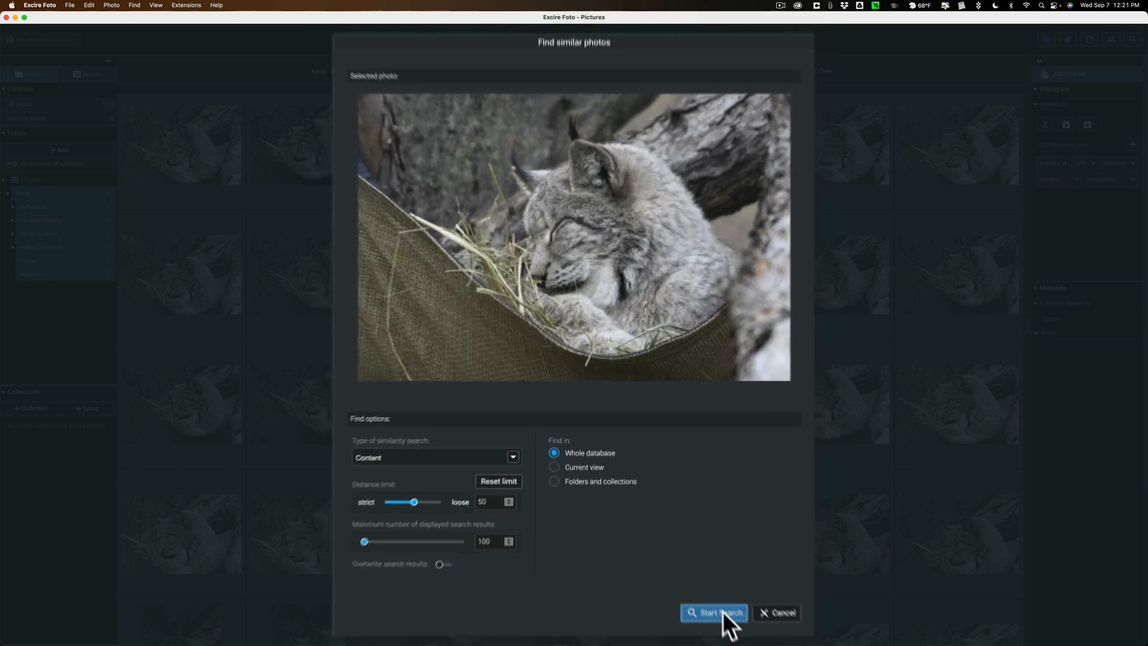
click(712, 613)
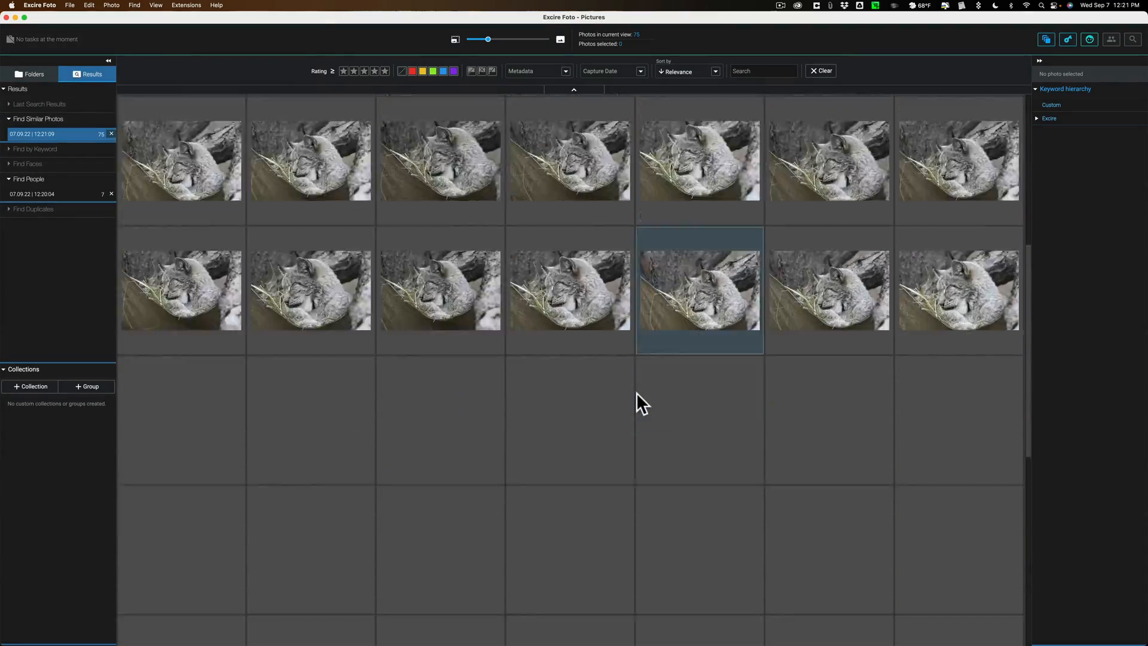
scroll(down, 3)
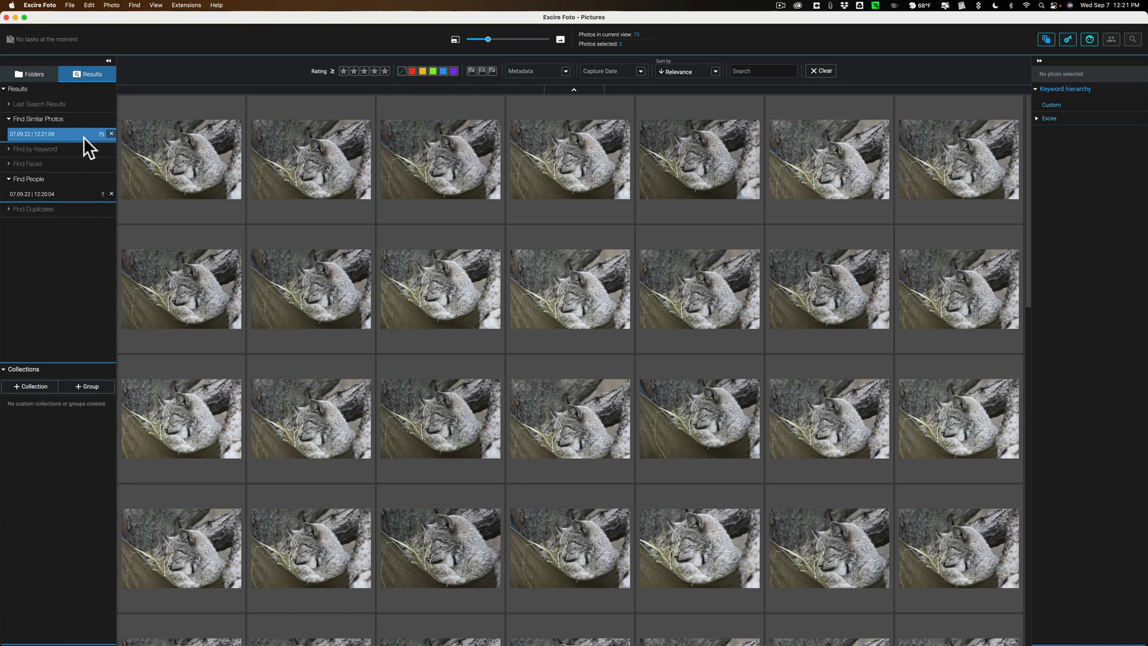
click(51, 193)
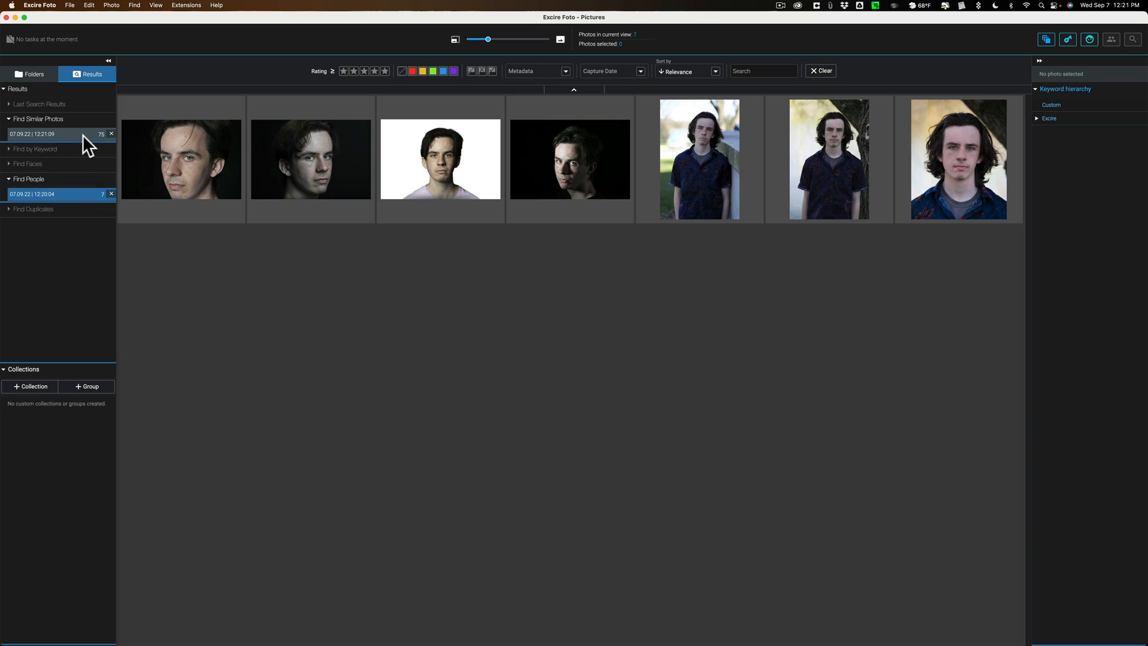
click(51, 133)
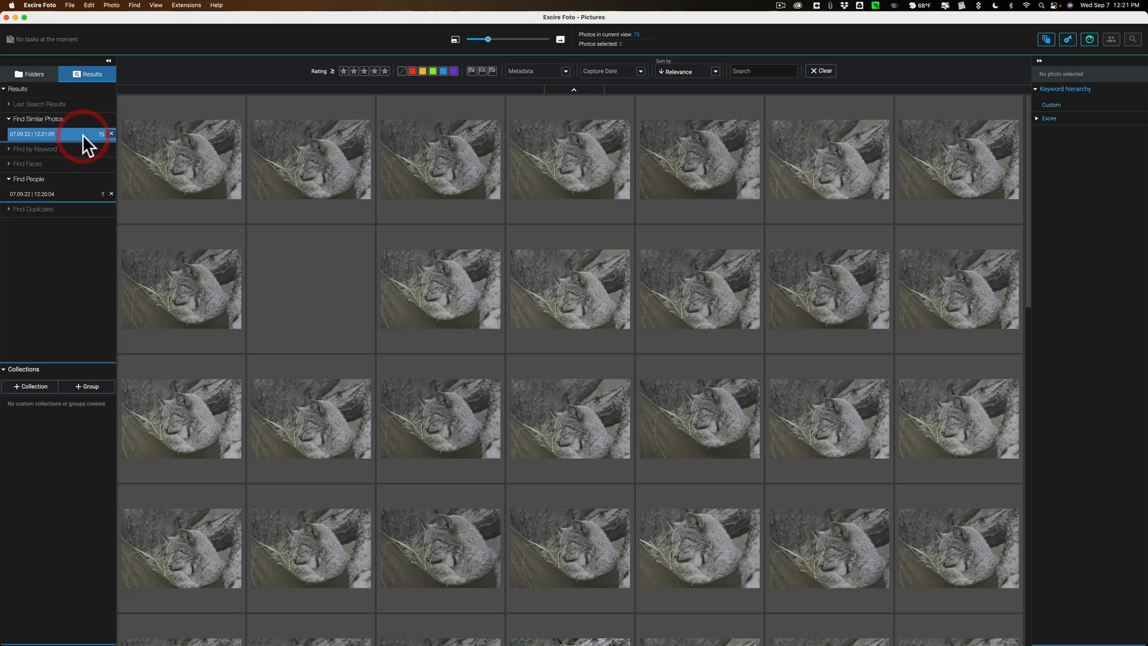
click(30, 73)
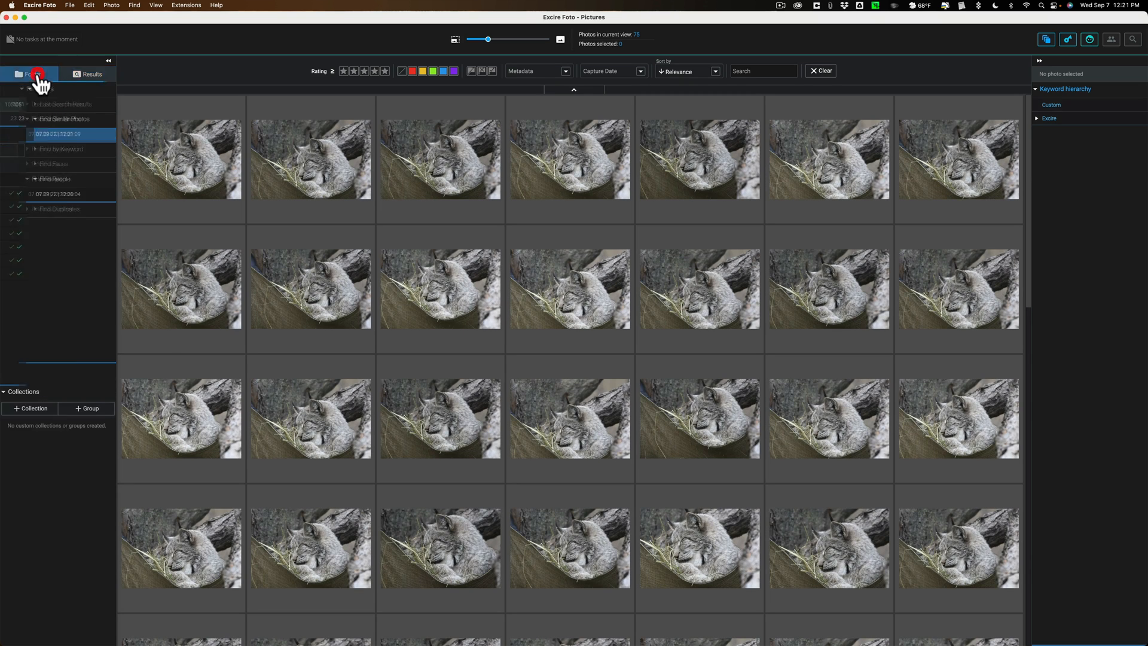
Step: Show the whole Excire library and expand Photography keywords like Bokeh, Dark and Unsaturated
click(32, 73)
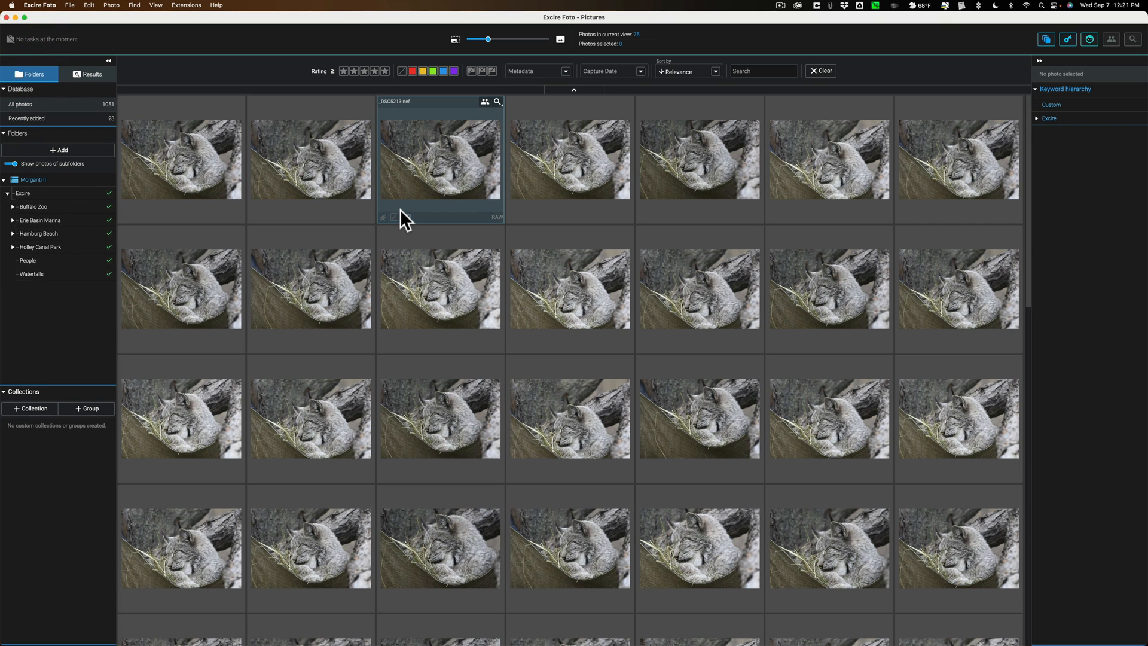
click(23, 193)
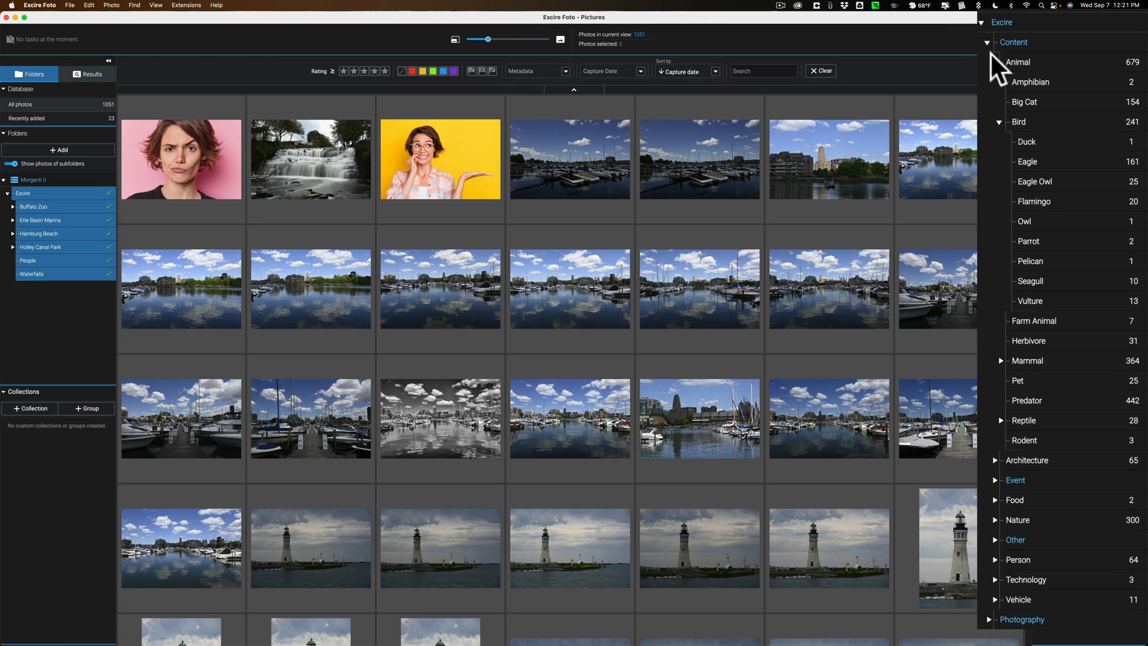
click(989, 42)
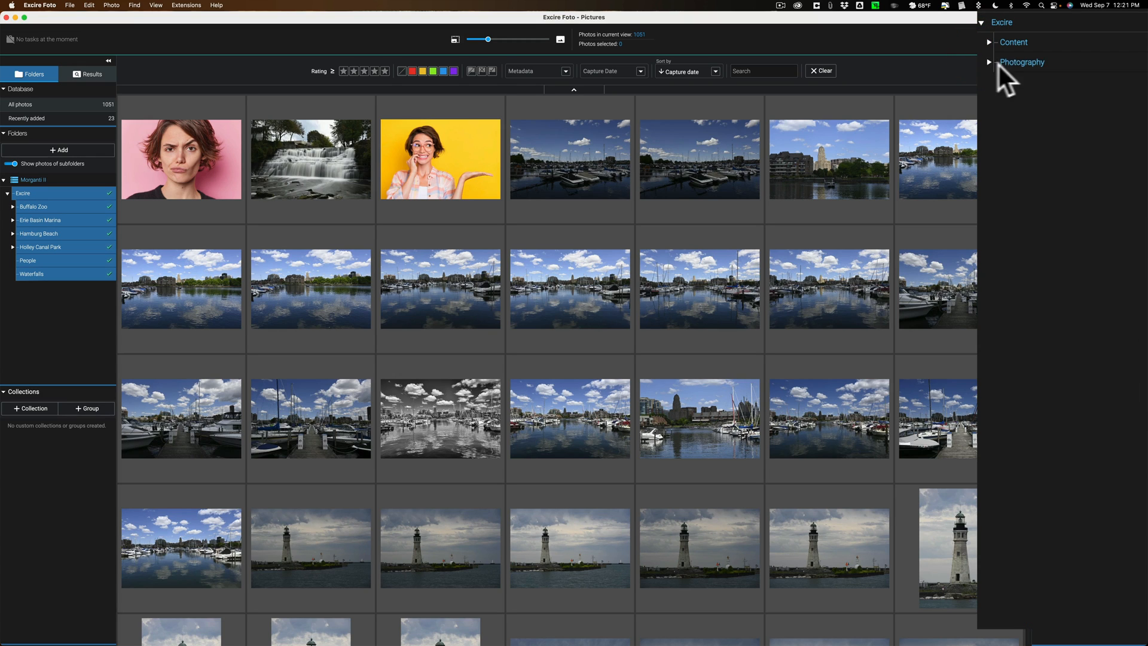
click(1022, 62)
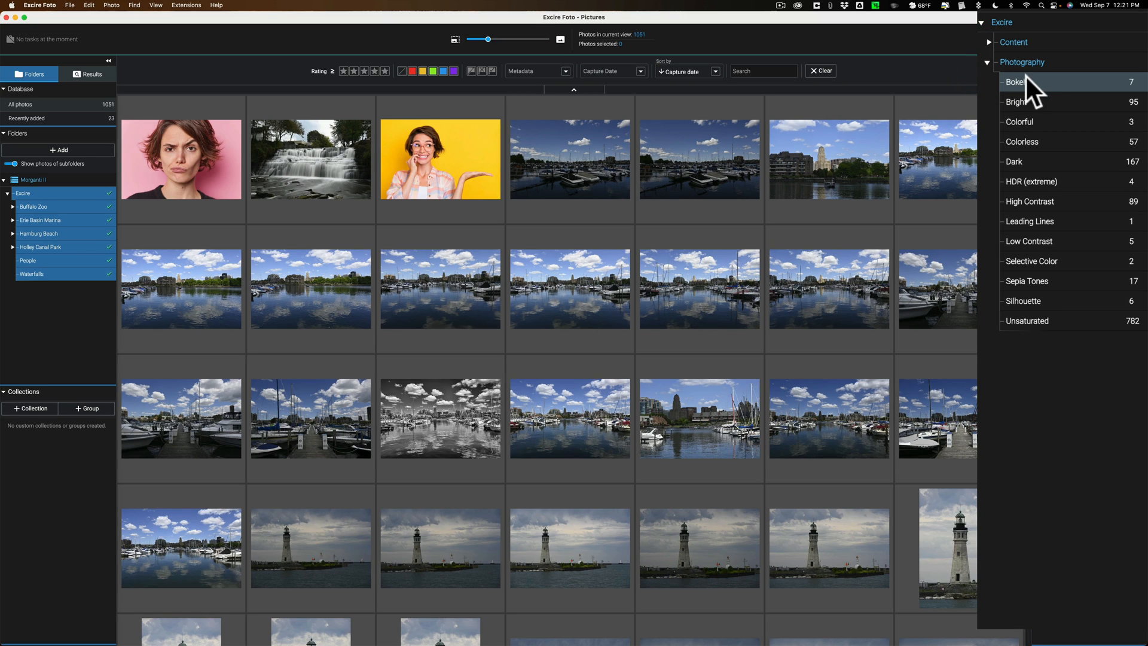
mouse_move(1056, 95)
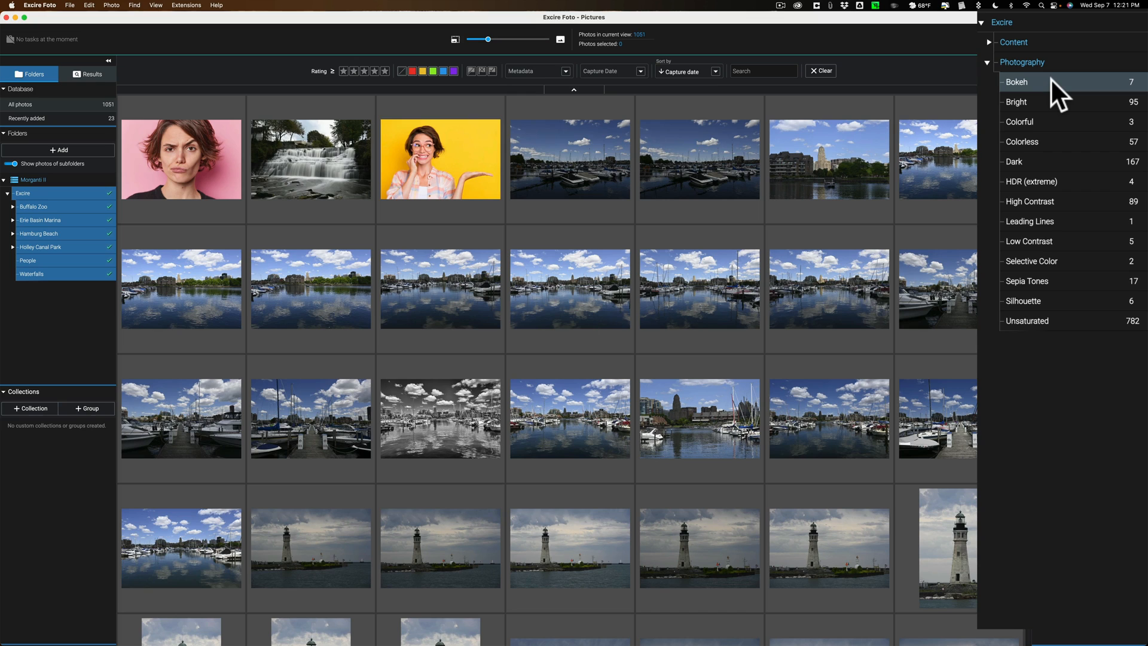
mouse_move(1062, 106)
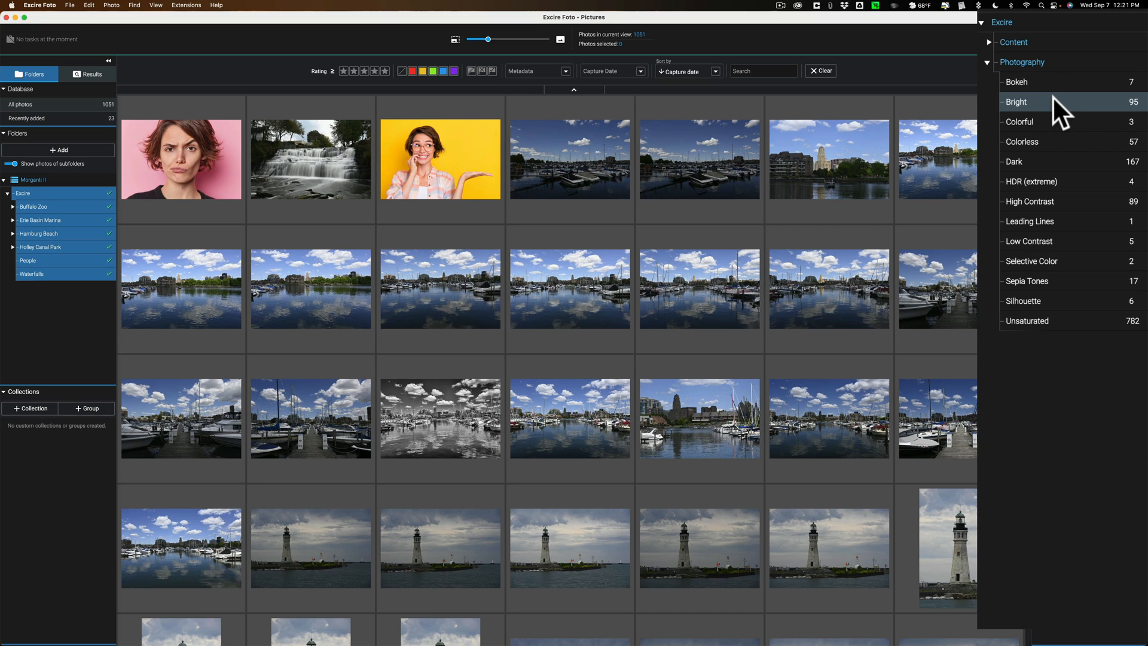
mouse_move(1071, 147)
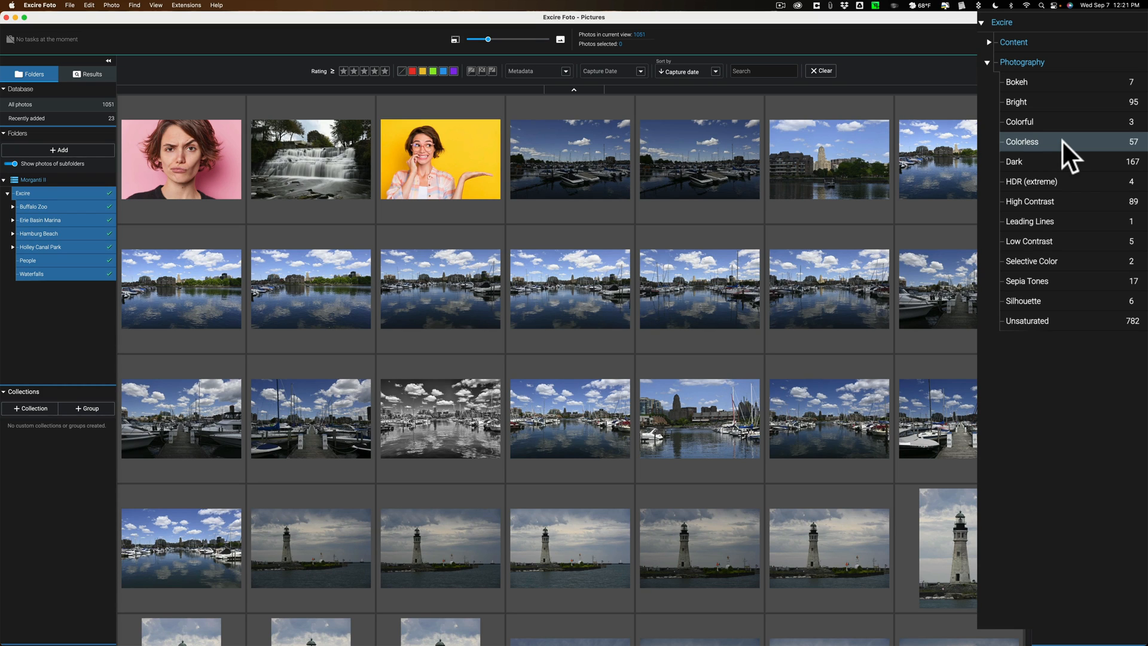
mouse_move(1027, 281)
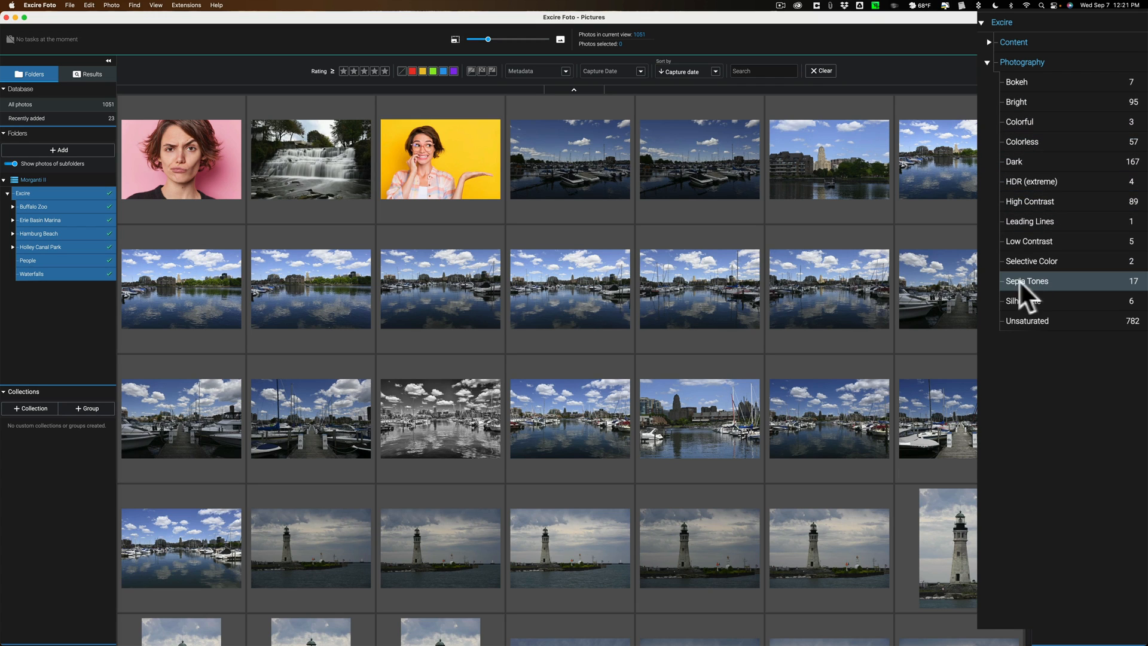
mouse_move(1048, 234)
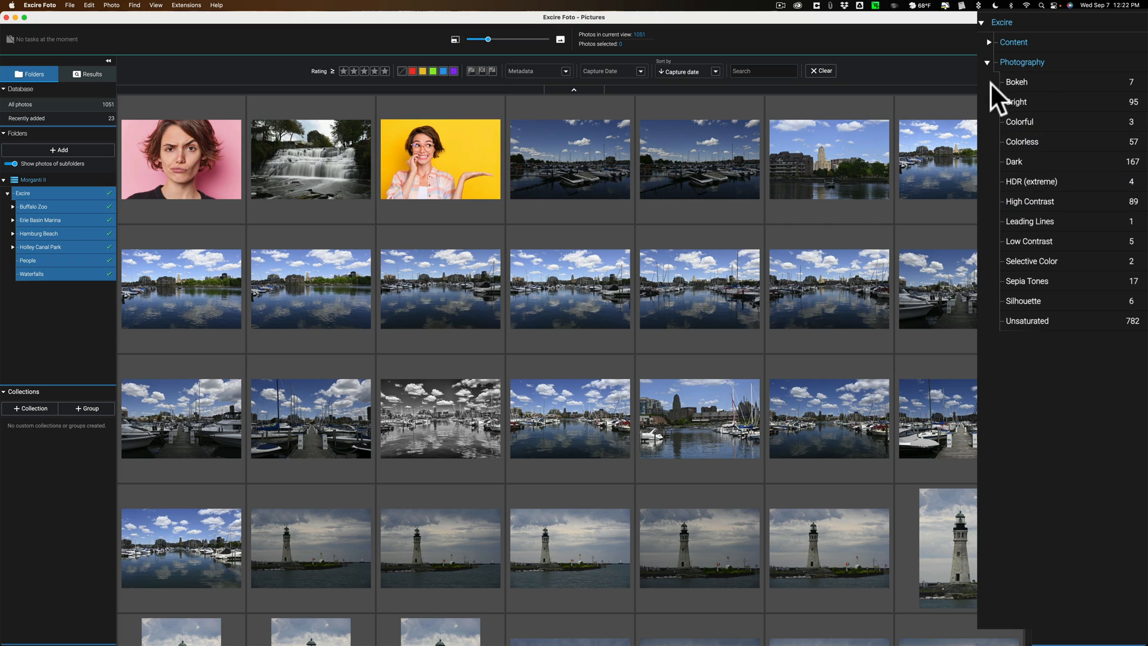
Step: Expand Content > Animal > Bird keywords and filter by Eagle, showing 161 photos
click(989, 63)
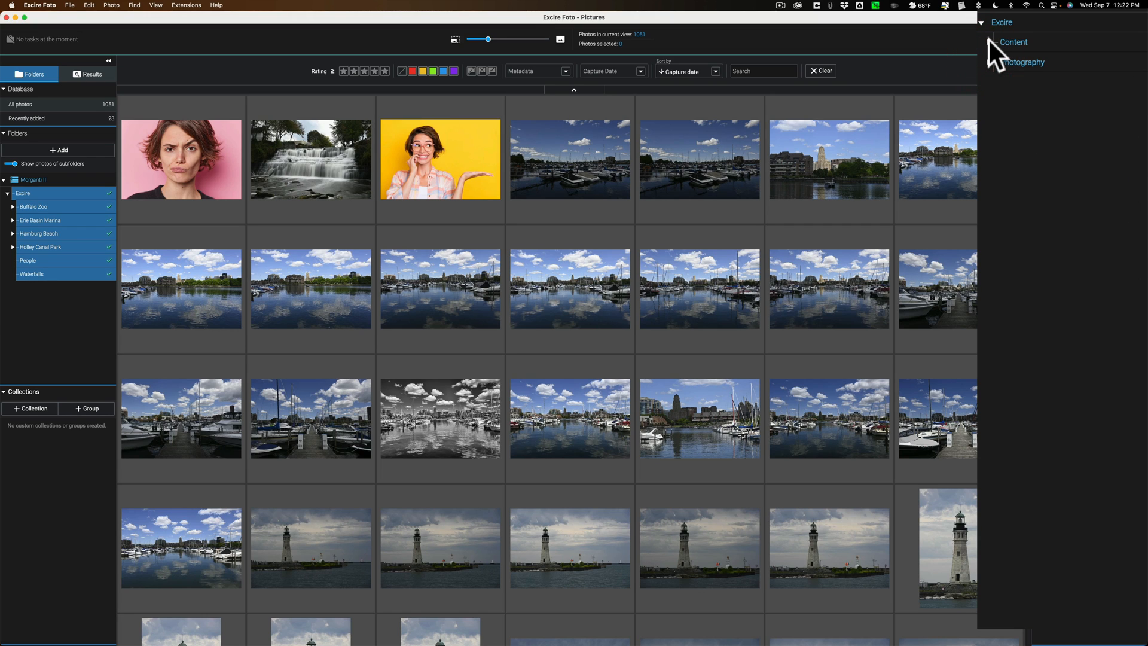
click(1014, 42)
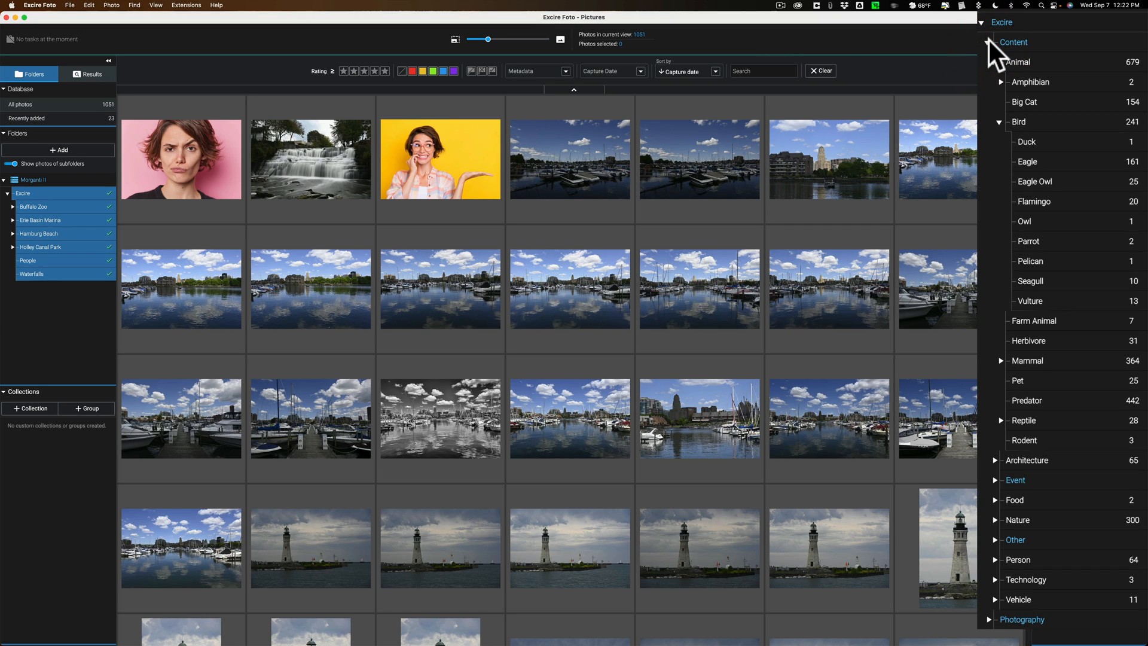
click(996, 62)
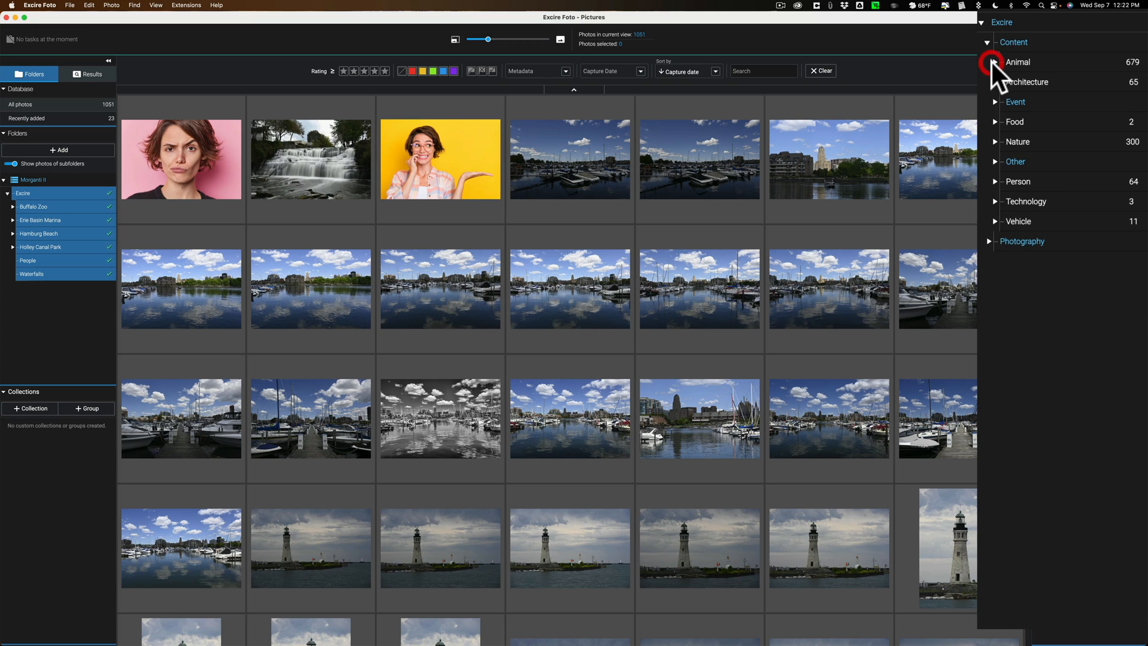
click(996, 62)
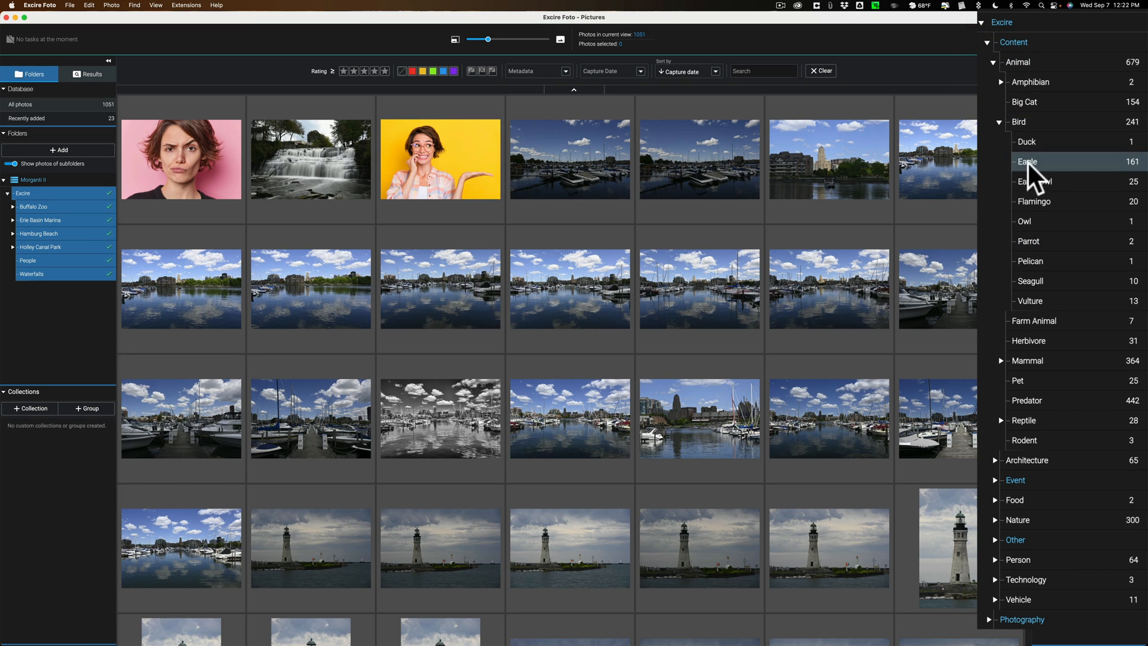
click(1028, 160)
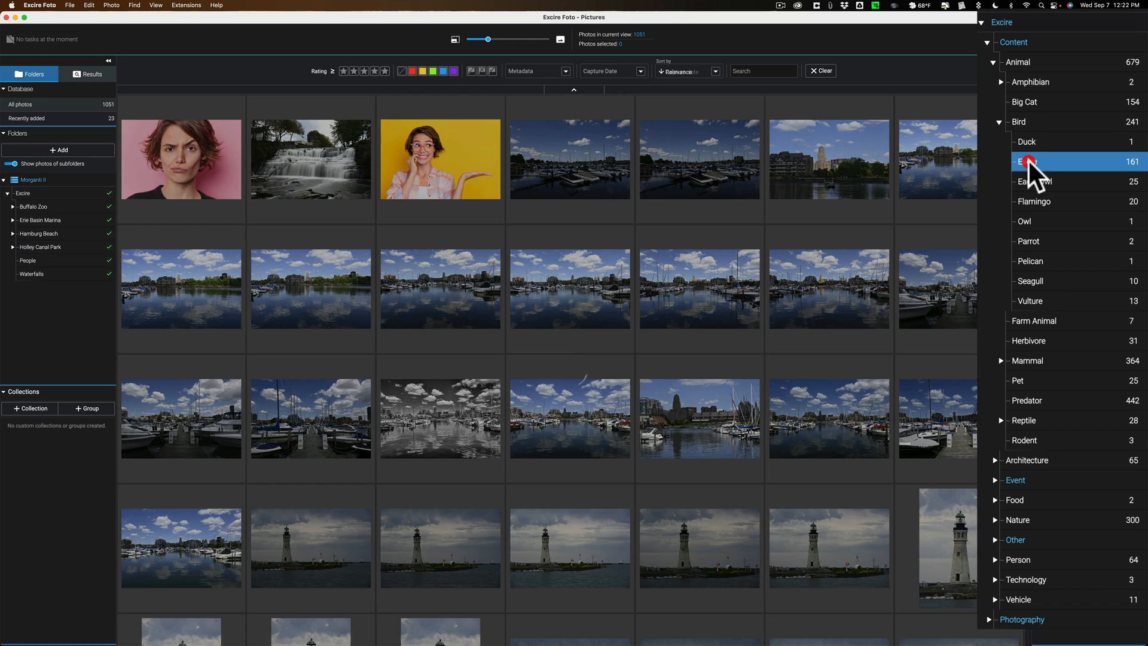
click(1031, 162)
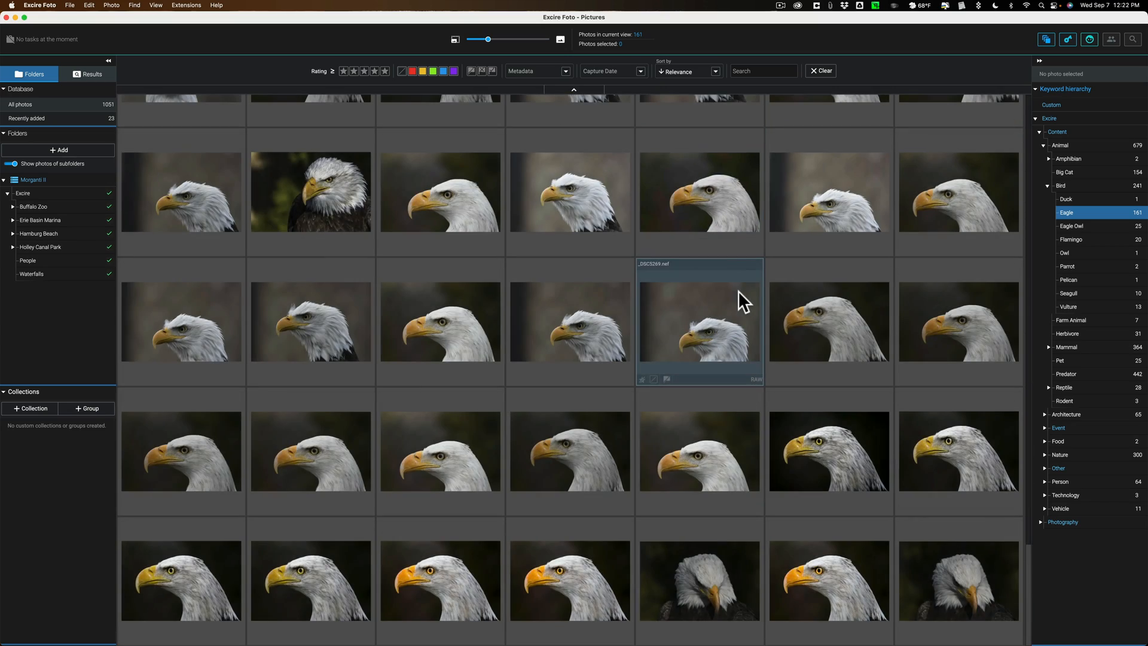
scroll(down, 3)
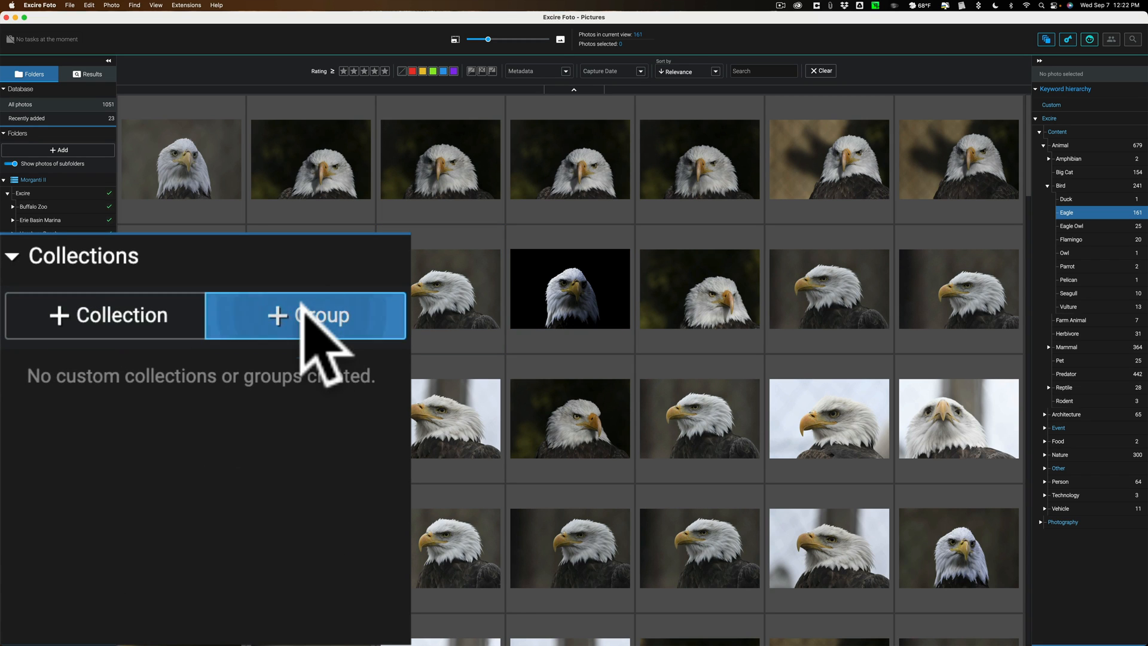
Step: Create a Birds group containing a new Eagles collection
text(Birds)
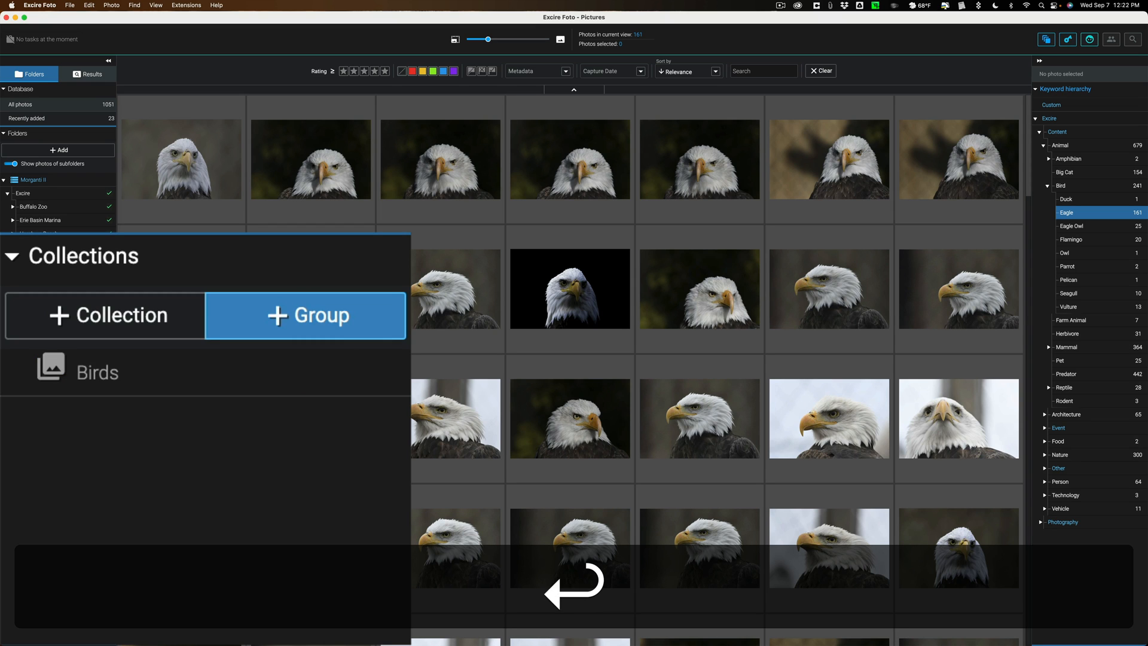
click(107, 316)
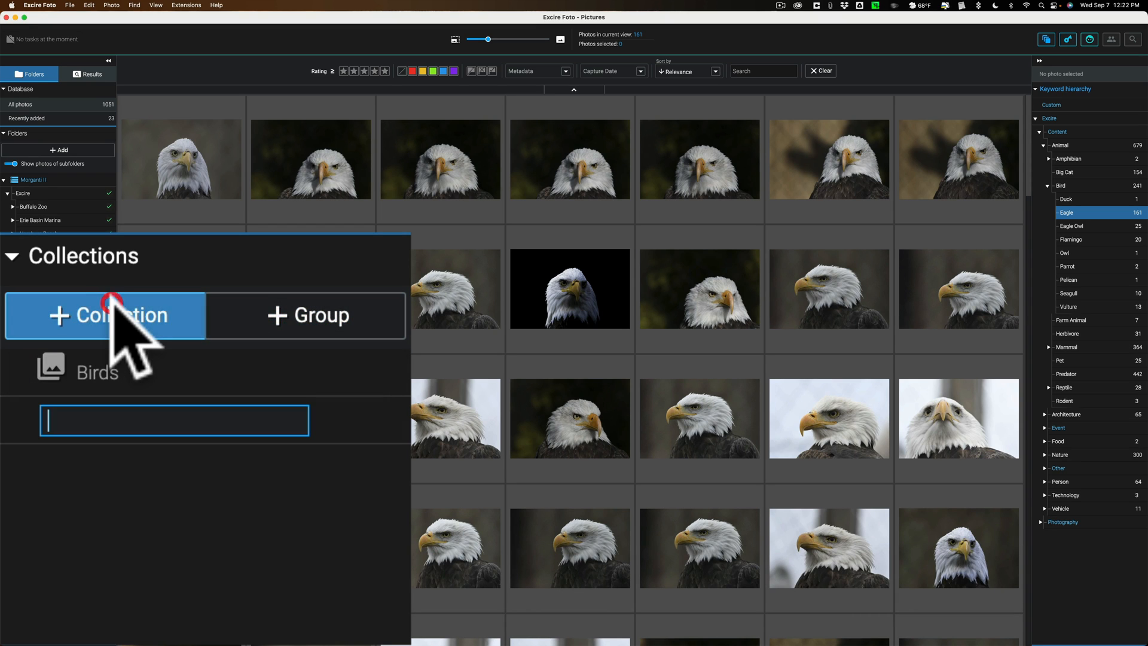
text(Eagles)
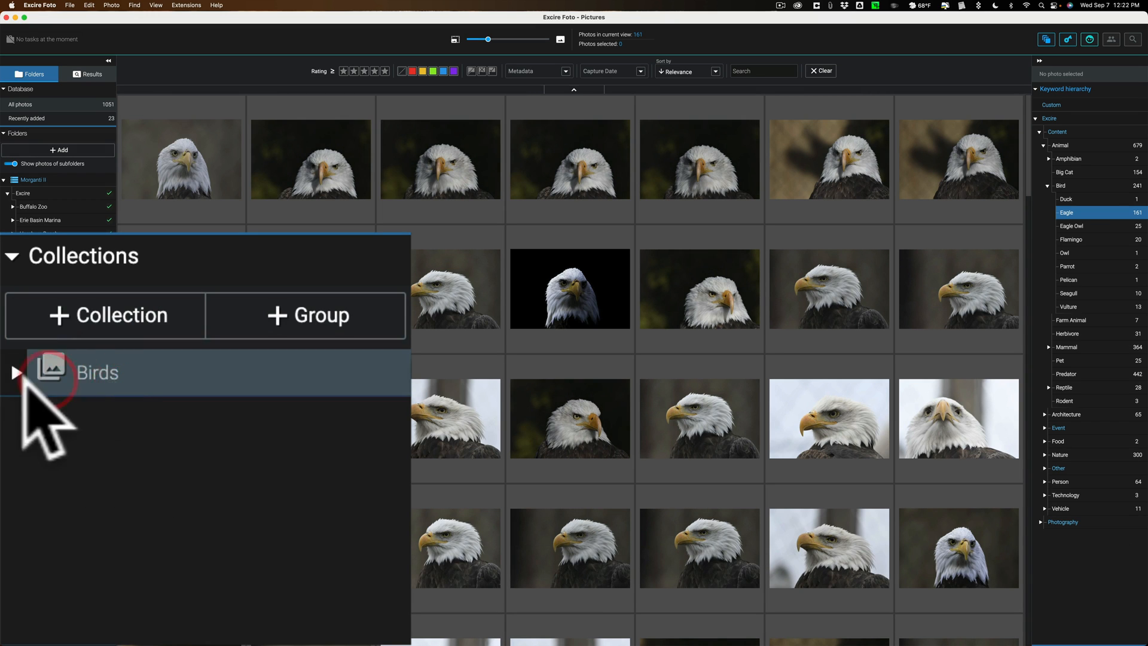
Step: Expand the Birds group and select all the eagle photos
click(14, 373)
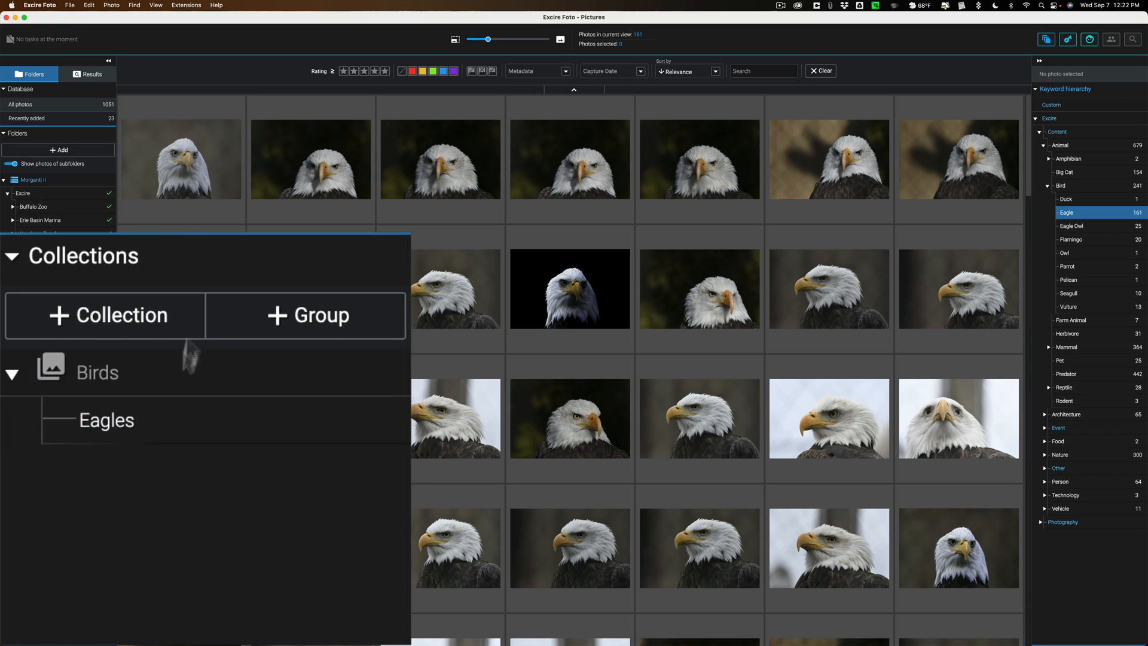
click(181, 159)
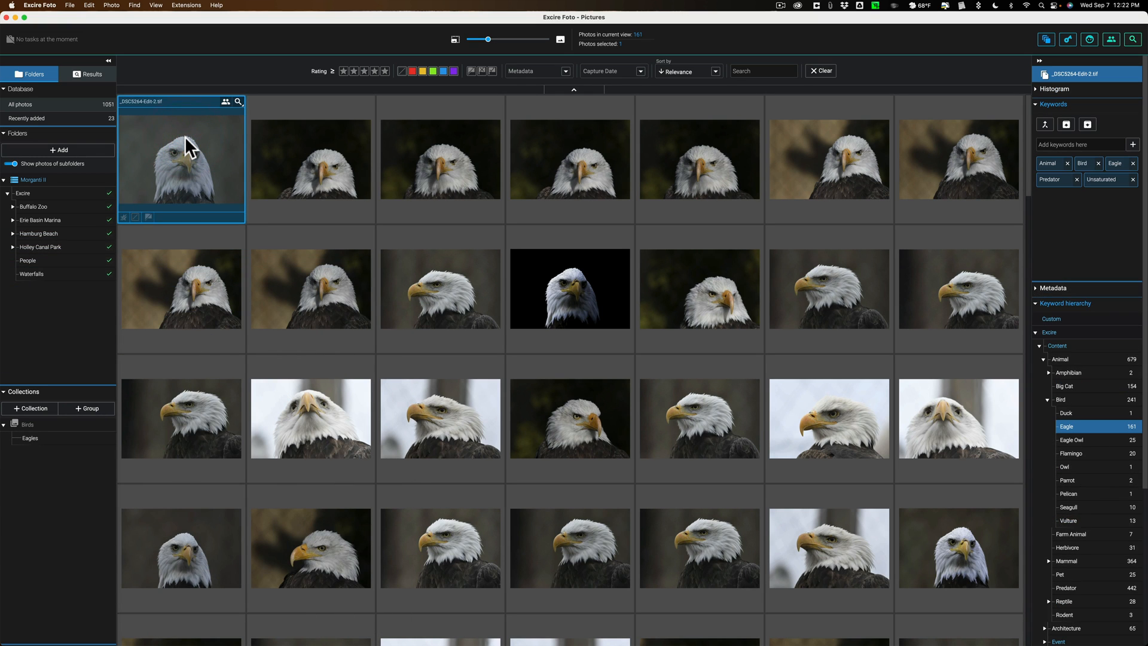
key(cmd+a)
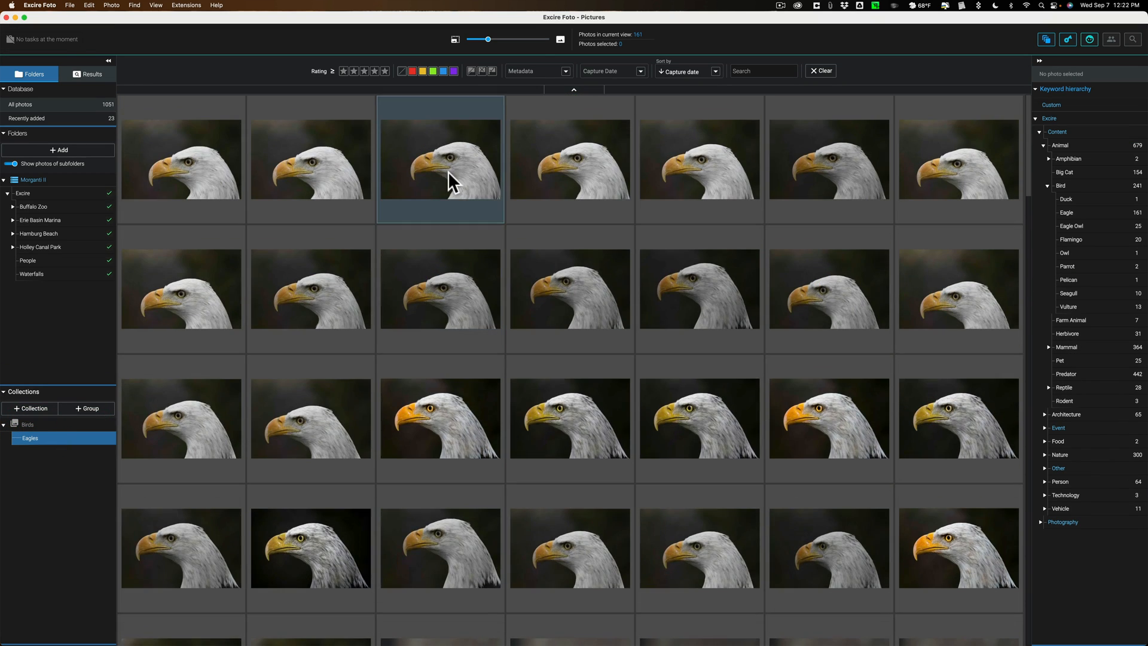
mouse_move(24, 193)
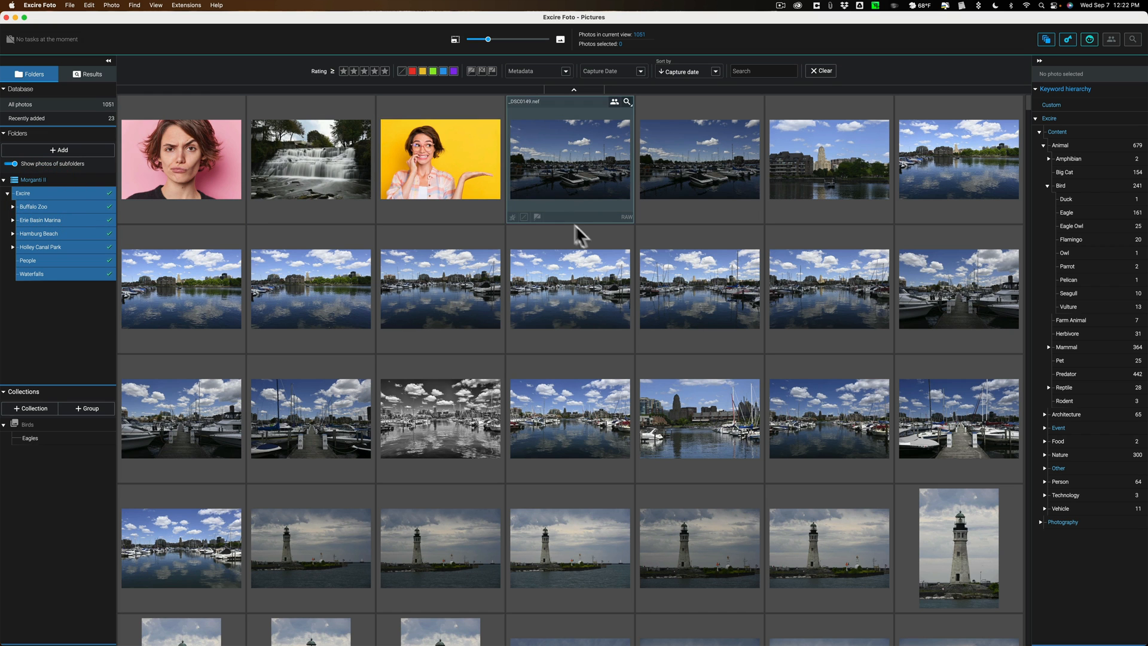
mouse_move(441, 287)
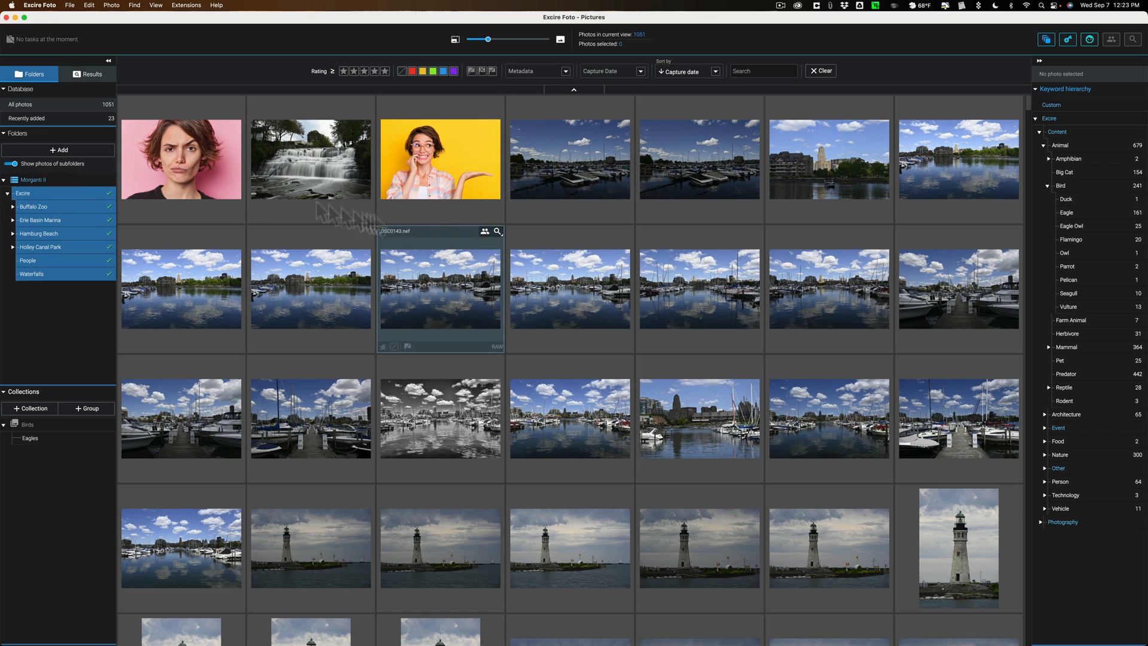
click(87, 75)
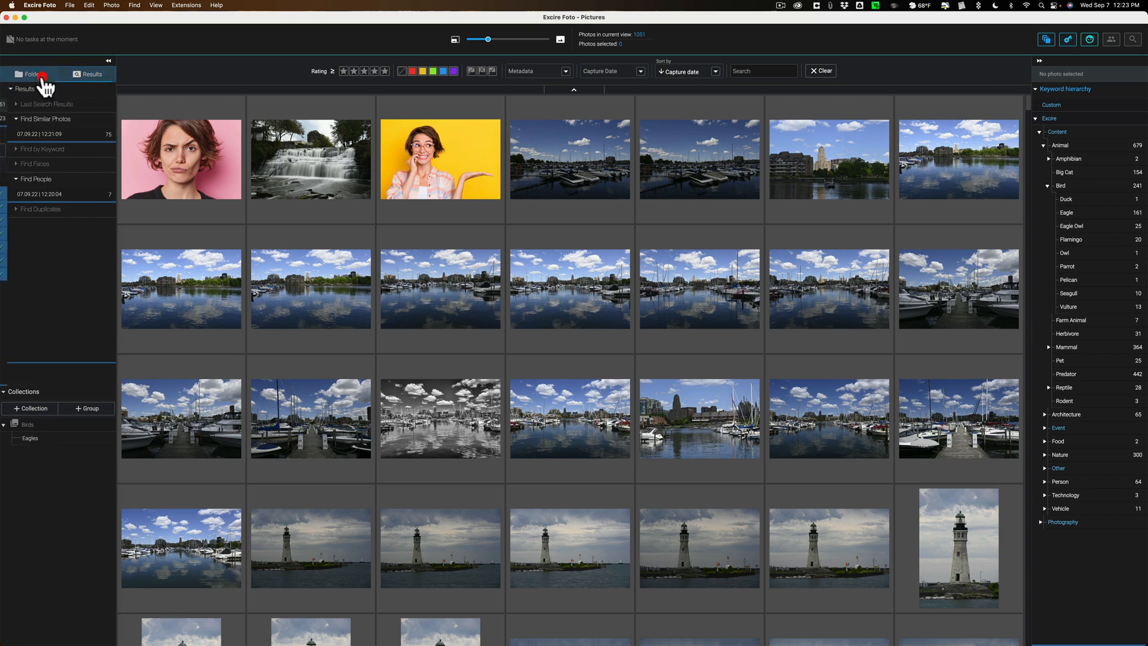
click(32, 73)
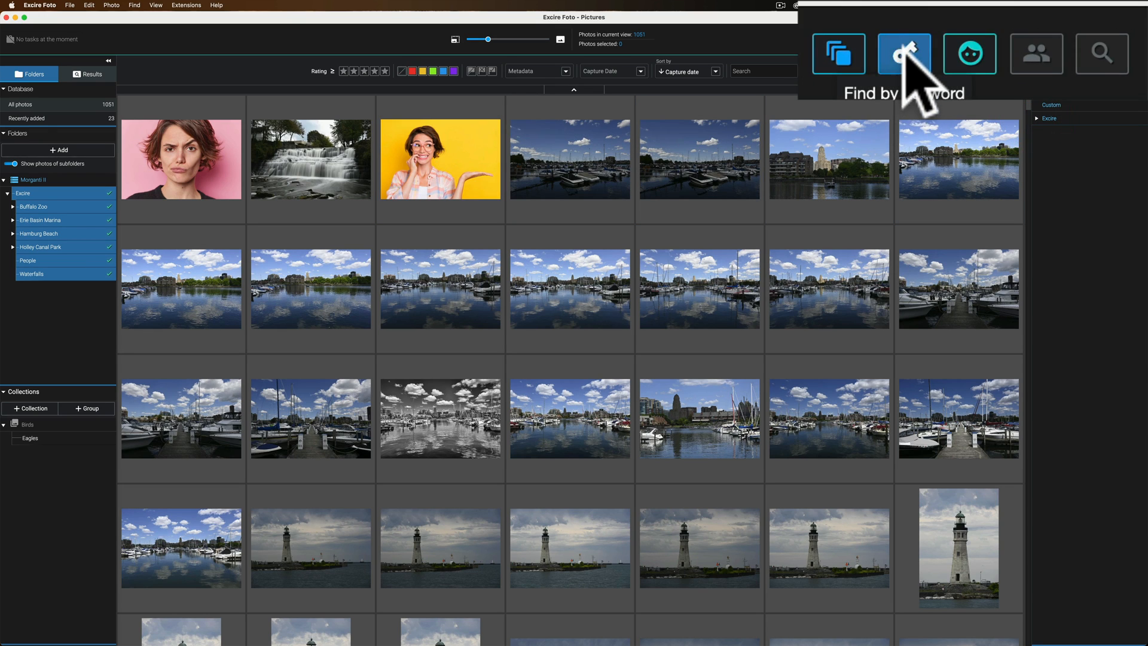
Step: Run a keyword search for Colorless plus Animal > Big Cat, returning 38 photos
click(903, 53)
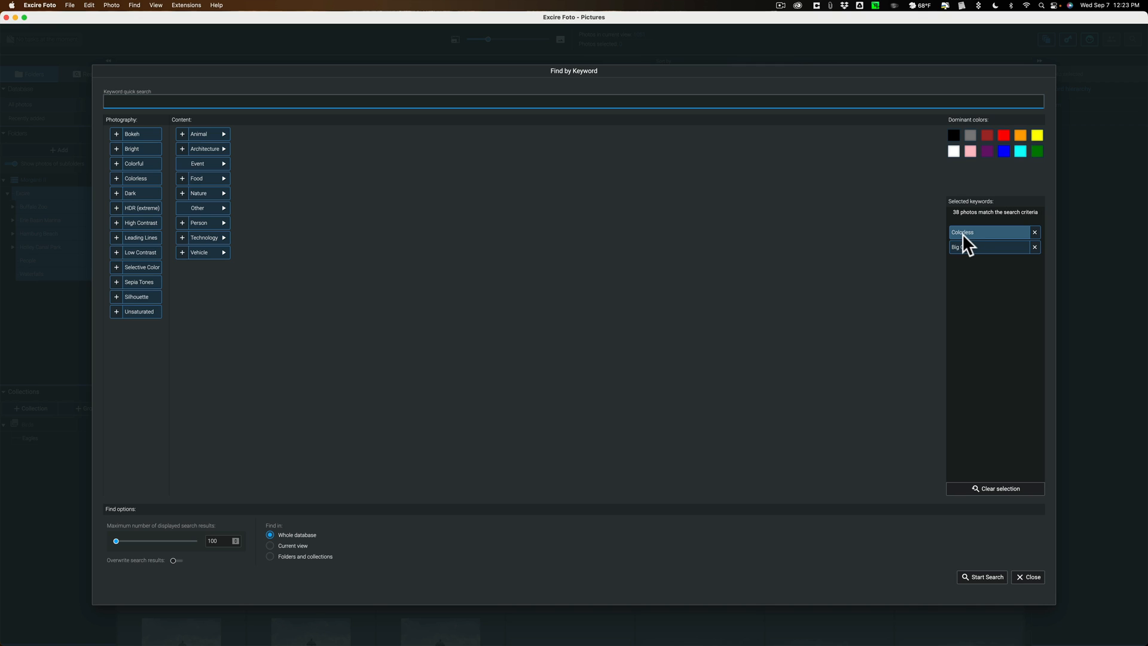
mouse_move(988, 241)
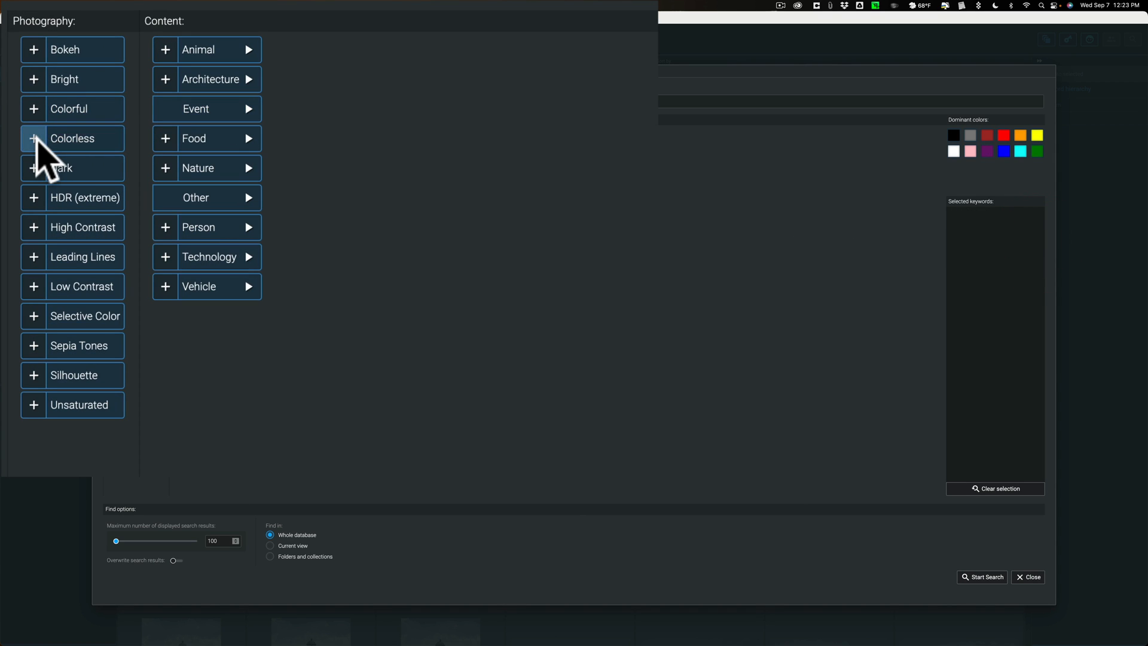
click(33, 138)
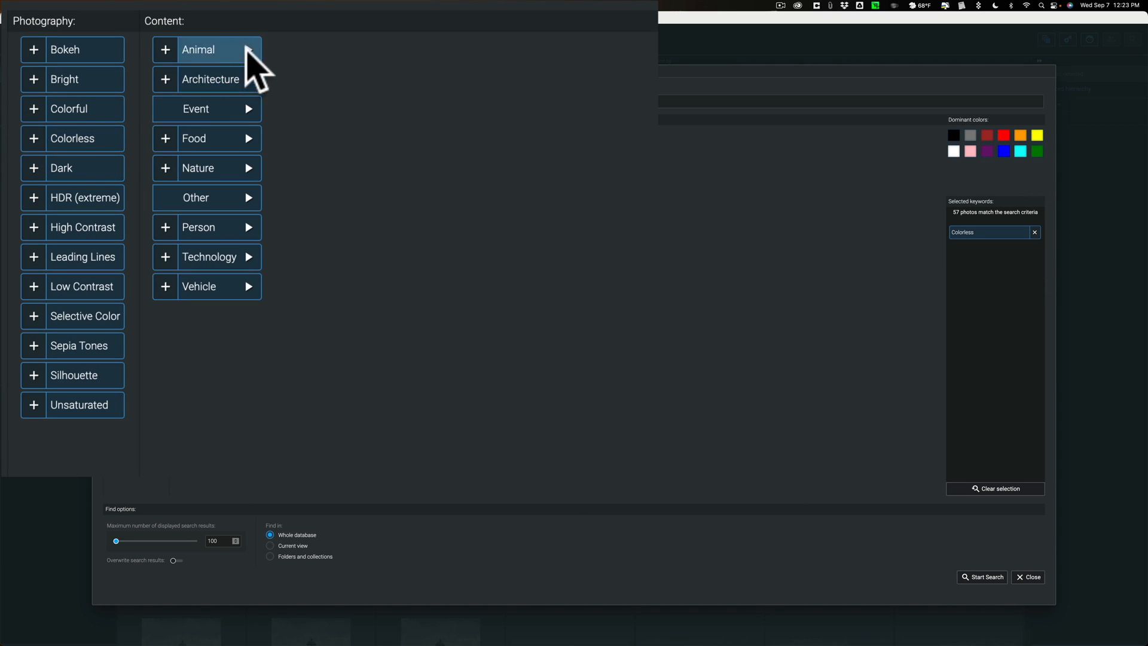
click(198, 49)
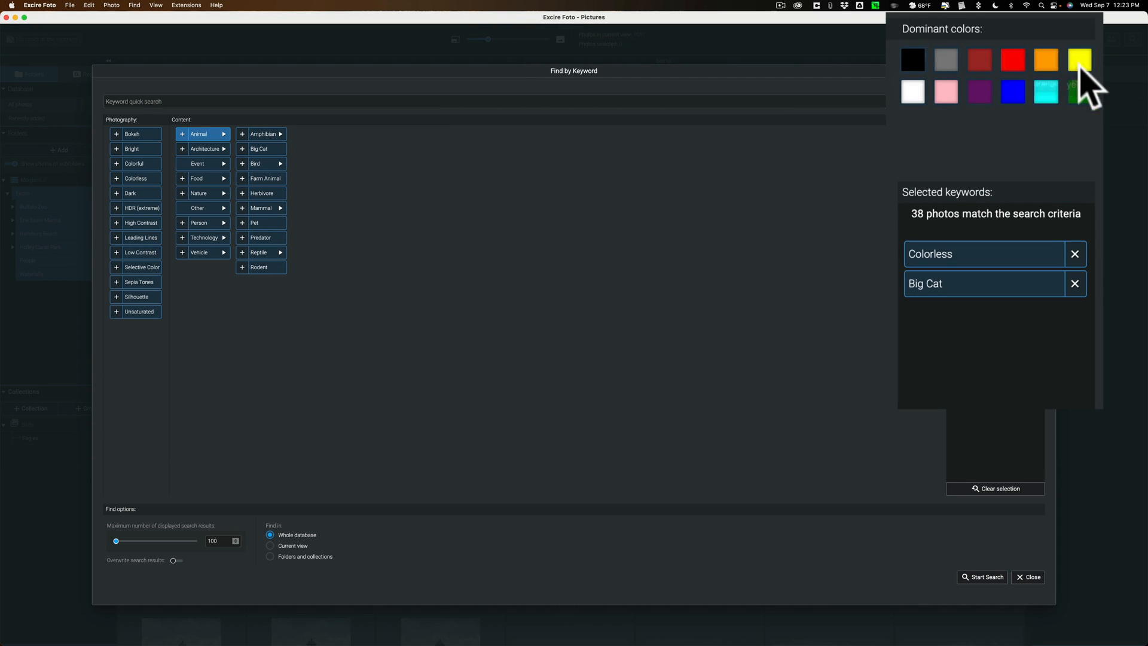
click(1012, 91)
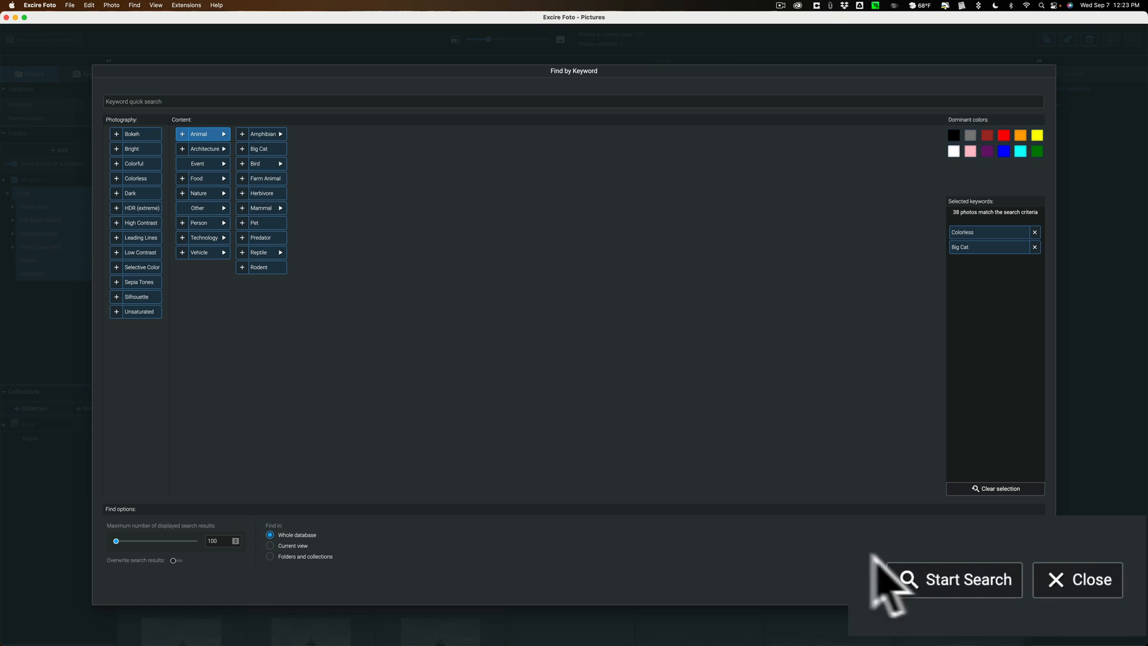
click(959, 580)
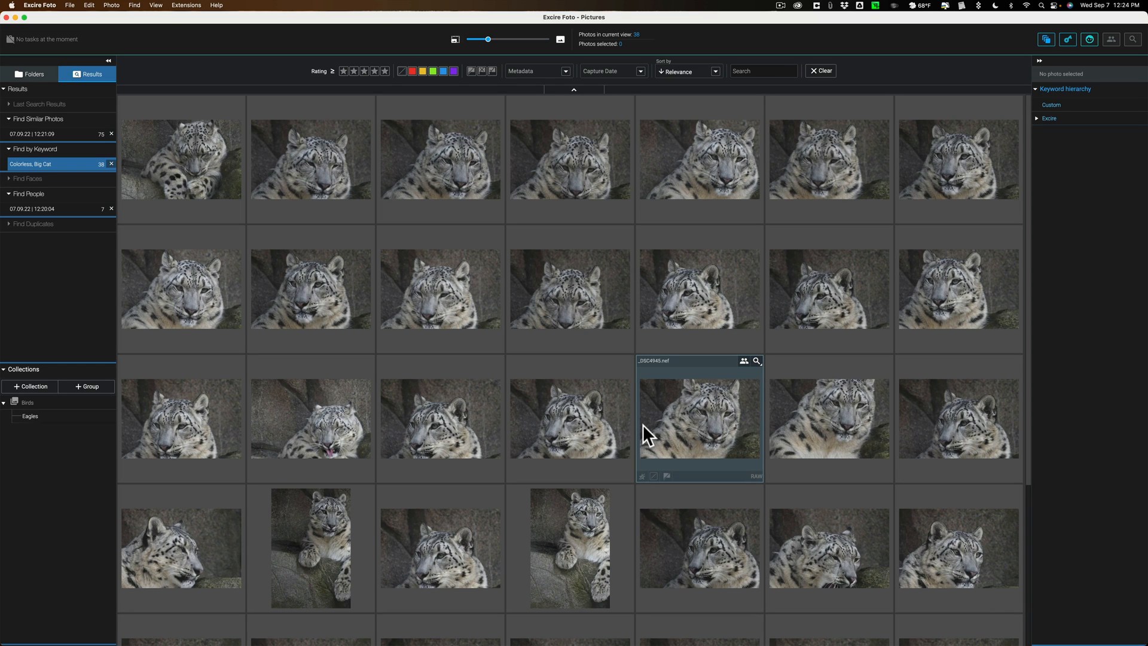
Step: Scroll through the 38 snow leopard photos in the search results
scroll(down, 3)
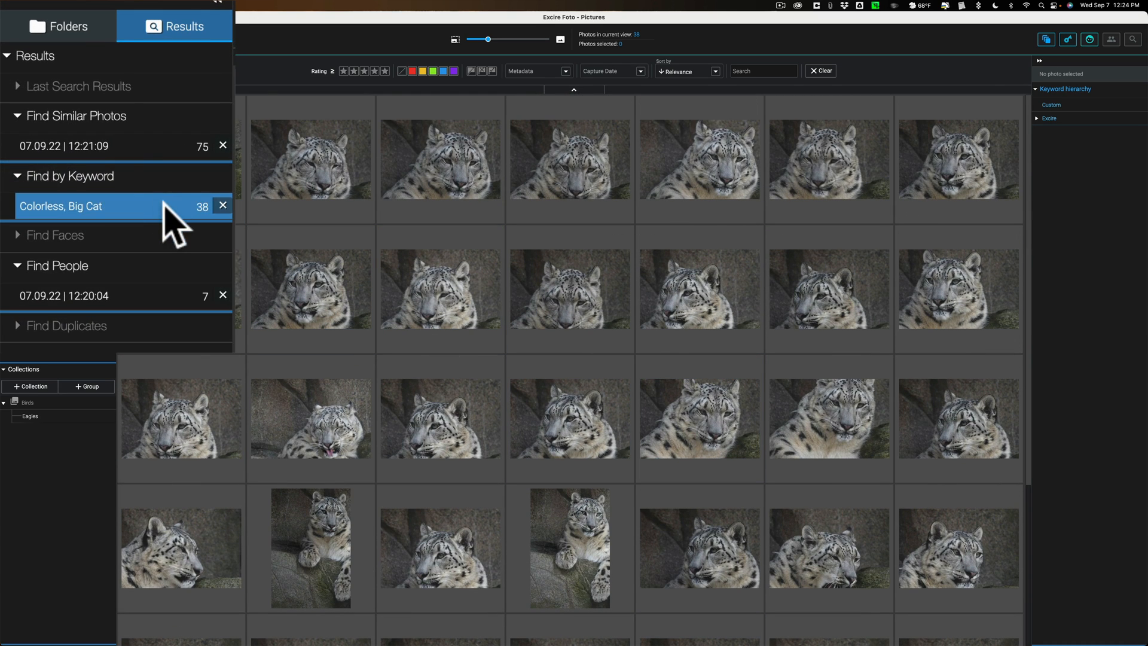
mouse_move(91, 73)
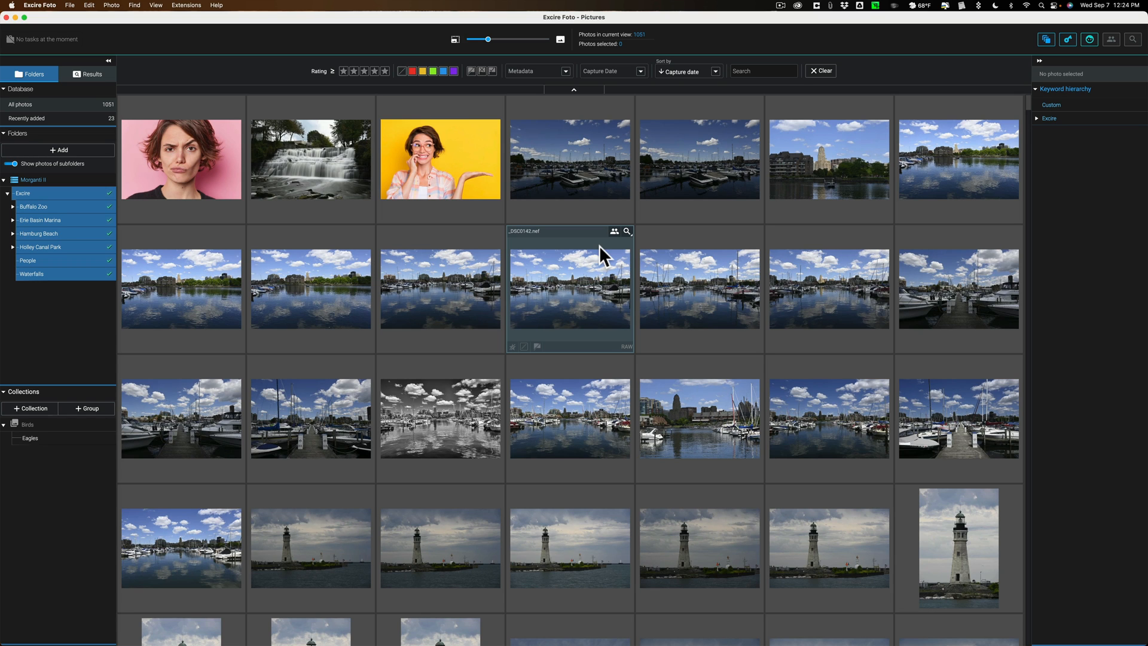
mouse_move(614, 324)
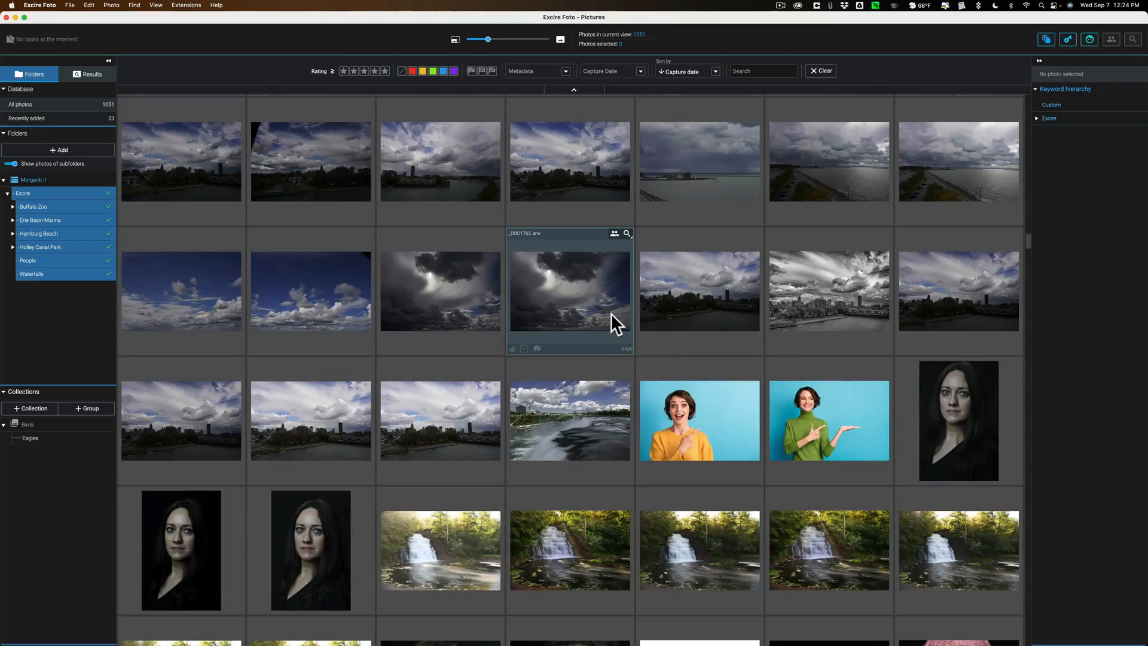
Step: Scroll the library grid and pick the portrait to send to Luminar Neo
scroll(down, 3)
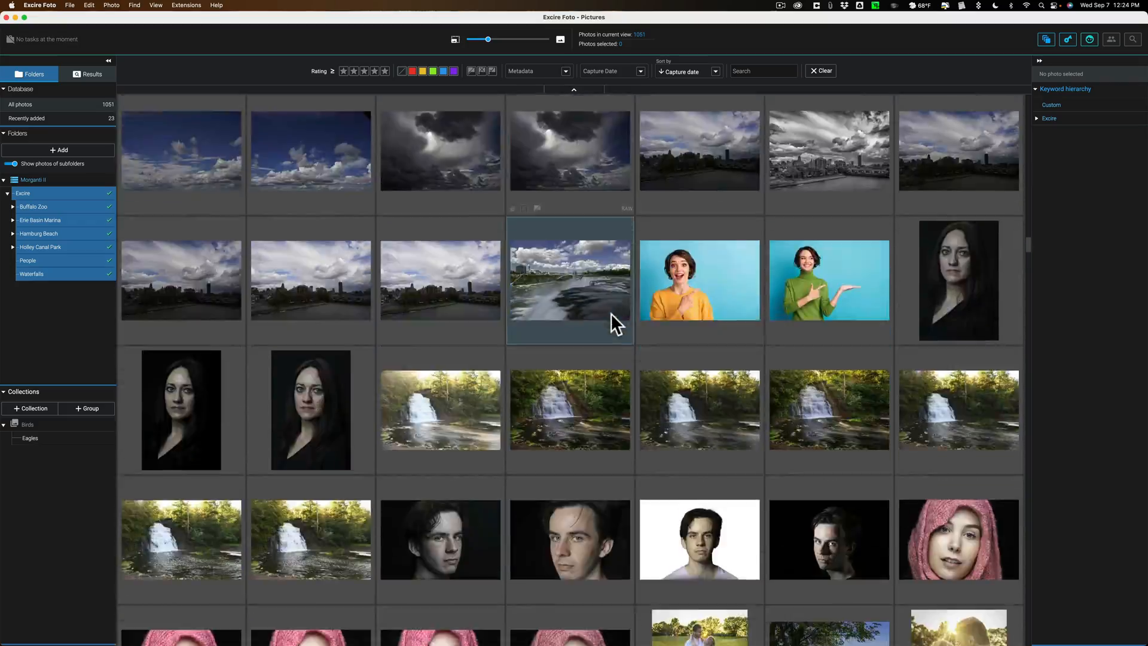
scroll(down, 3)
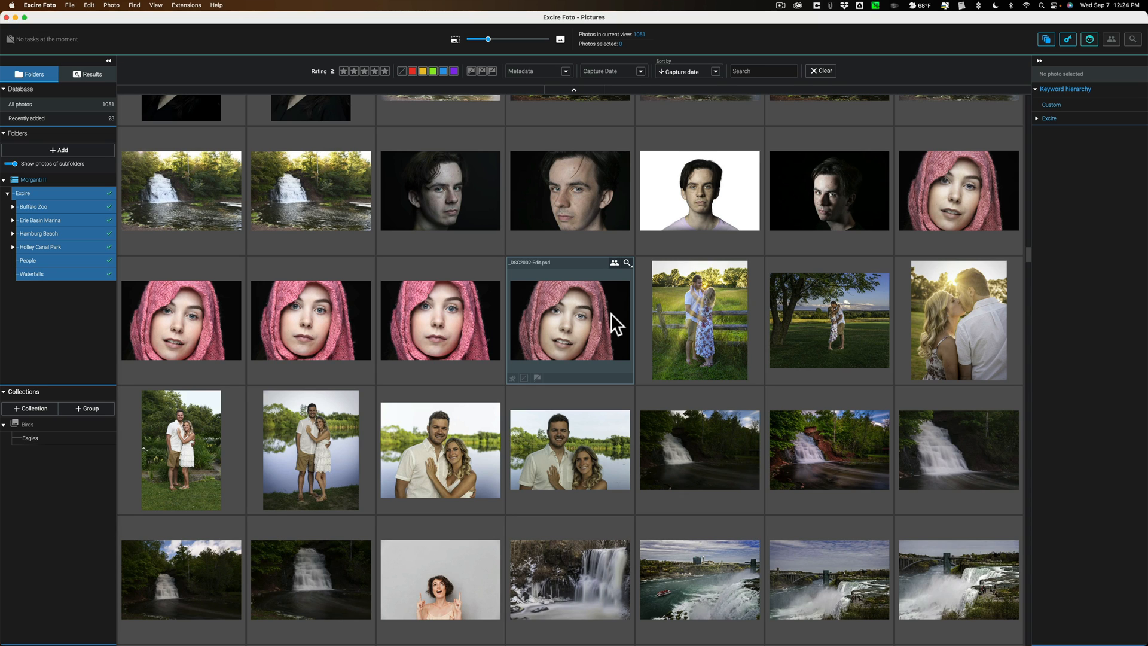
click(440, 190)
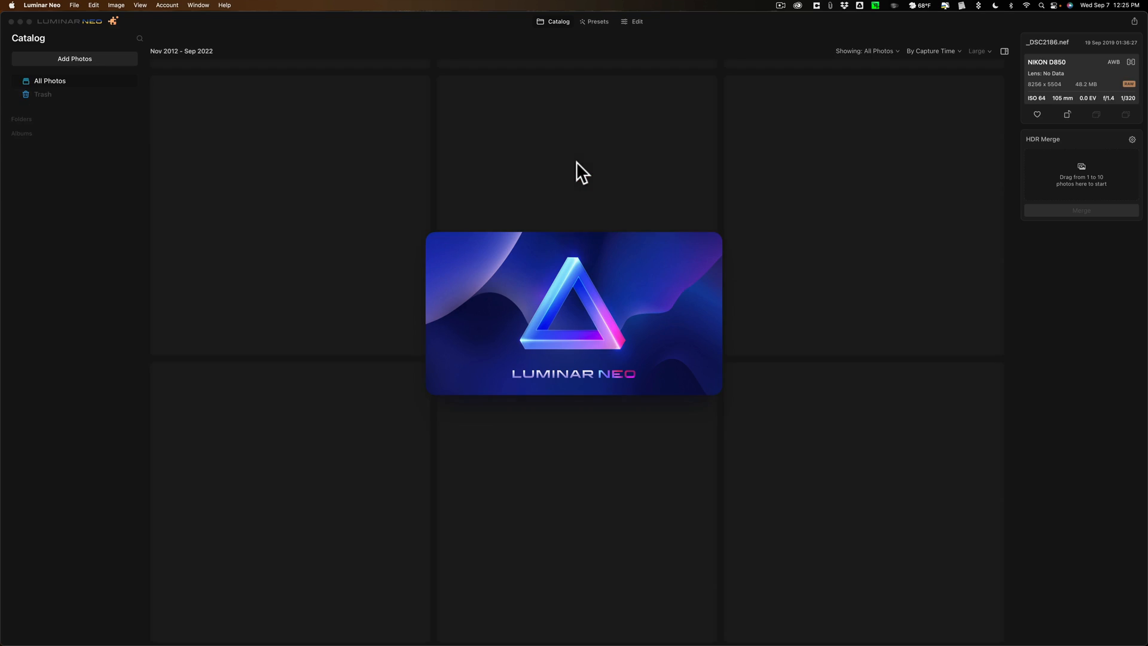
Step: Open the young man's portrait from the catalog in the Edit workspace
click(598, 21)
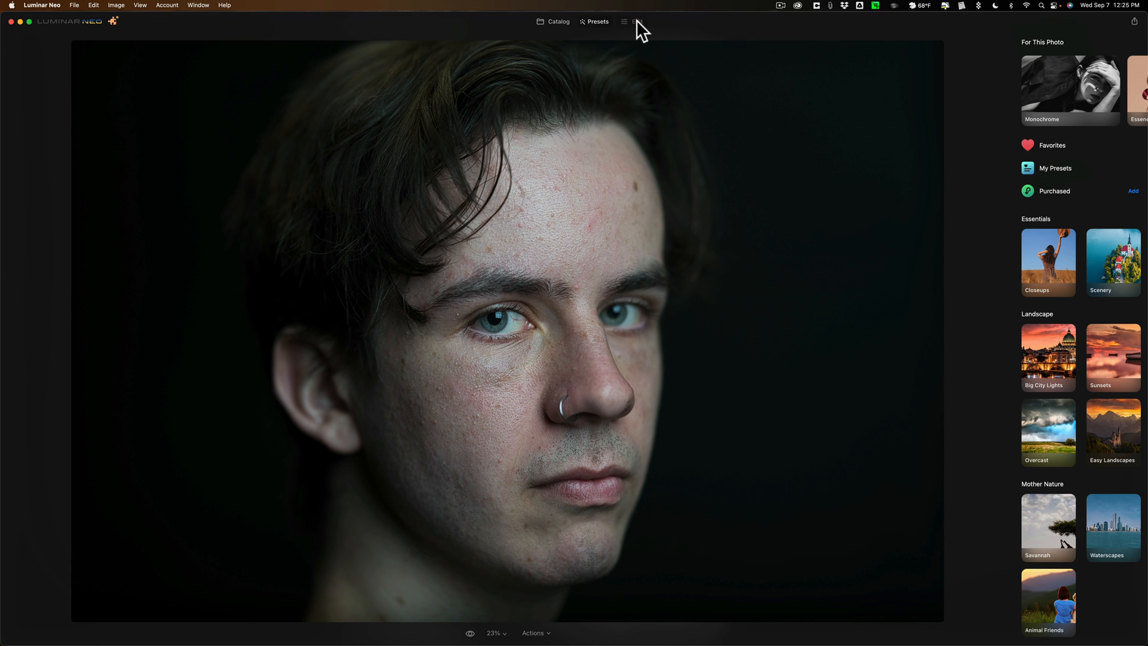
click(637, 22)
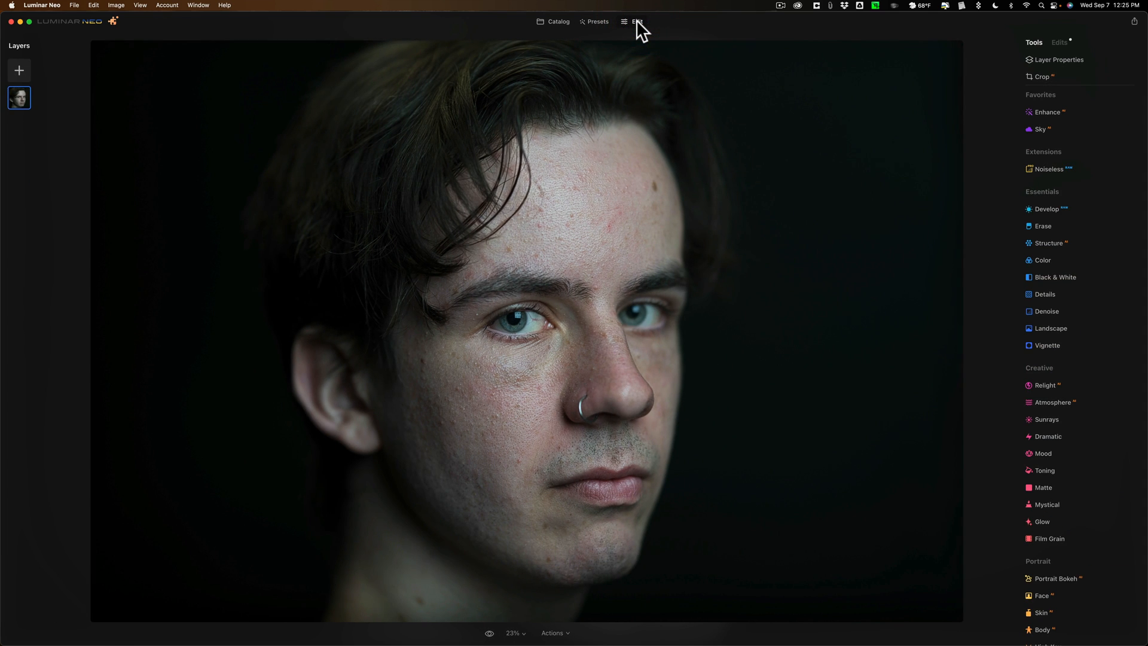
mouse_move(577, 202)
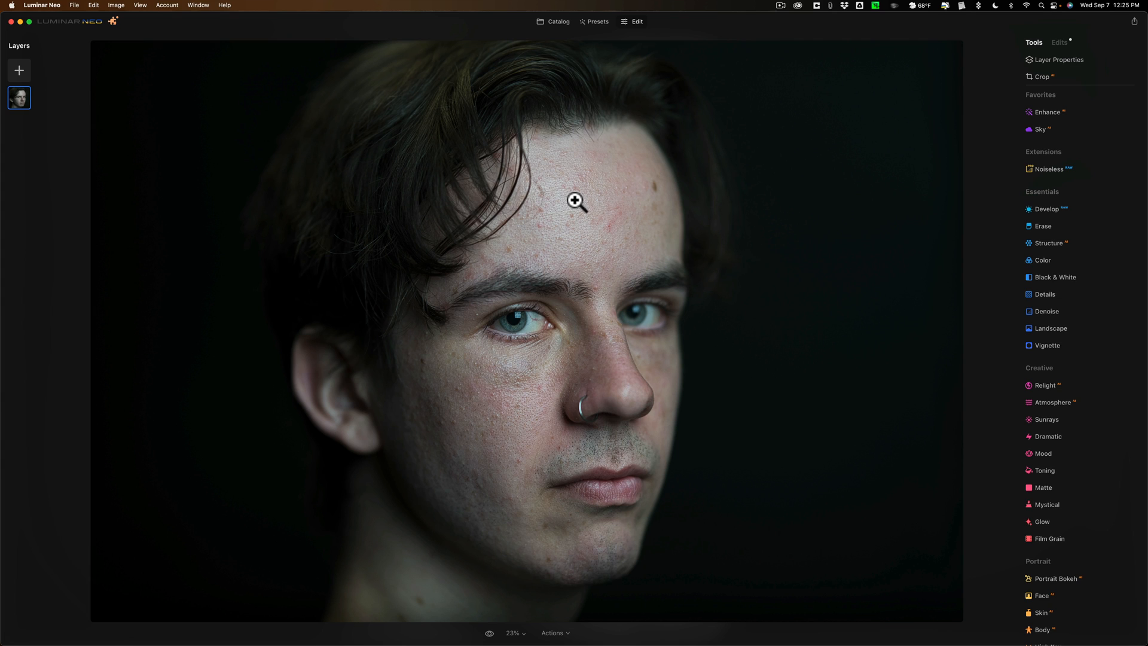
mouse_move(855, 214)
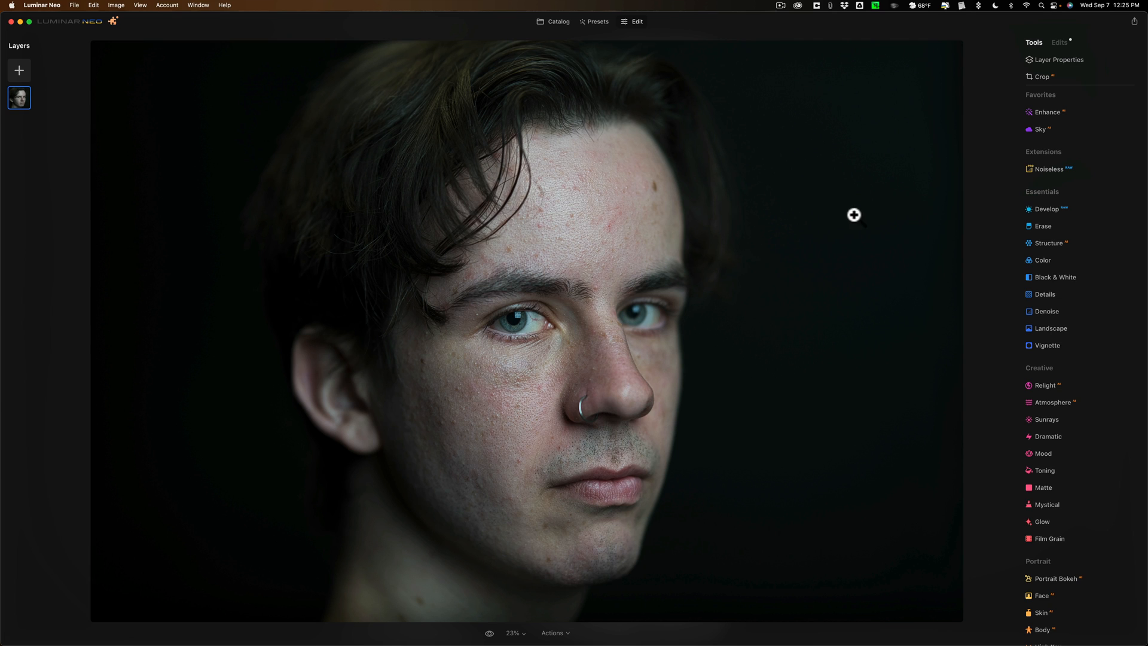
mouse_move(1050, 219)
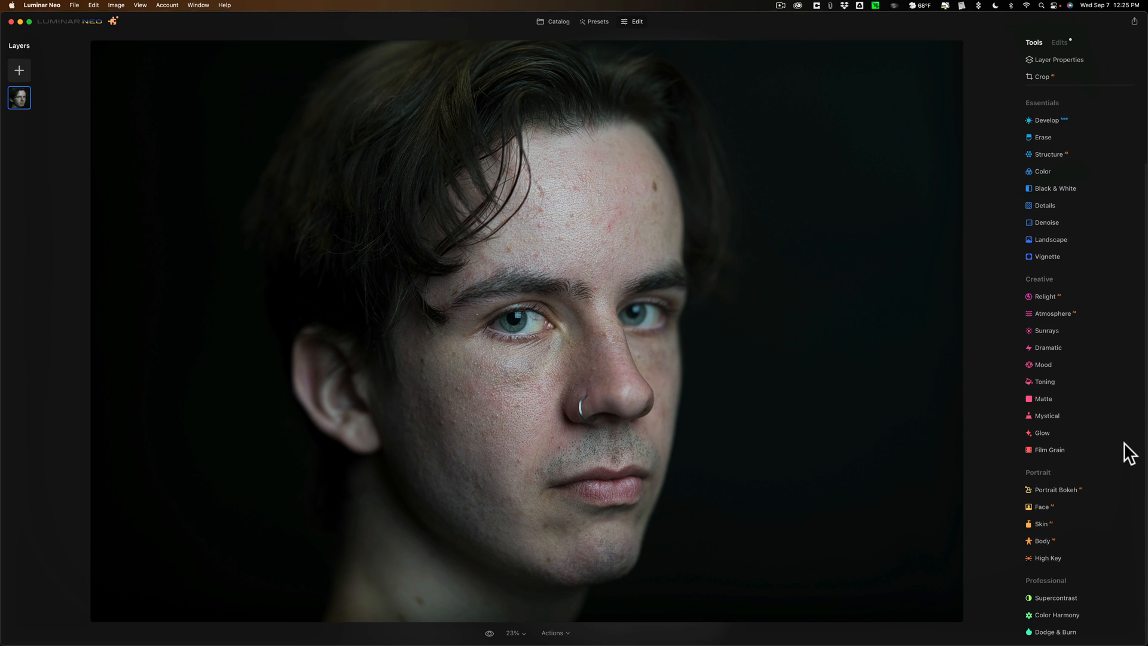
mouse_move(1073, 515)
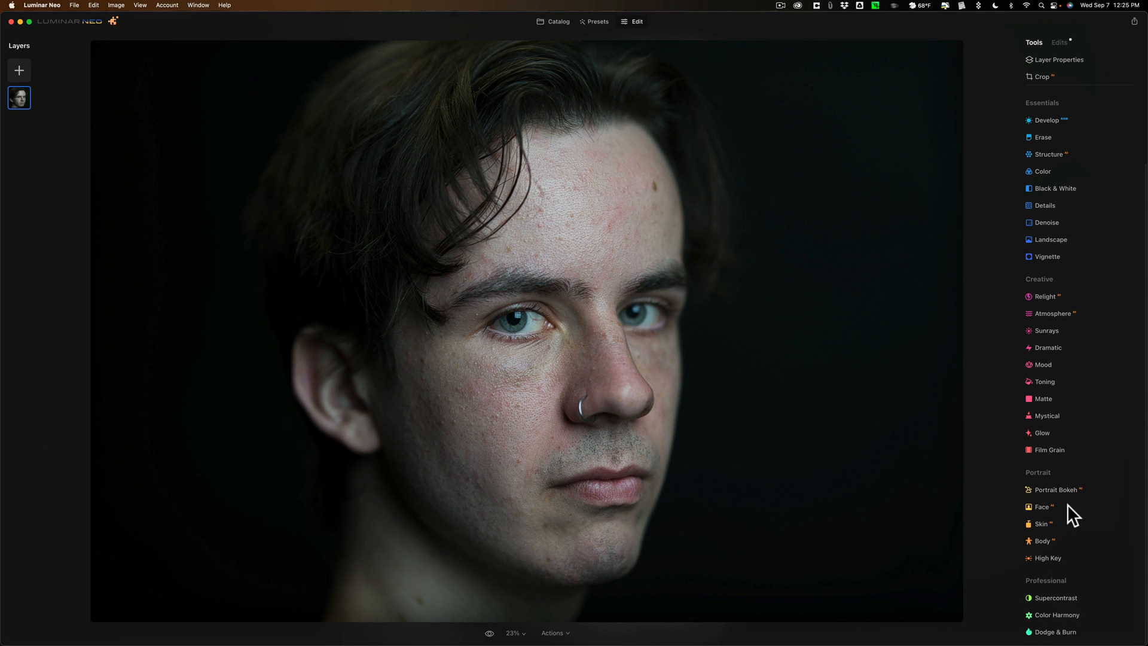
Step: Raise Face Light to 68 in the Face tool
click(1042, 506)
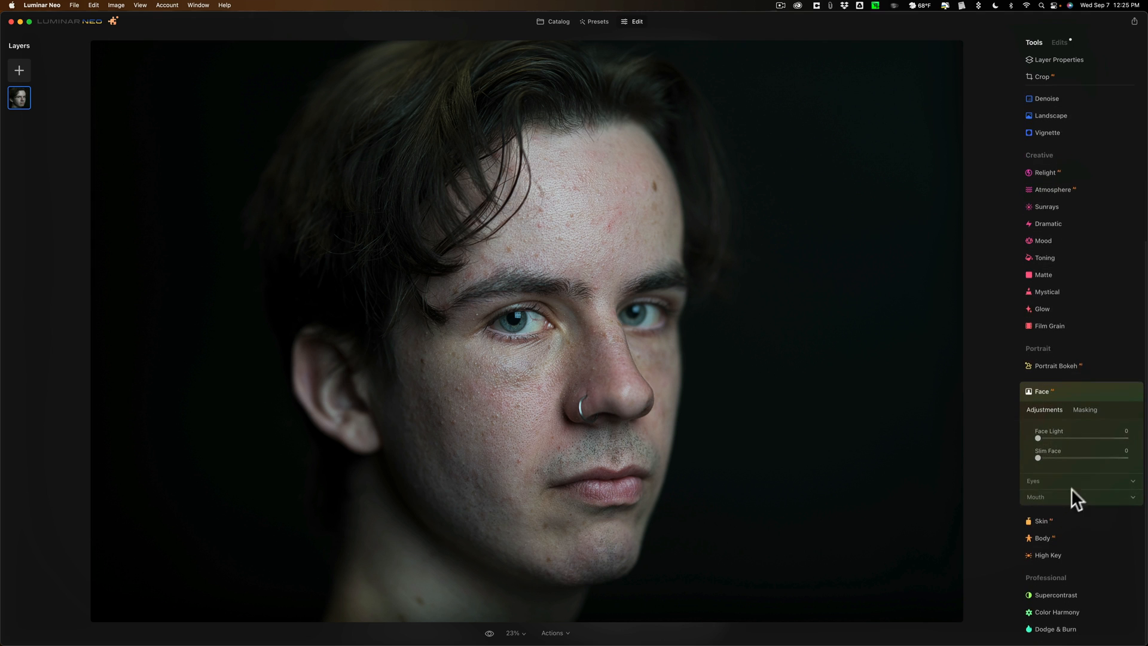
drag(1039, 438, 1063, 474)
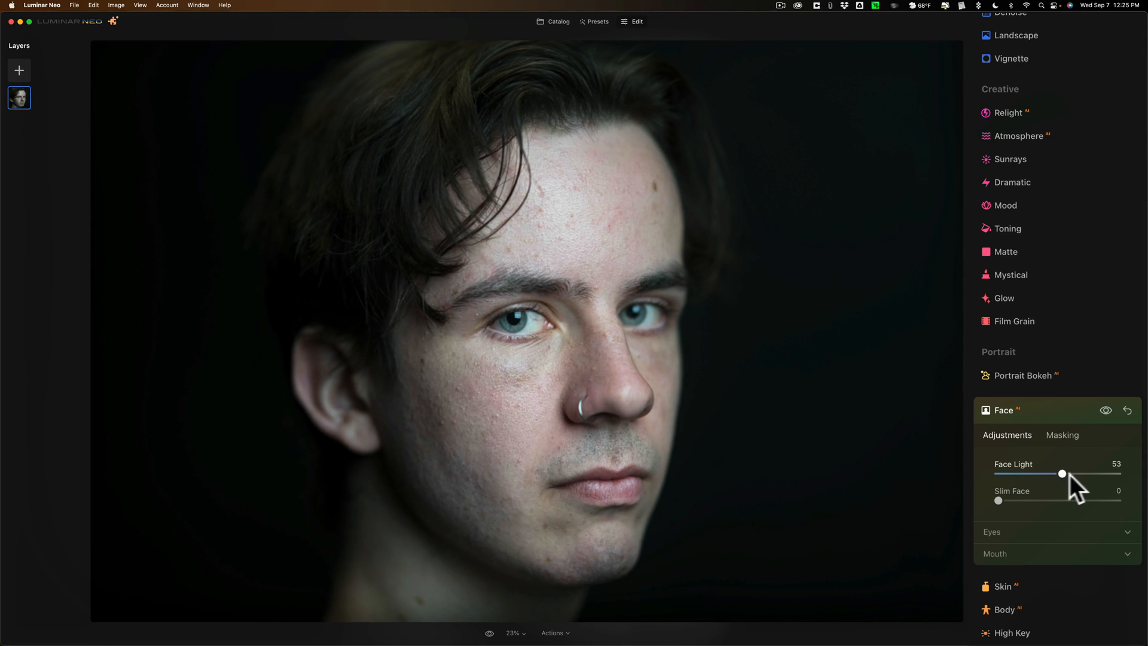
drag(1062, 474, 1077, 473)
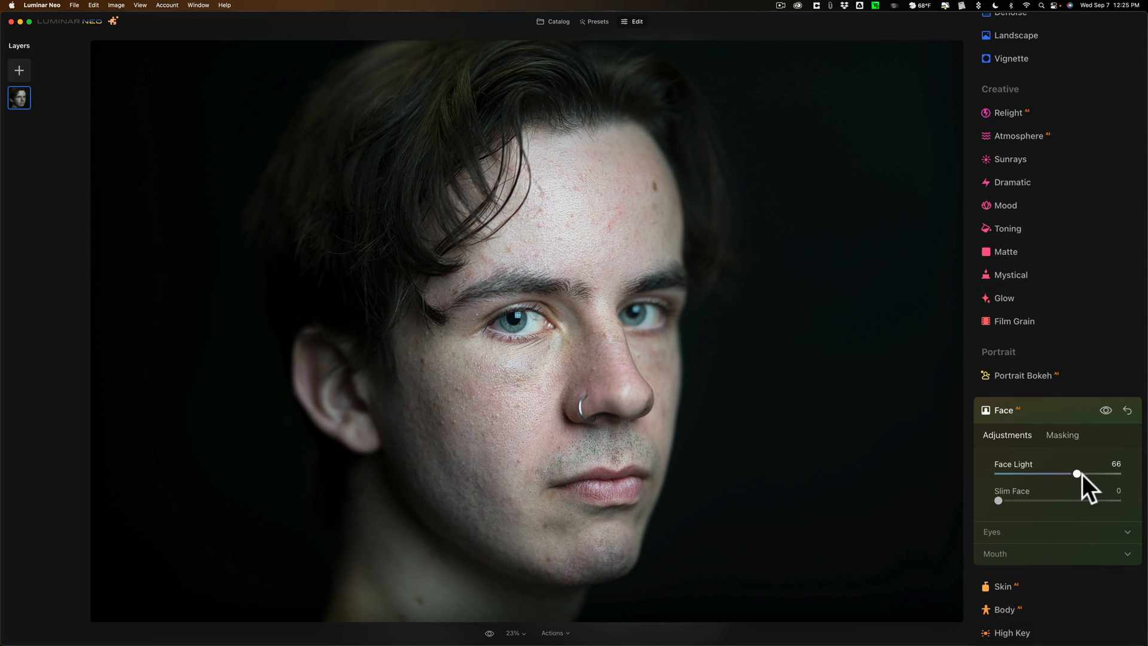
drag(1077, 474, 1079, 474)
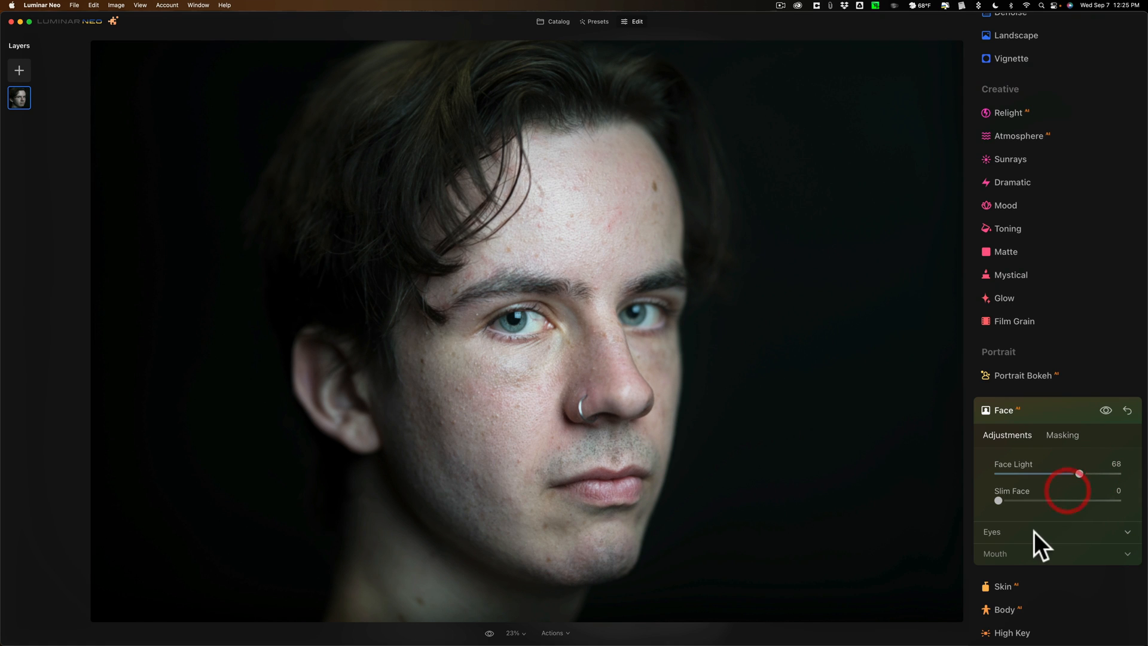
Step: Set iris flare 48, eye whitening, eye enhancer 32, dark circles removal and eyebrow improvement
click(992, 531)
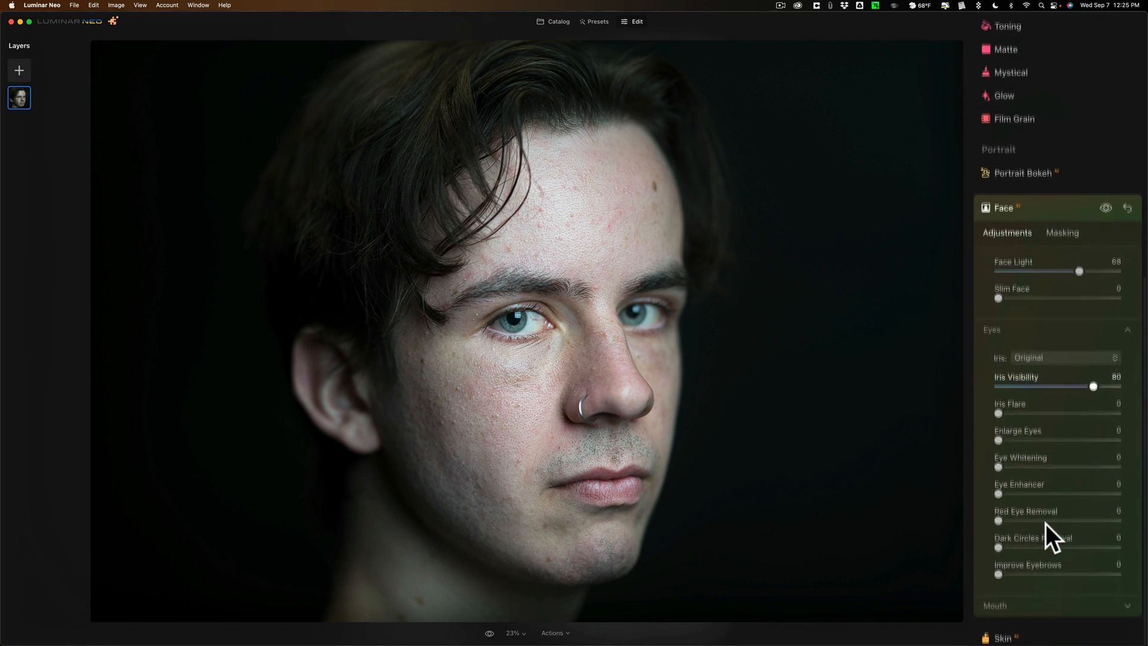
scroll(down, 3)
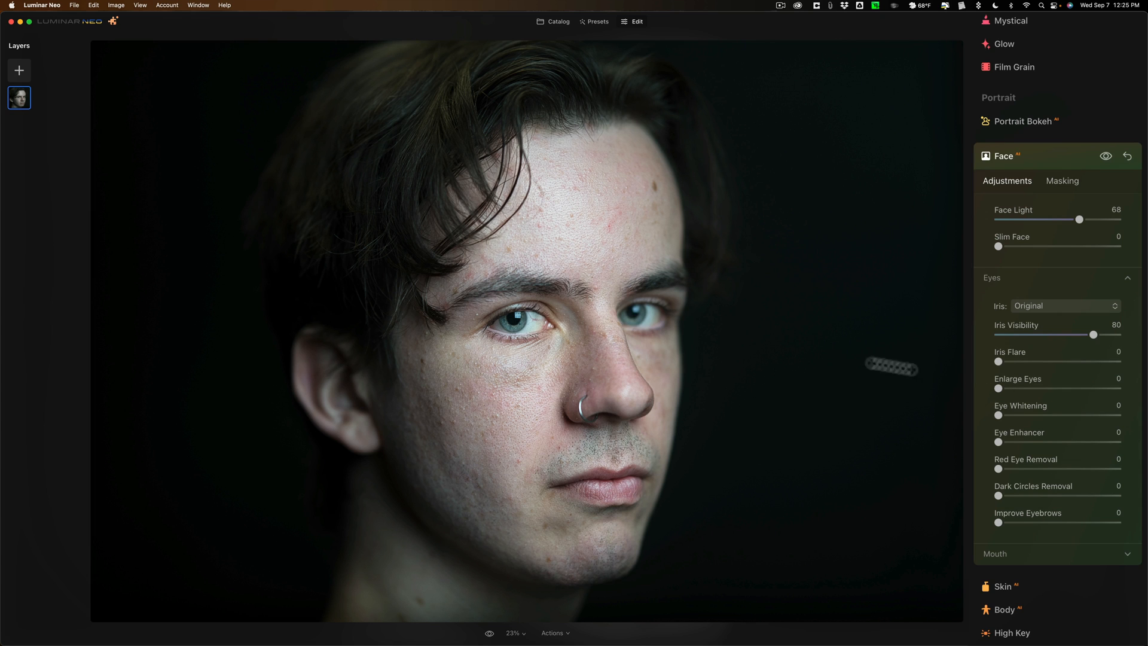
drag(998, 362, 1022, 362)
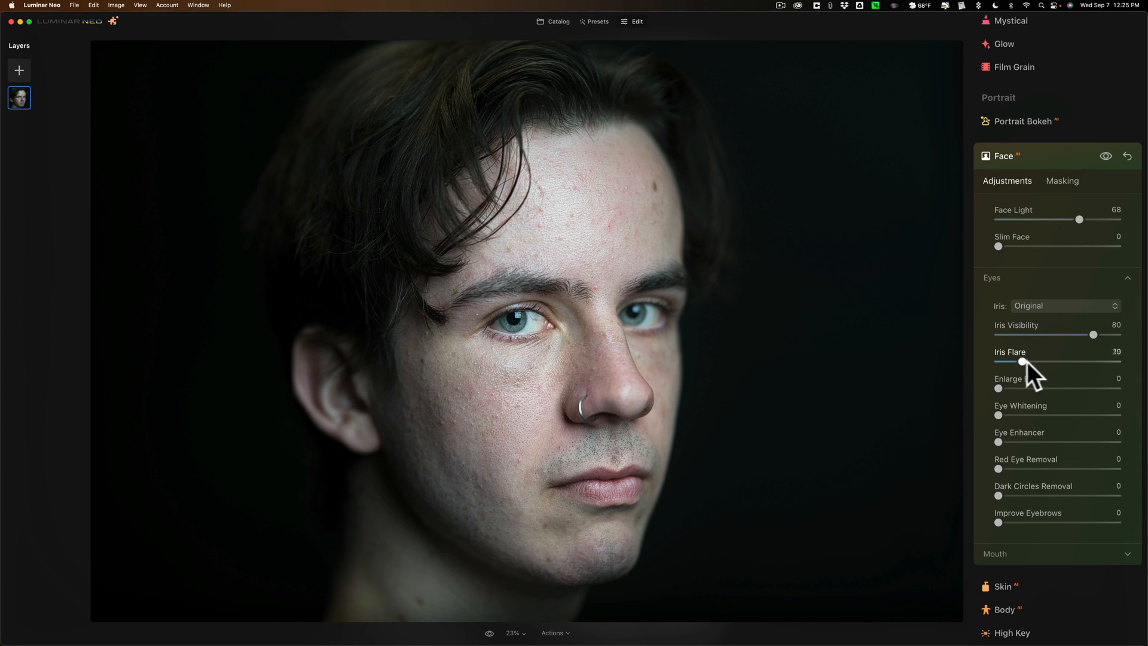
drag(1022, 362, 1076, 362)
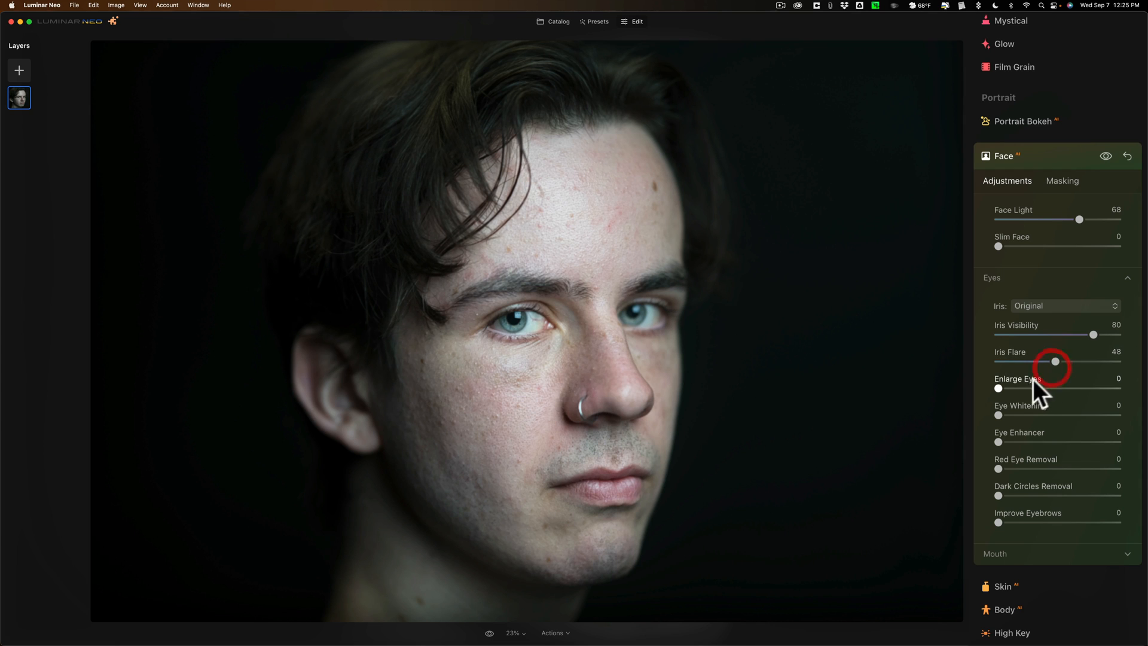
mouse_move(1005, 424)
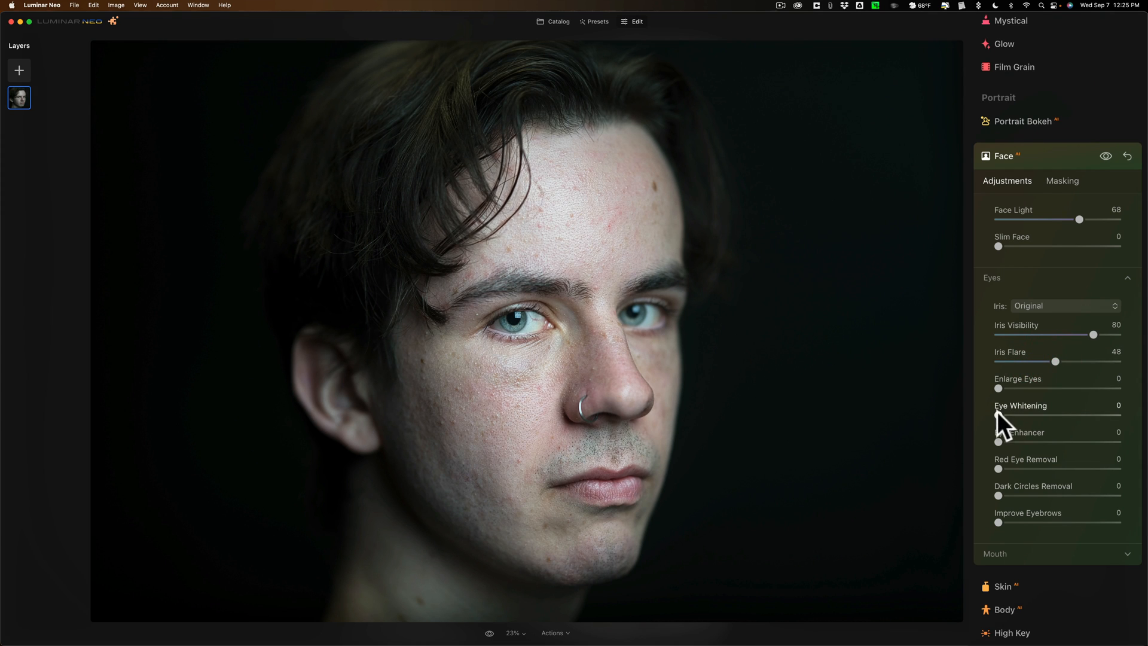
drag(998, 416, 1069, 416)
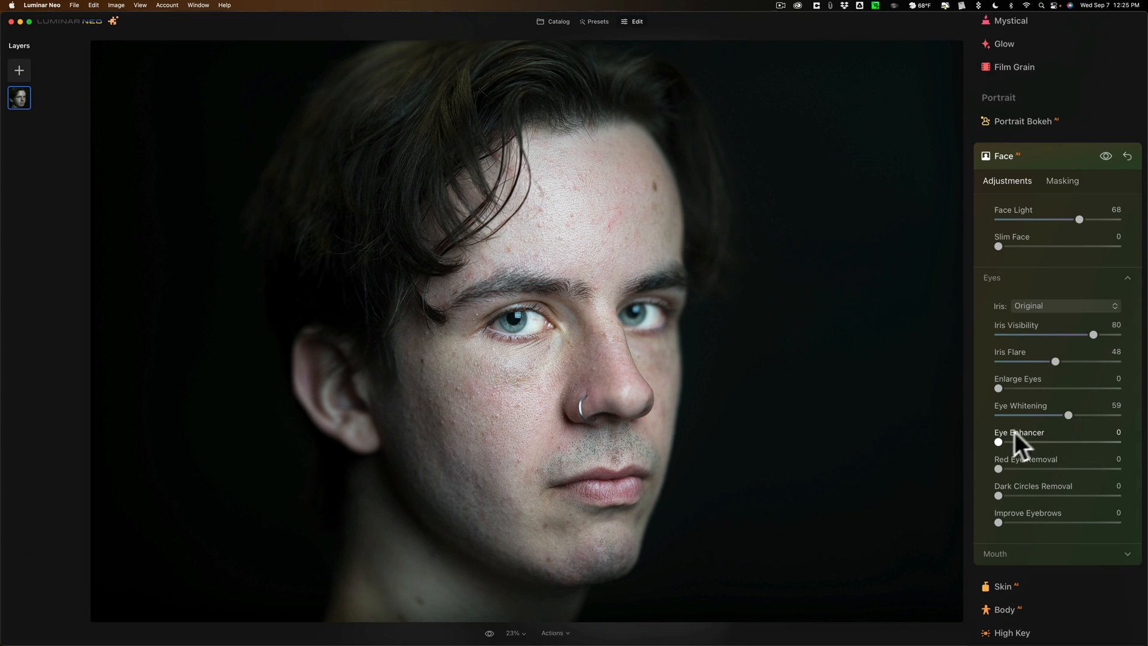
drag(999, 441, 1067, 441)
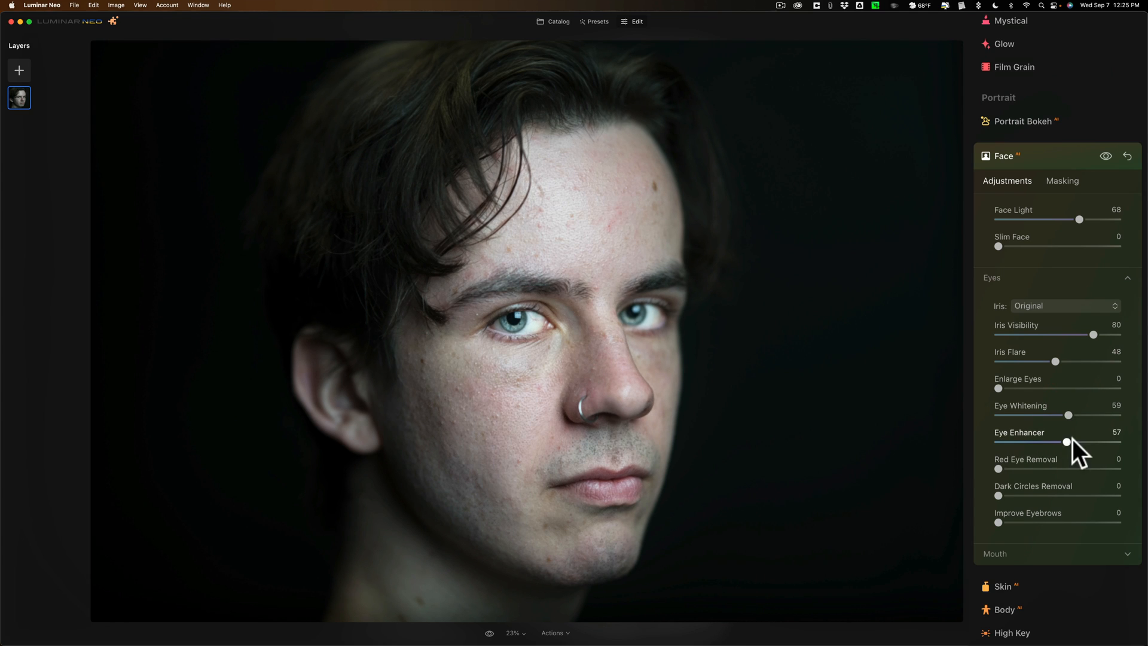
drag(1067, 442, 1077, 441)
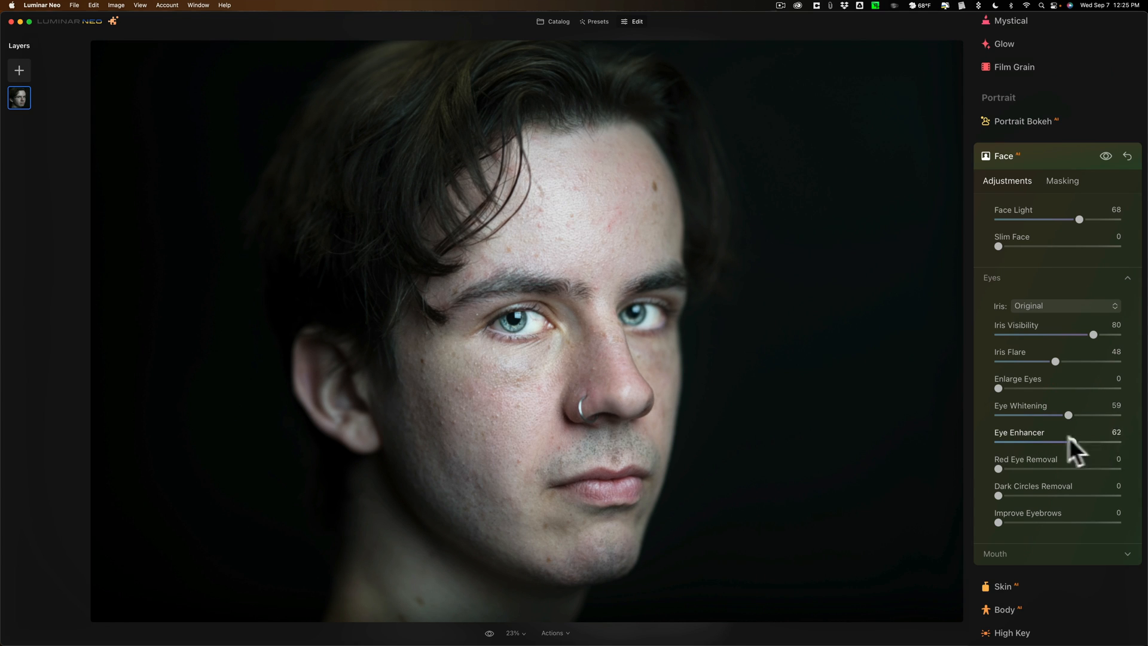
drag(1070, 442, 1043, 443)
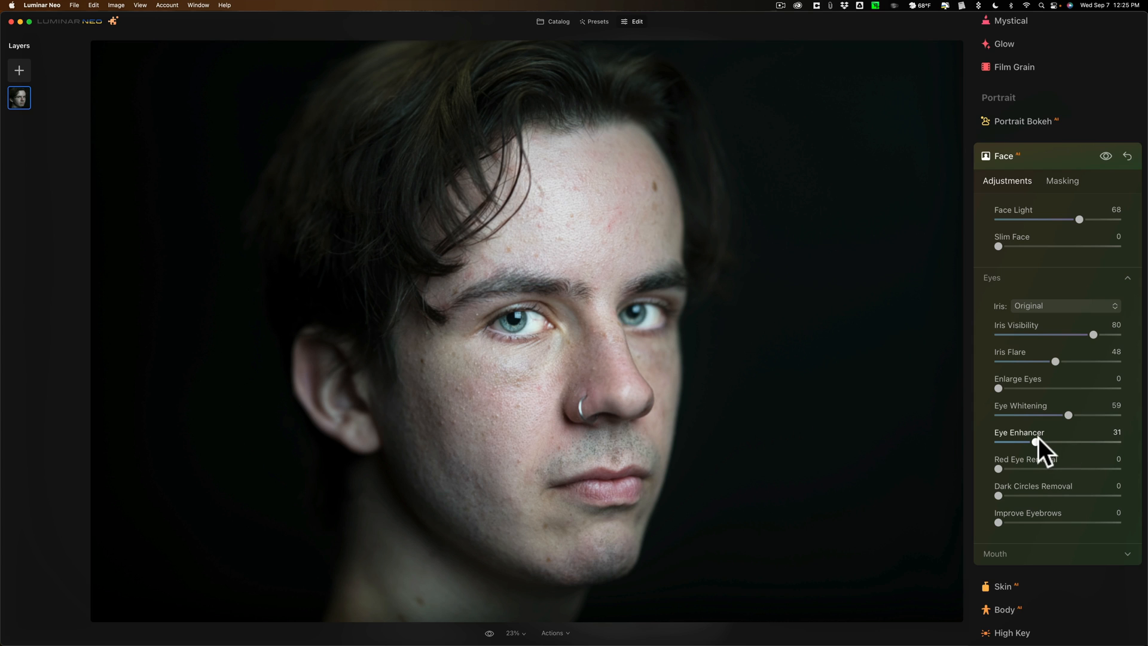
drag(1031, 441, 1038, 441)
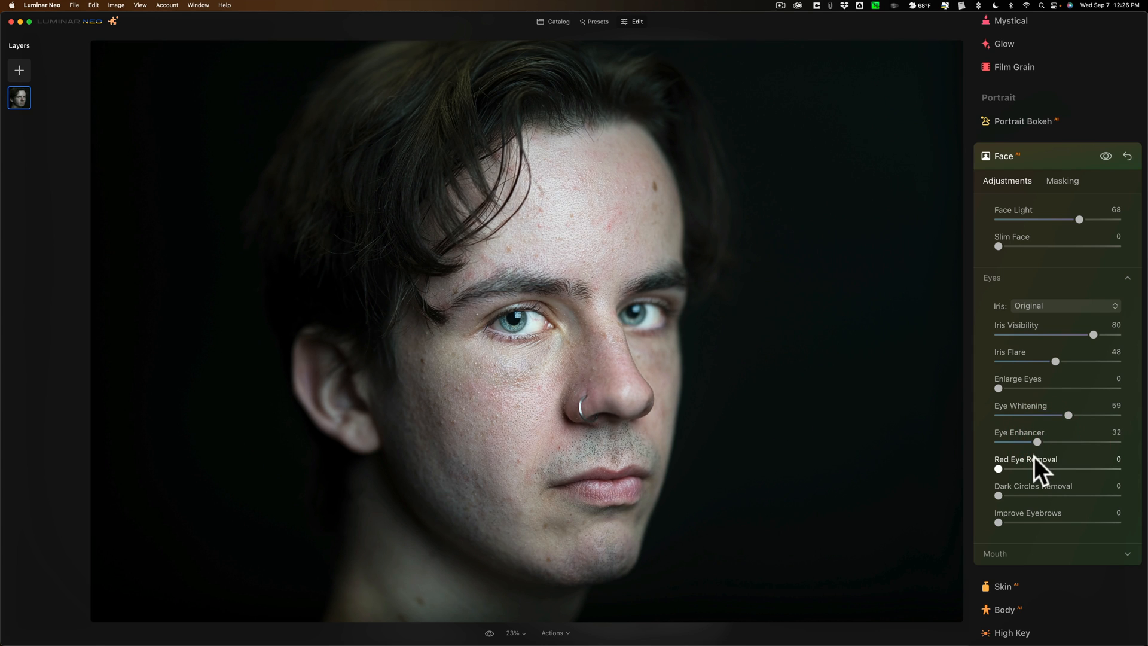
mouse_move(999, 509)
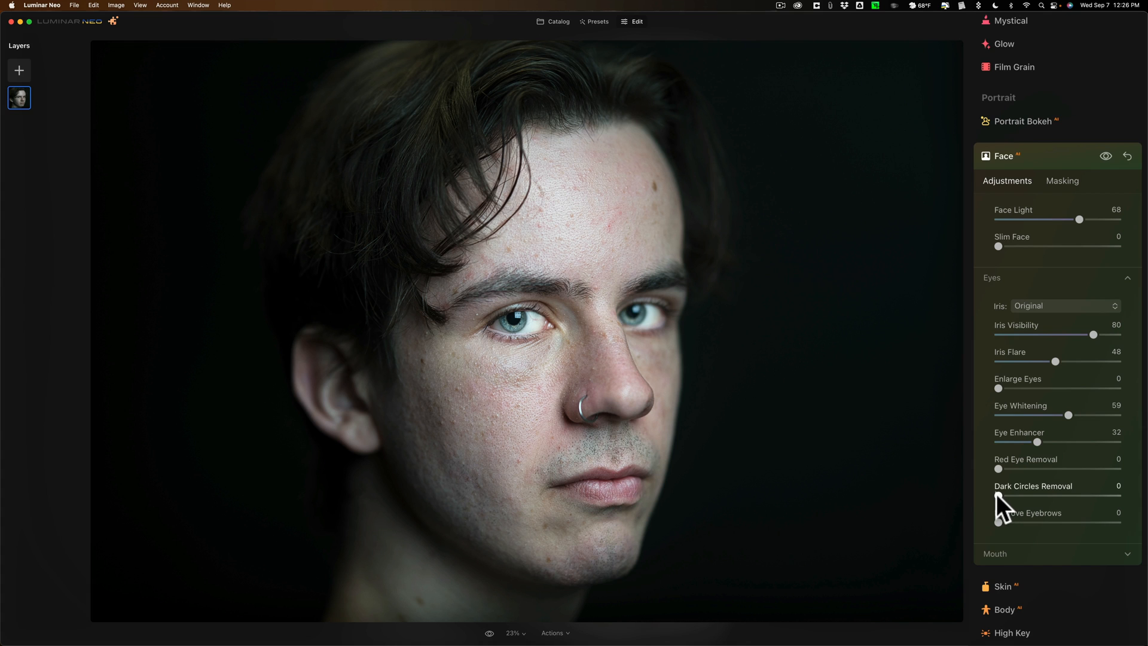
drag(1000, 496, 1088, 496)
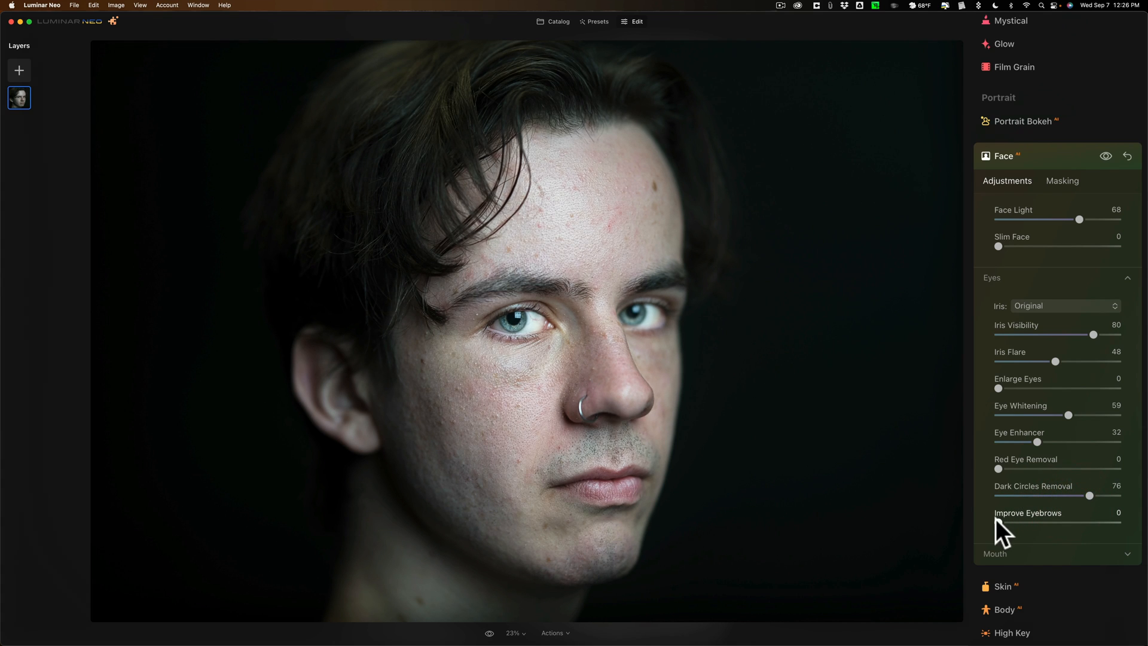
drag(999, 522, 1032, 522)
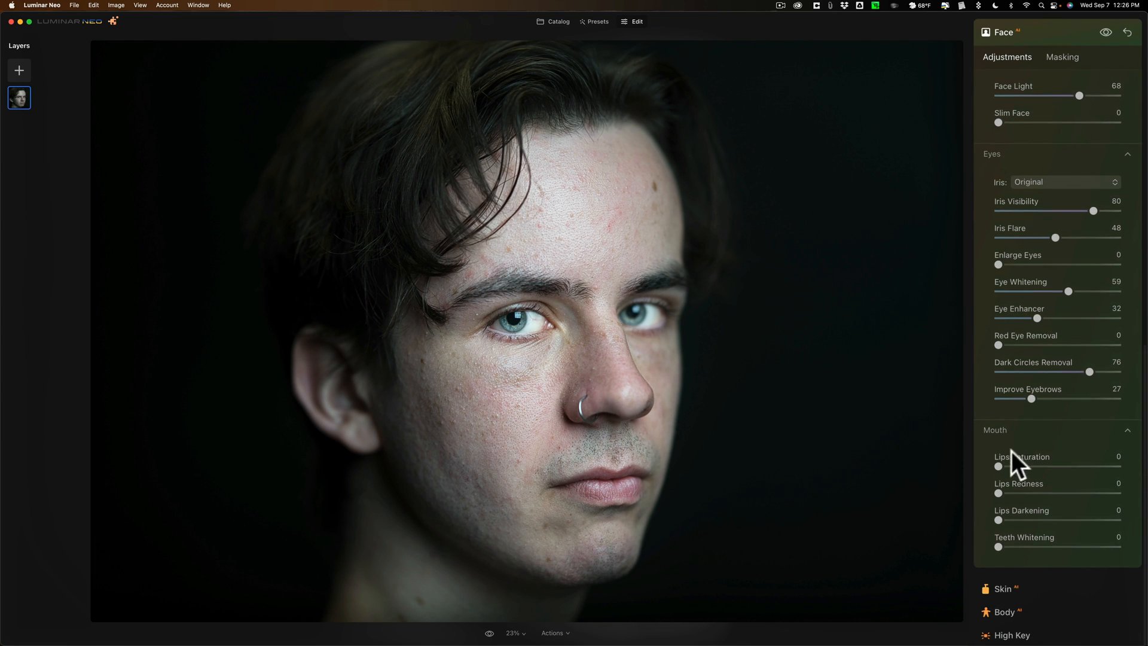
Step: Give the lips slight saturation, some redness and a little darkening
drag(998, 466, 1013, 466)
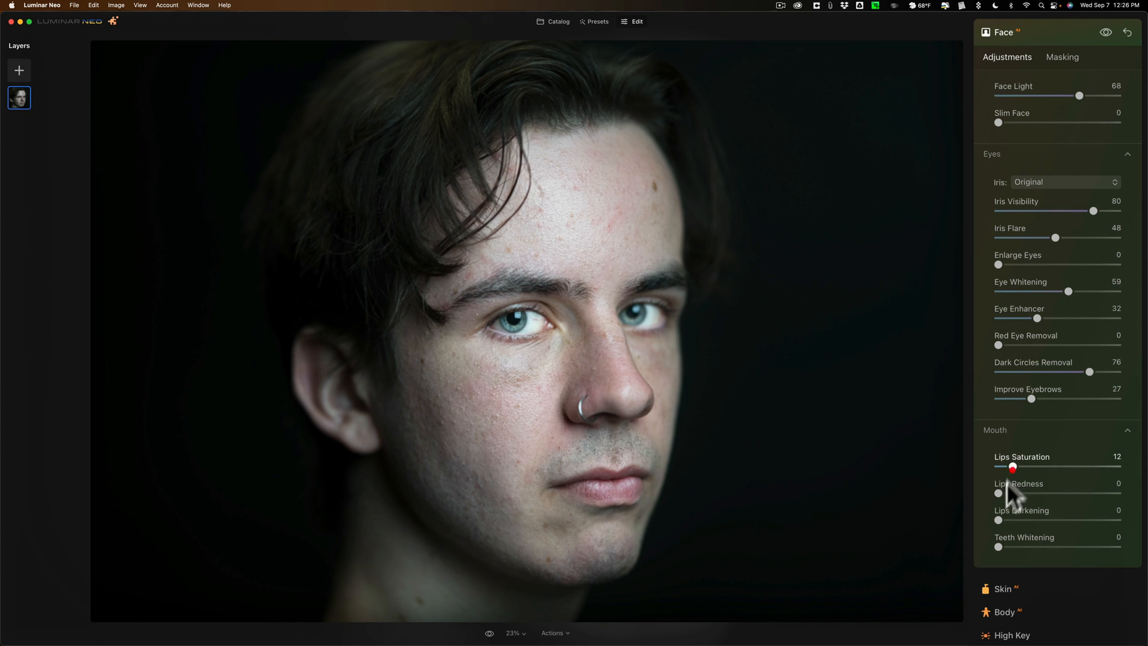
drag(998, 493, 1009, 493)
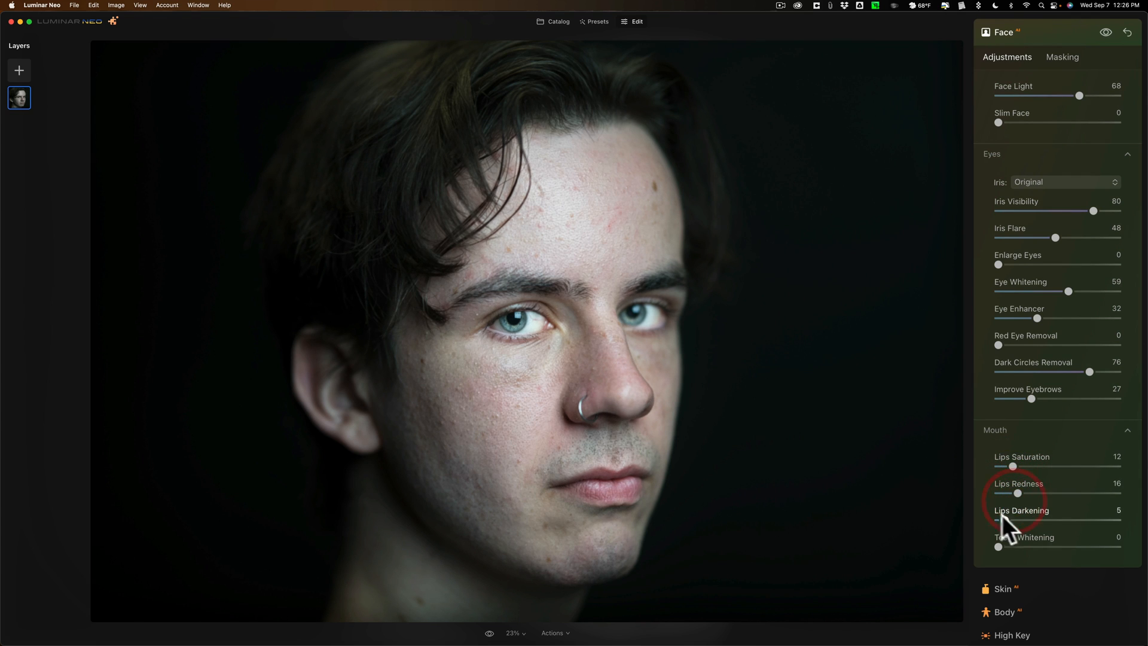
drag(1014, 520, 1032, 520)
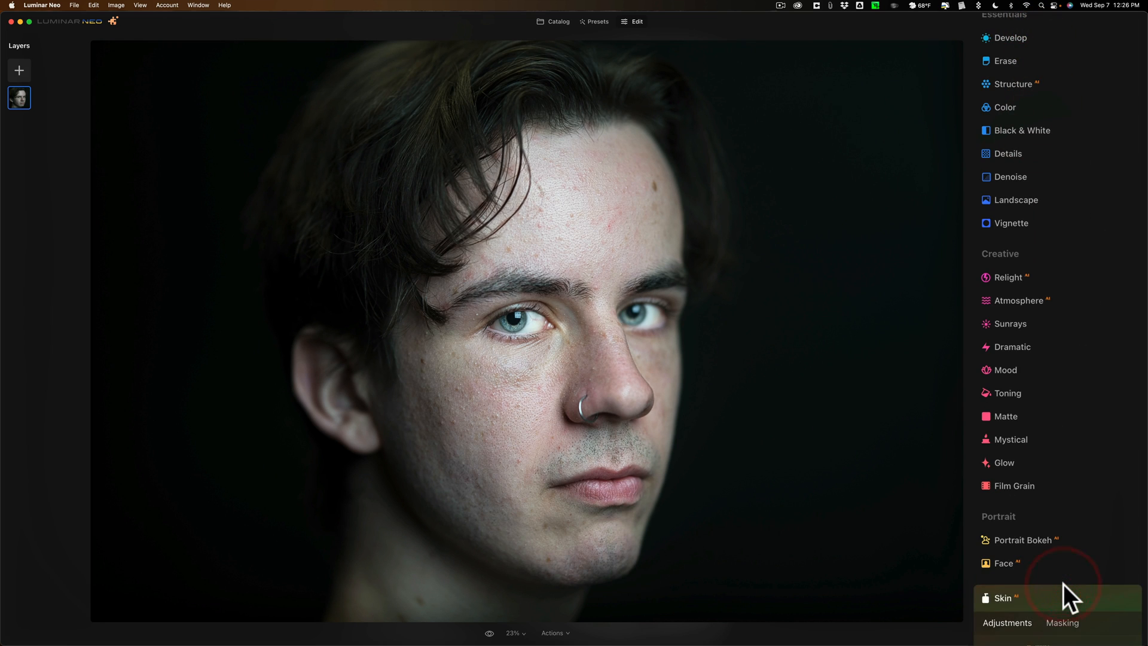
Step: Enable Skin Defects Removal, set Shine Removal to 66, and compare before/after
click(1005, 597)
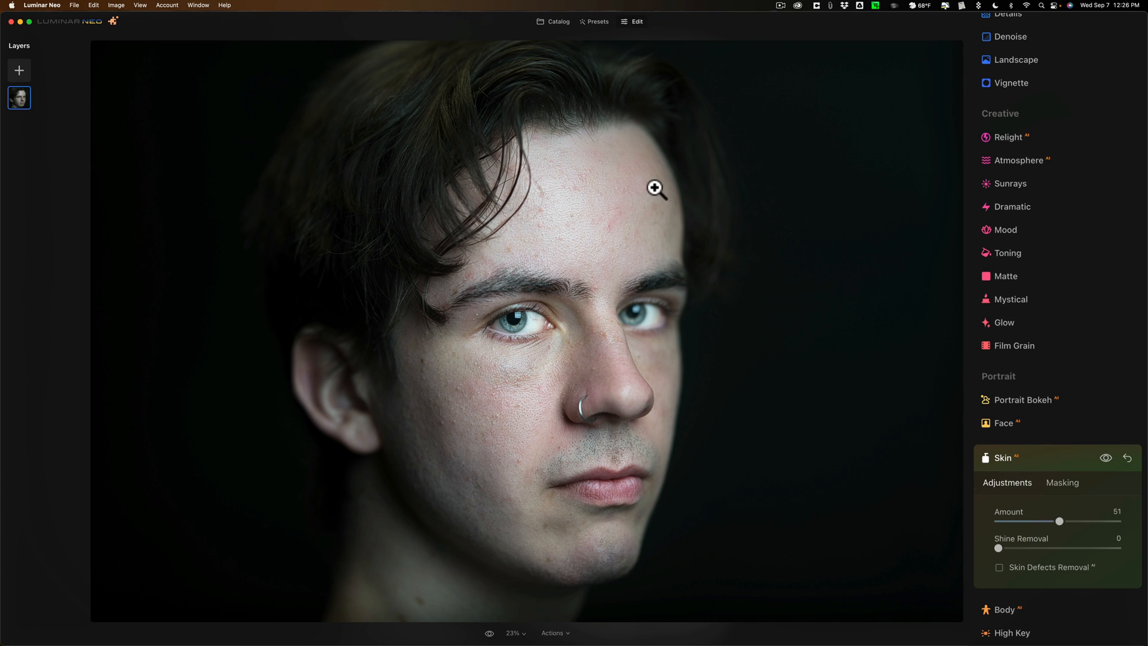
mouse_move(1004, 579)
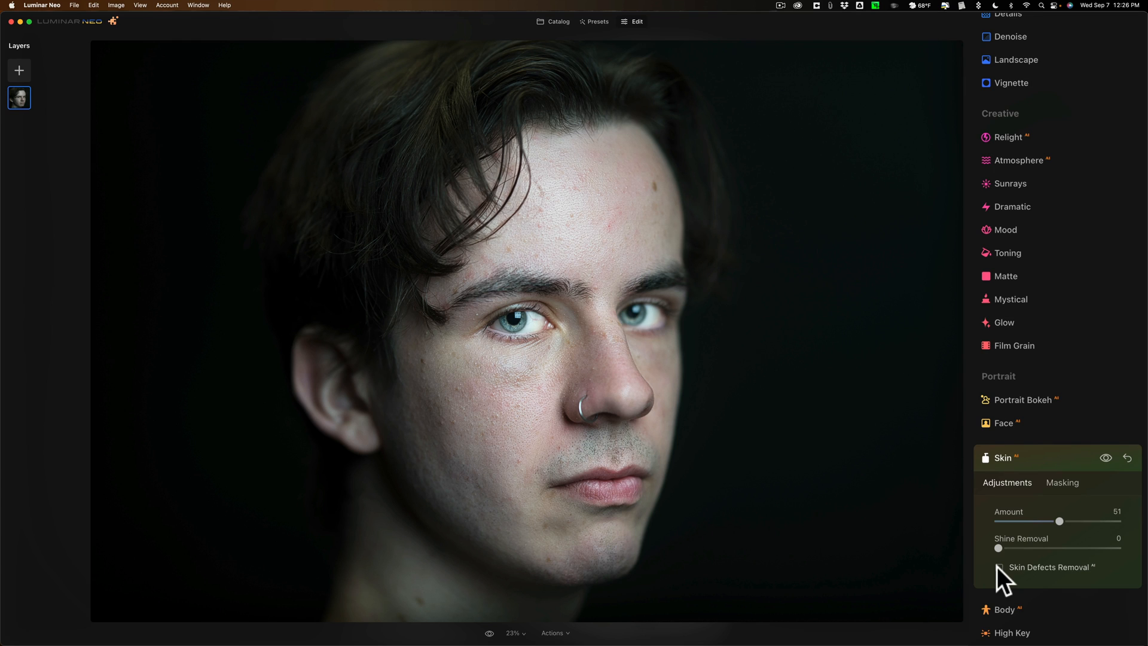
click(997, 568)
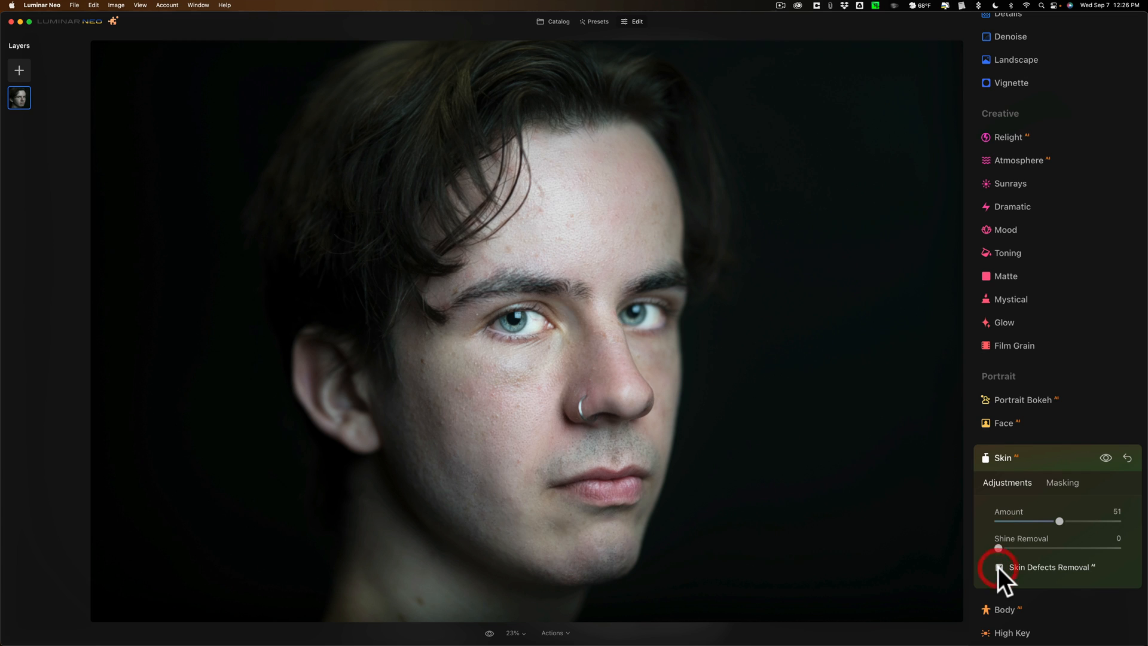
click(998, 567)
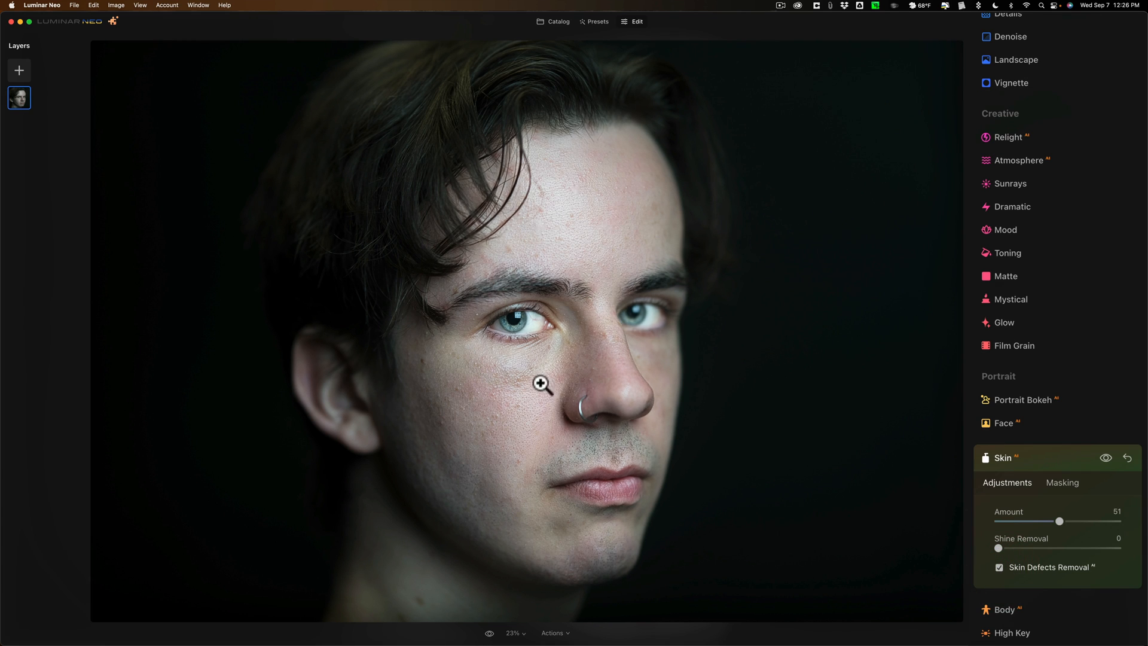
drag(996, 548, 1061, 548)
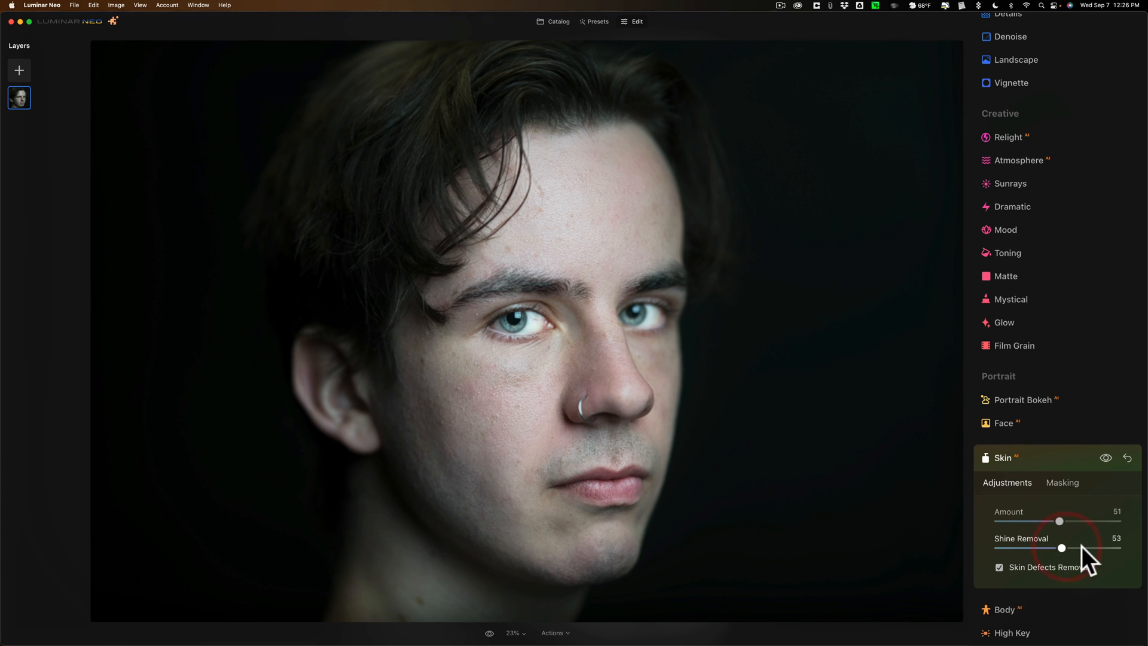
drag(1061, 548, 1071, 548)
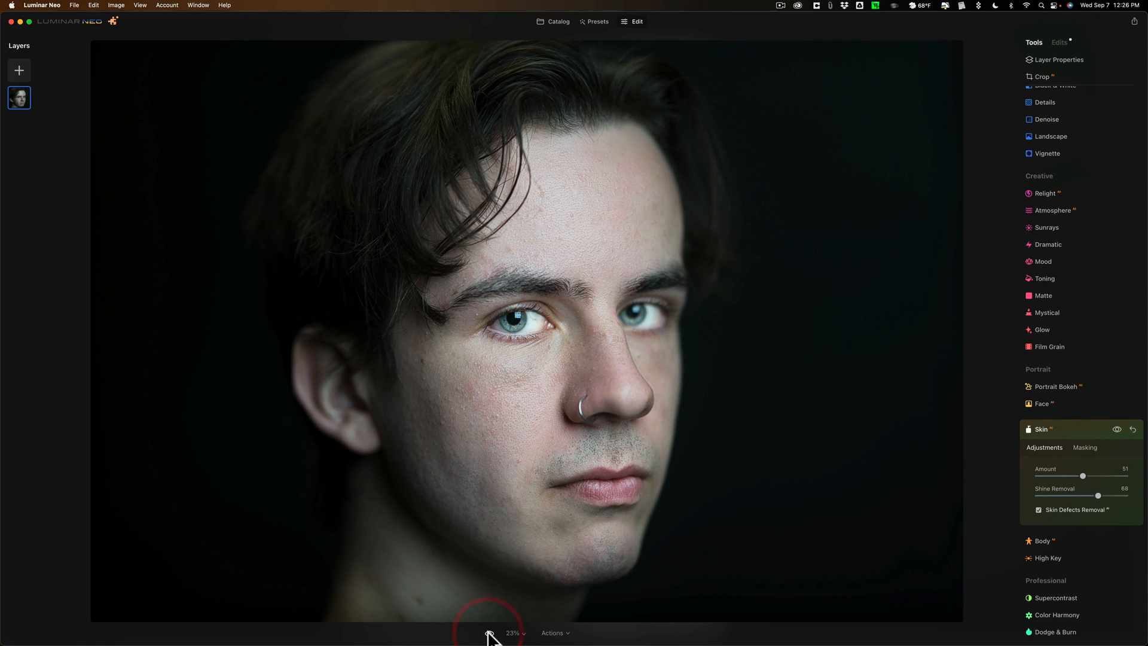
click(490, 633)
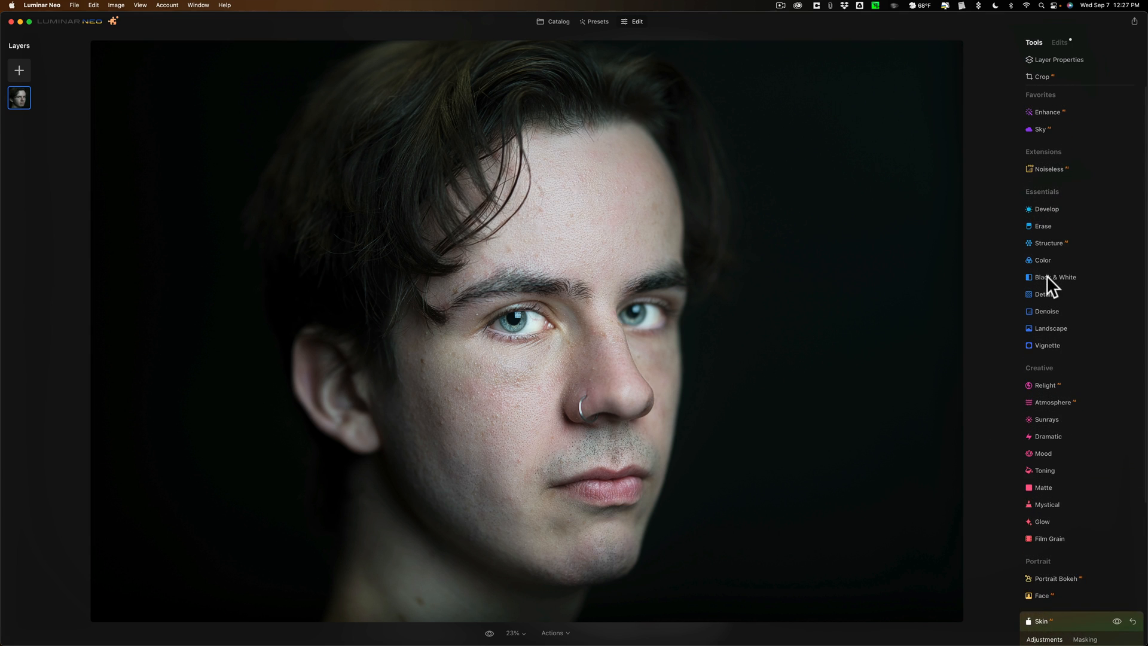
Step: Convert the portrait to B&W with red 53, yellow 50 and blue 77 luminance
click(1054, 277)
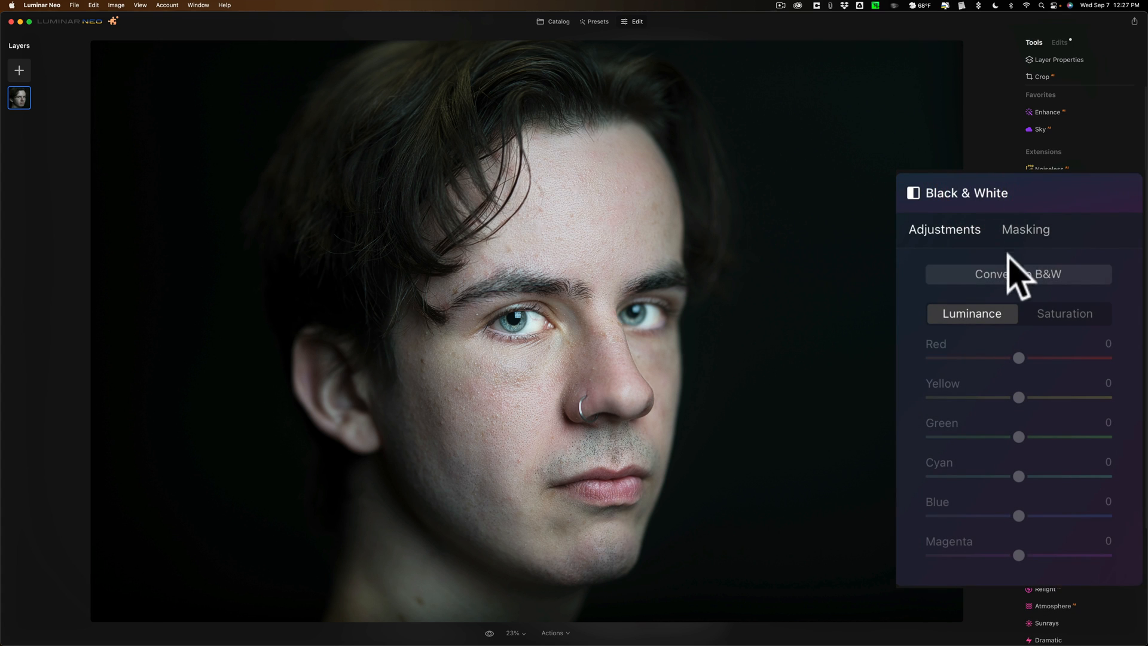
click(1017, 274)
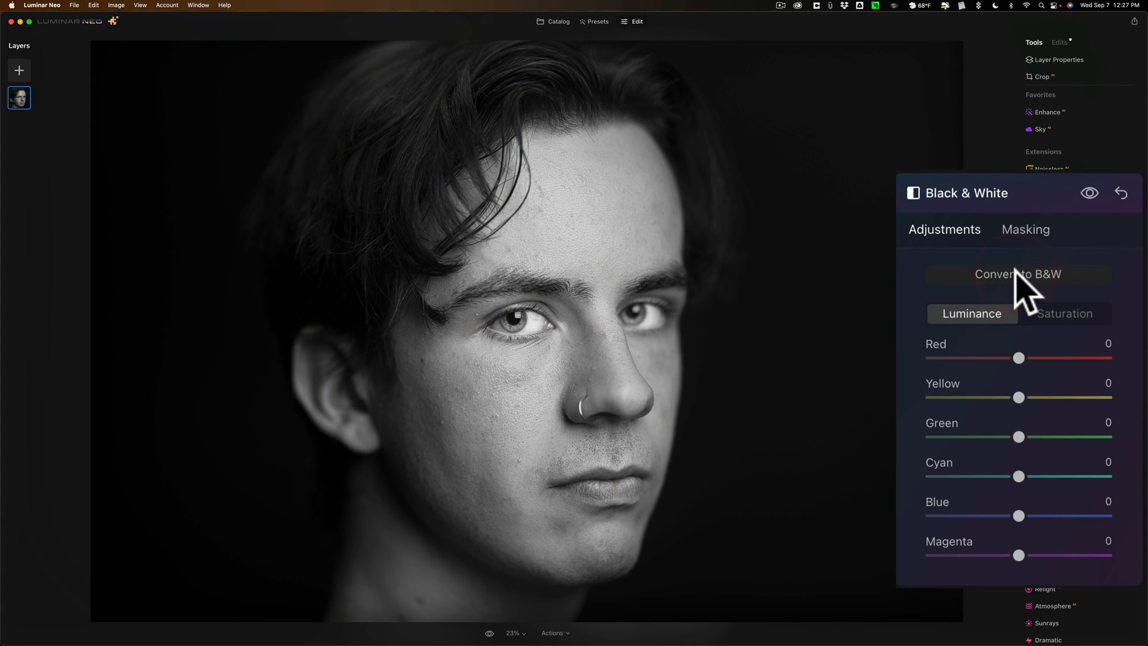
drag(1018, 358, 1056, 358)
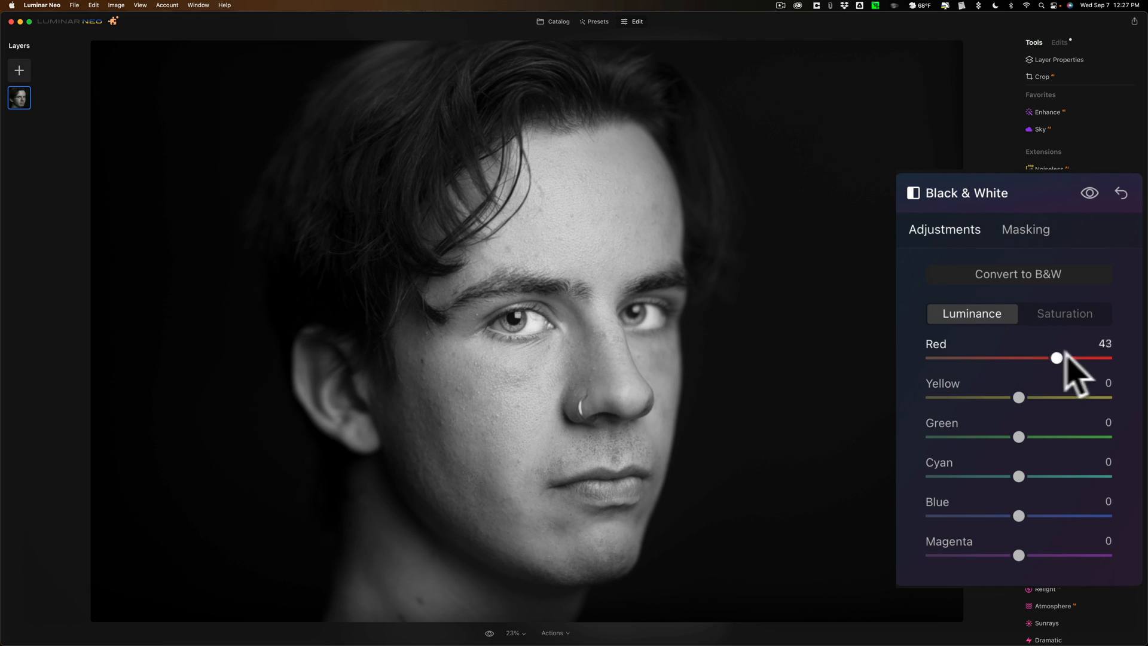
drag(1056, 359, 1067, 358)
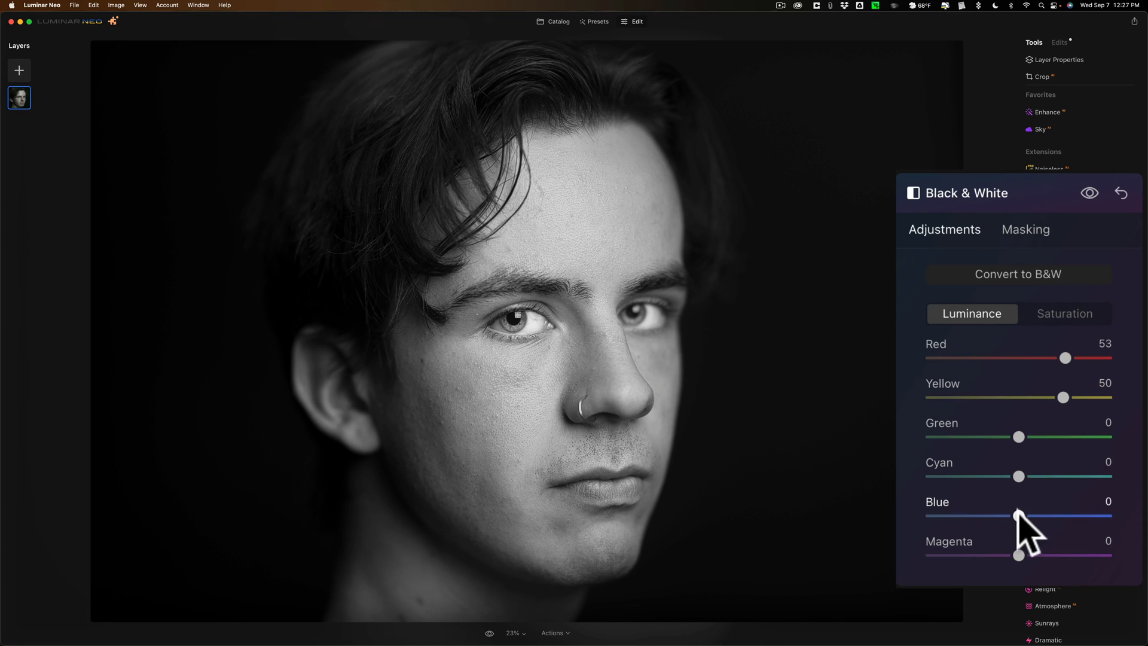
drag(1018, 517, 1042, 516)
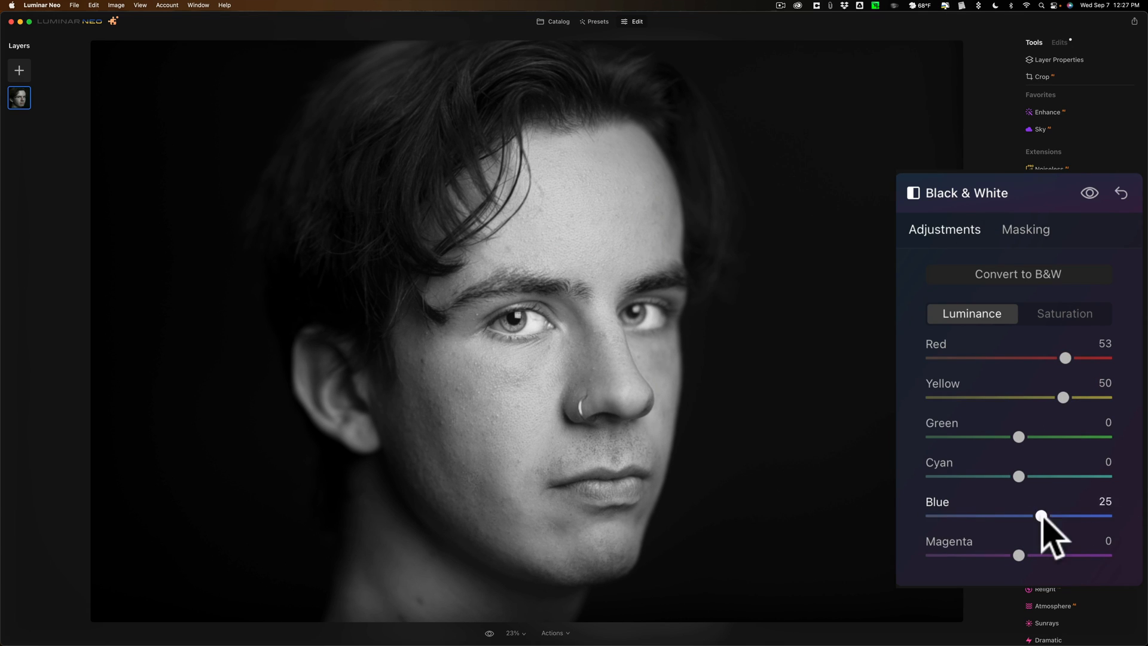
drag(1043, 516, 1090, 516)
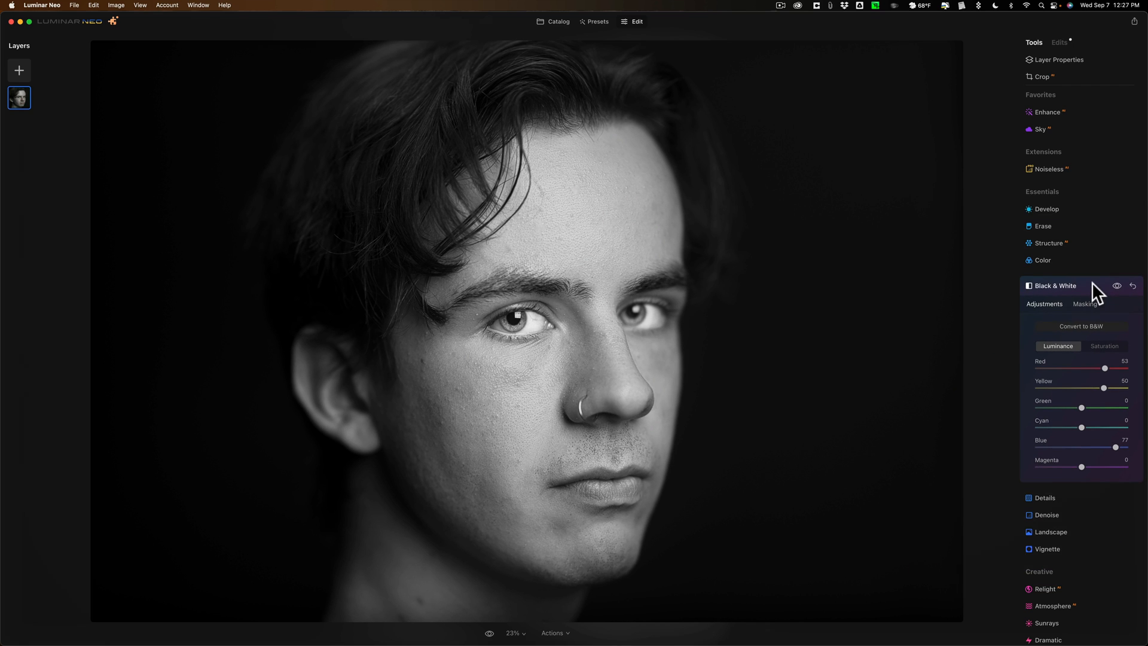
mouse_move(487, 242)
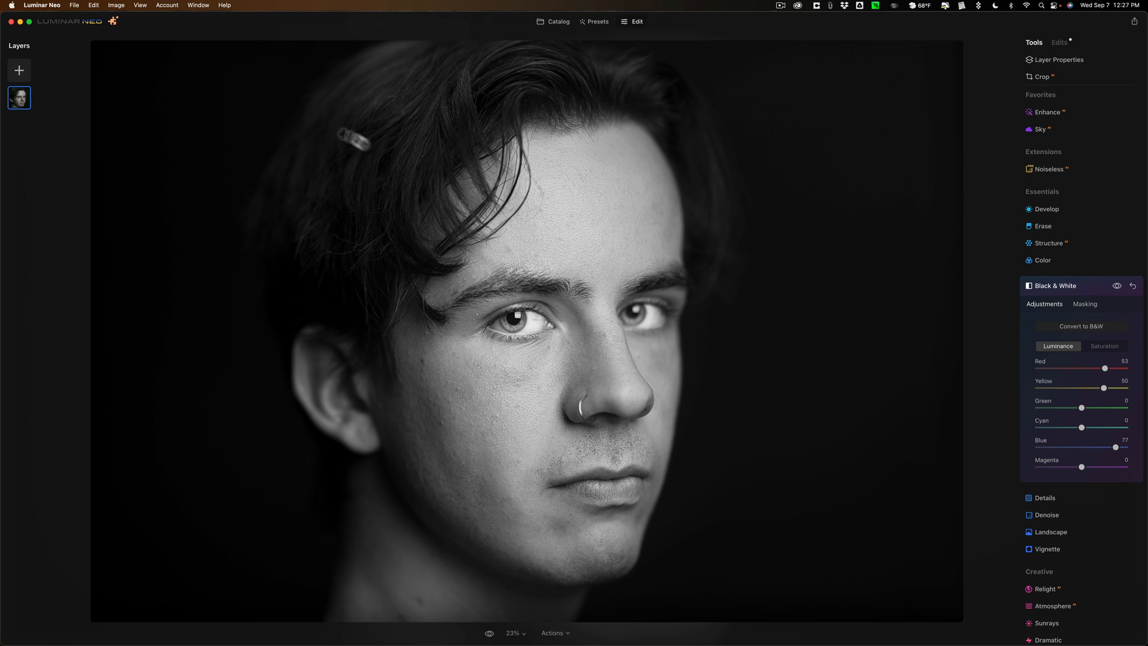
click(42, 6)
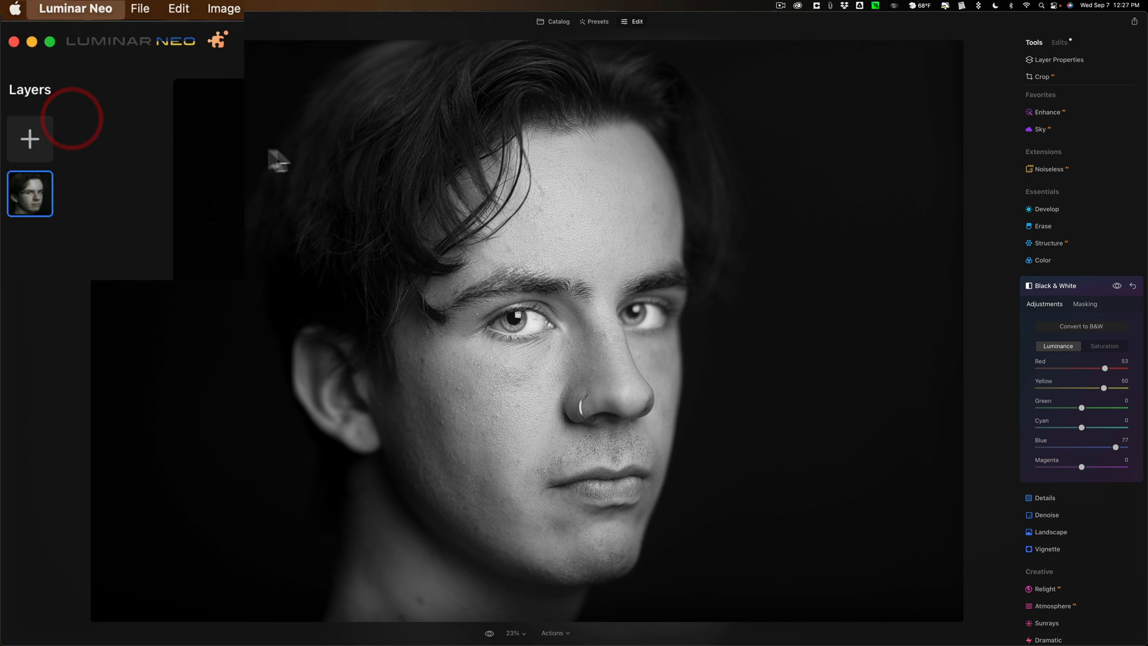
Step: Back in Excire Foto, view the dark-background portrait full size, then select the lighthouse photo
key(cmd+tab)
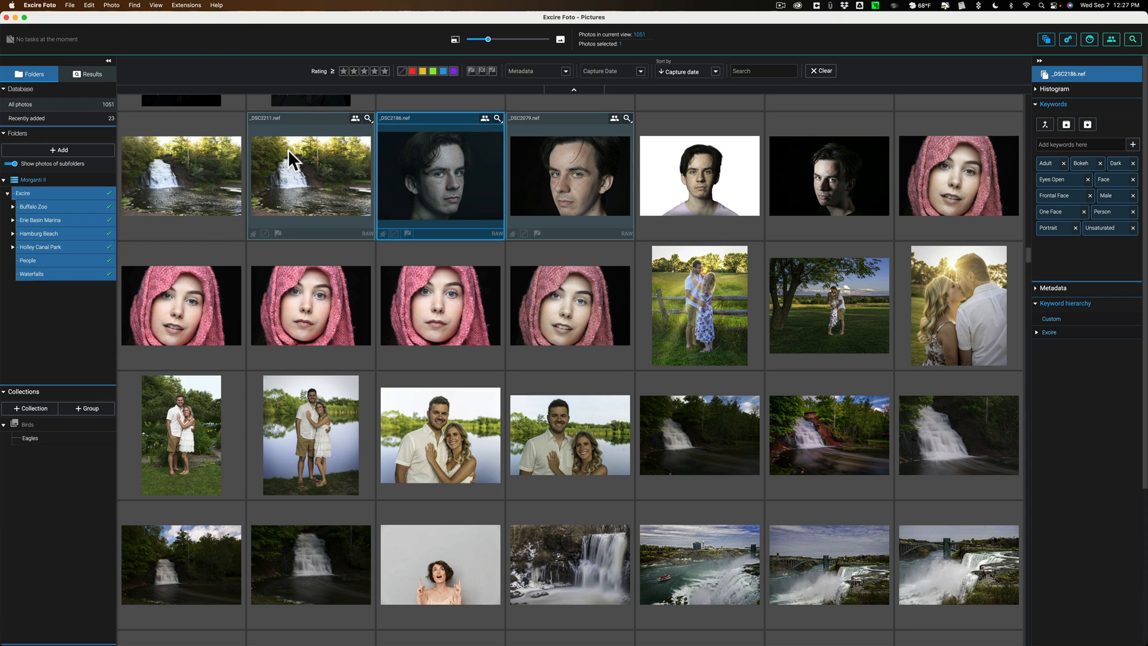
mouse_move(291, 157)
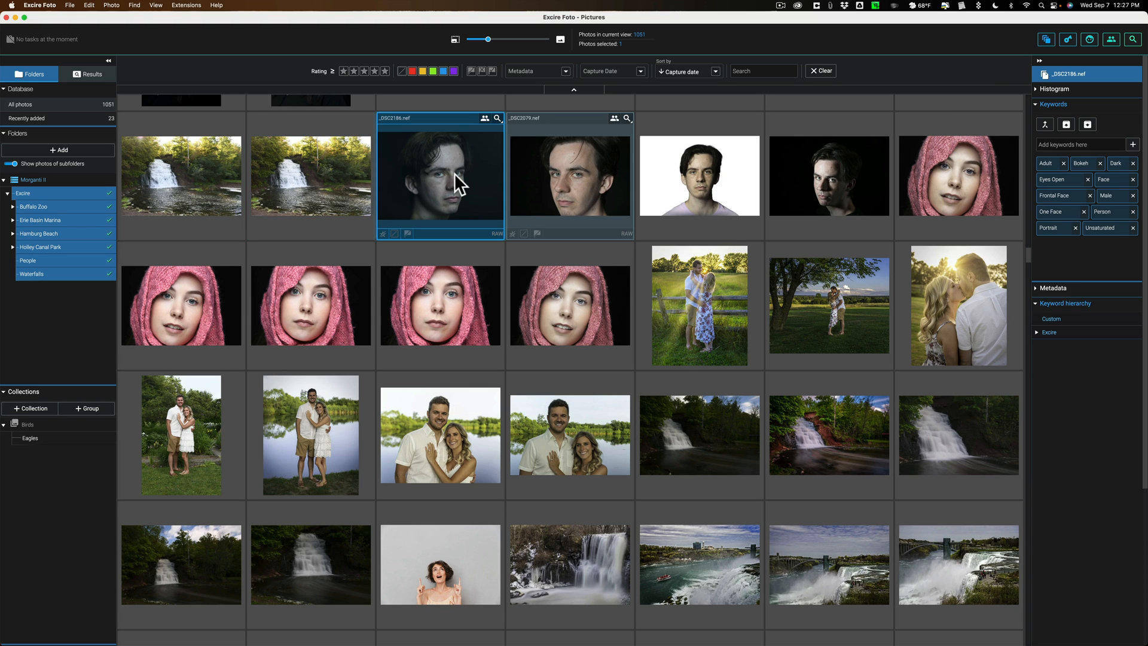
click(450, 176)
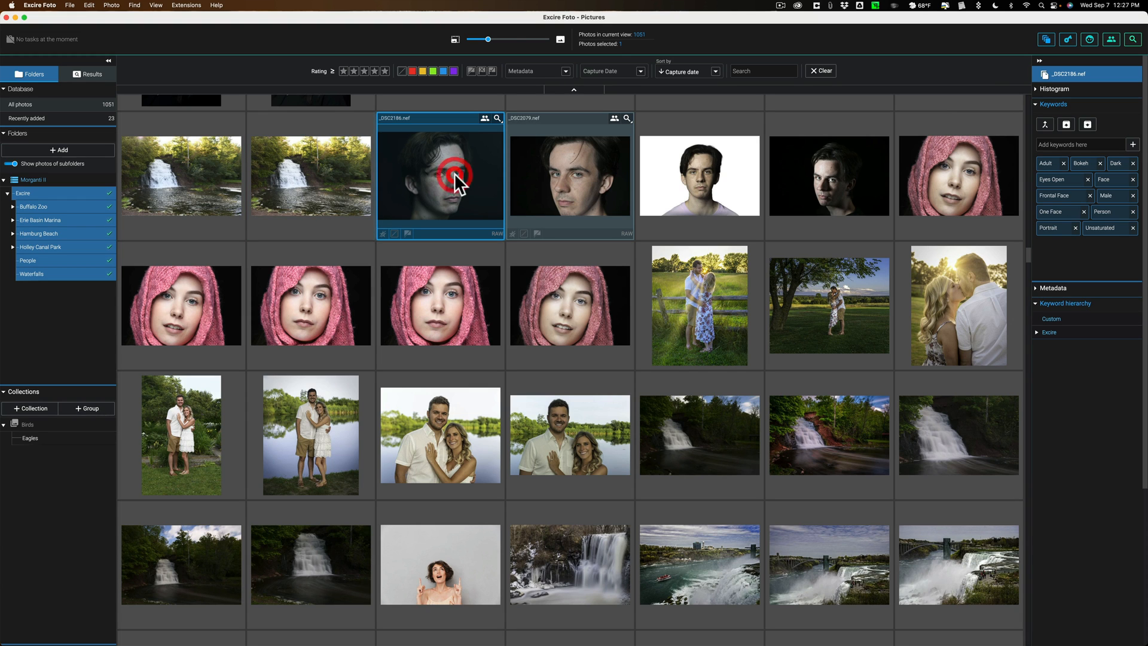
double_click(440, 174)
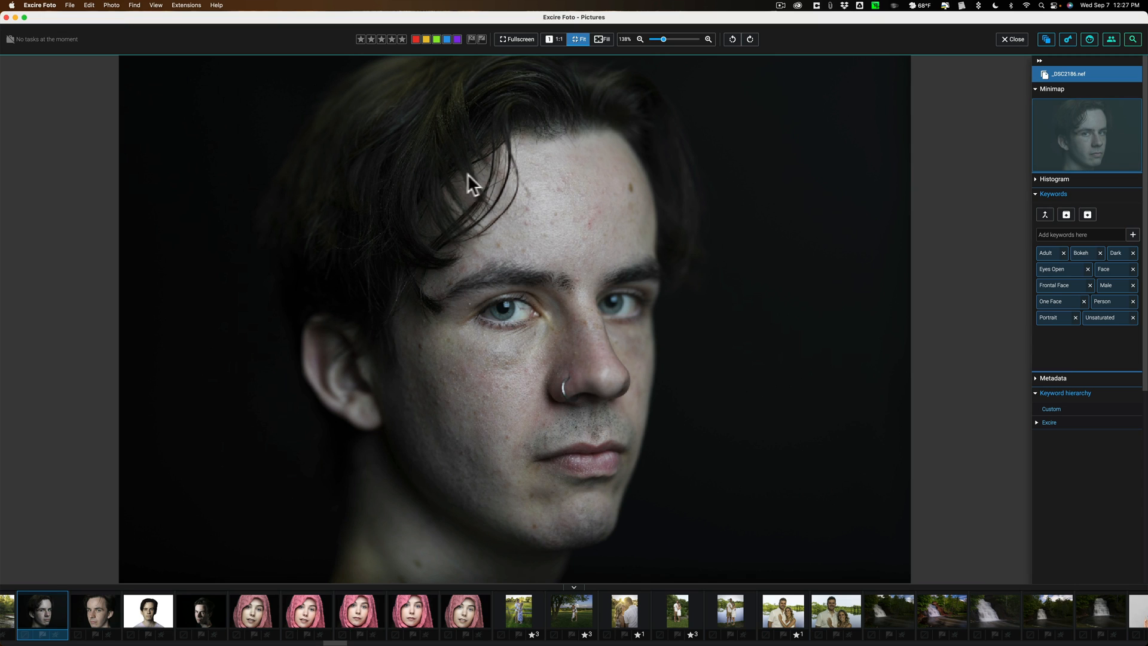
mouse_move(489, 182)
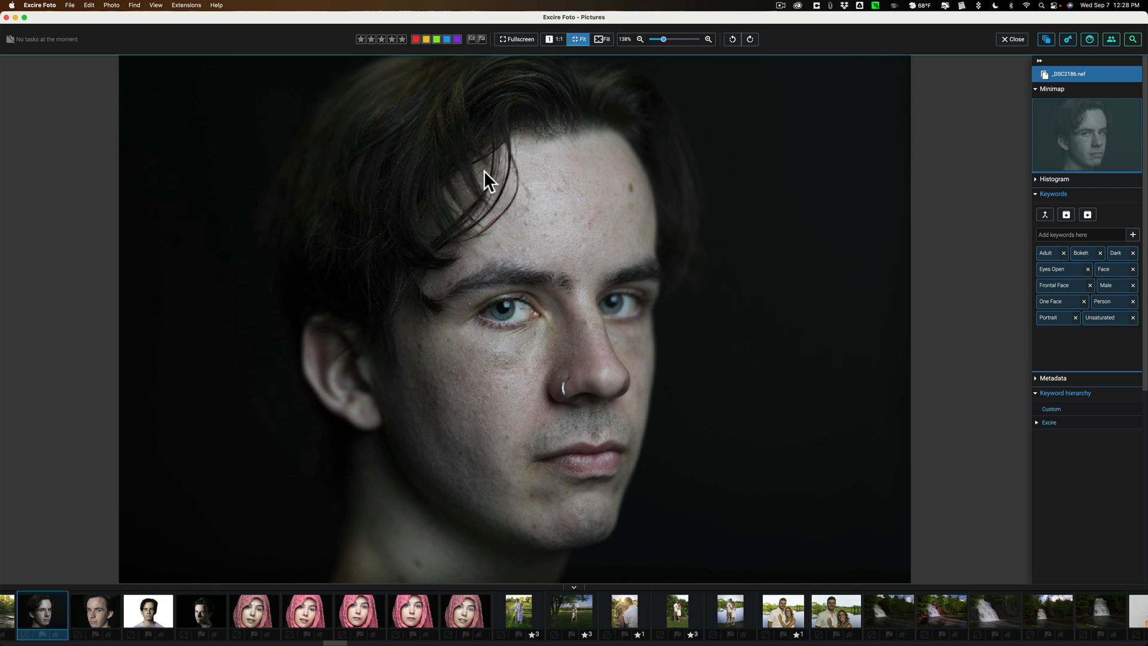
mouse_move(917, 105)
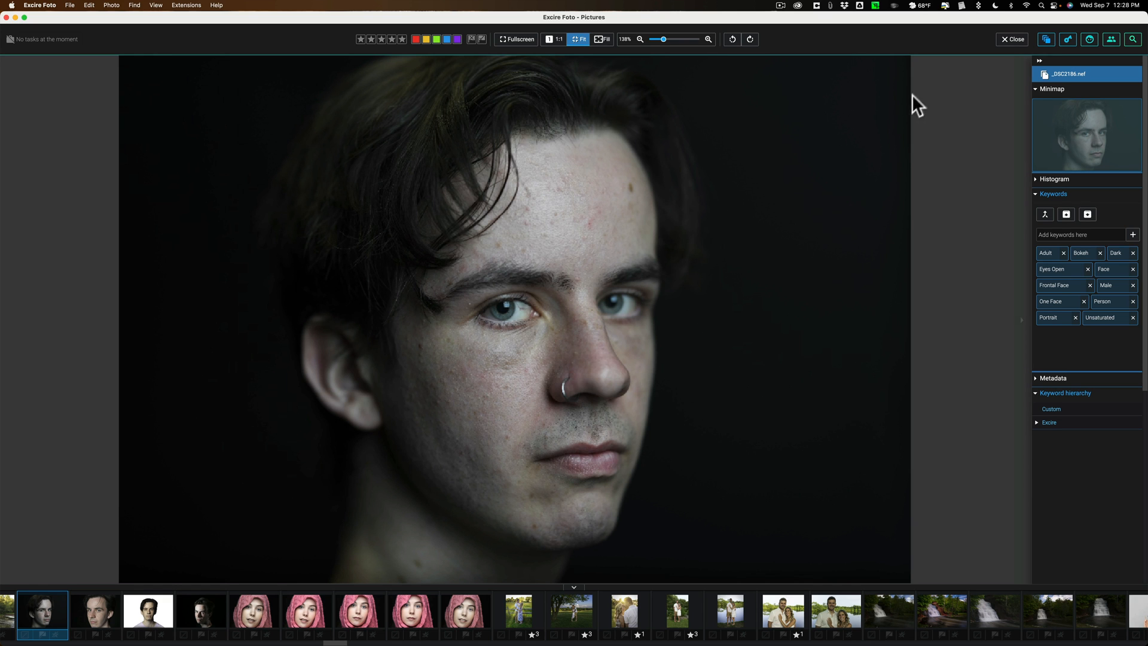
click(1012, 39)
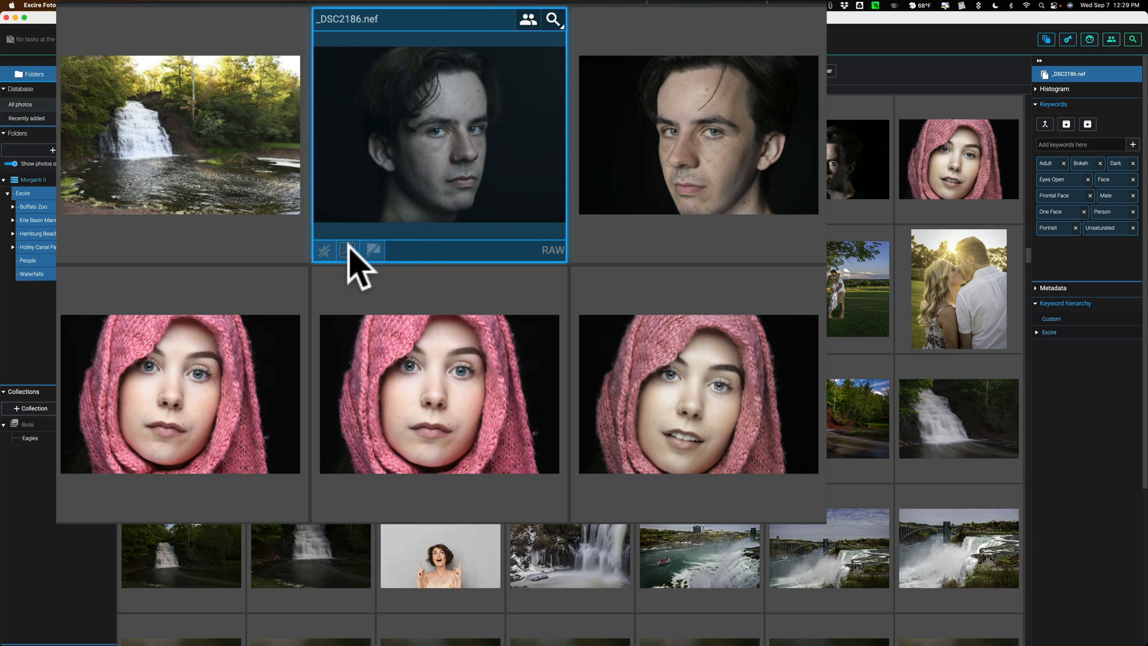
click(348, 250)
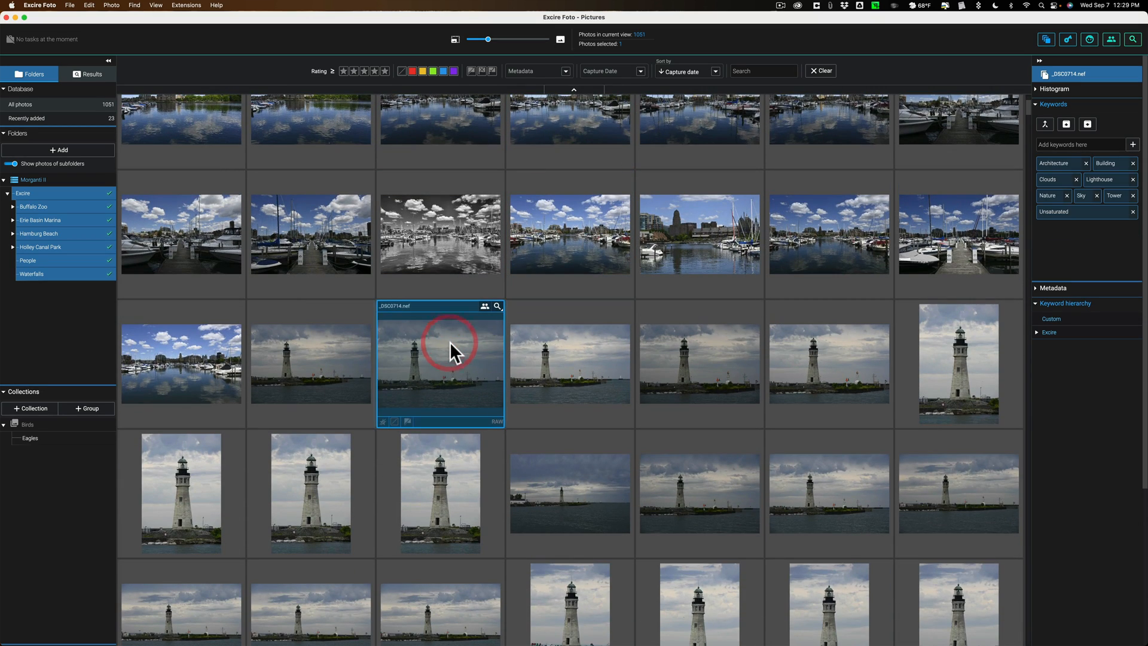
Step: Scroll to the lighthouse thumbnail and open it in Luminar Neo from its context menu
scroll(down, 3)
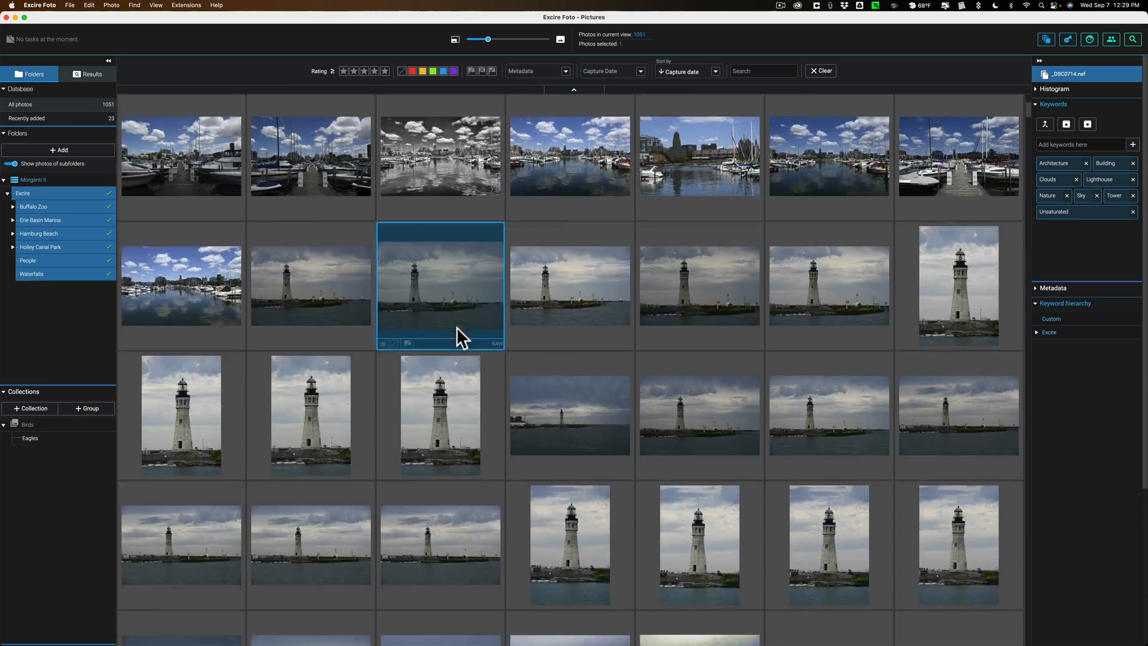
scroll(down, 3)
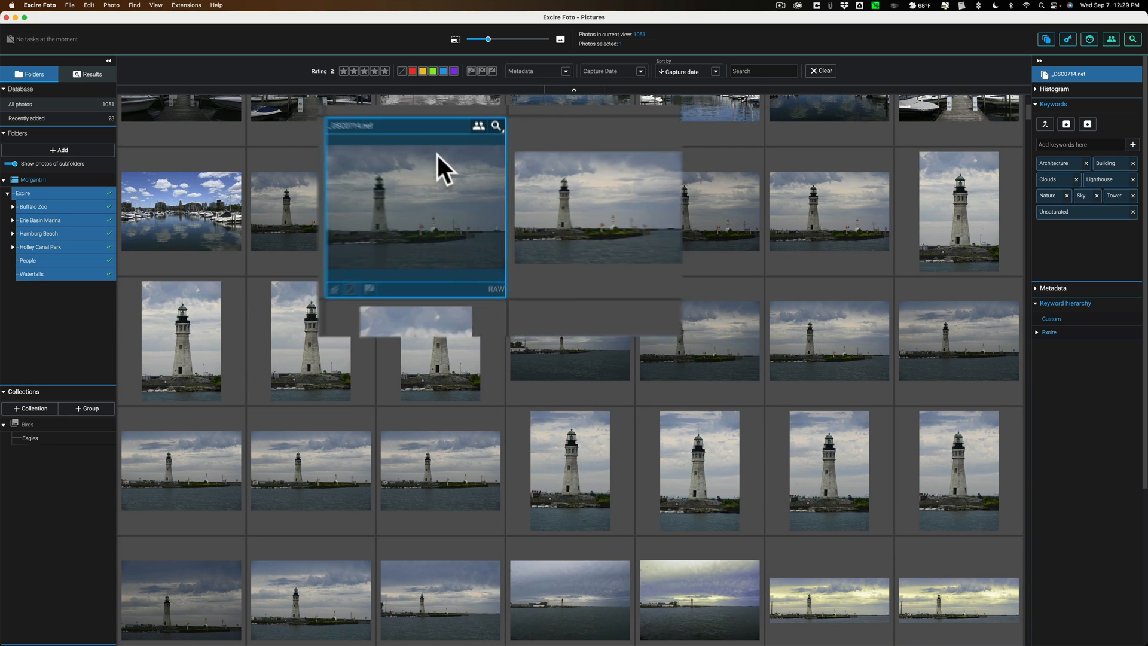
right_click(414, 205)
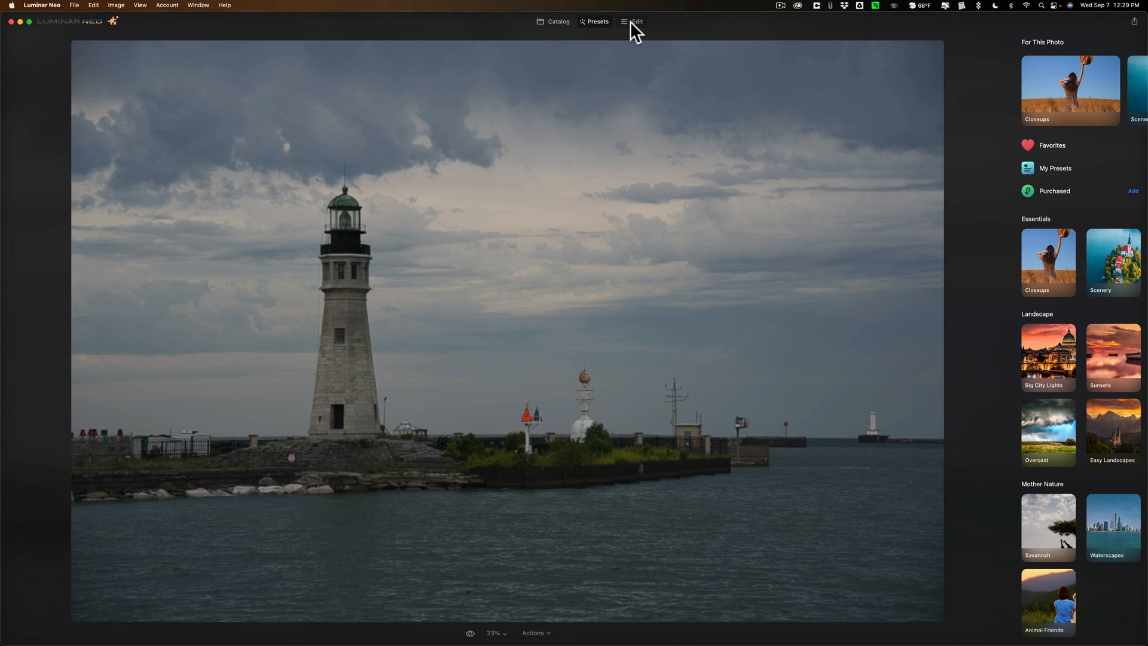
Step: In Develop, lift the lighthouse photo's shadows to 61 and nudge highlights to -11
click(636, 22)
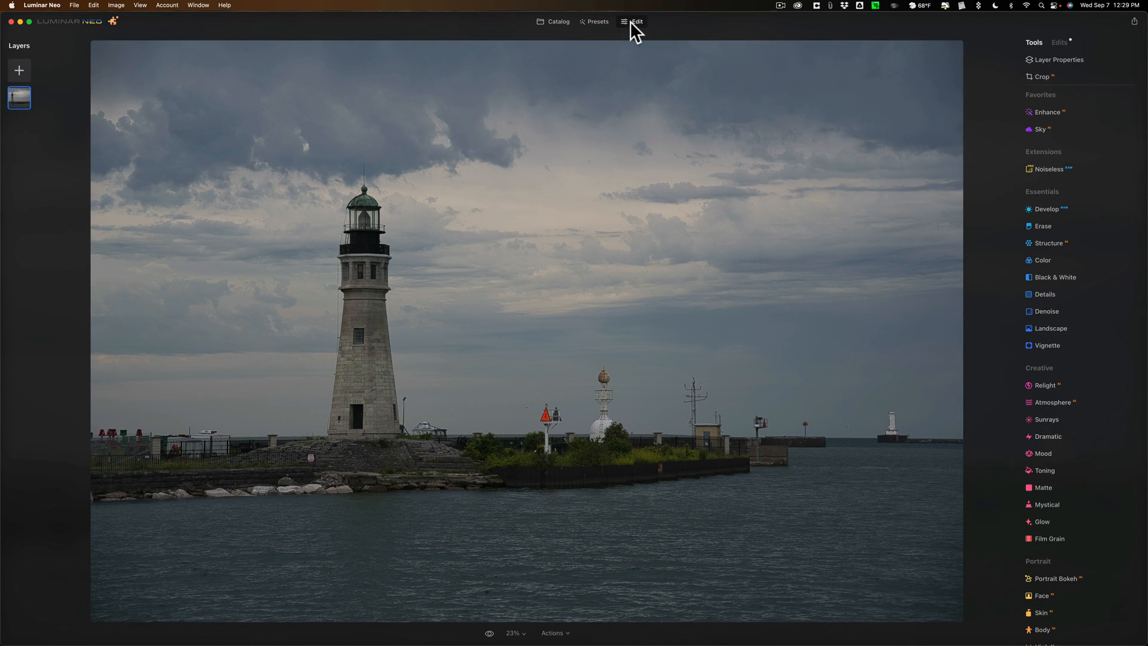
mouse_move(1061, 229)
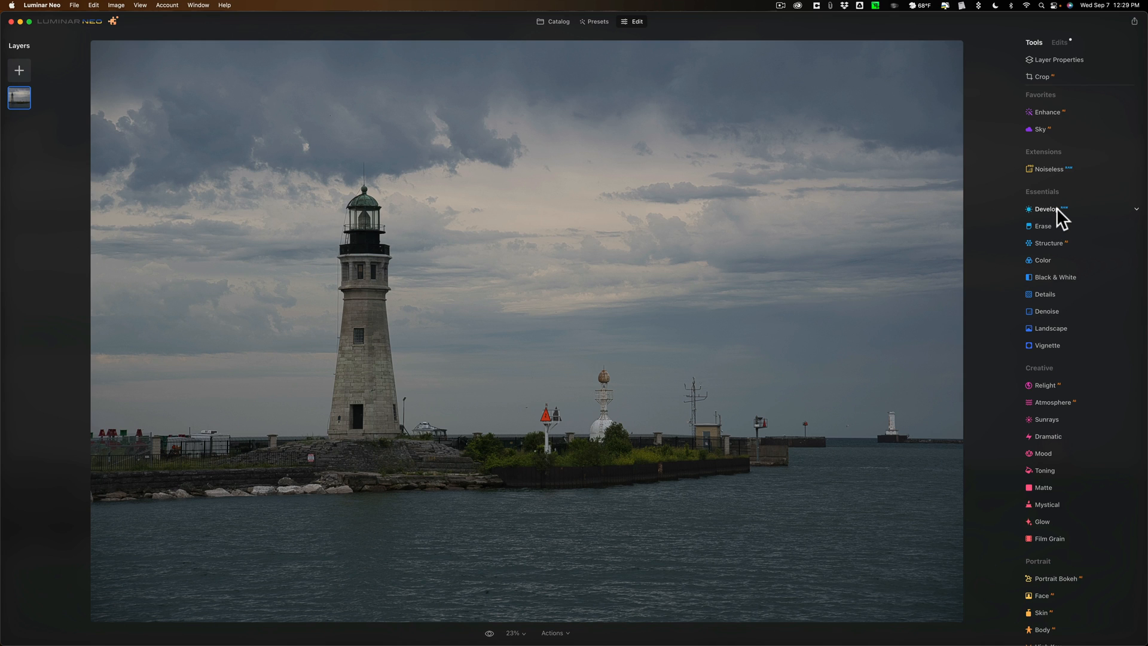
click(1047, 217)
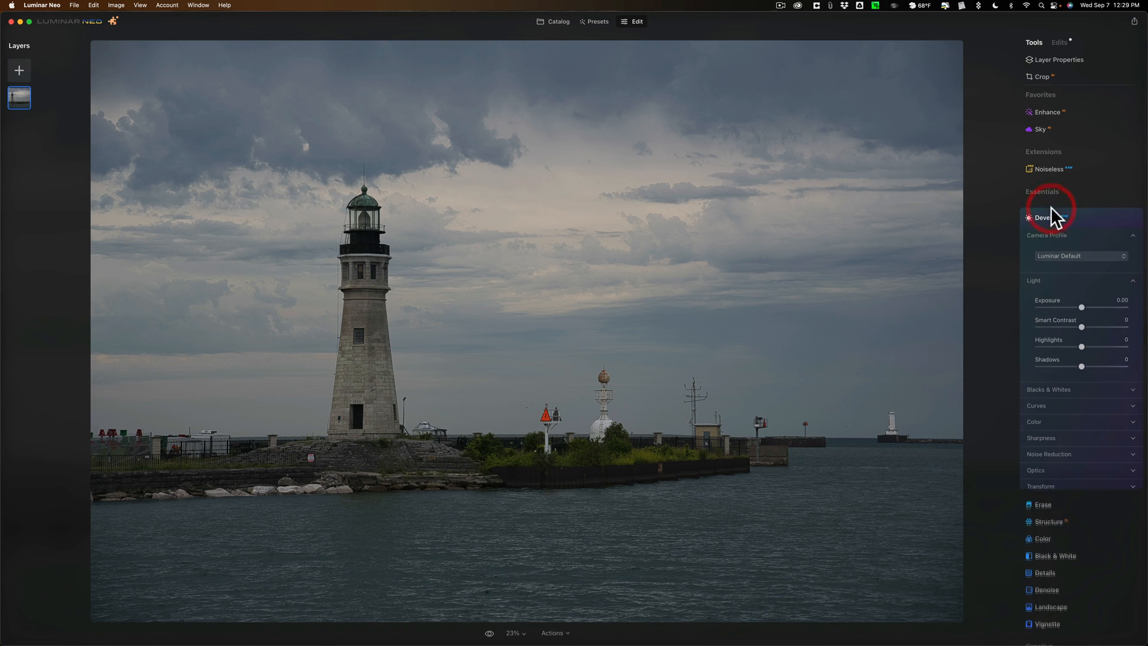
click(1043, 218)
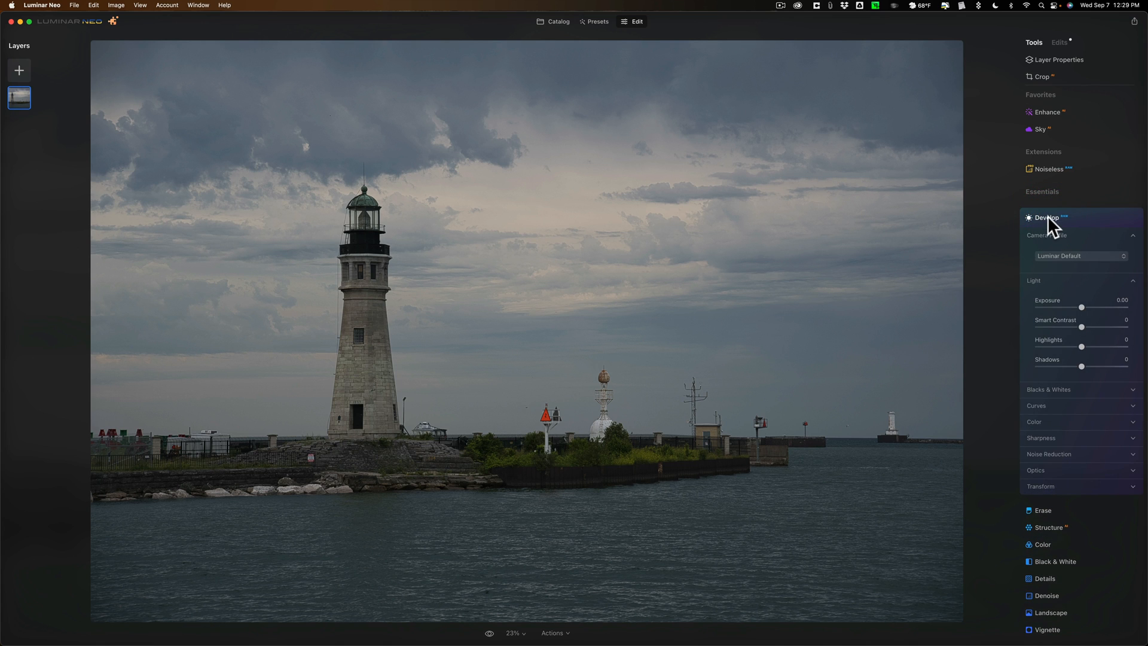
mouse_move(1082, 329)
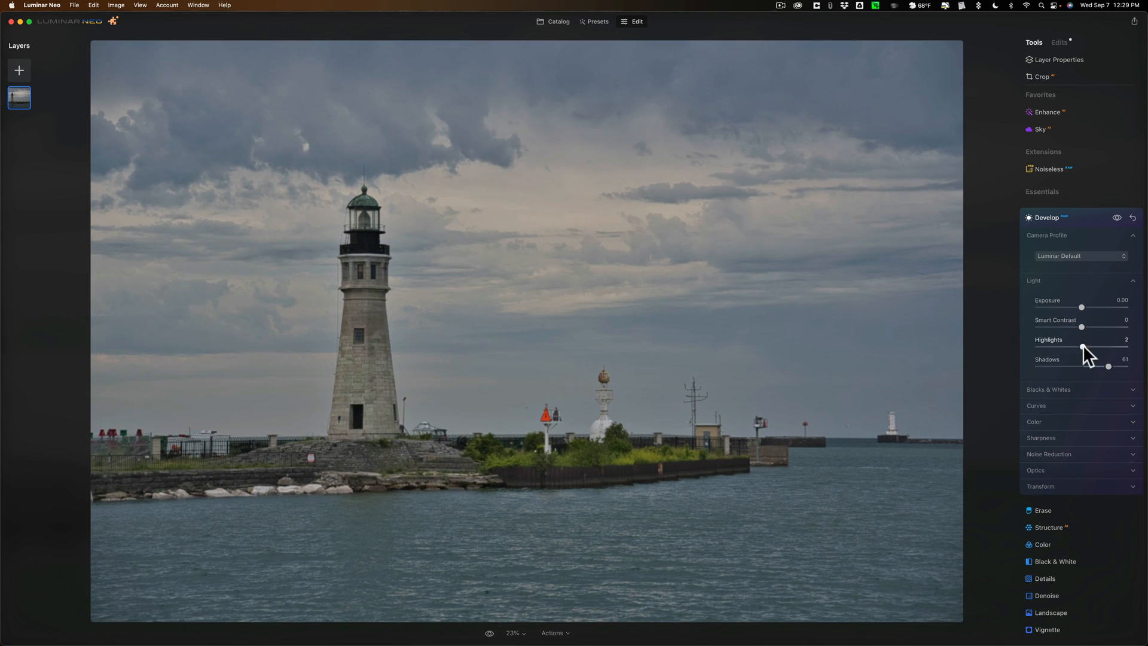
drag(1082, 348, 1084, 348)
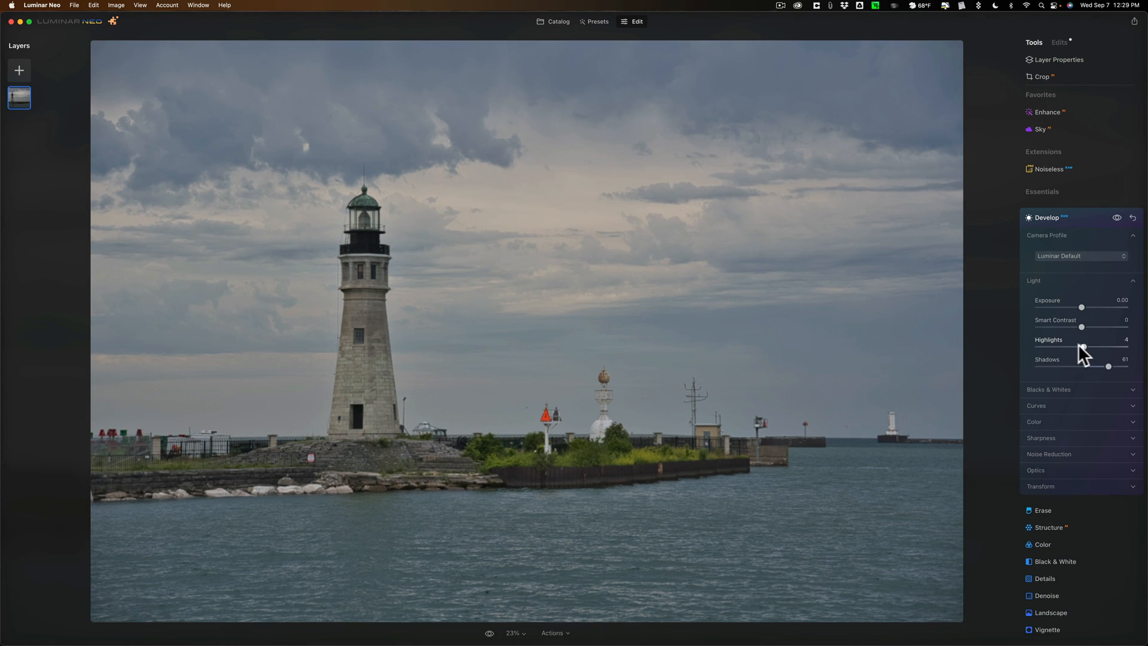
drag(1083, 348, 1076, 349)
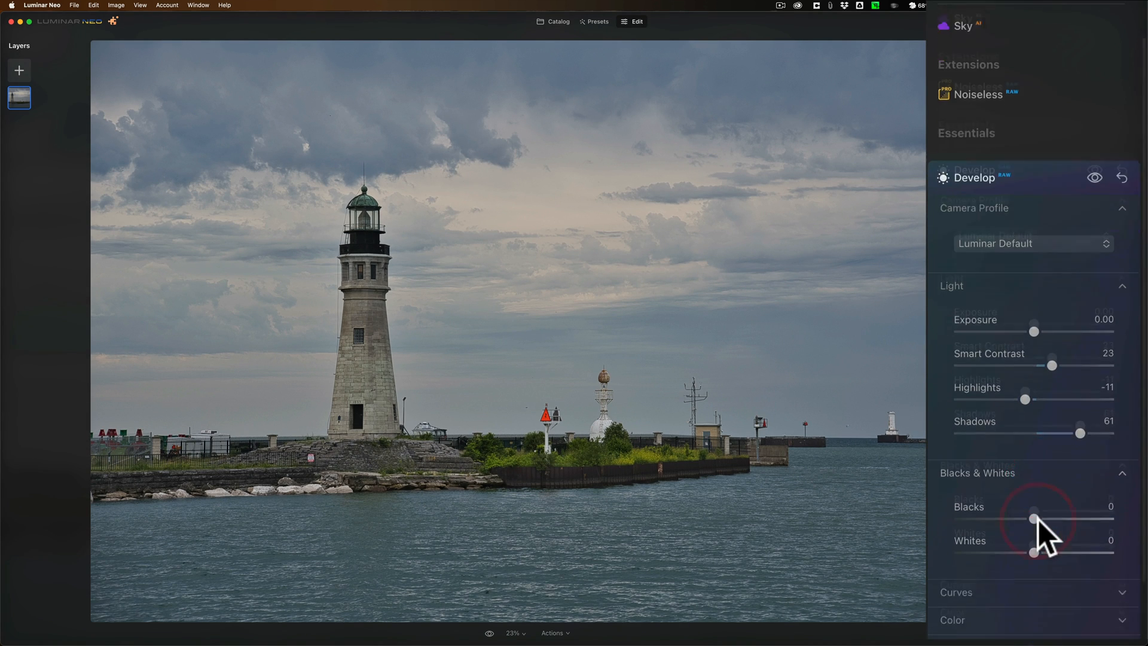
Step: Set the lighthouse photo's Blacks to -24 in Develop
scroll(down, 3)
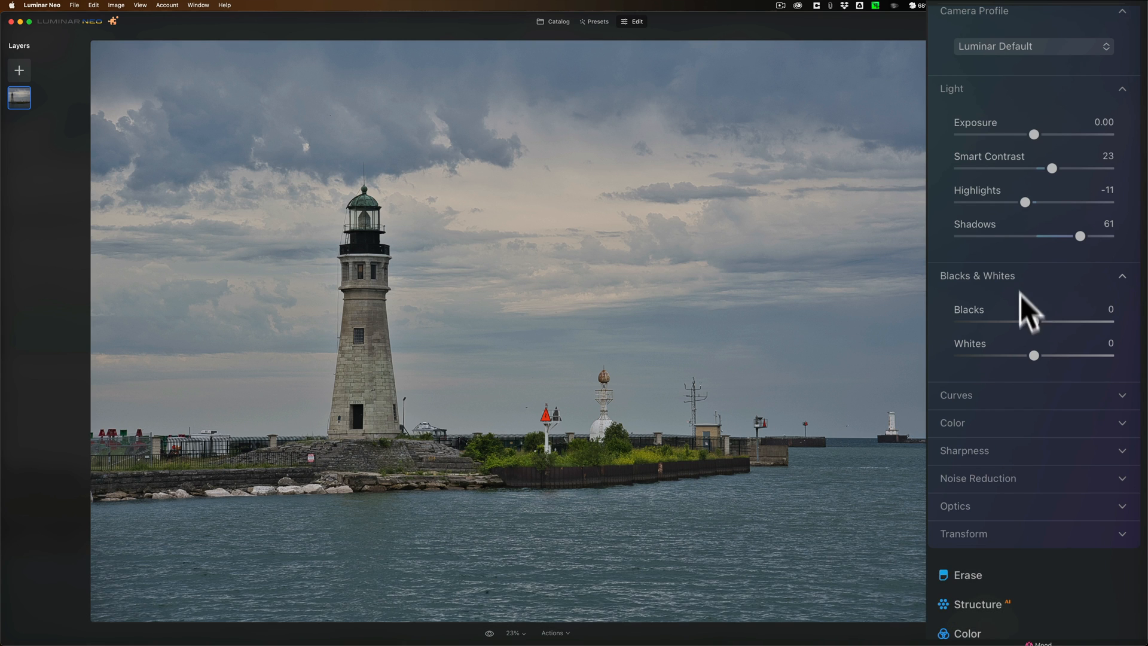
drag(1034, 322, 1012, 322)
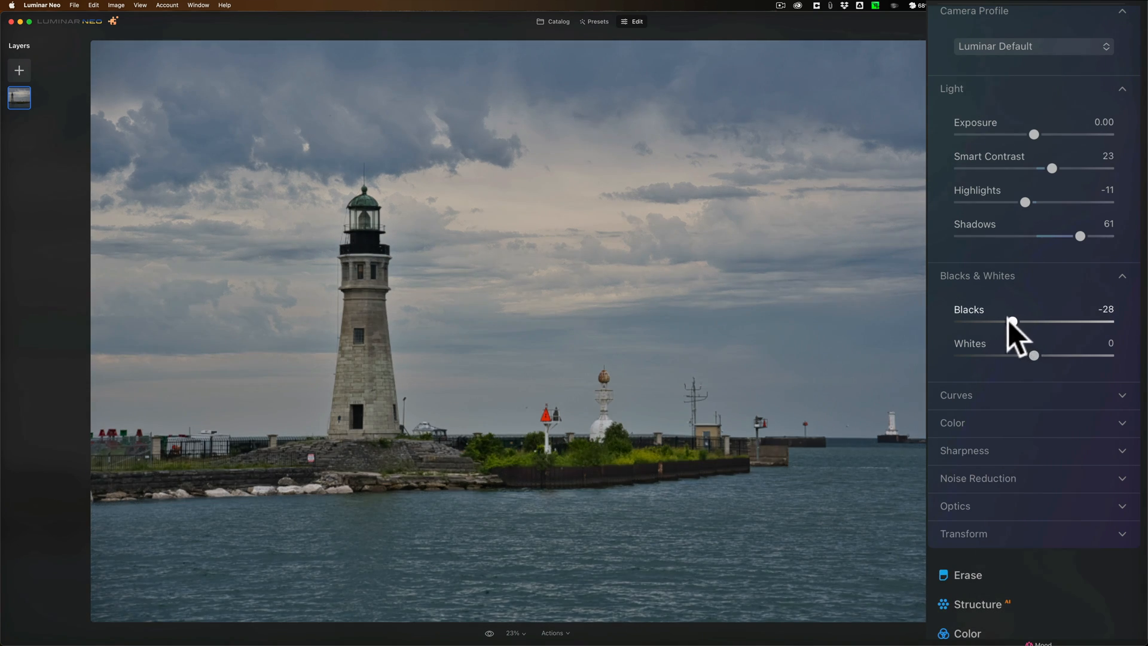
drag(1011, 321, 969, 321)
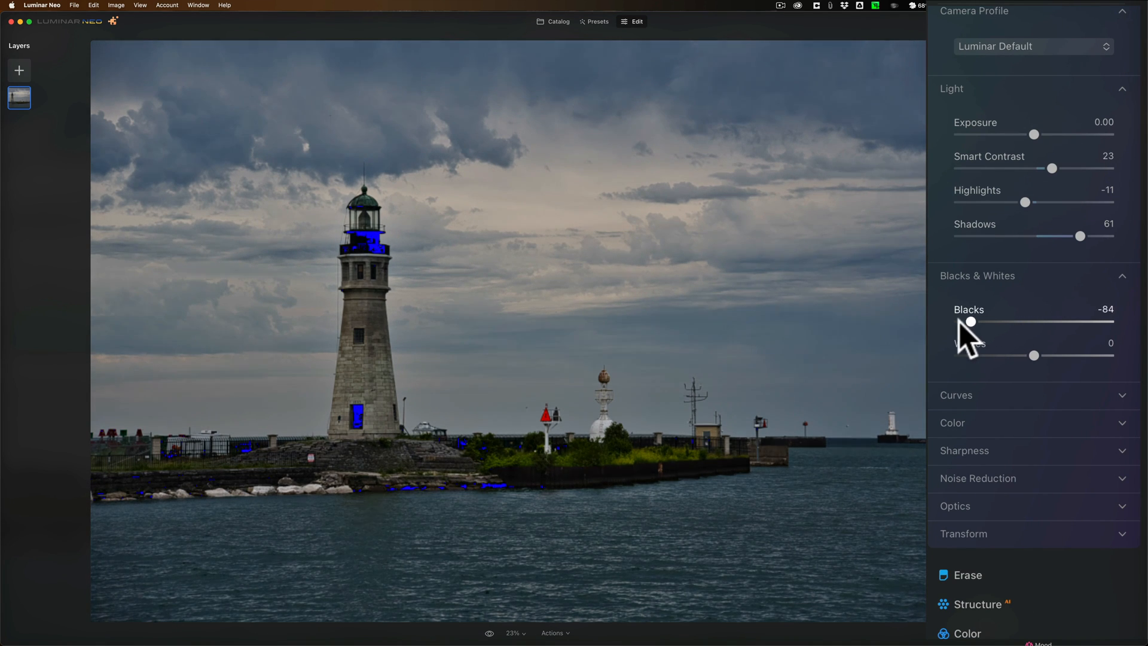
drag(970, 321, 958, 322)
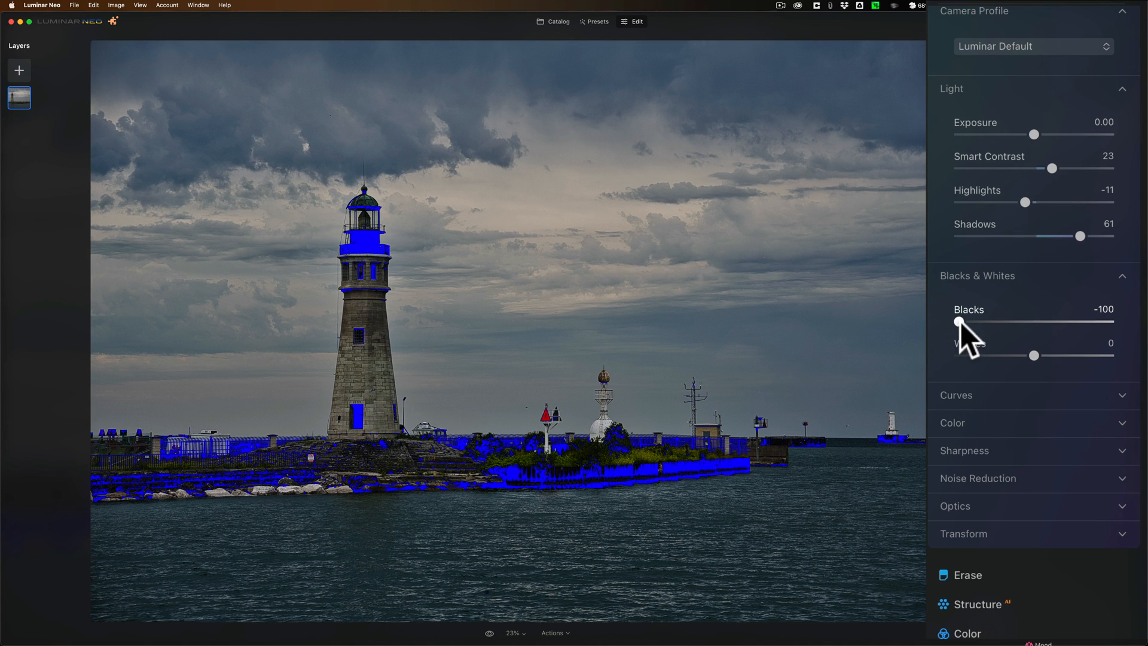
drag(959, 320, 993, 320)
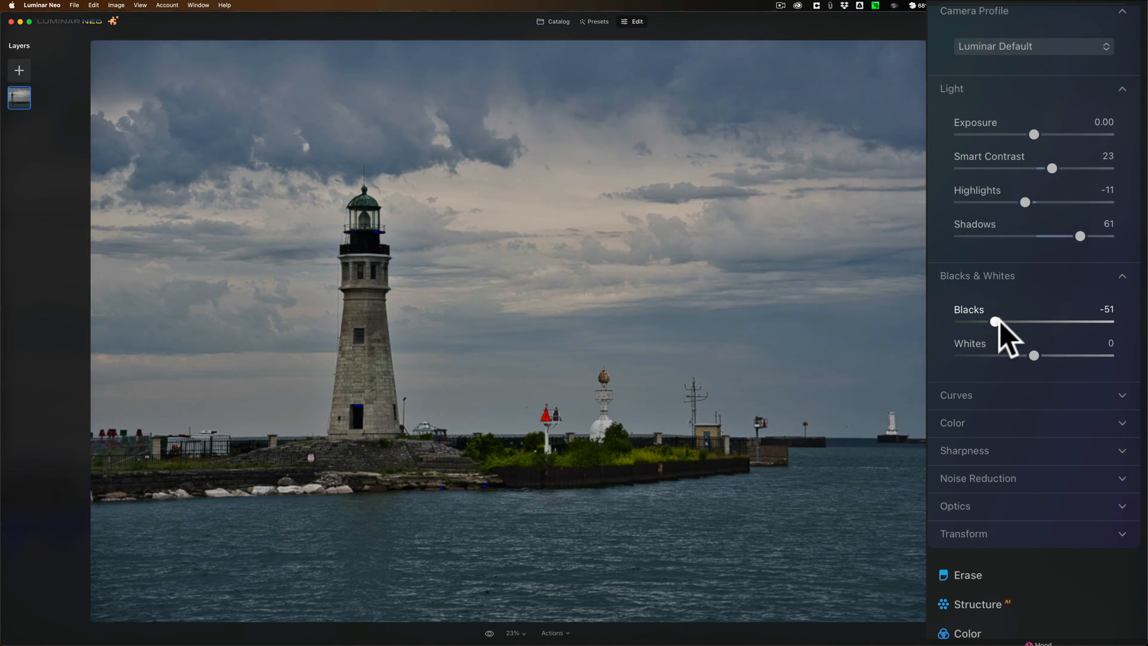
drag(993, 322, 1009, 322)
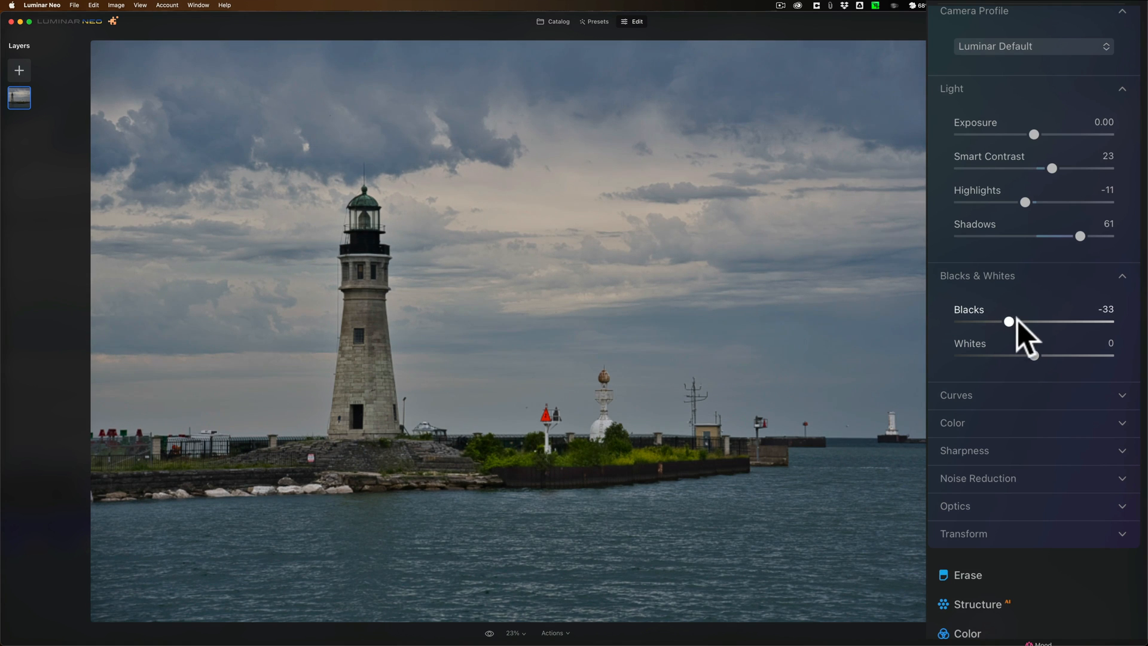
drag(1009, 322, 1015, 321)
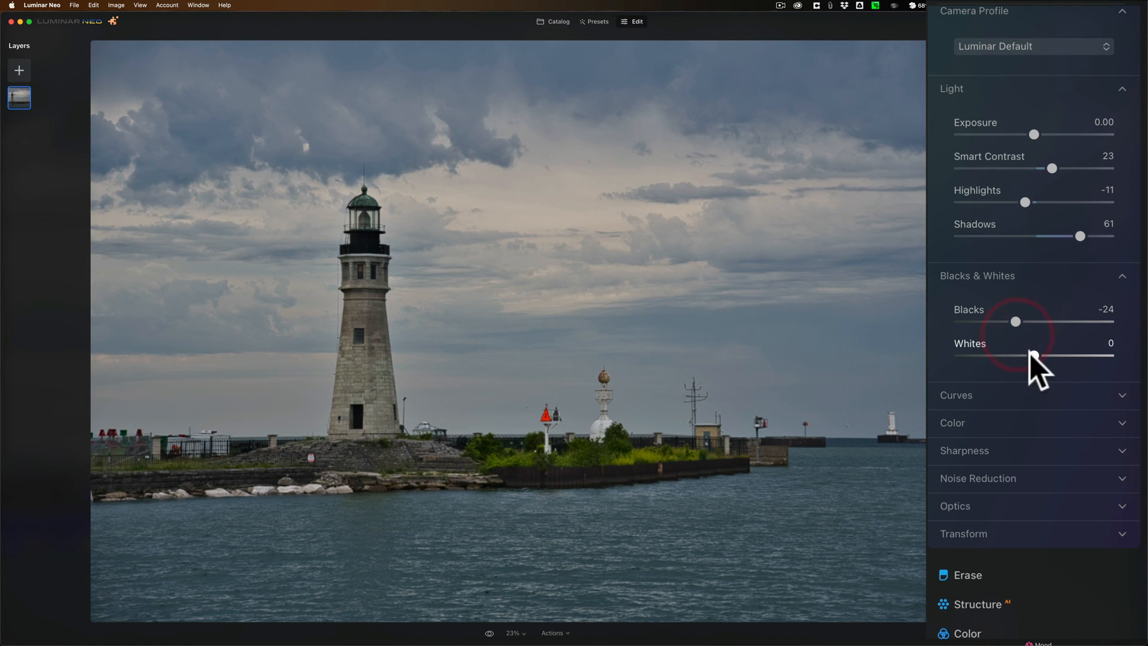
Step: Adjust Whites to 50 and Exposure to 0.44
drag(1033, 355, 1110, 356)
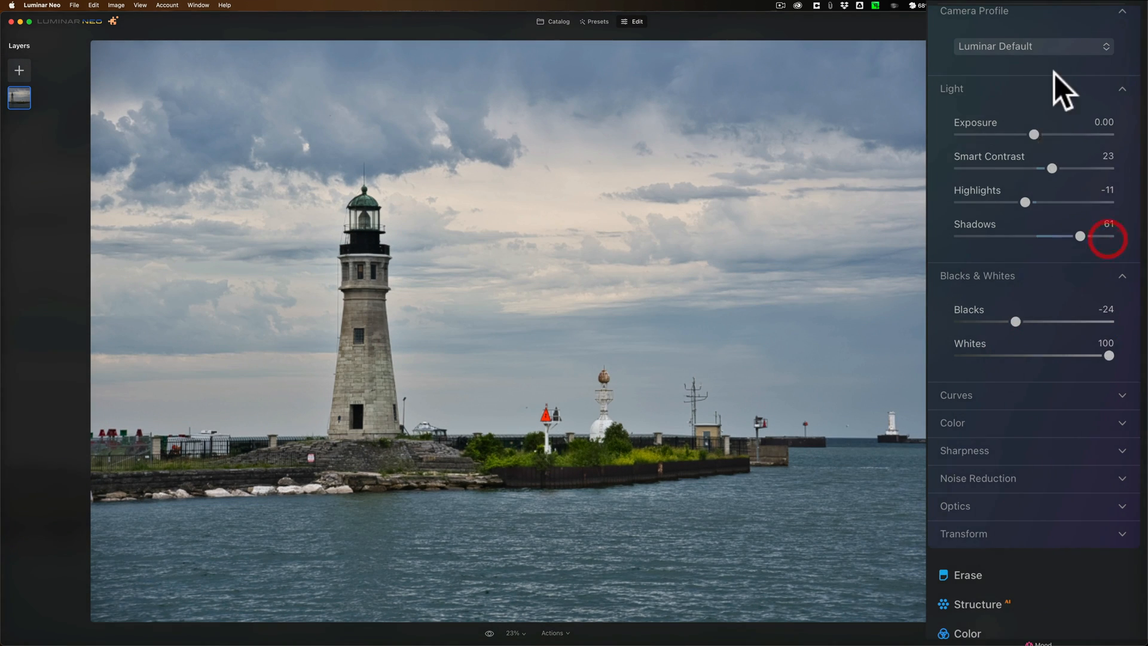
drag(1035, 134, 1053, 134)
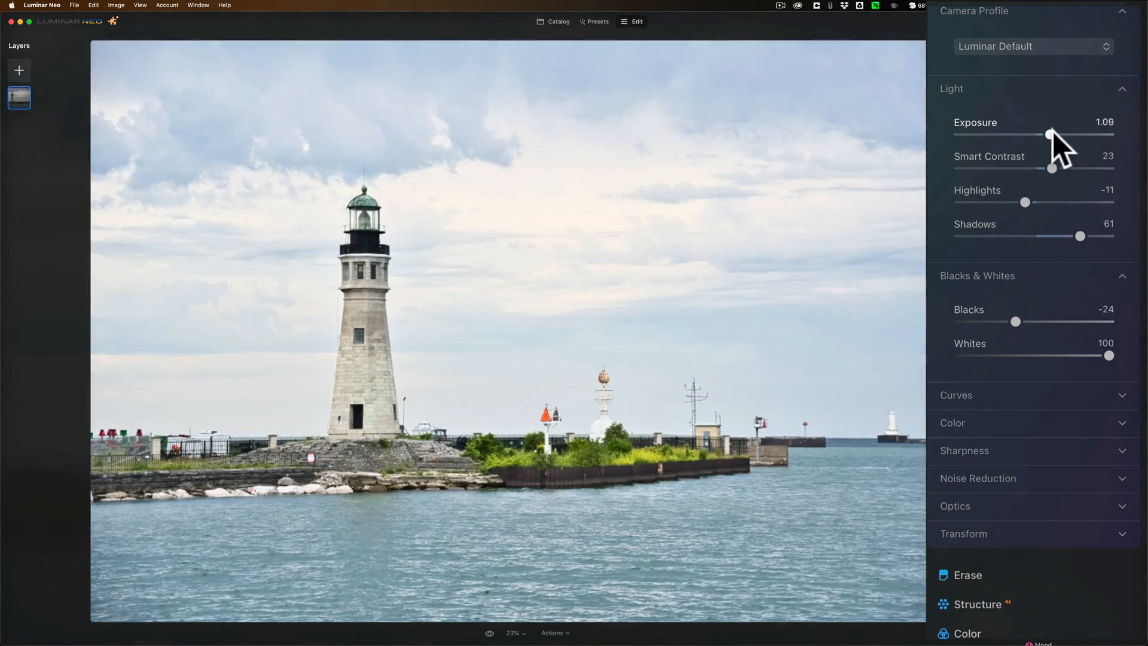
drag(1051, 134, 1078, 134)
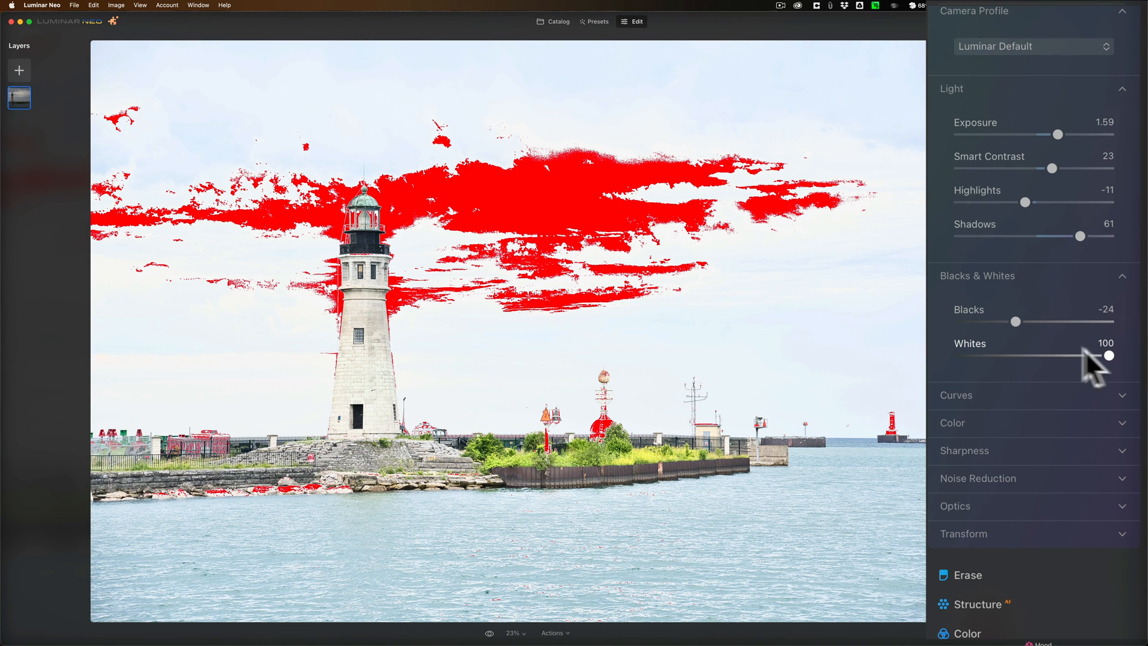
drag(1110, 356, 1073, 355)
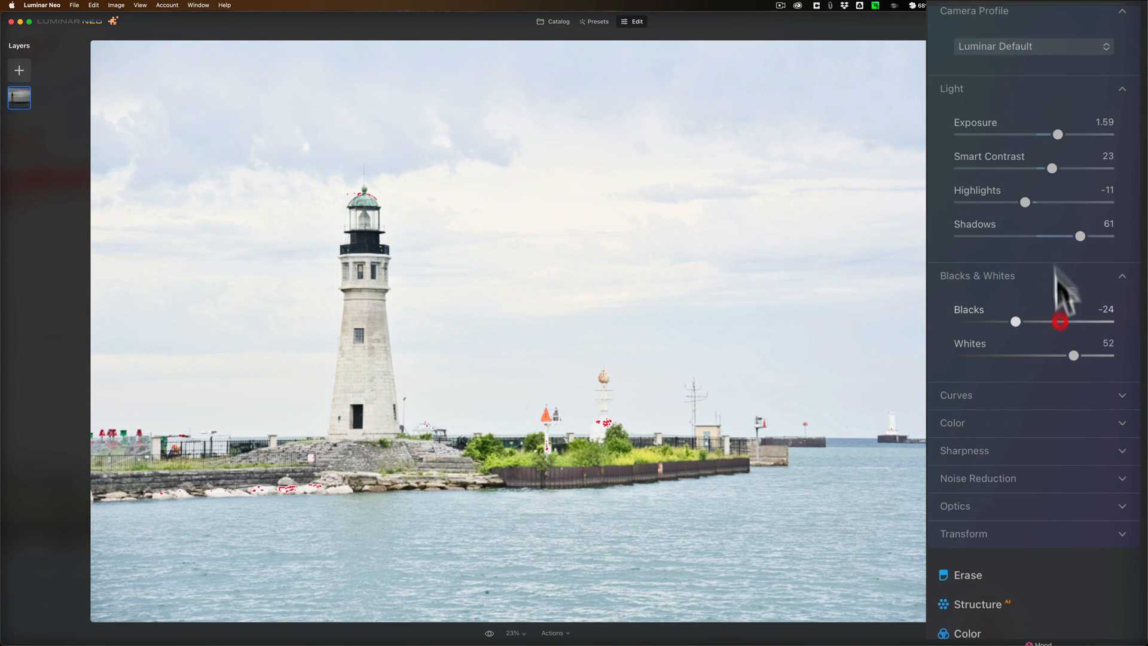
drag(1057, 133, 1038, 133)
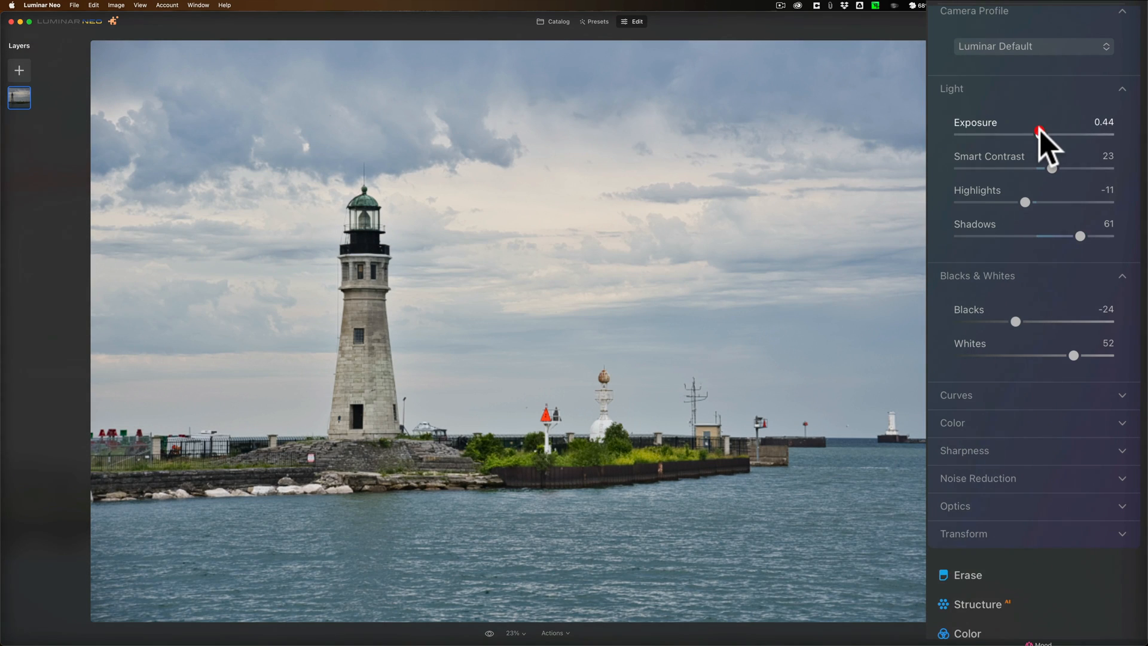
drag(1074, 355, 1077, 357)
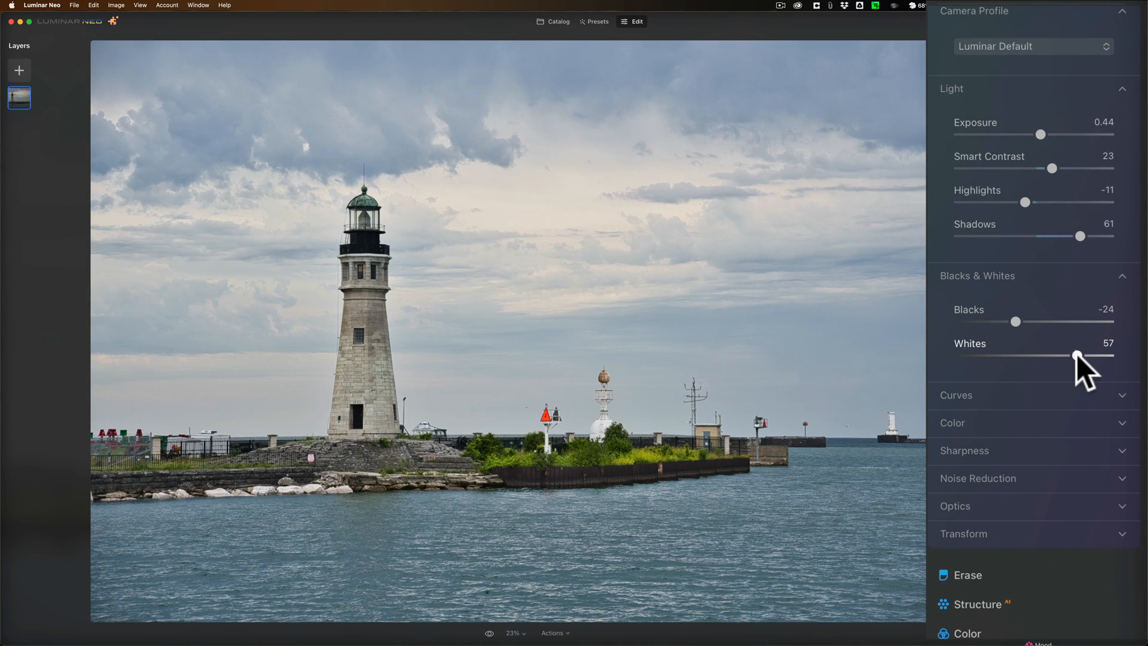
drag(1093, 357, 1071, 345)
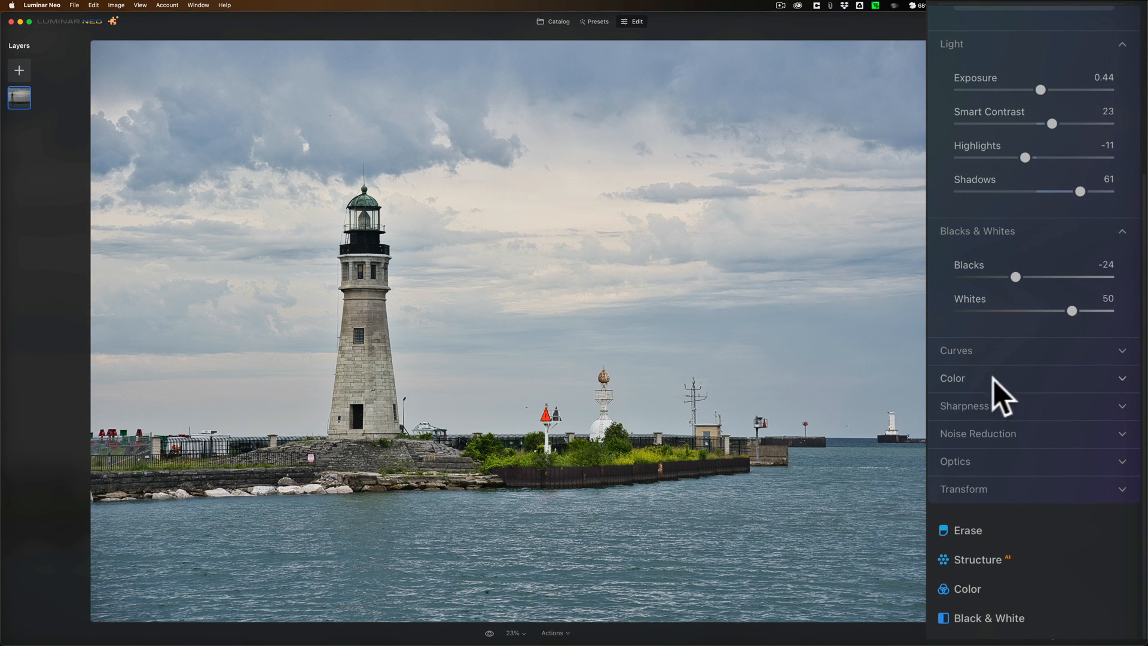
scroll(down, 3)
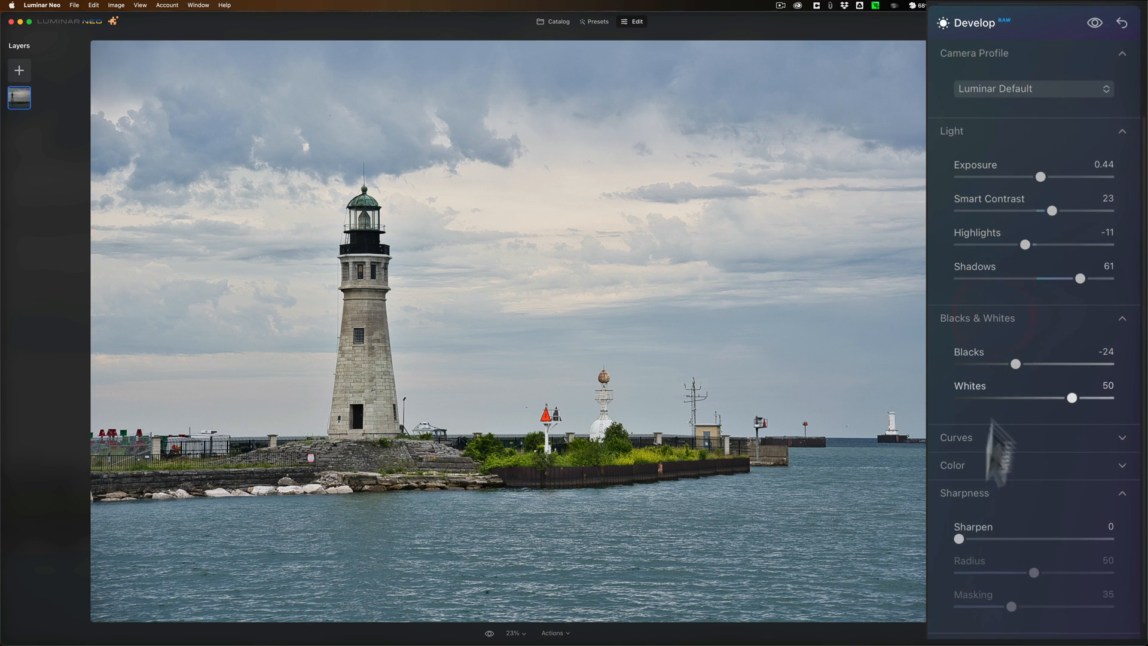
Step: Set Sharpen to 28, collapse the Sharpness section and scroll down the tools
drag(959, 540, 1003, 540)
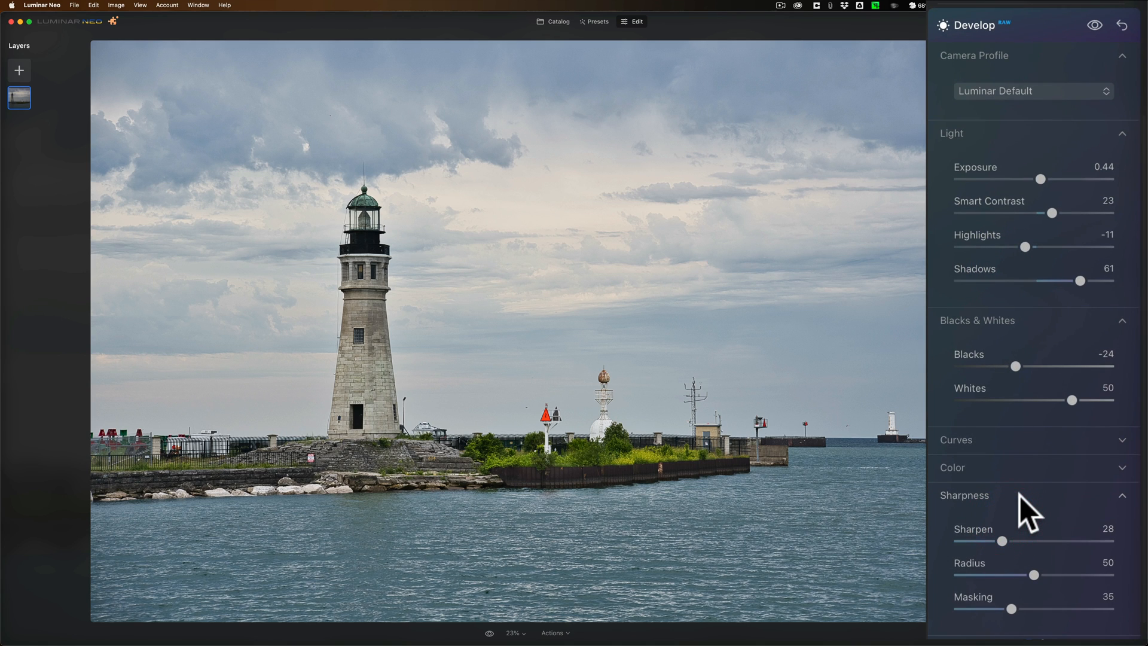
click(965, 495)
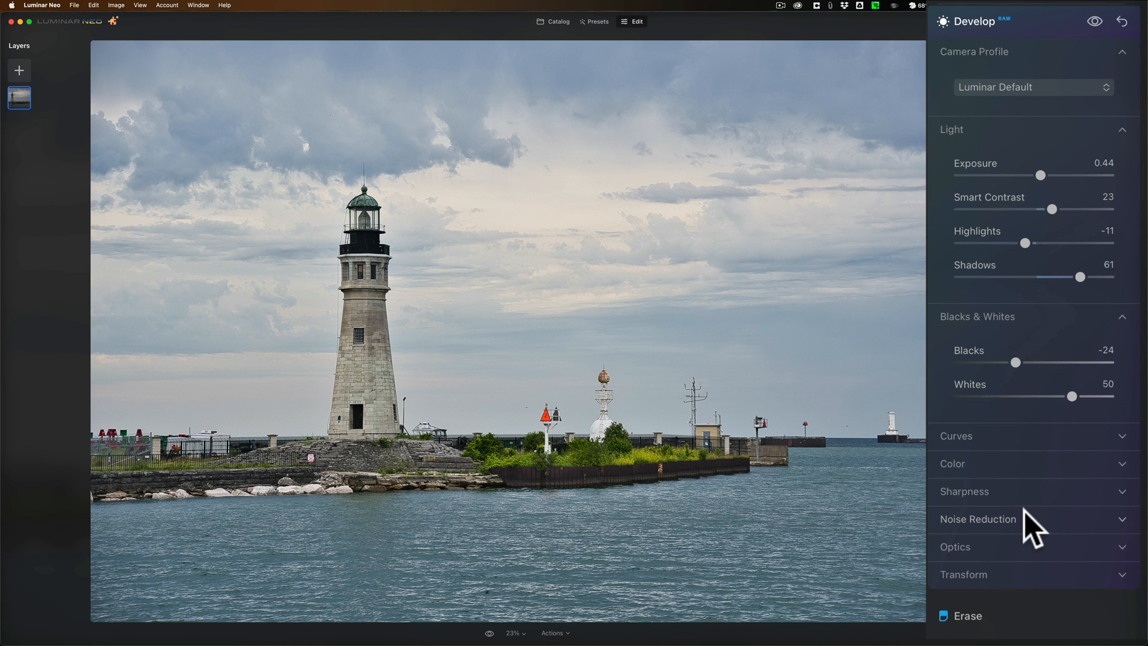
scroll(down, 3)
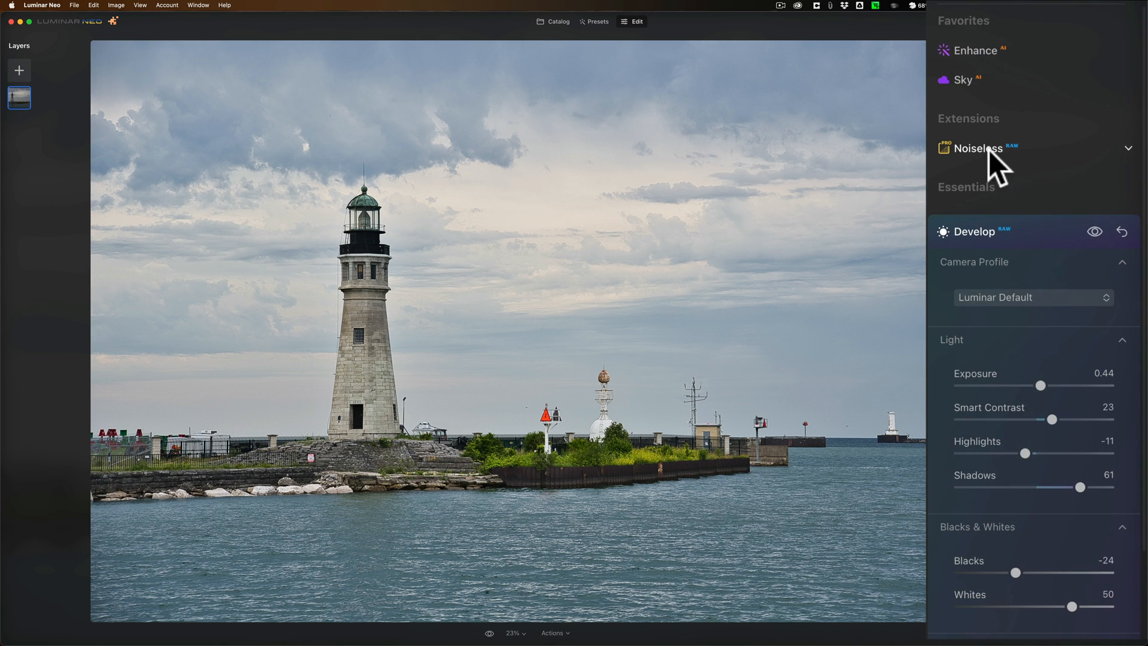
scroll(down, 3)
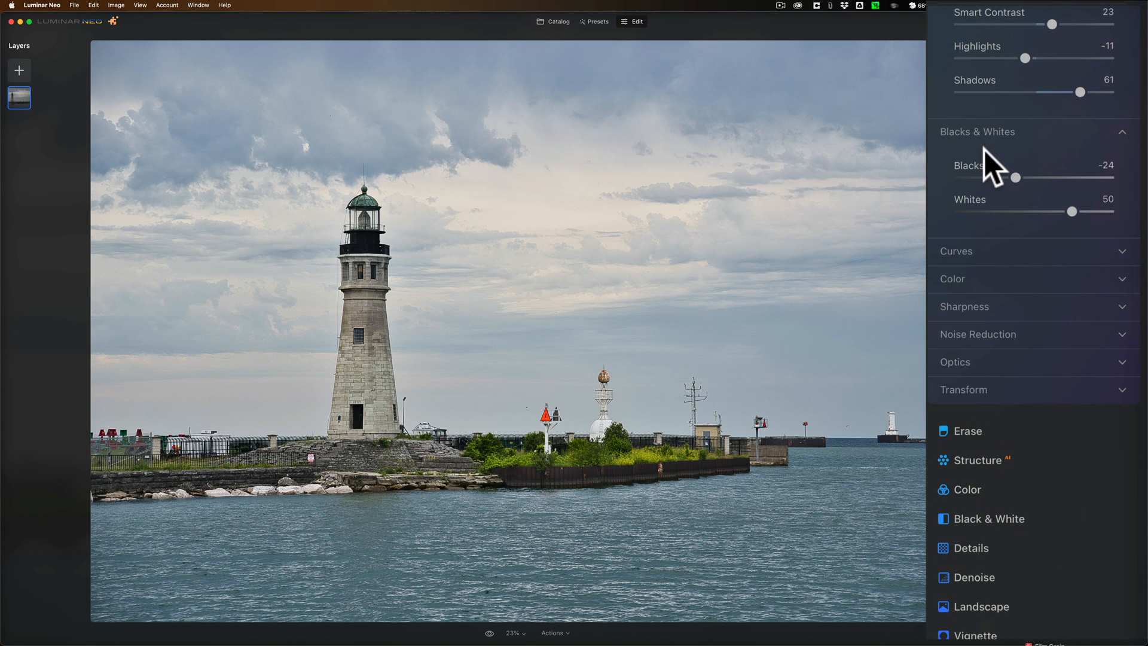
mouse_move(996, 370)
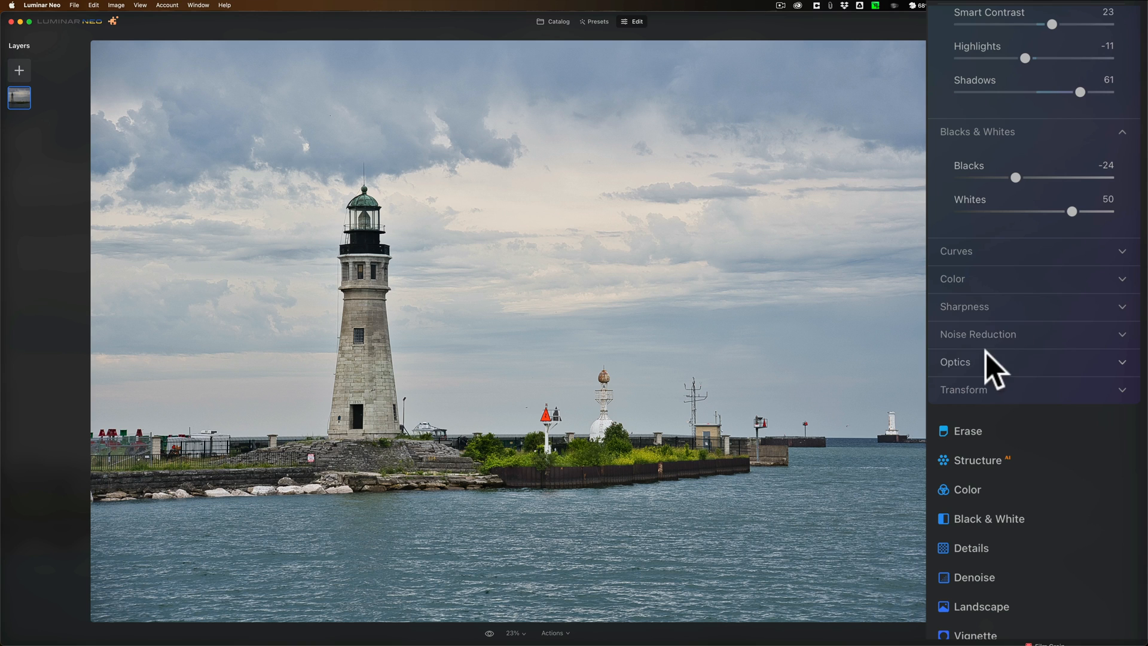
mouse_move(1008, 356)
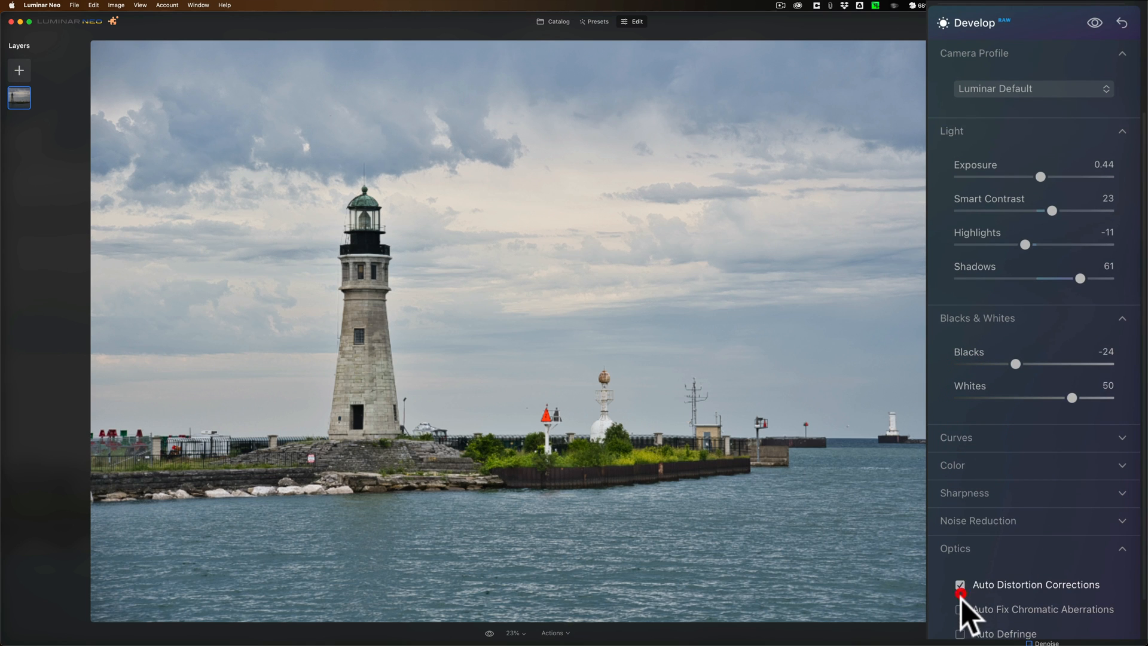
Step: Turn on automatic distortion correction and defringing, then collapse the Develop panel
click(959, 609)
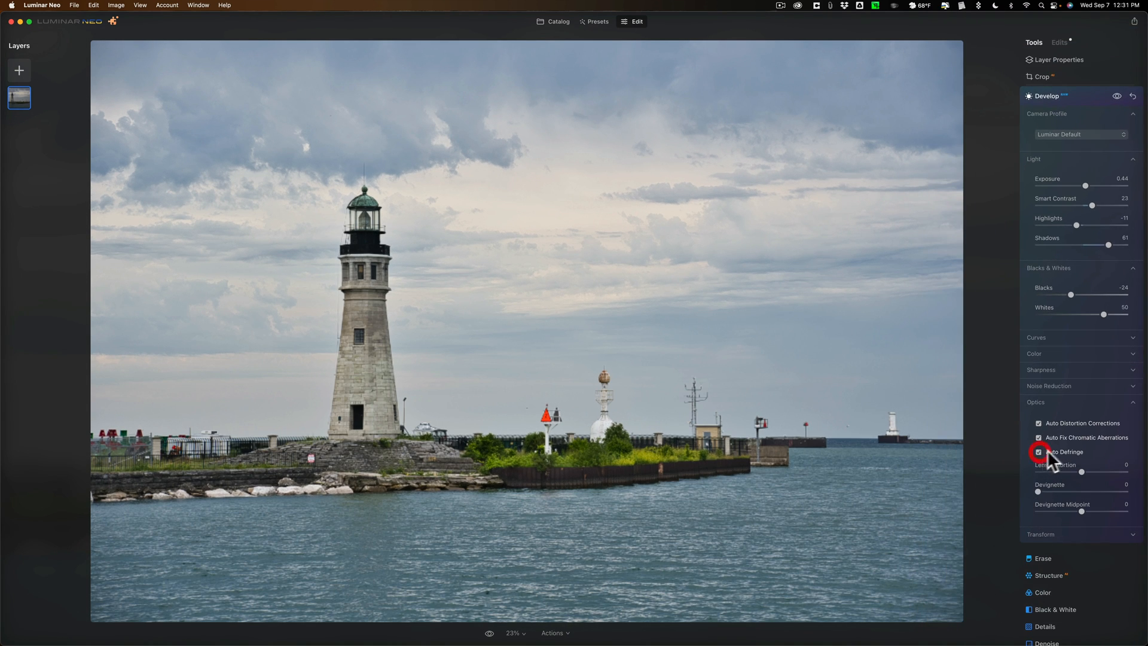
click(1035, 401)
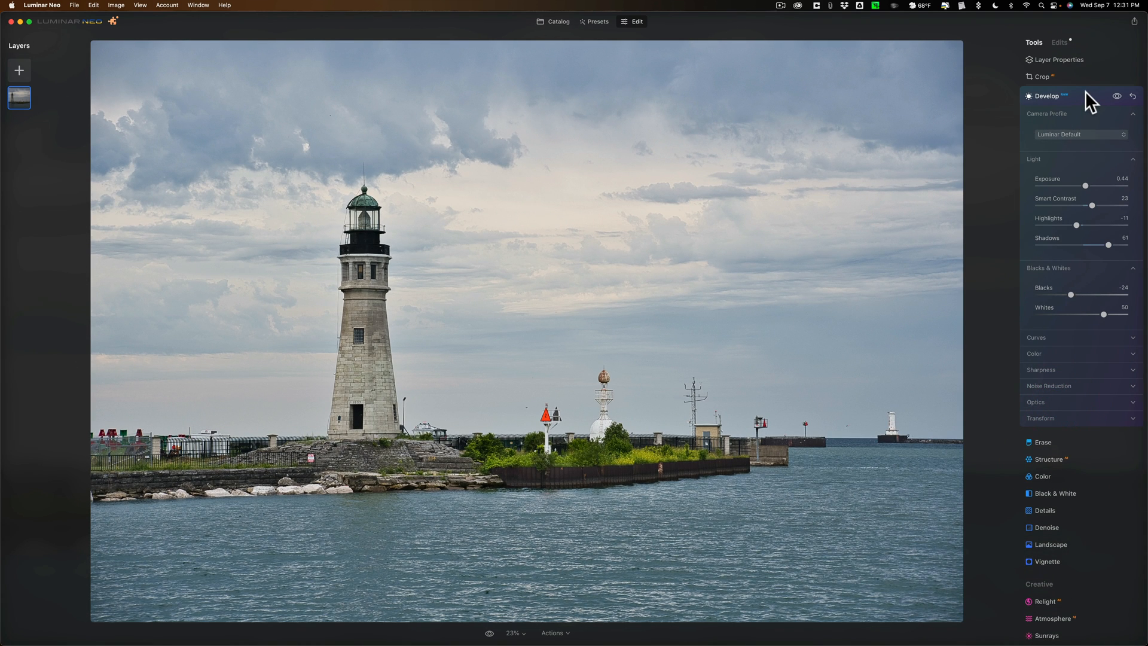
click(1048, 96)
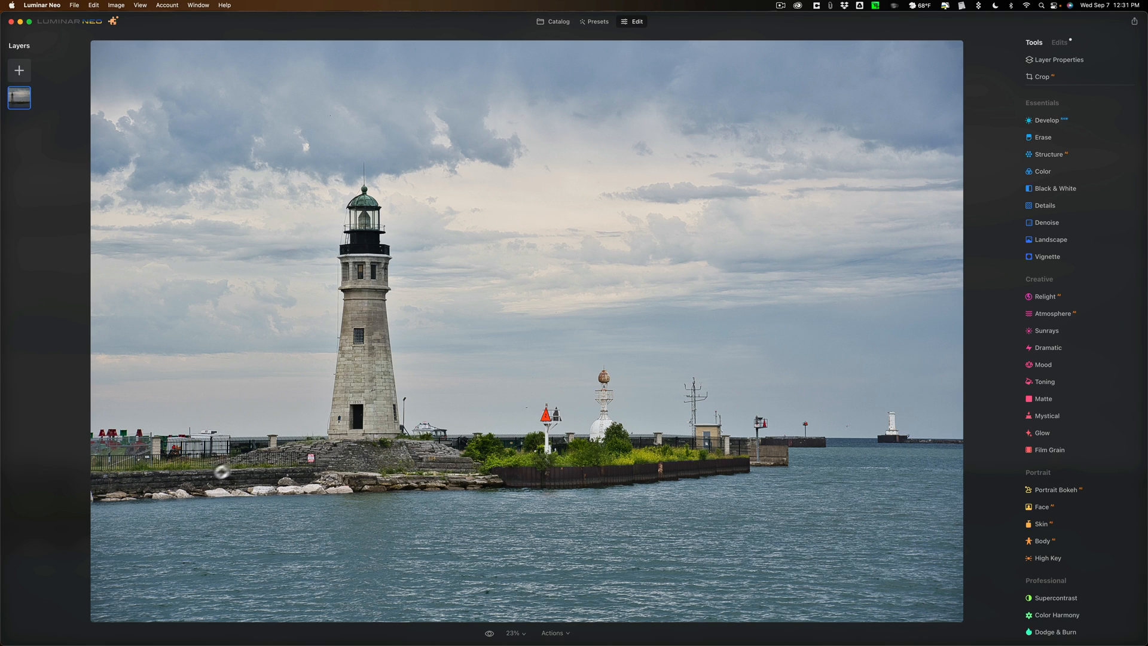
mouse_move(766, 440)
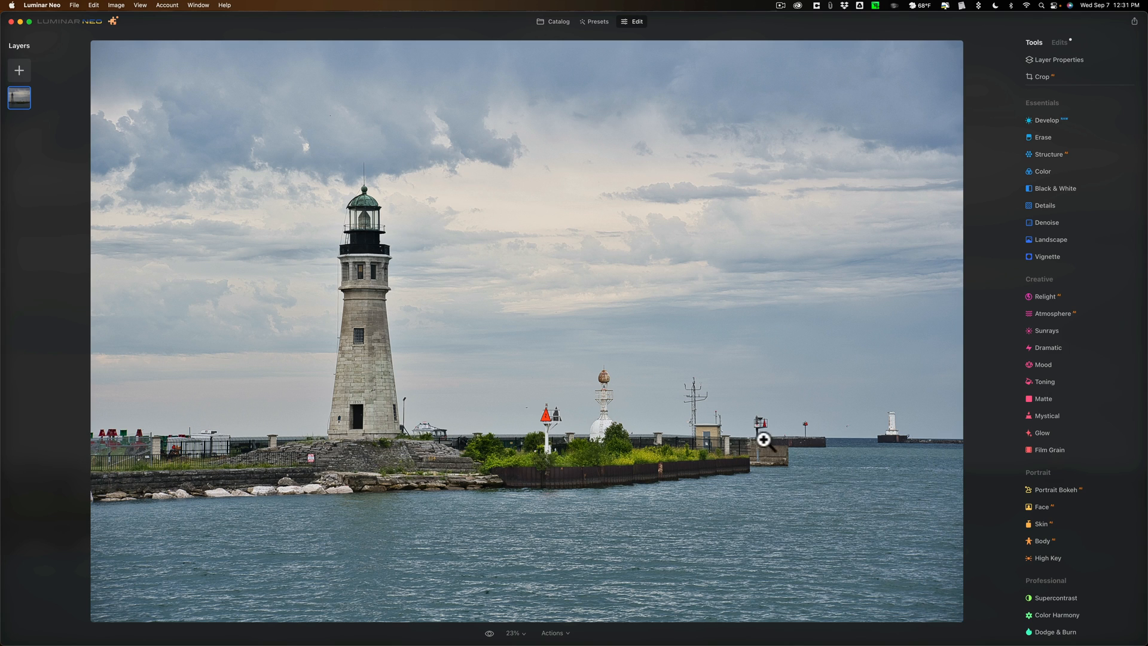
mouse_move(1014, 320)
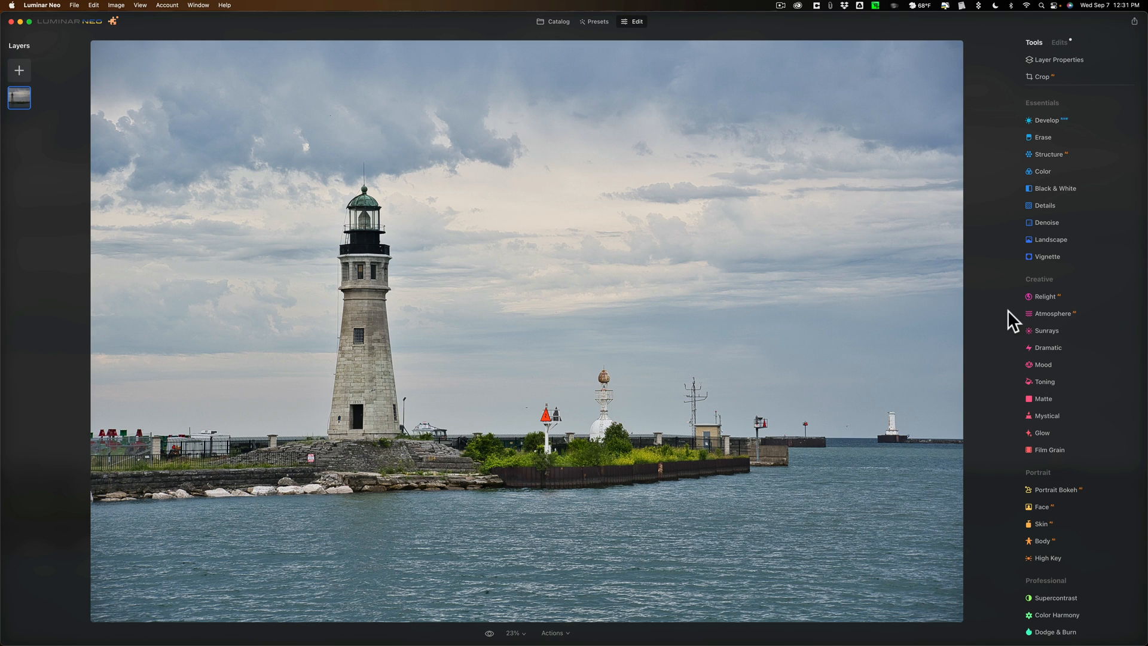
mouse_move(1019, 284)
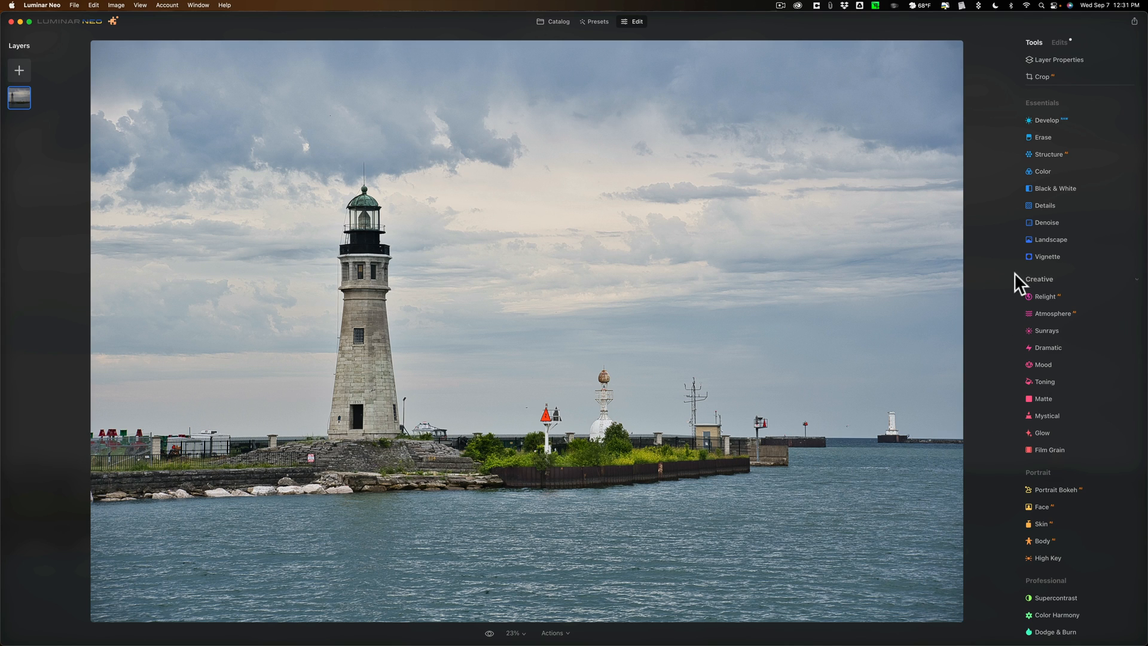
mouse_move(1047, 176)
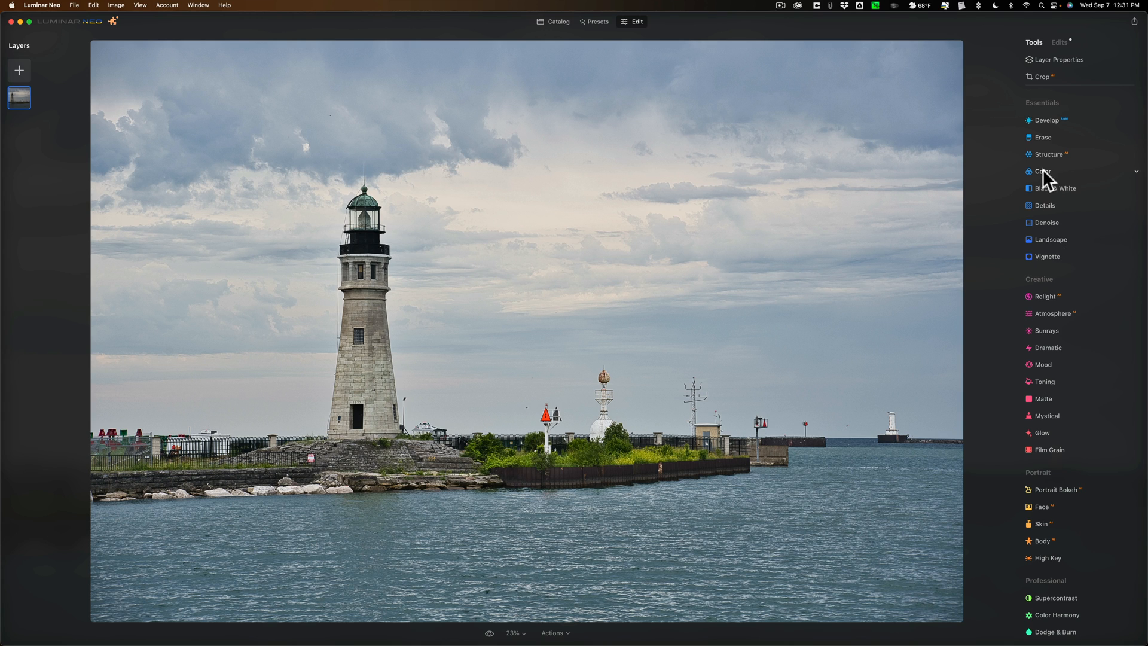
Step: Mask the Structure tool using Mask AI's Architecture selection
click(1050, 155)
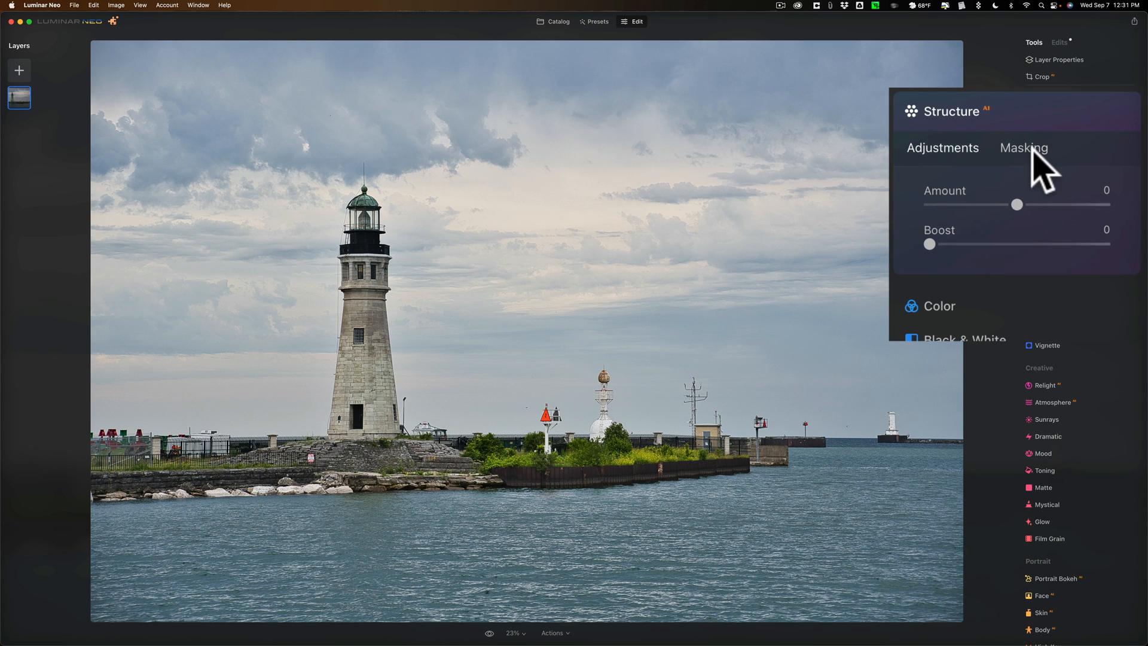
click(1023, 148)
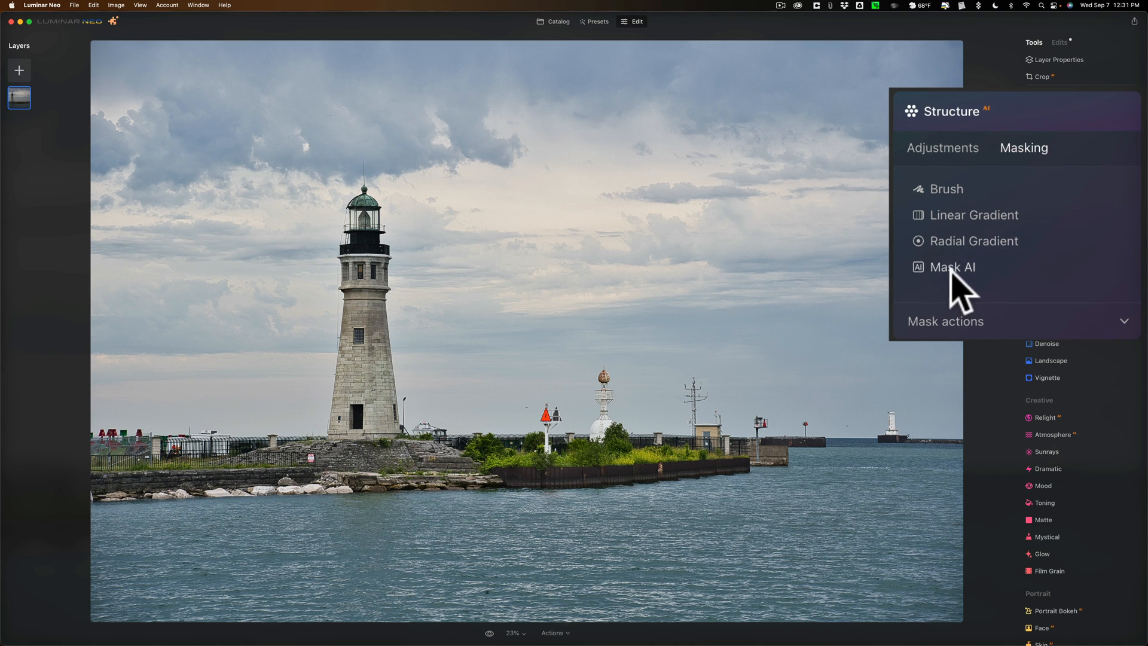
click(953, 267)
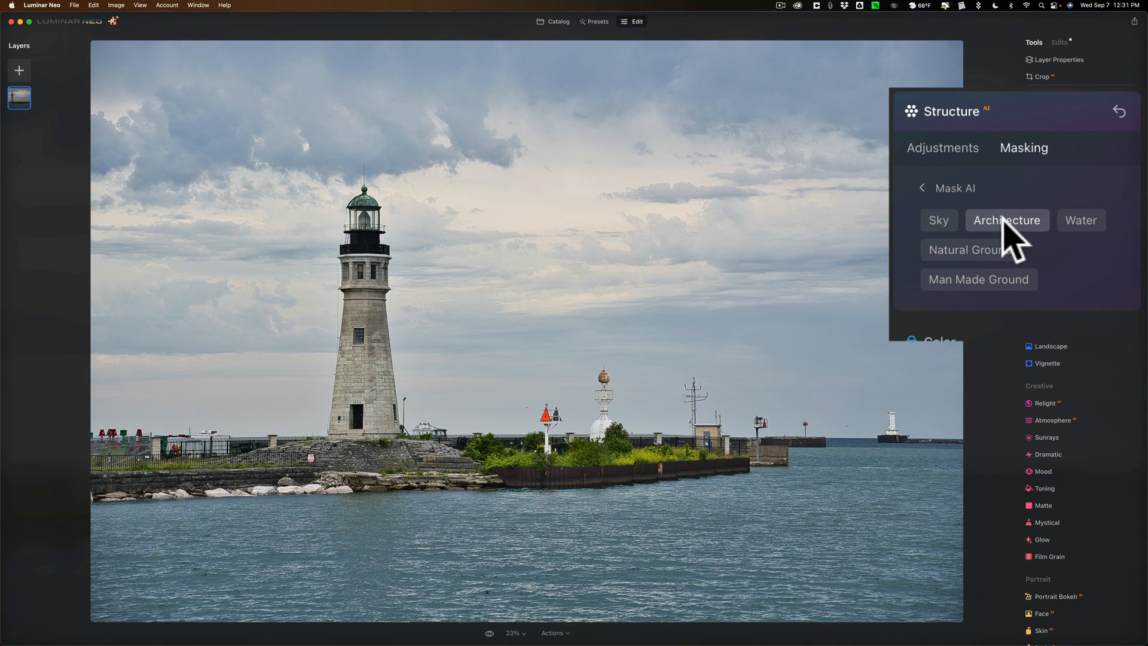
click(1007, 220)
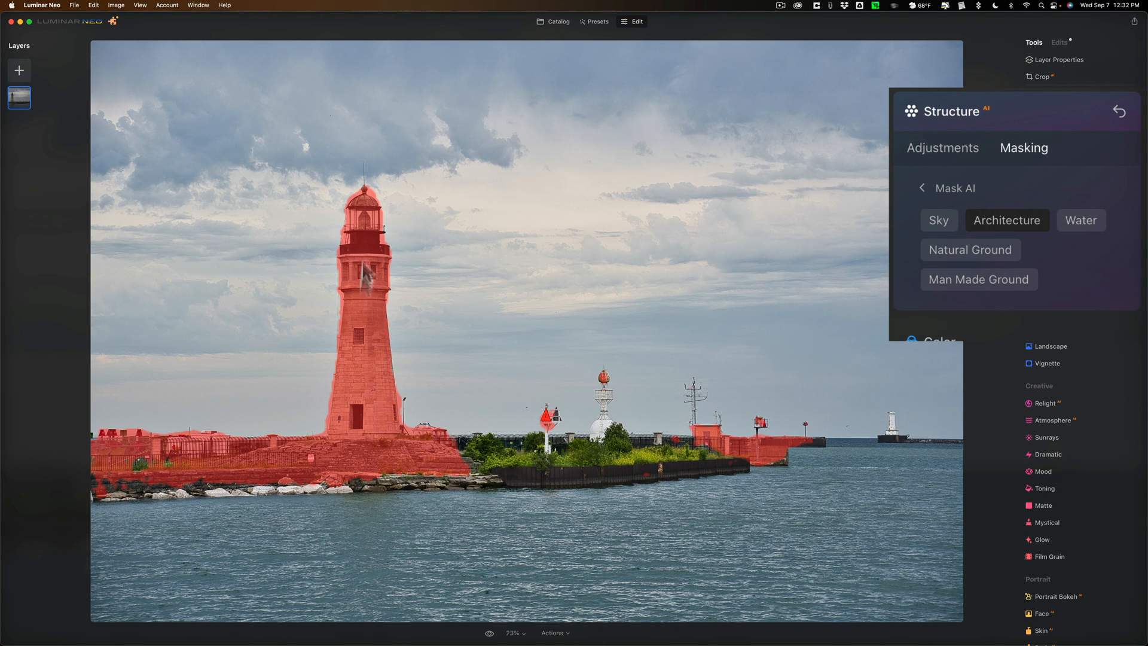
mouse_move(802, 461)
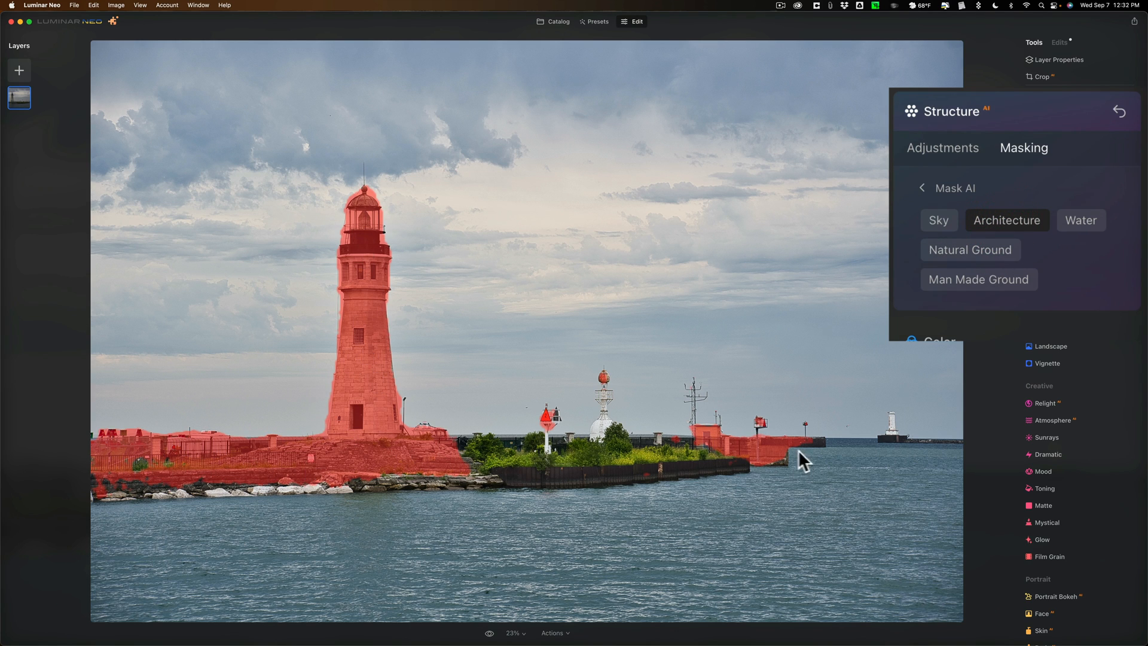
mouse_move(921, 257)
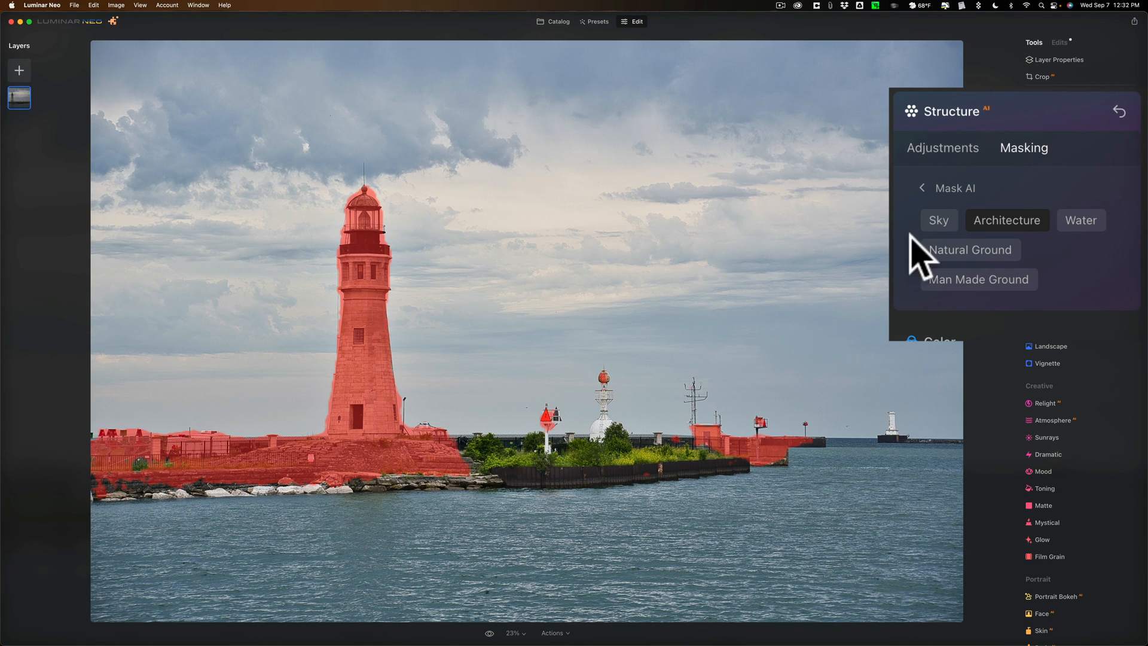
mouse_move(989, 268)
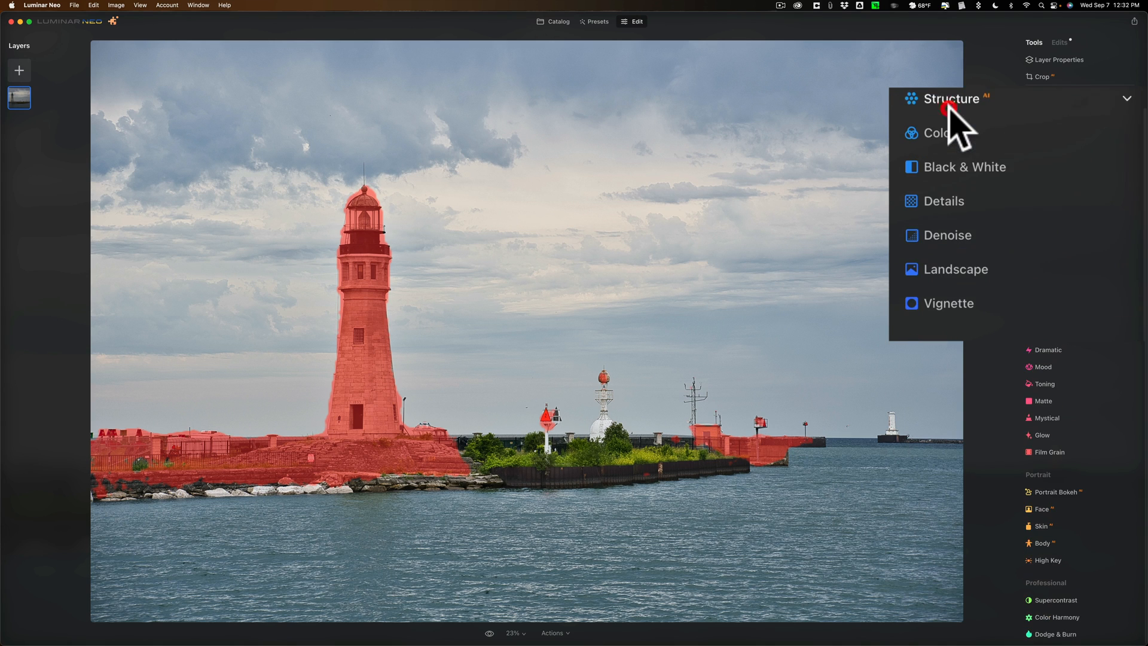
Step: Reapply the Mask AI Architecture mask to the Structure tool
click(952, 99)
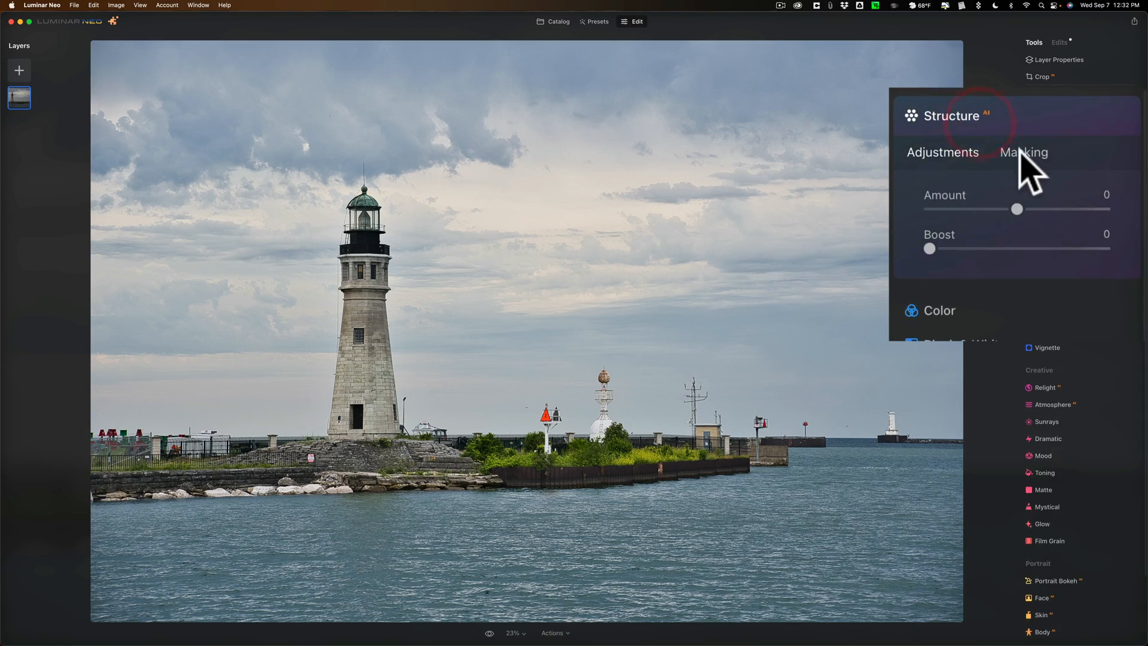
click(1024, 153)
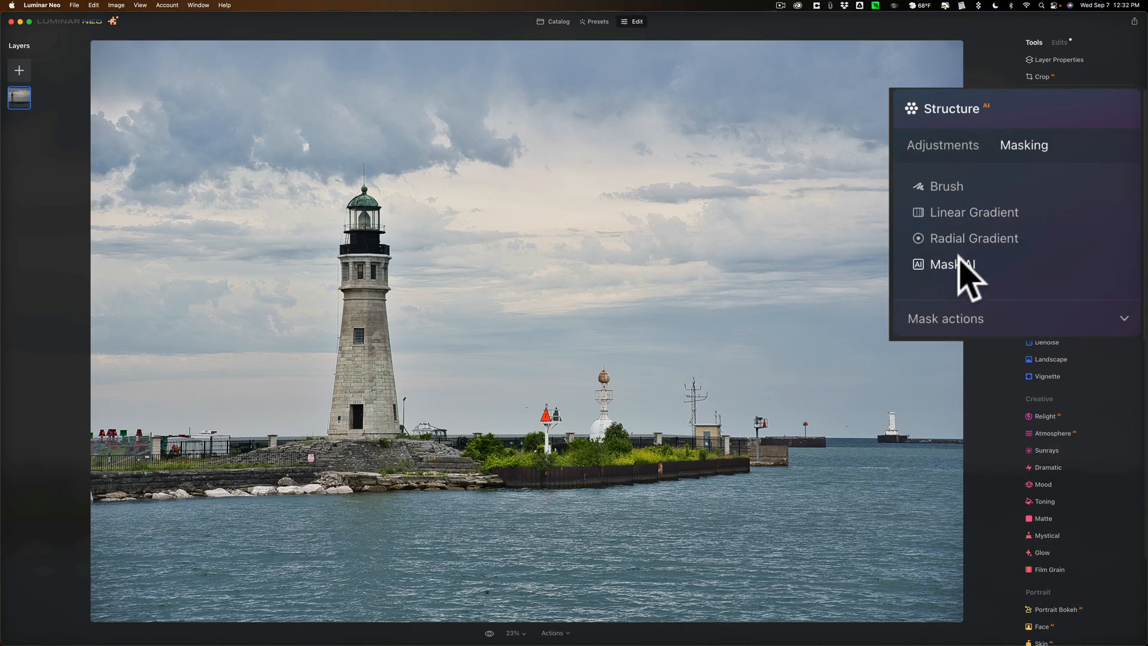
click(953, 264)
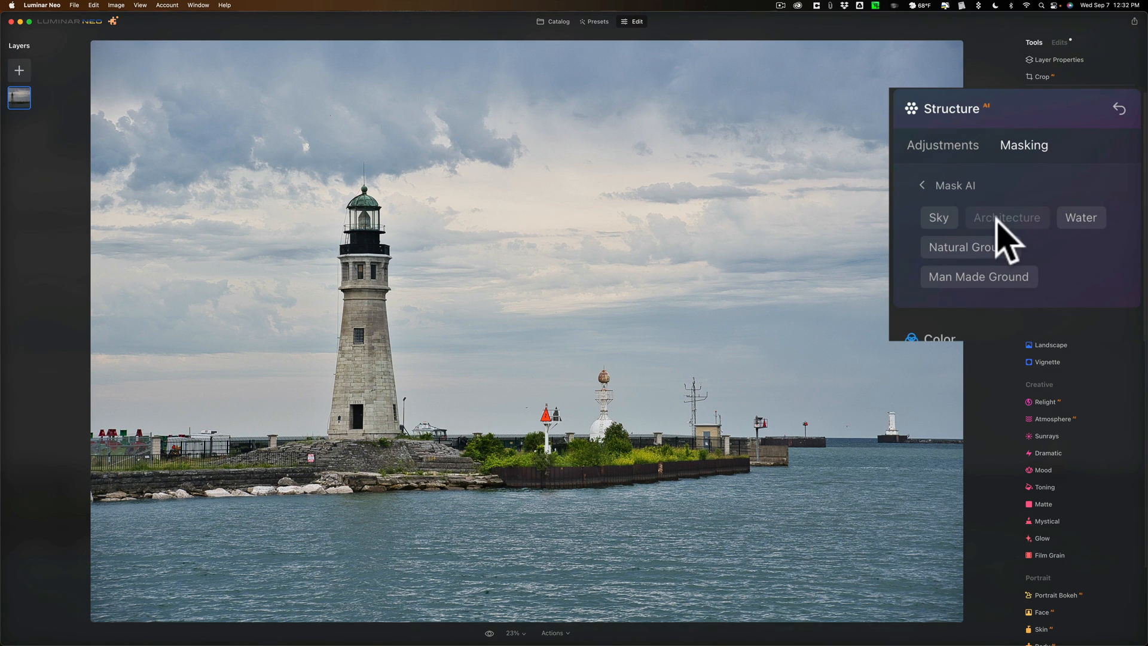
click(1006, 218)
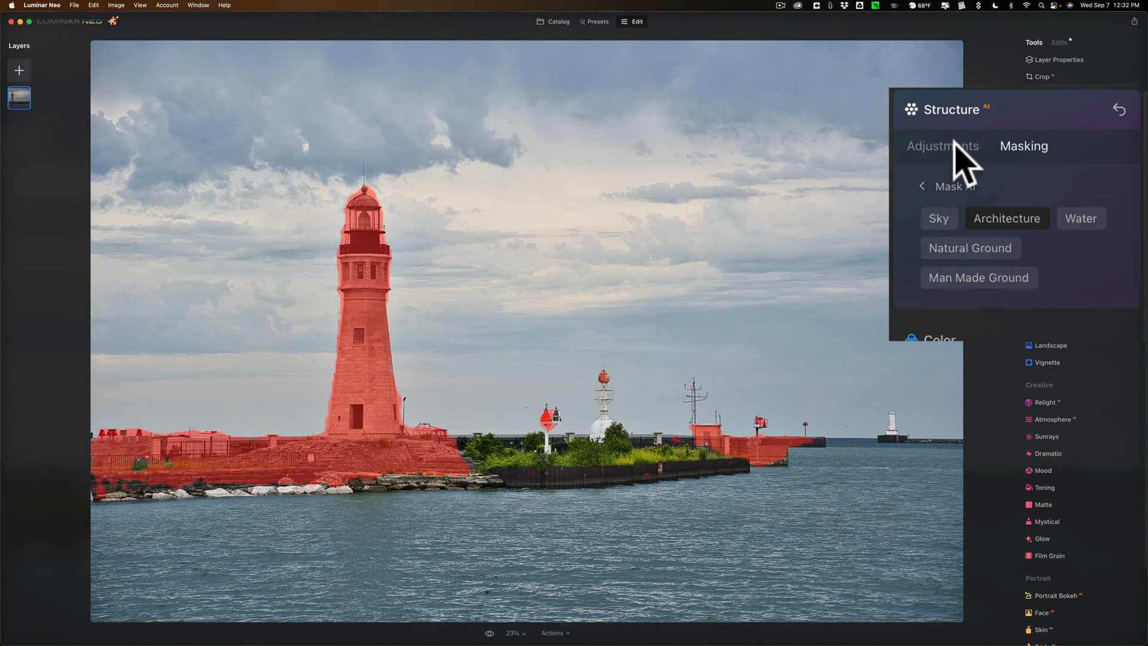
Step: Set the Structure amount to 75
click(942, 146)
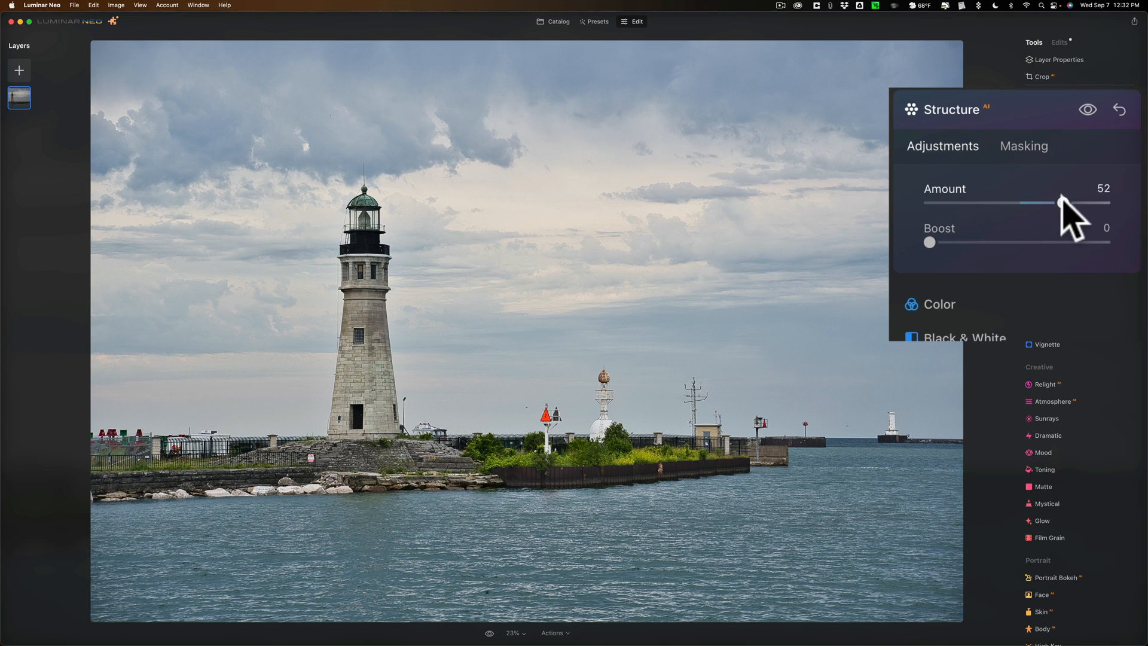
drag(1070, 202, 1084, 202)
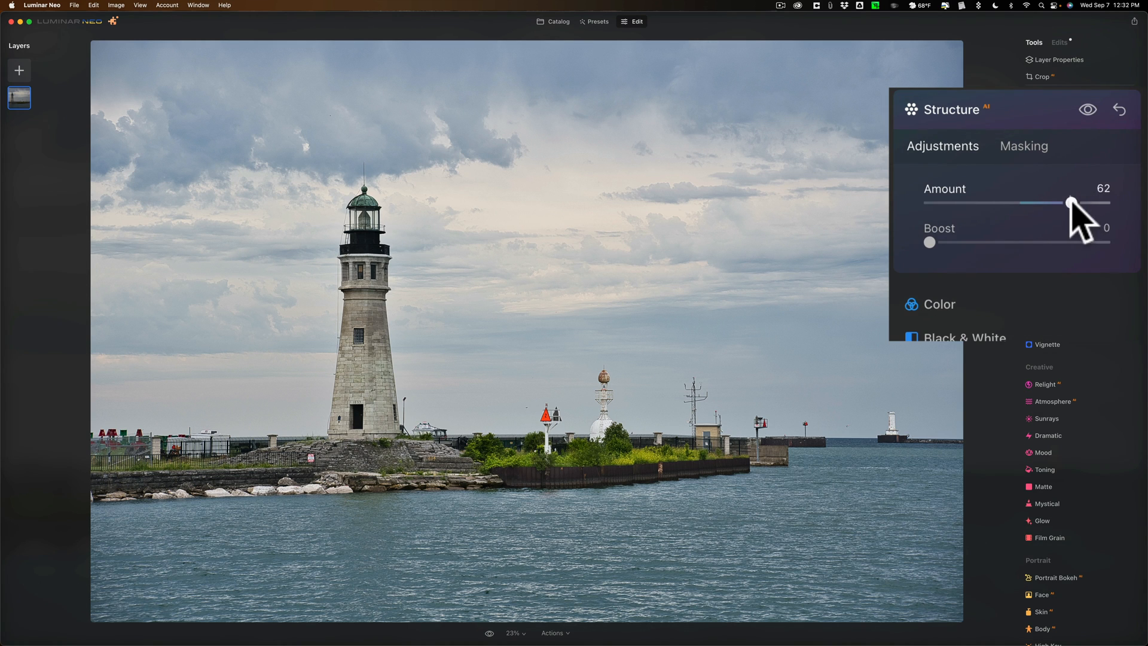
drag(1066, 203, 1080, 203)
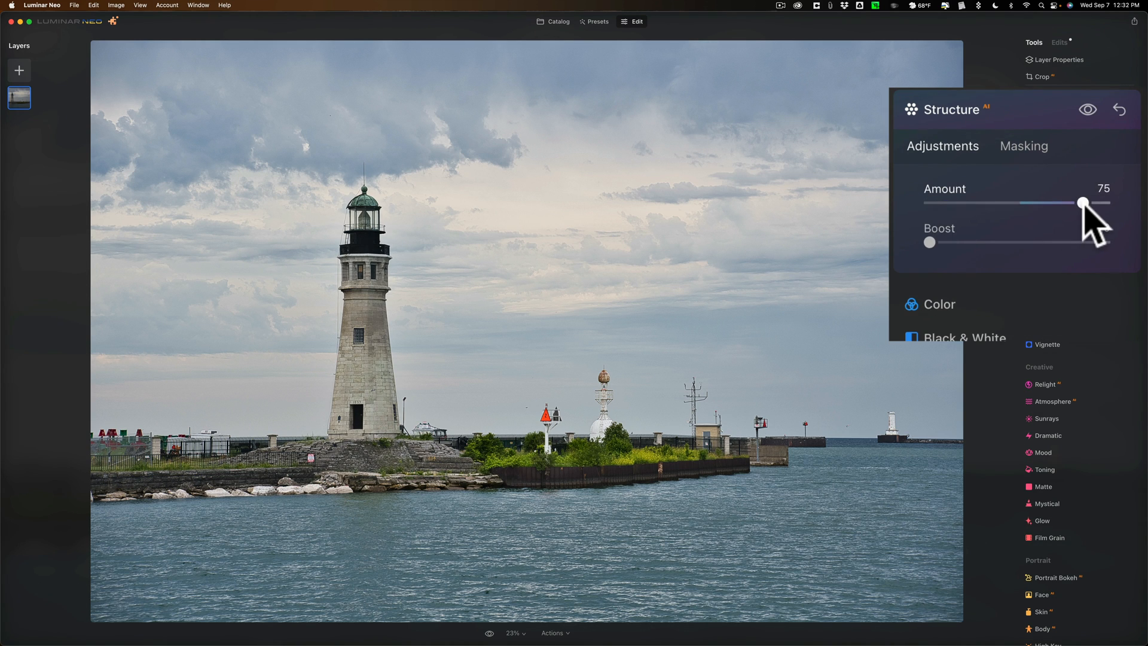
drag(1063, 203, 1047, 203)
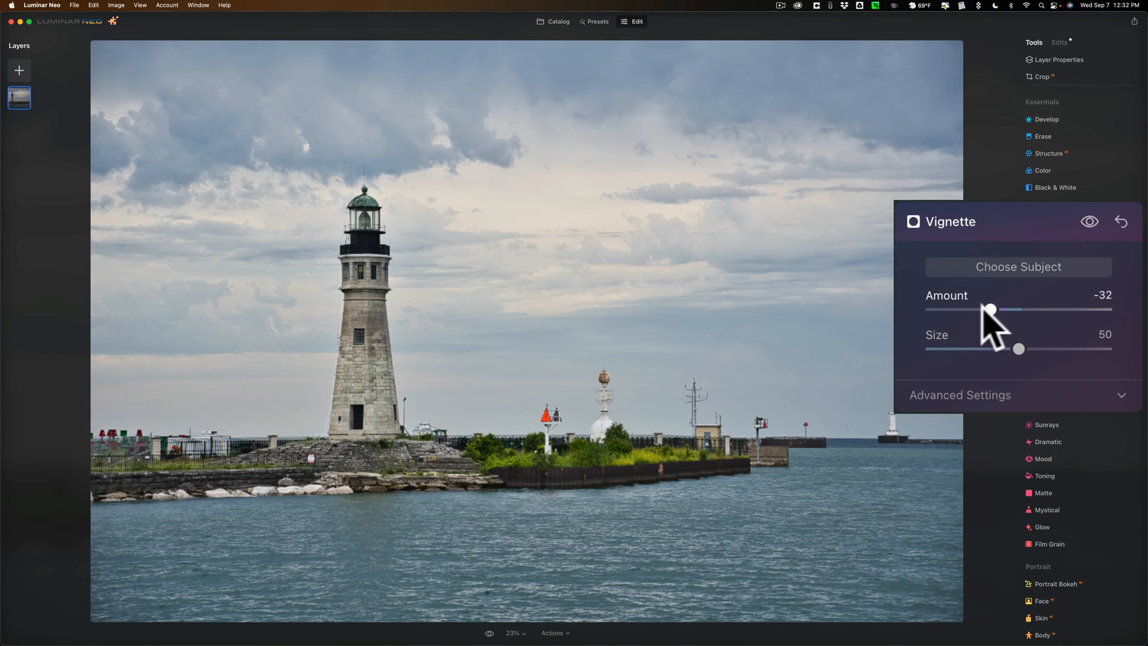
Step: Apply a -33 vignette, then quit Luminar Neo from its app menu
drag(991, 310, 987, 309)
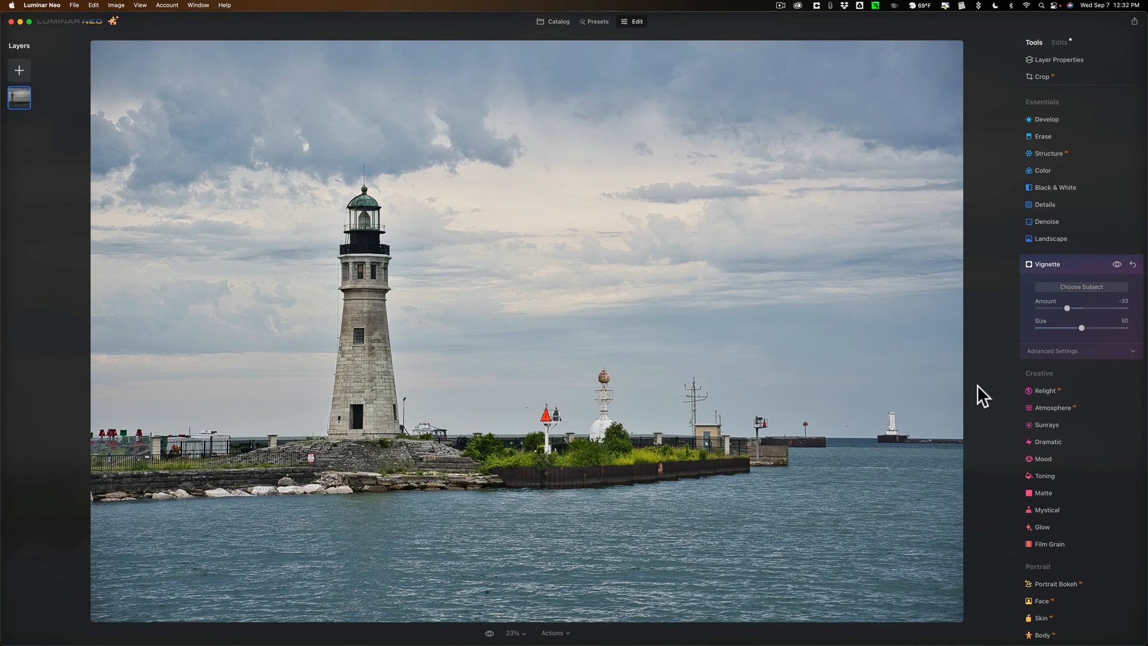
mouse_move(42, 13)
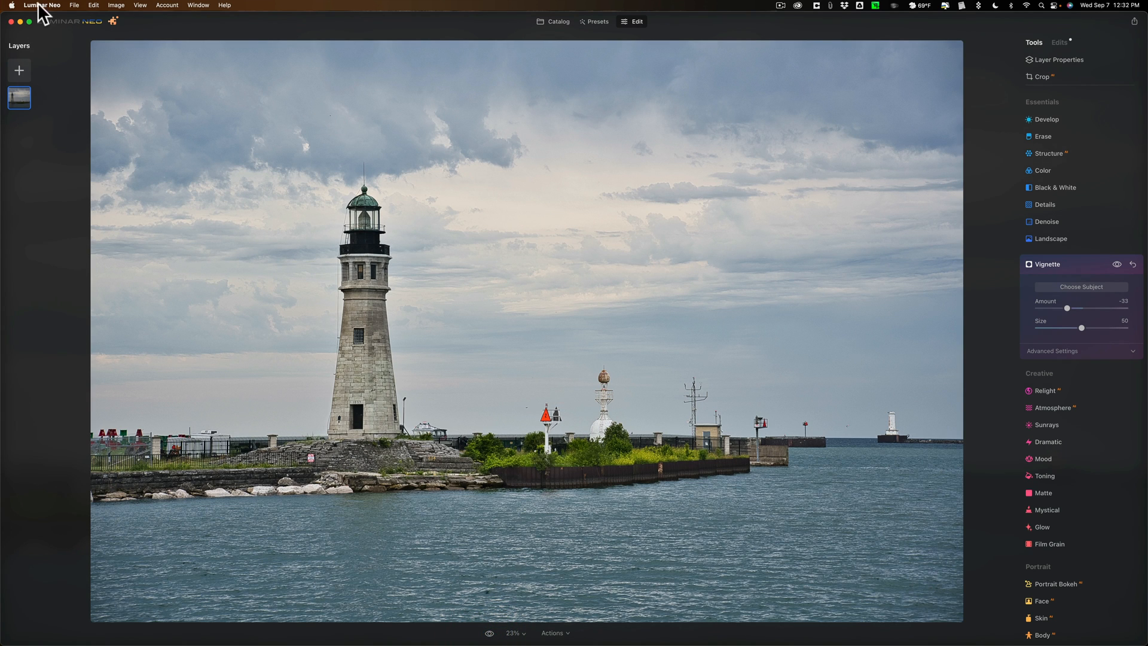
click(42, 6)
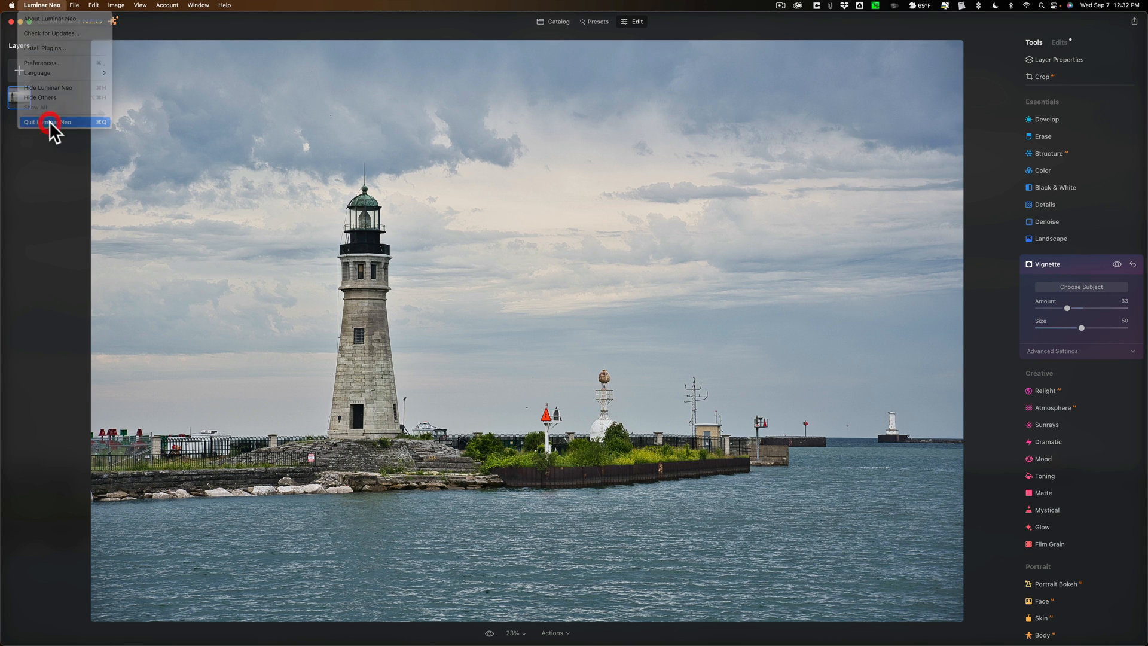
click(46, 121)
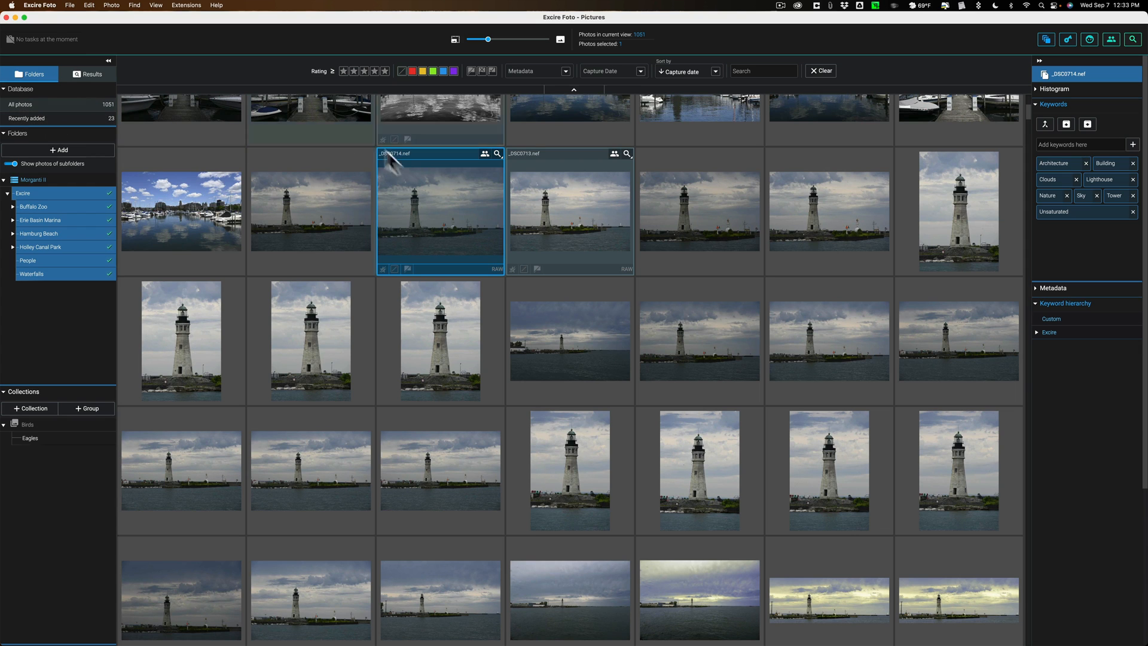